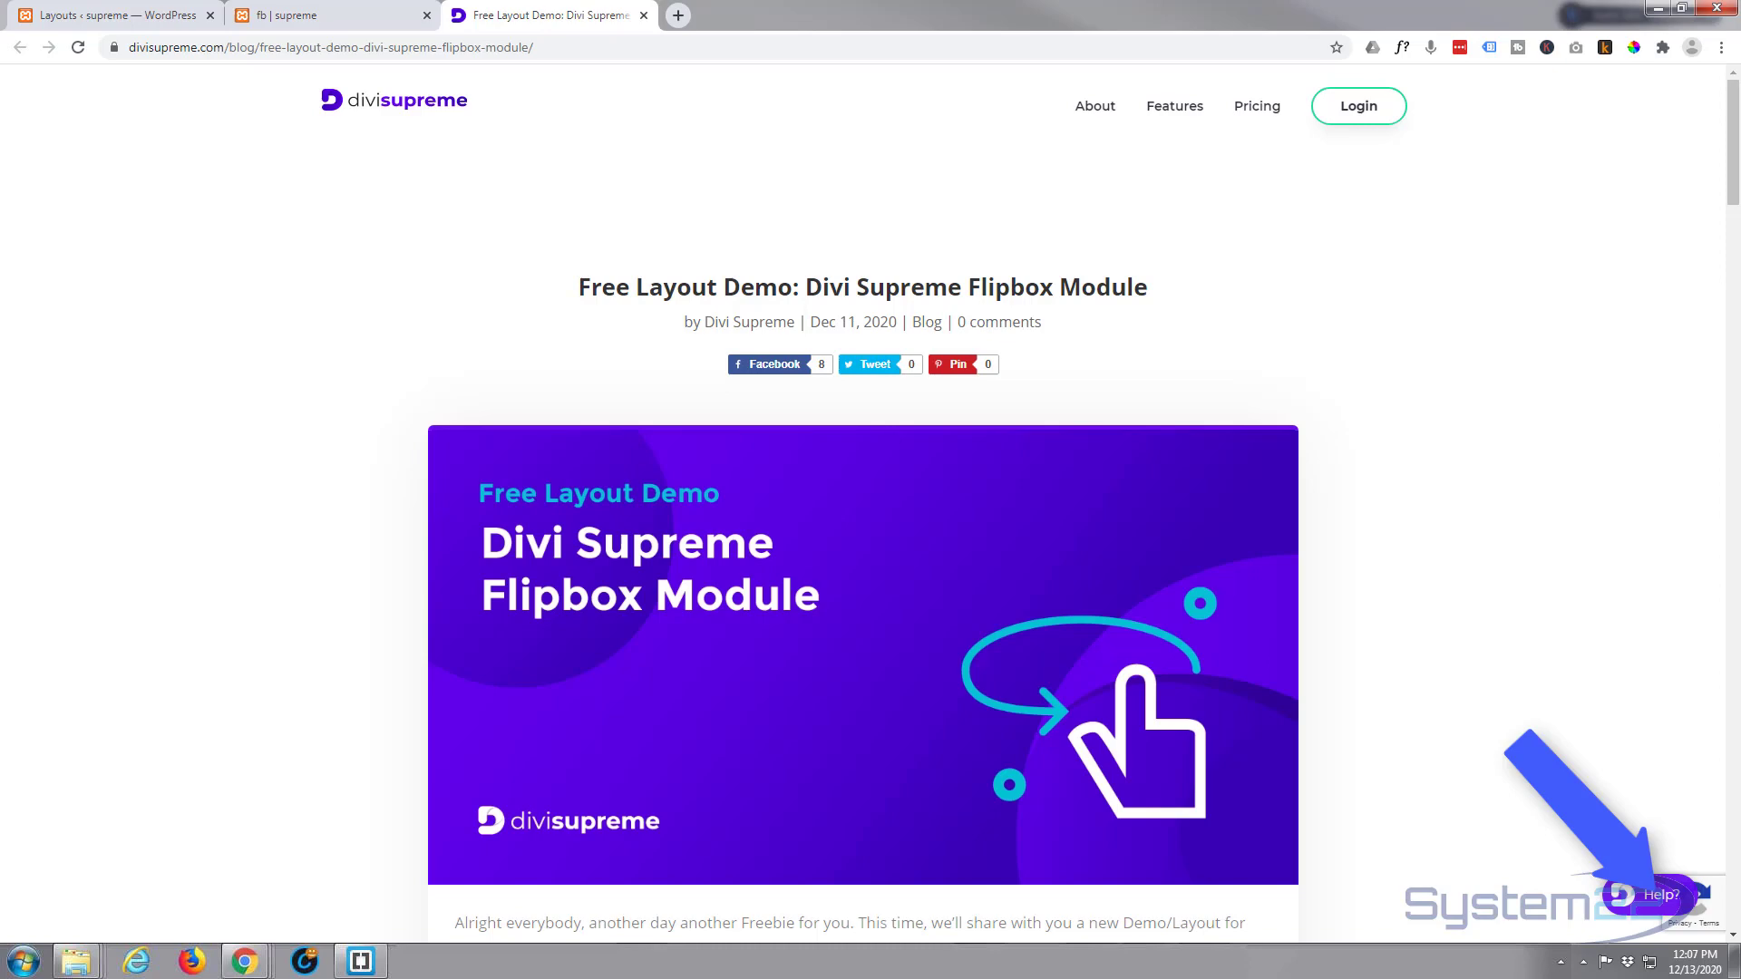
mouse_move(1617, 408)
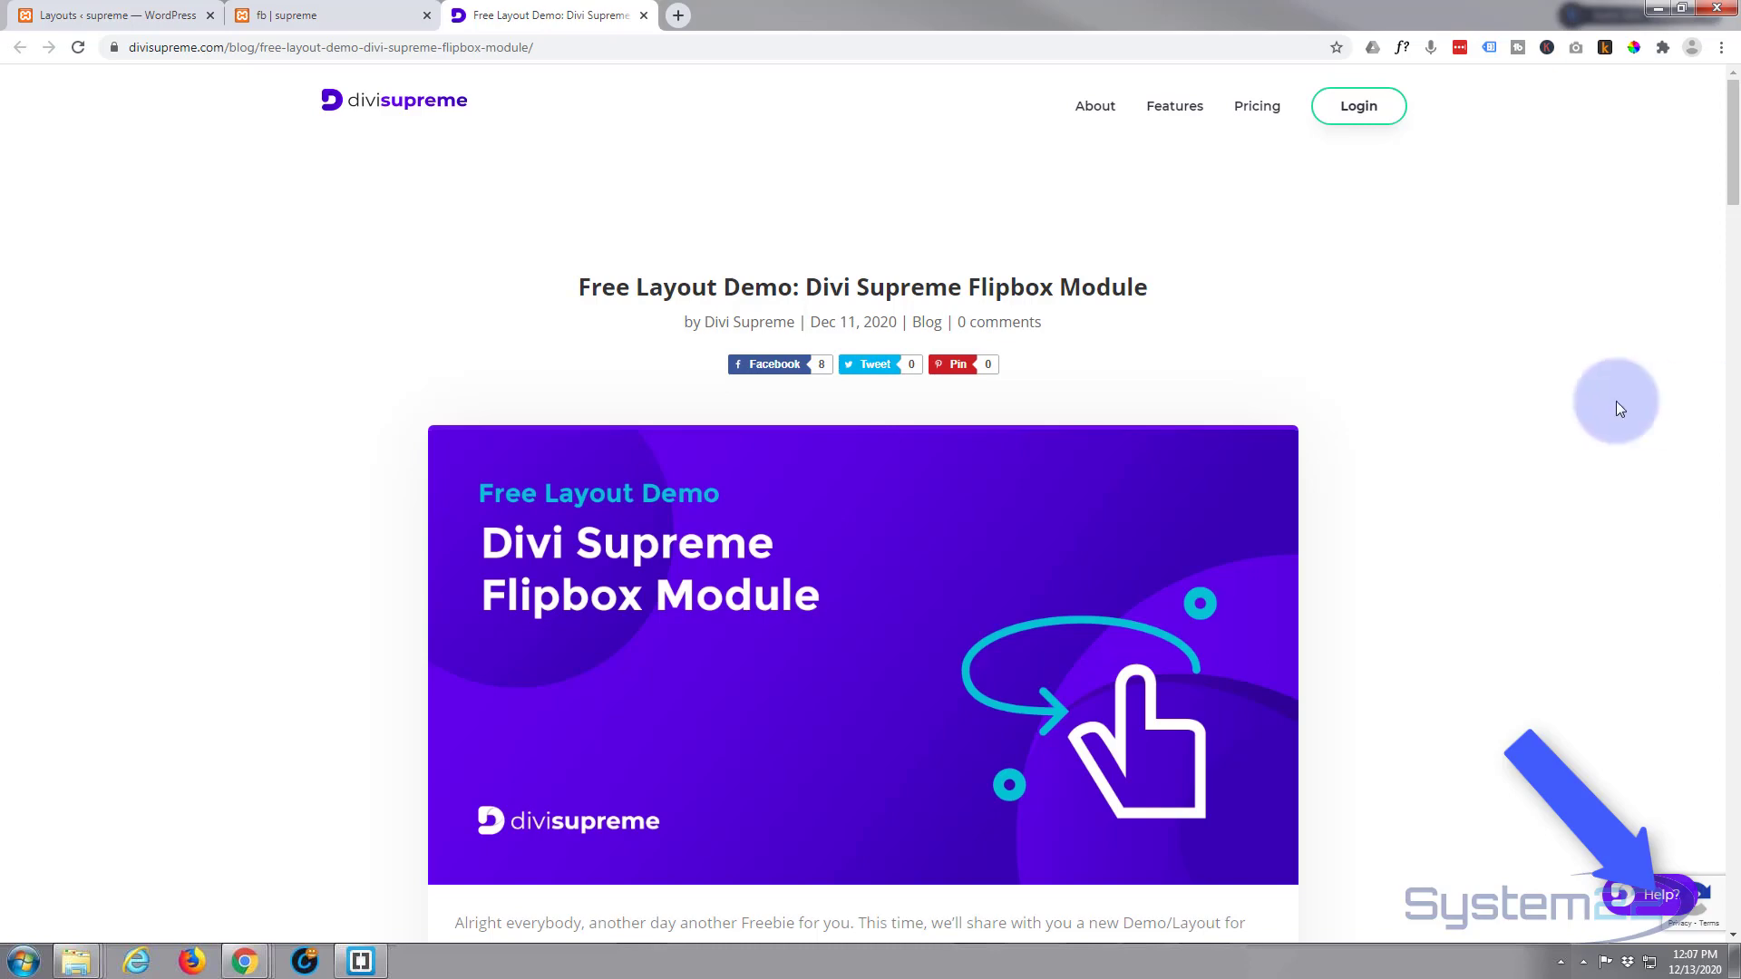
Scroll the blog post down to the Download Layout button and import instructions
scroll("down", 3)
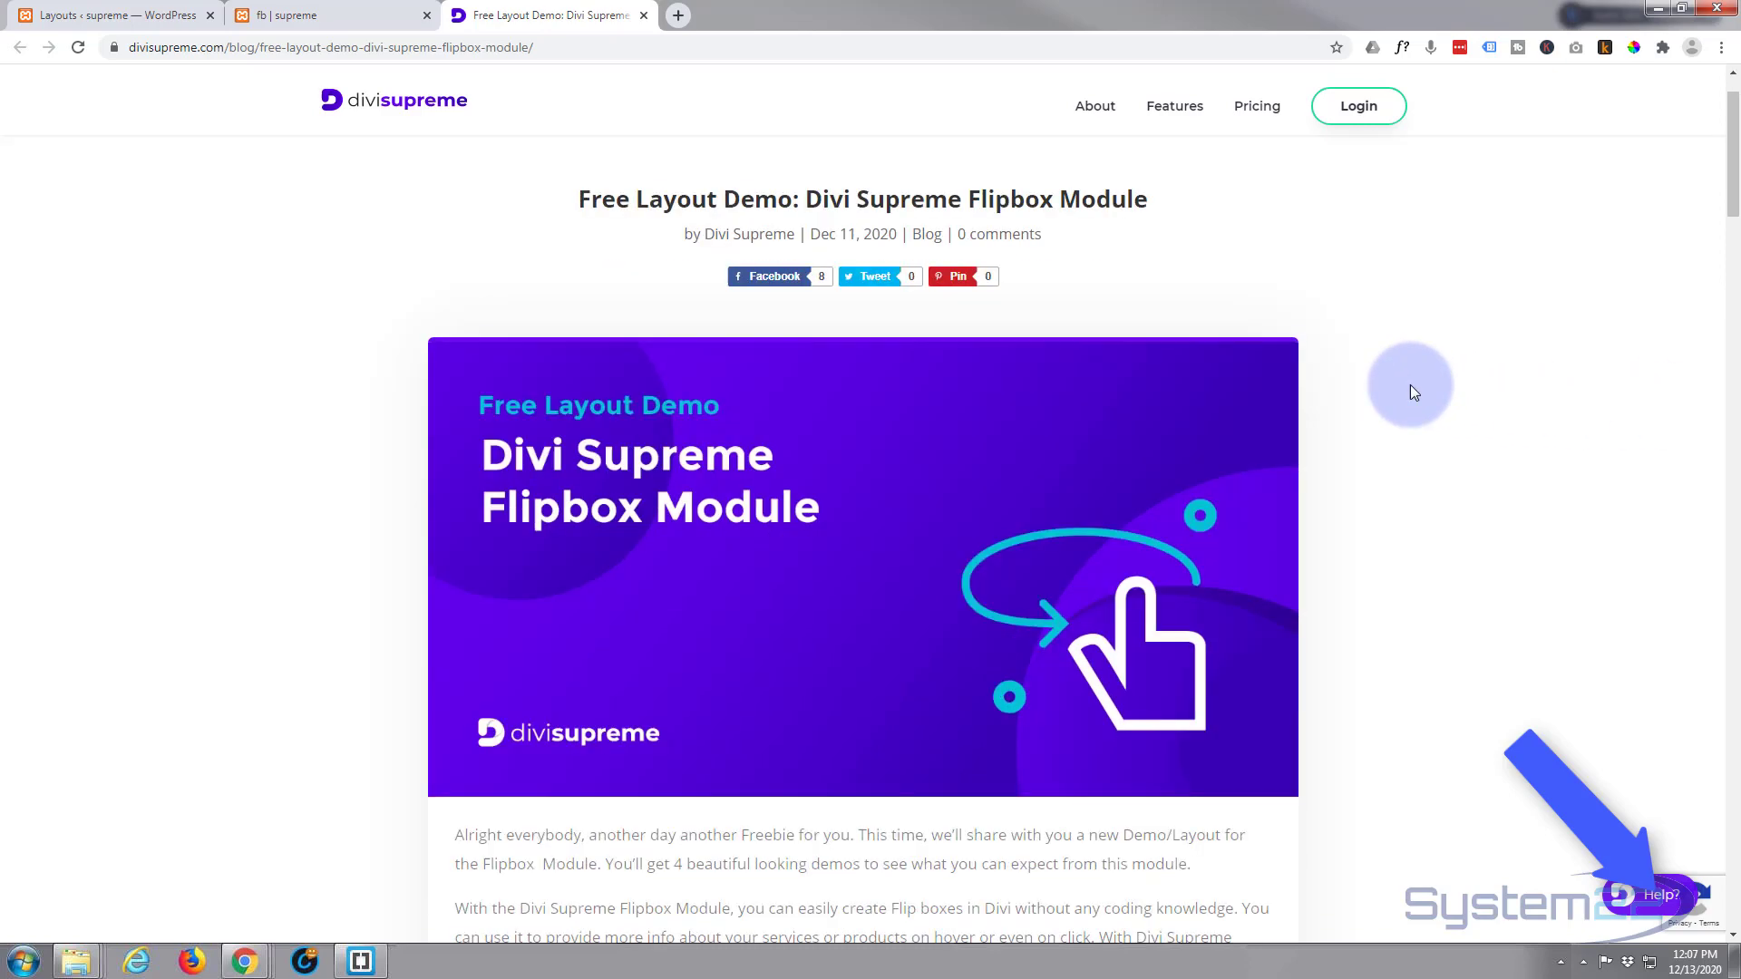
scroll("down", 3)
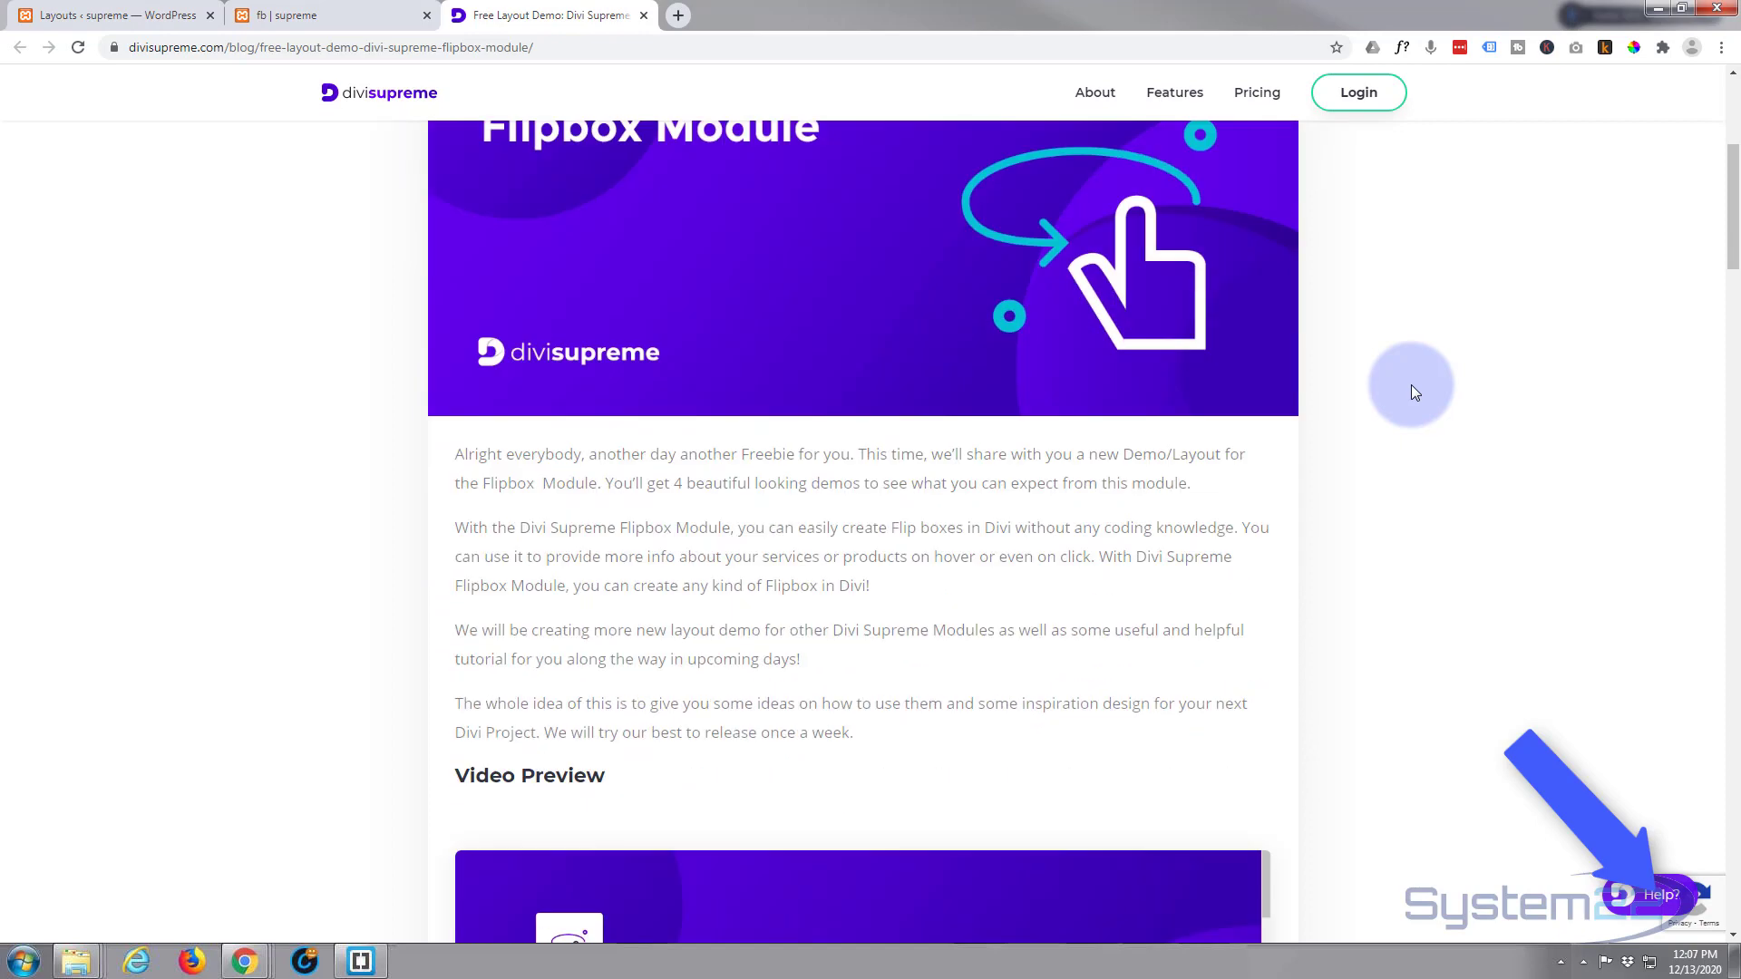
scroll("down", 3)
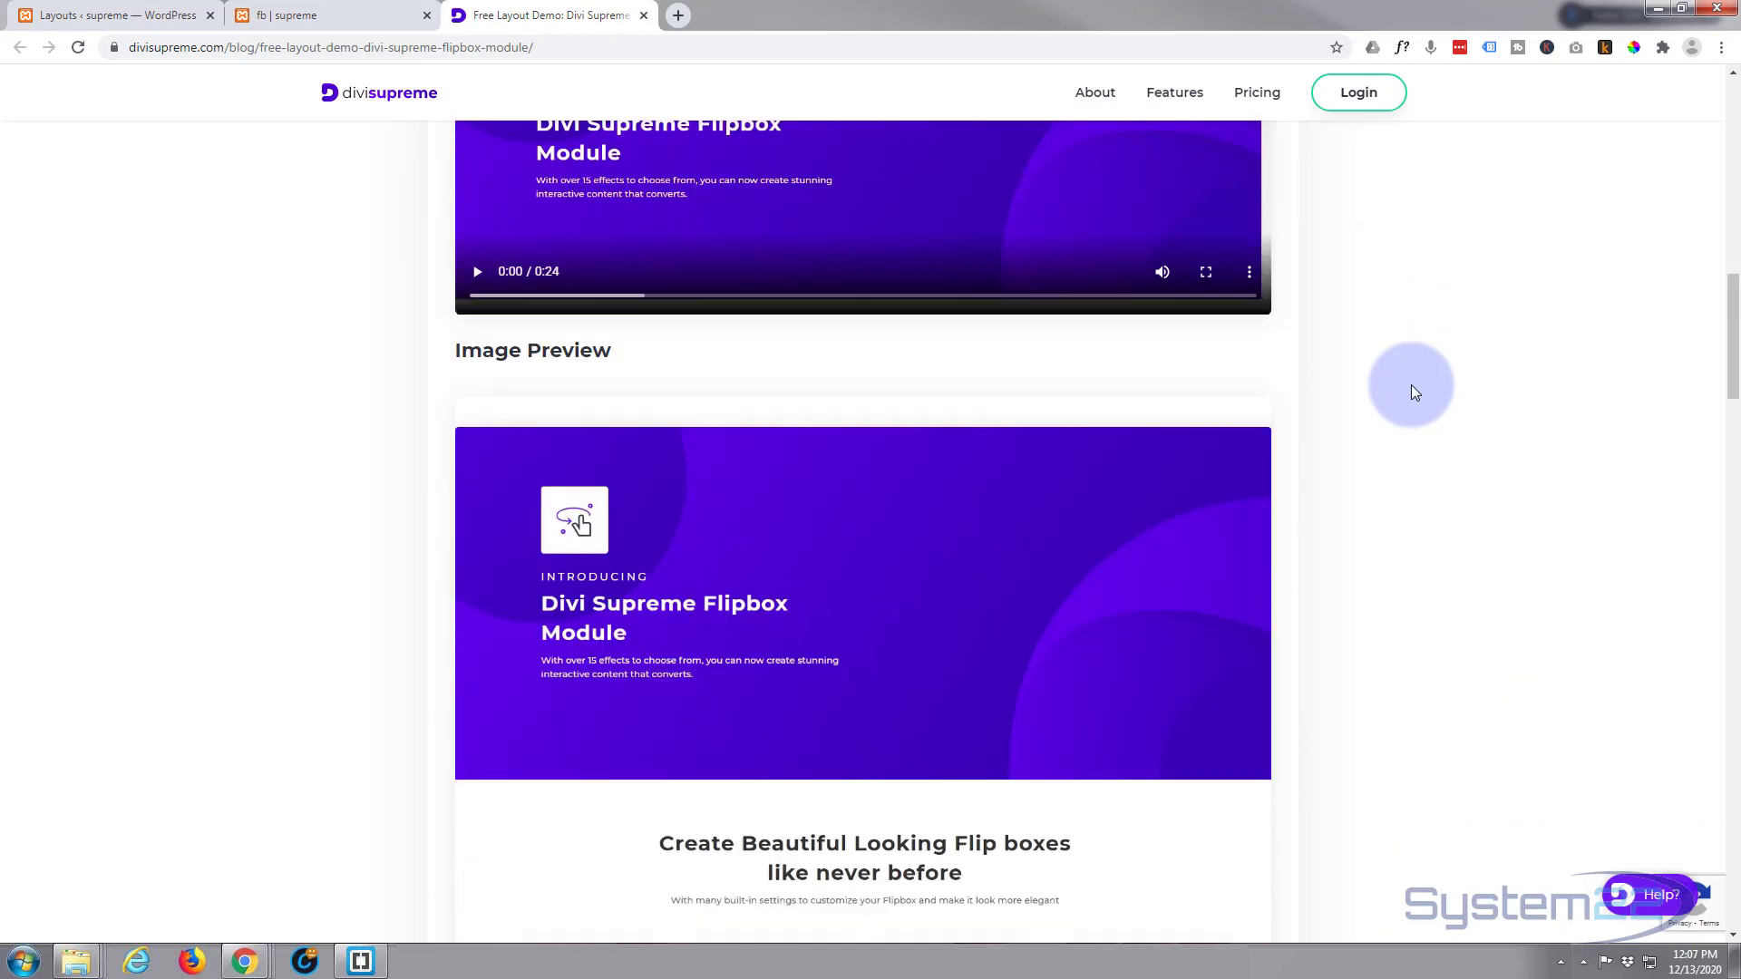
scroll("down", 3)
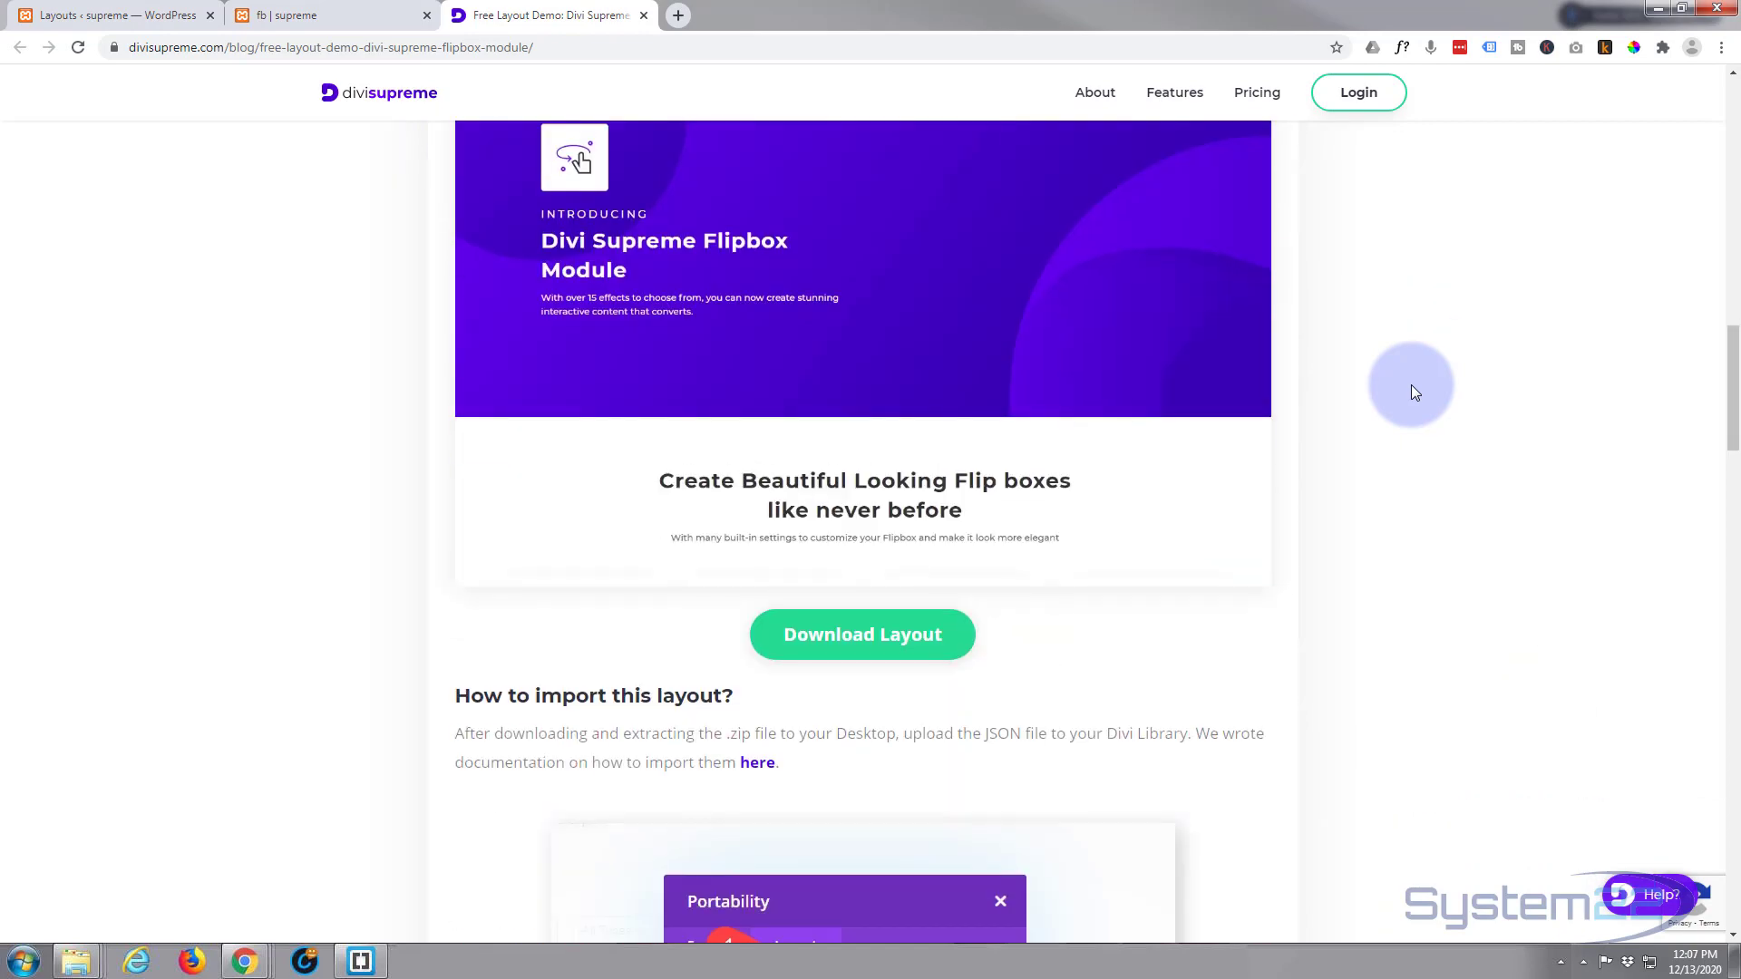
scroll("down", 3)
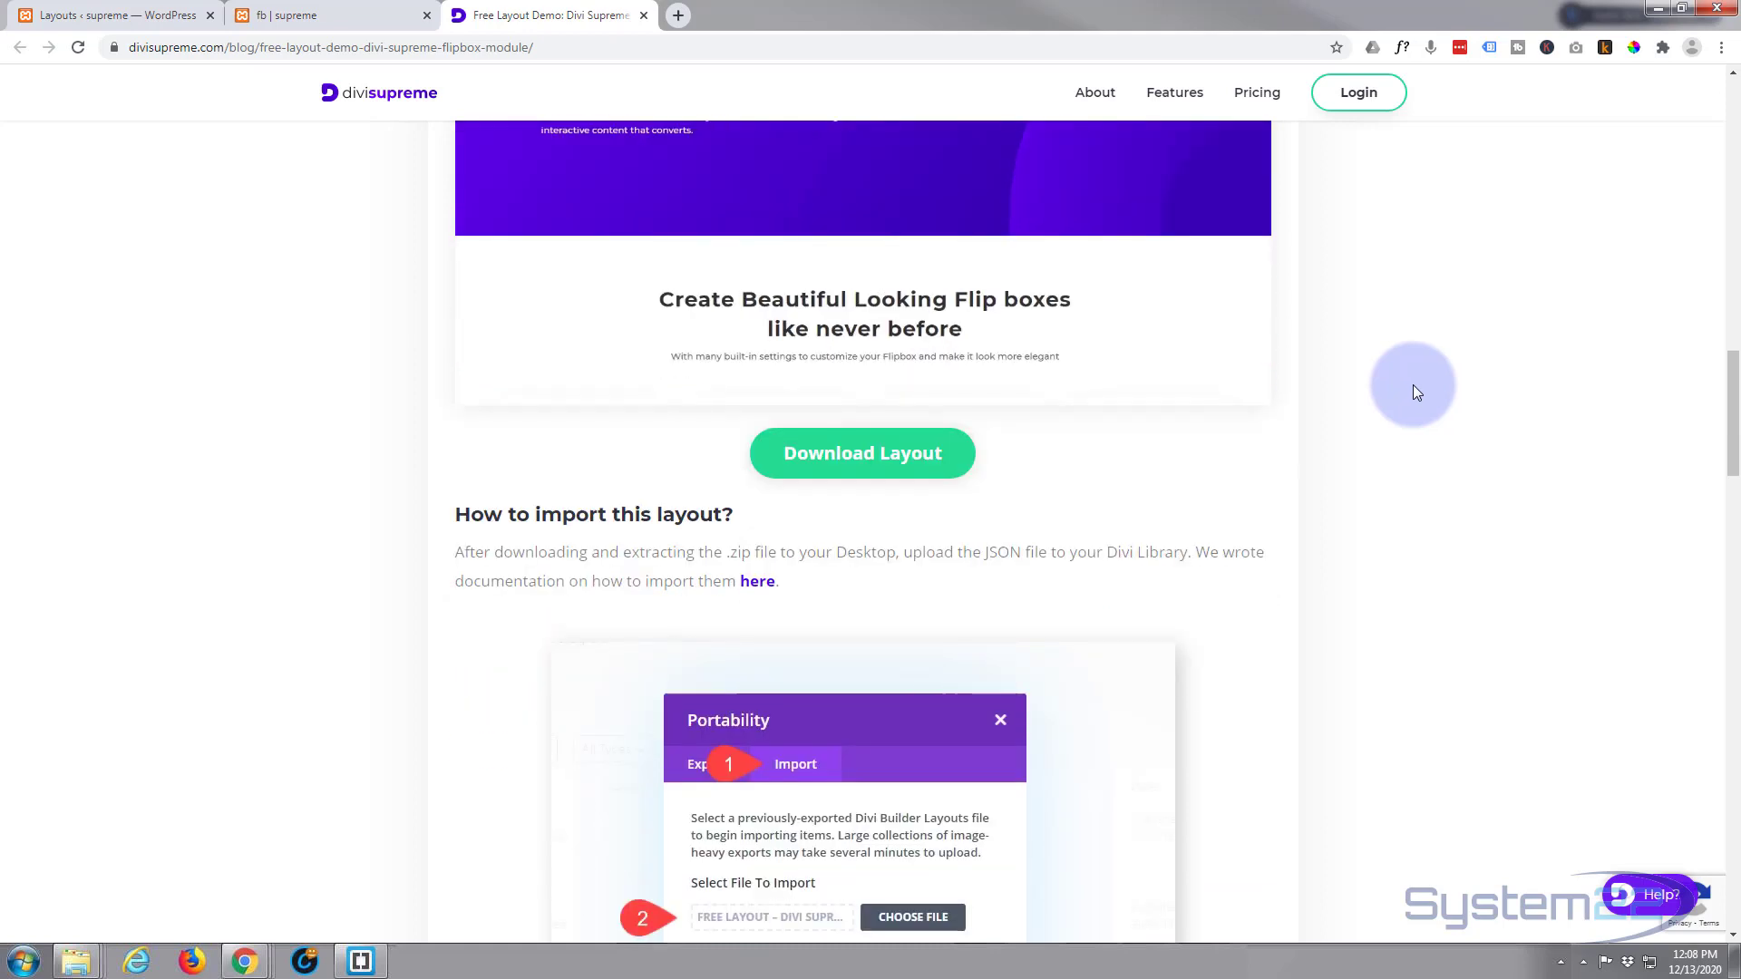
mouse_move(310, 18)
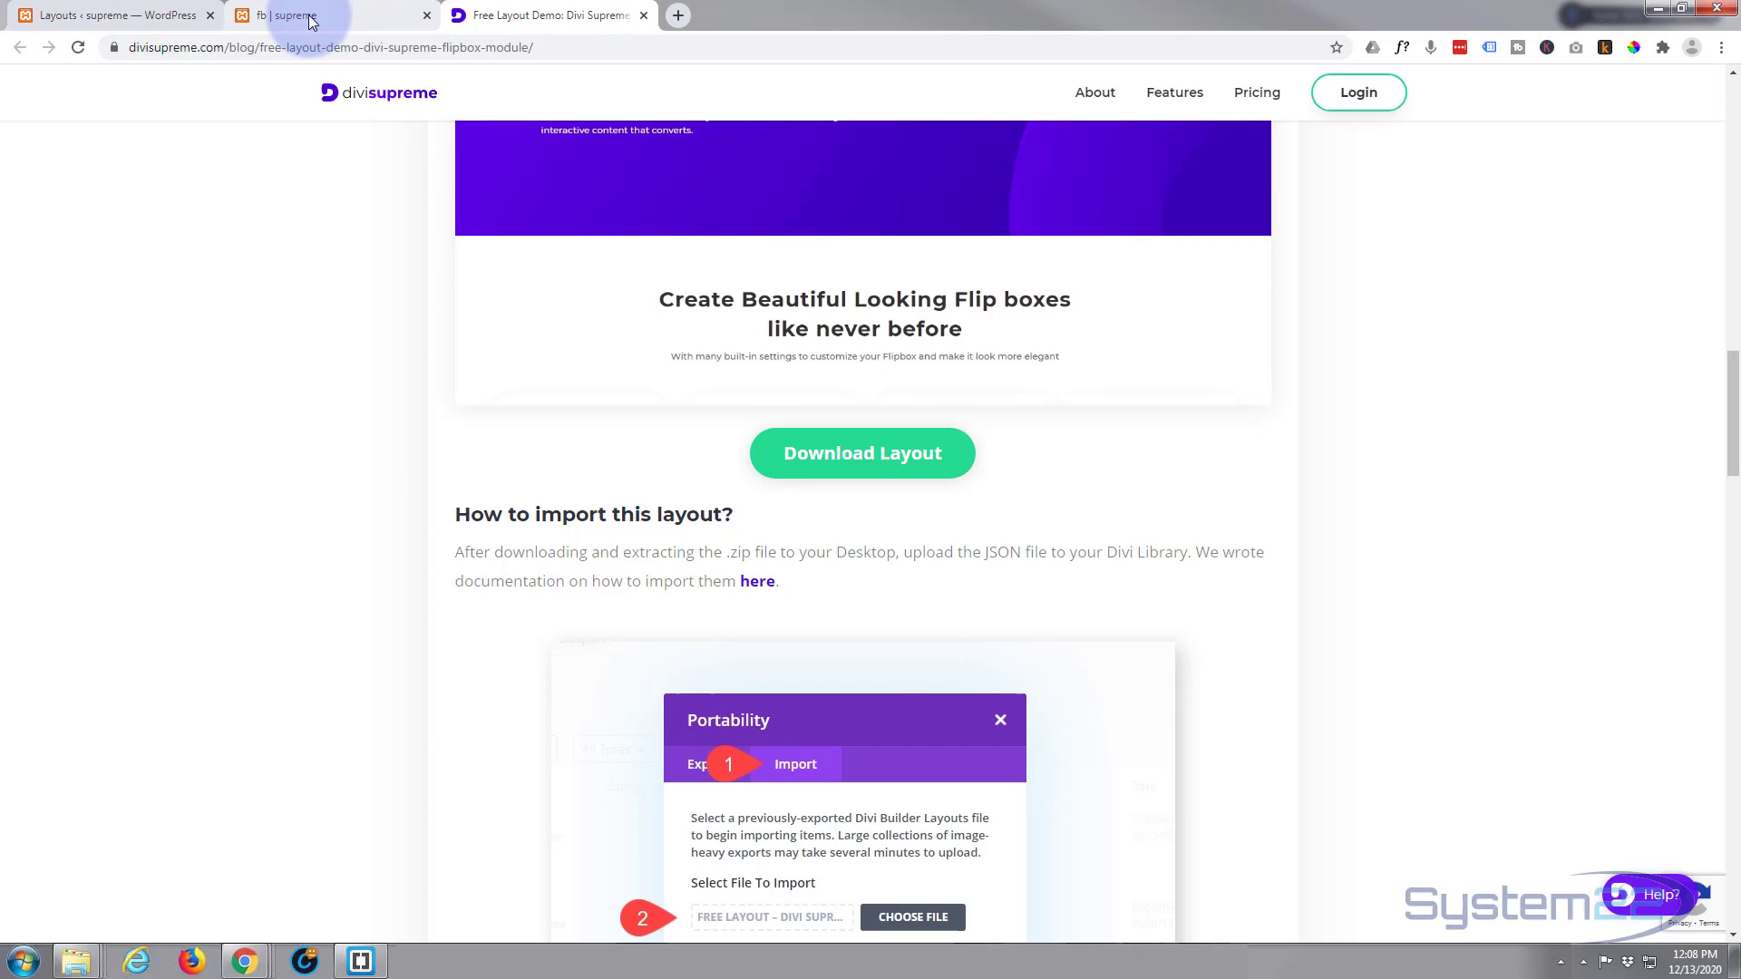
Switch to the local 'fb | supreme' demo page and scroll through its flipboxes
left_click(291, 15)
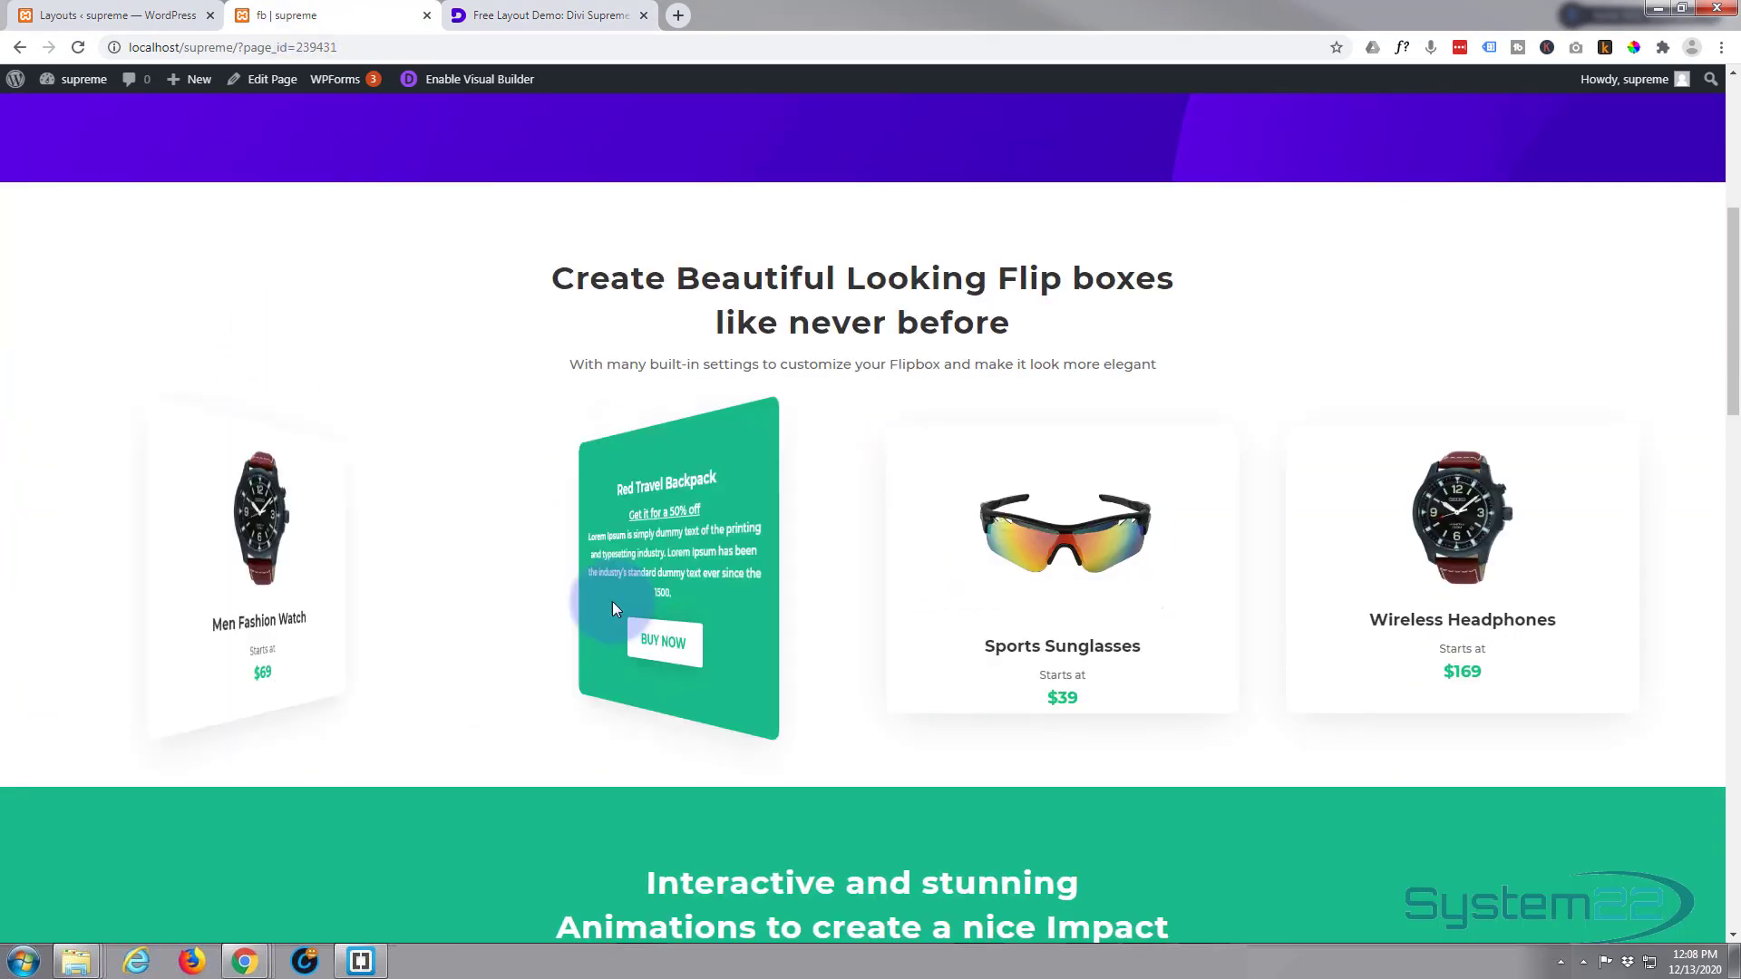
scroll("down", 3)
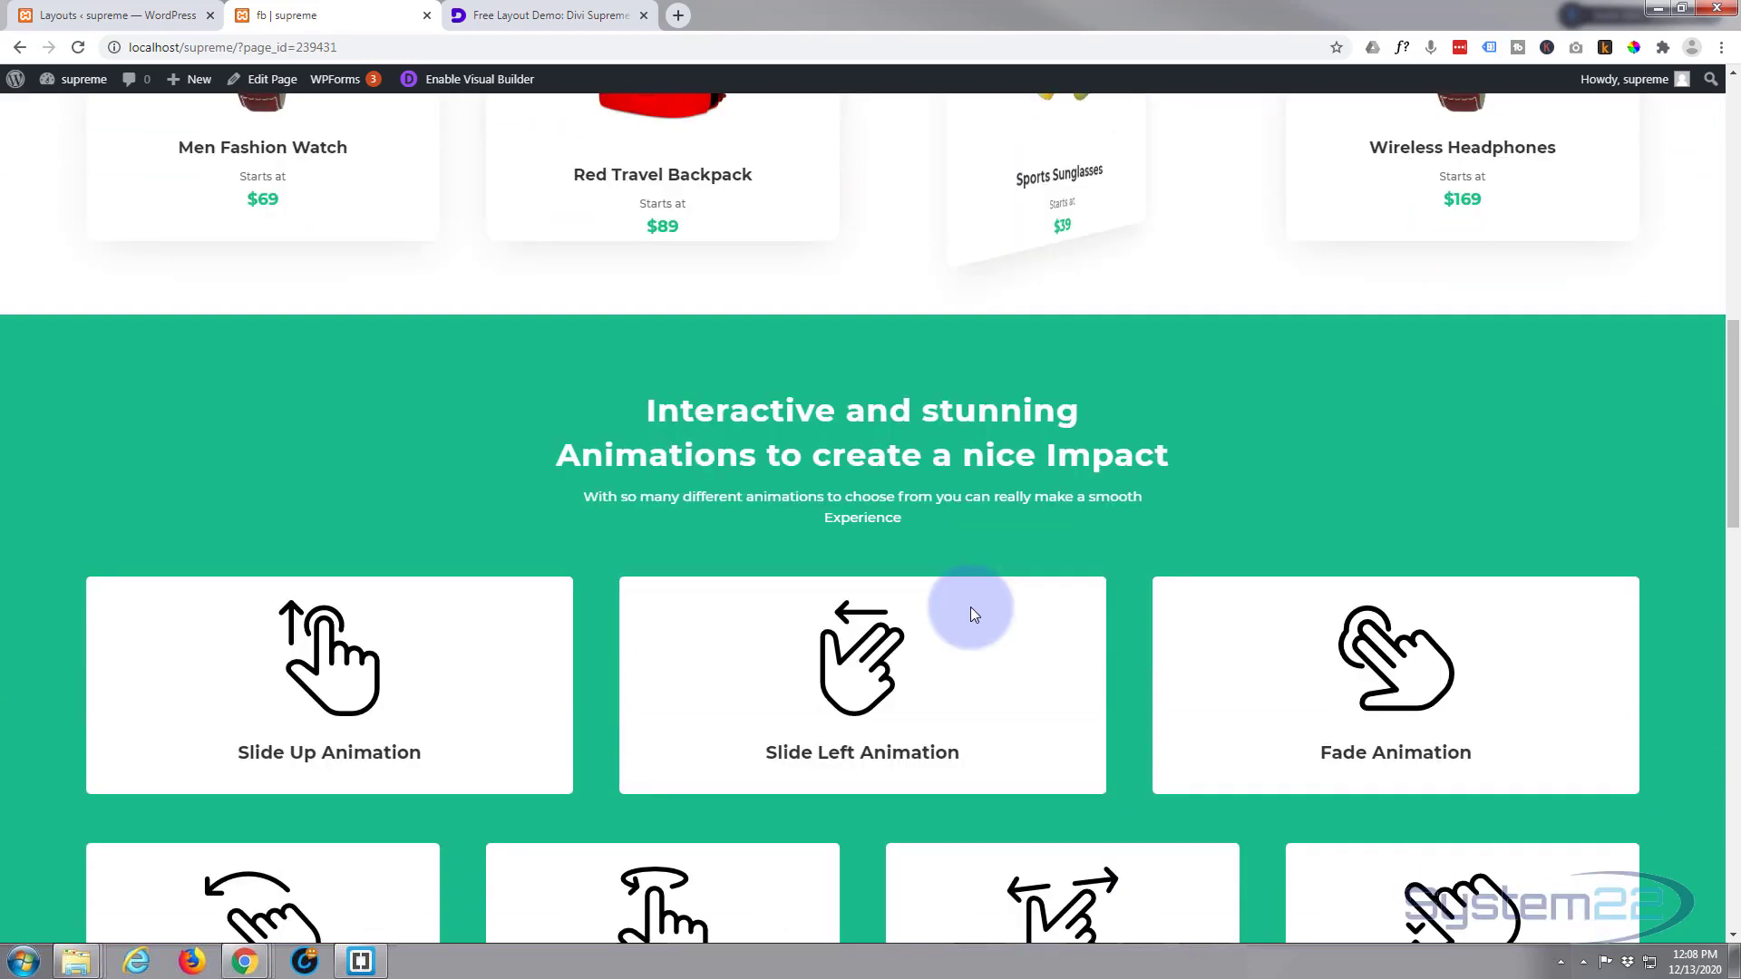
scroll("down", 3)
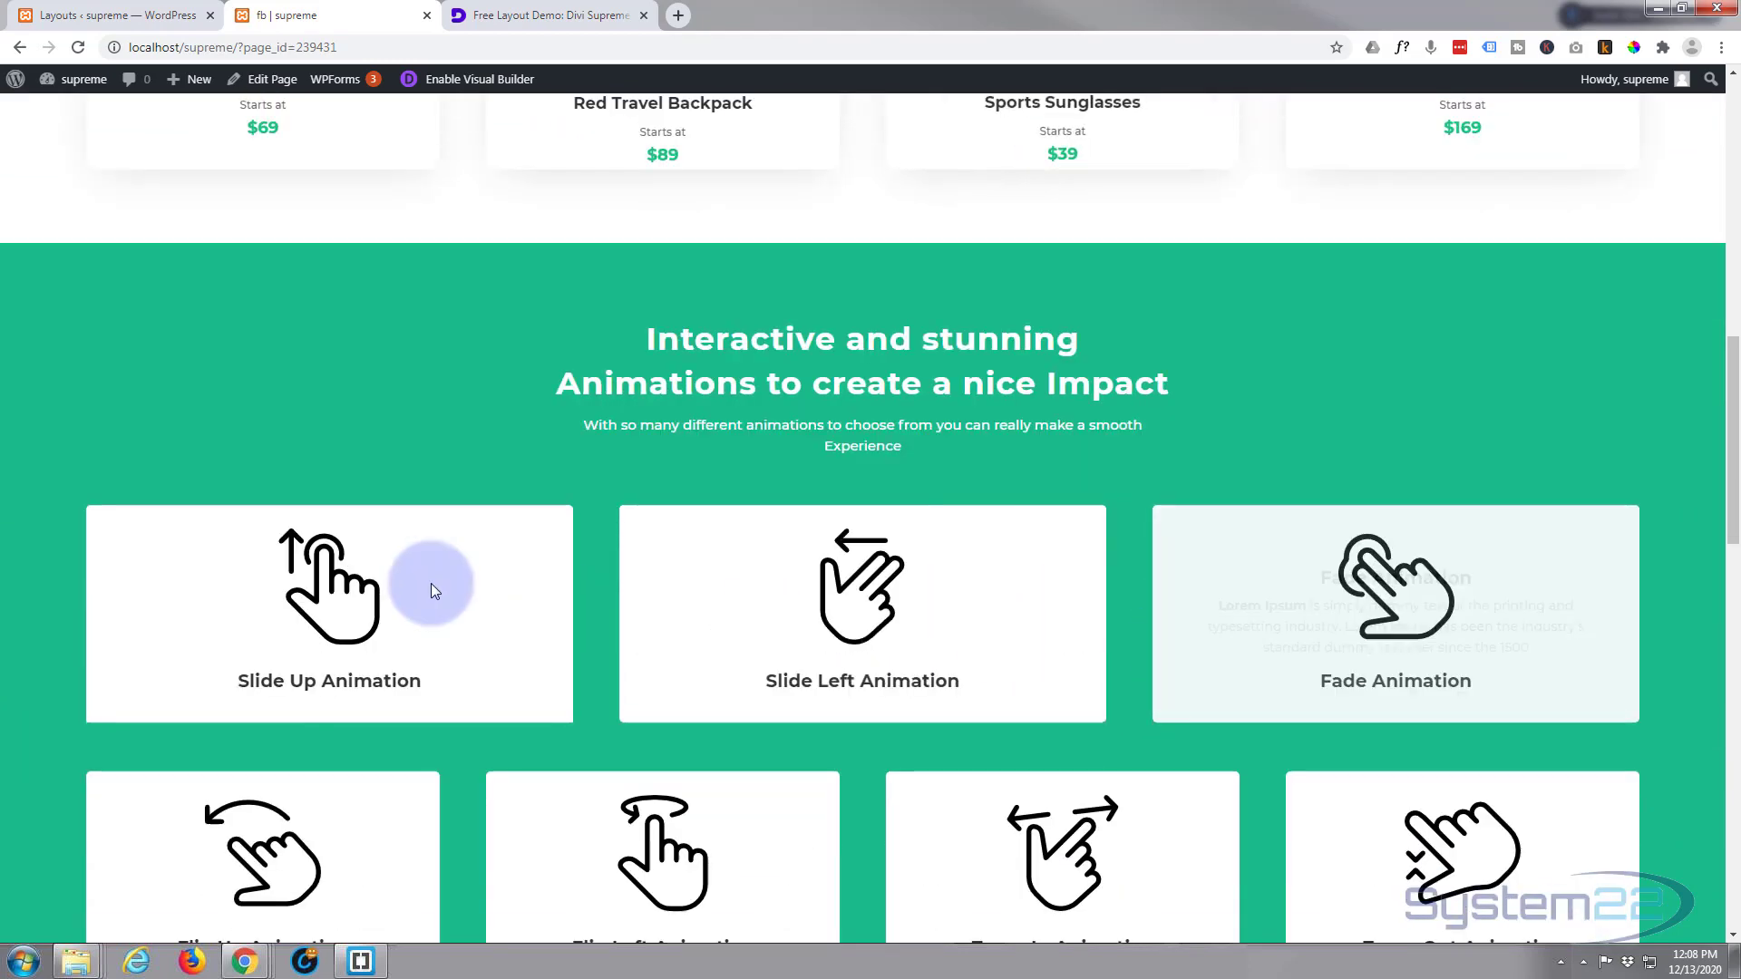
scroll("down", 3)
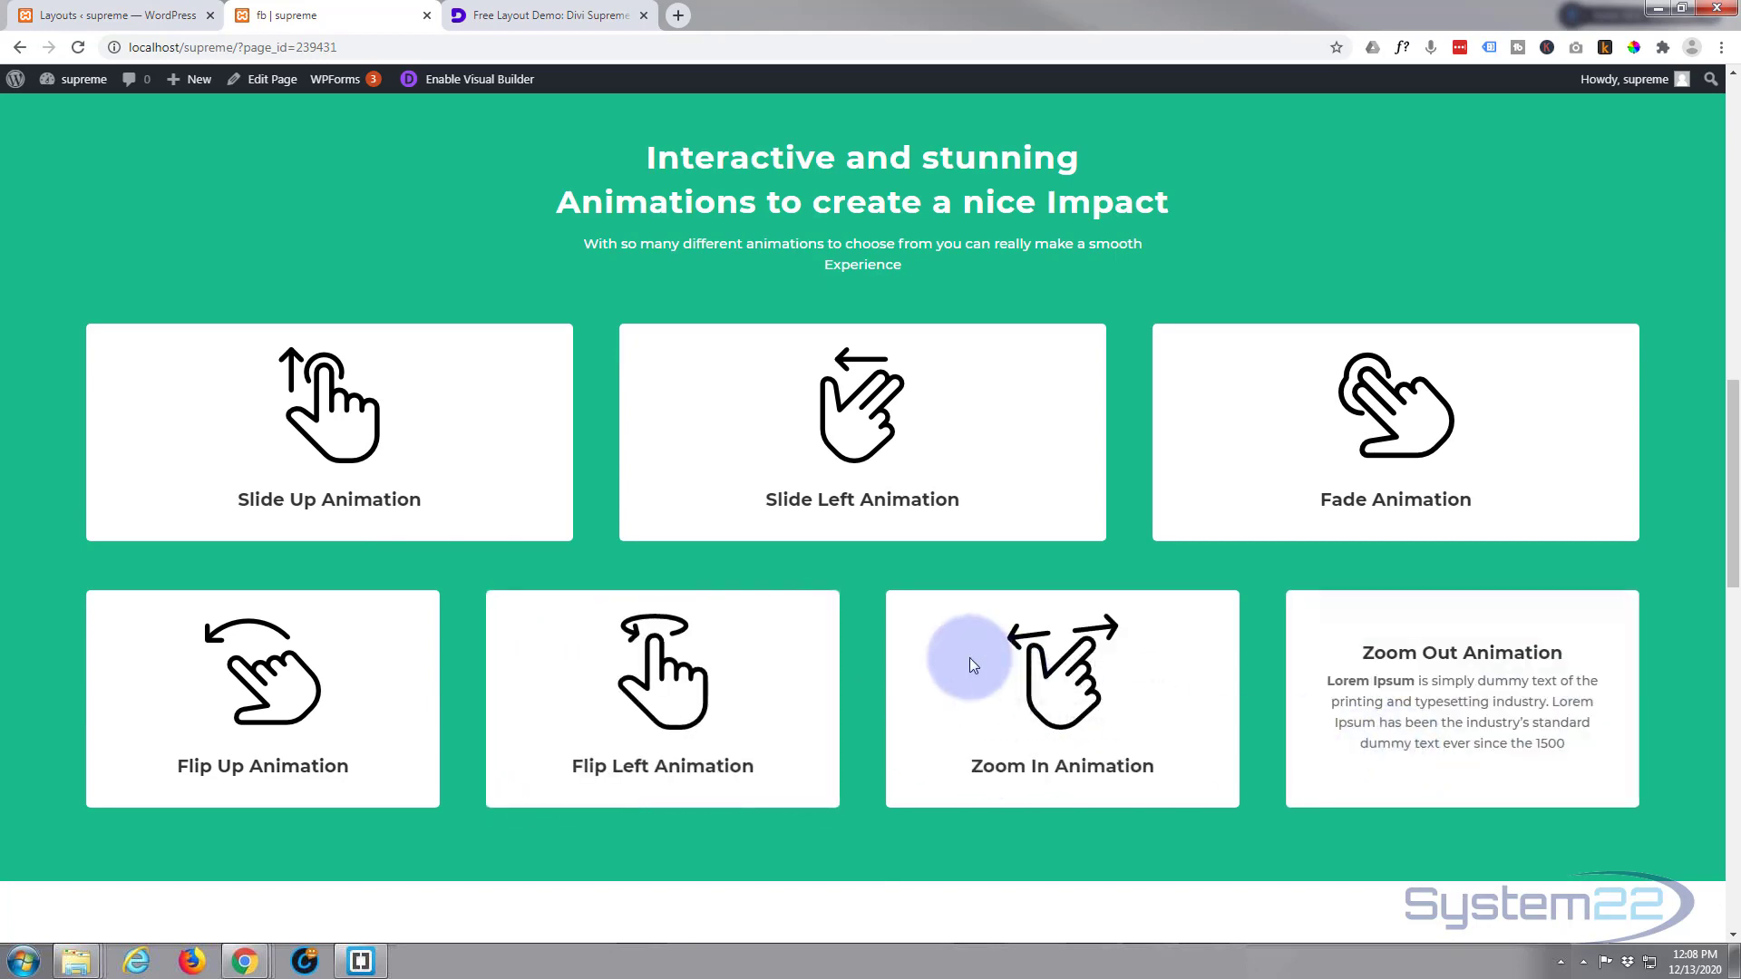
scroll("down", 3)
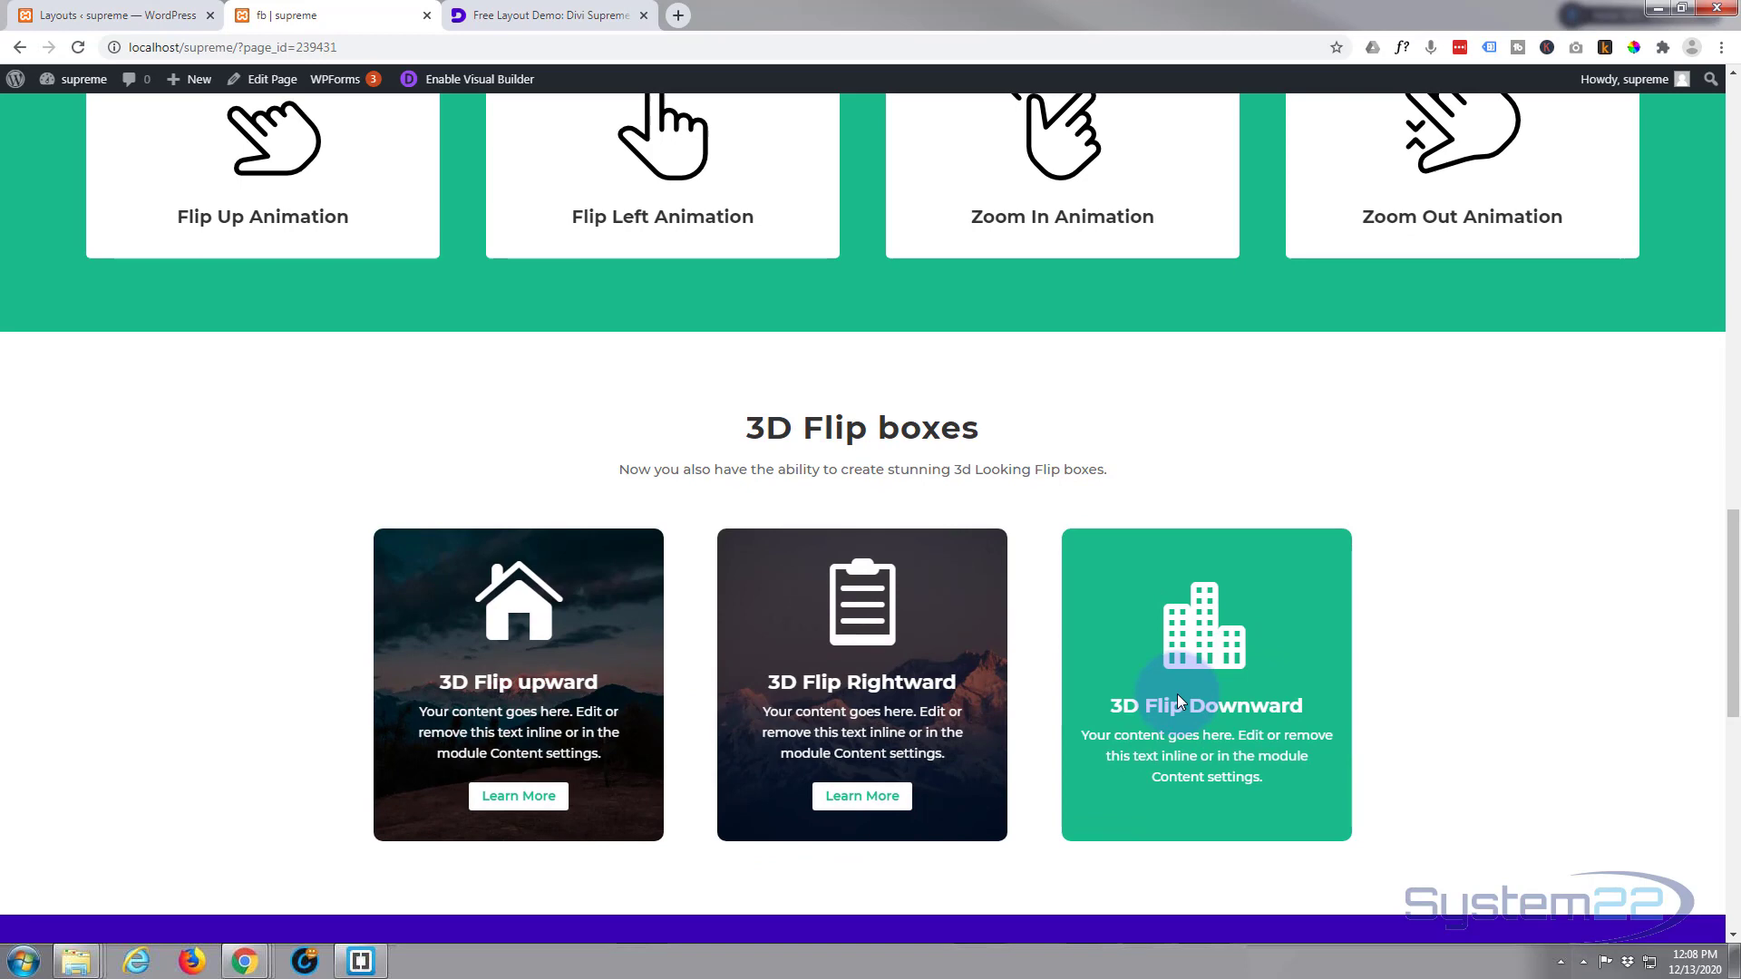
scroll("down", 3)
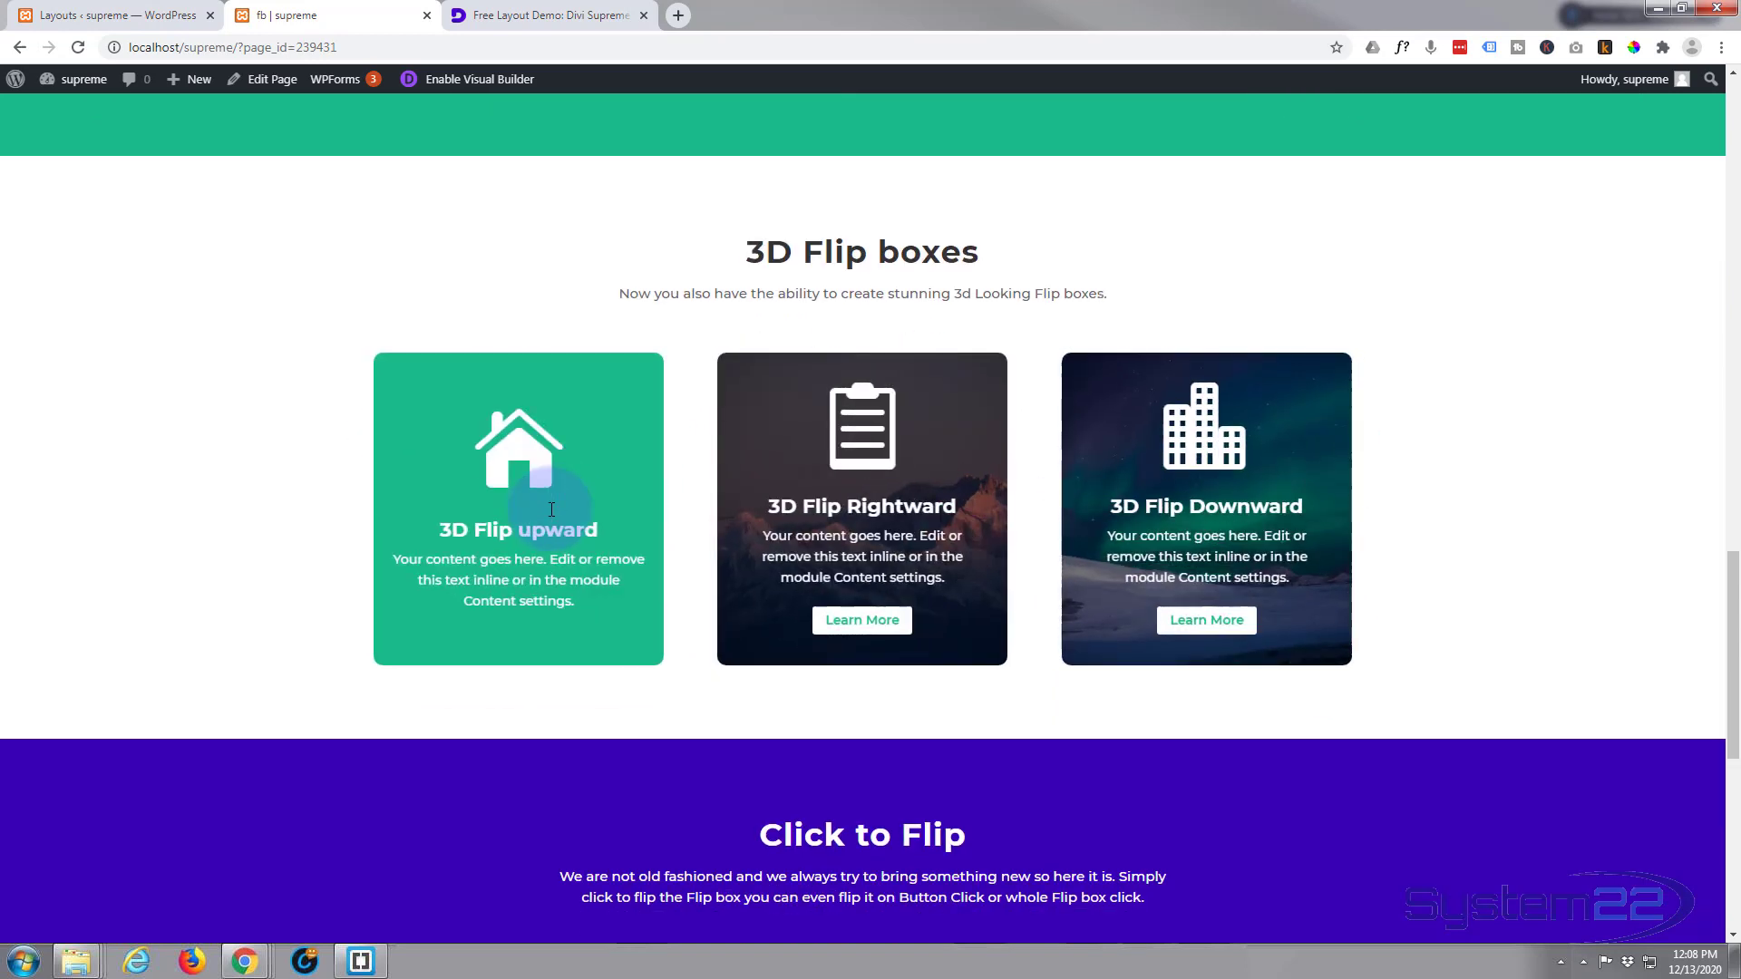
scroll("down", 3)
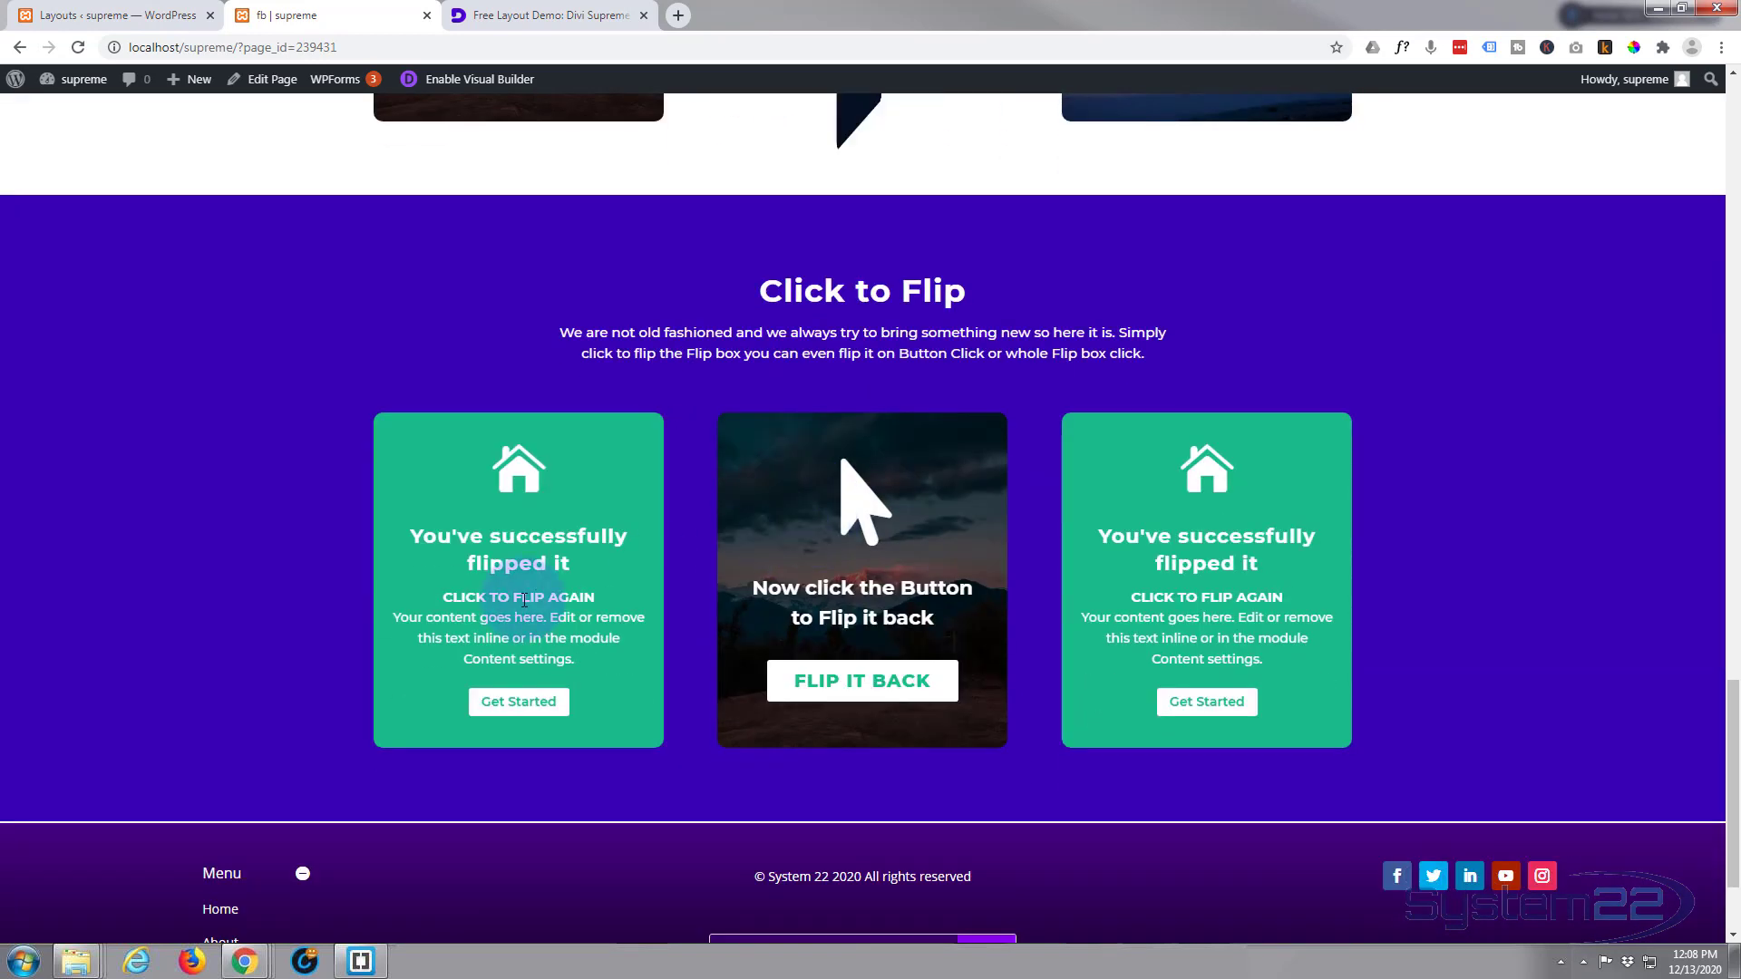
Flip the first and middle click-to-flip boxes between front and back sides
left_click(517, 577)
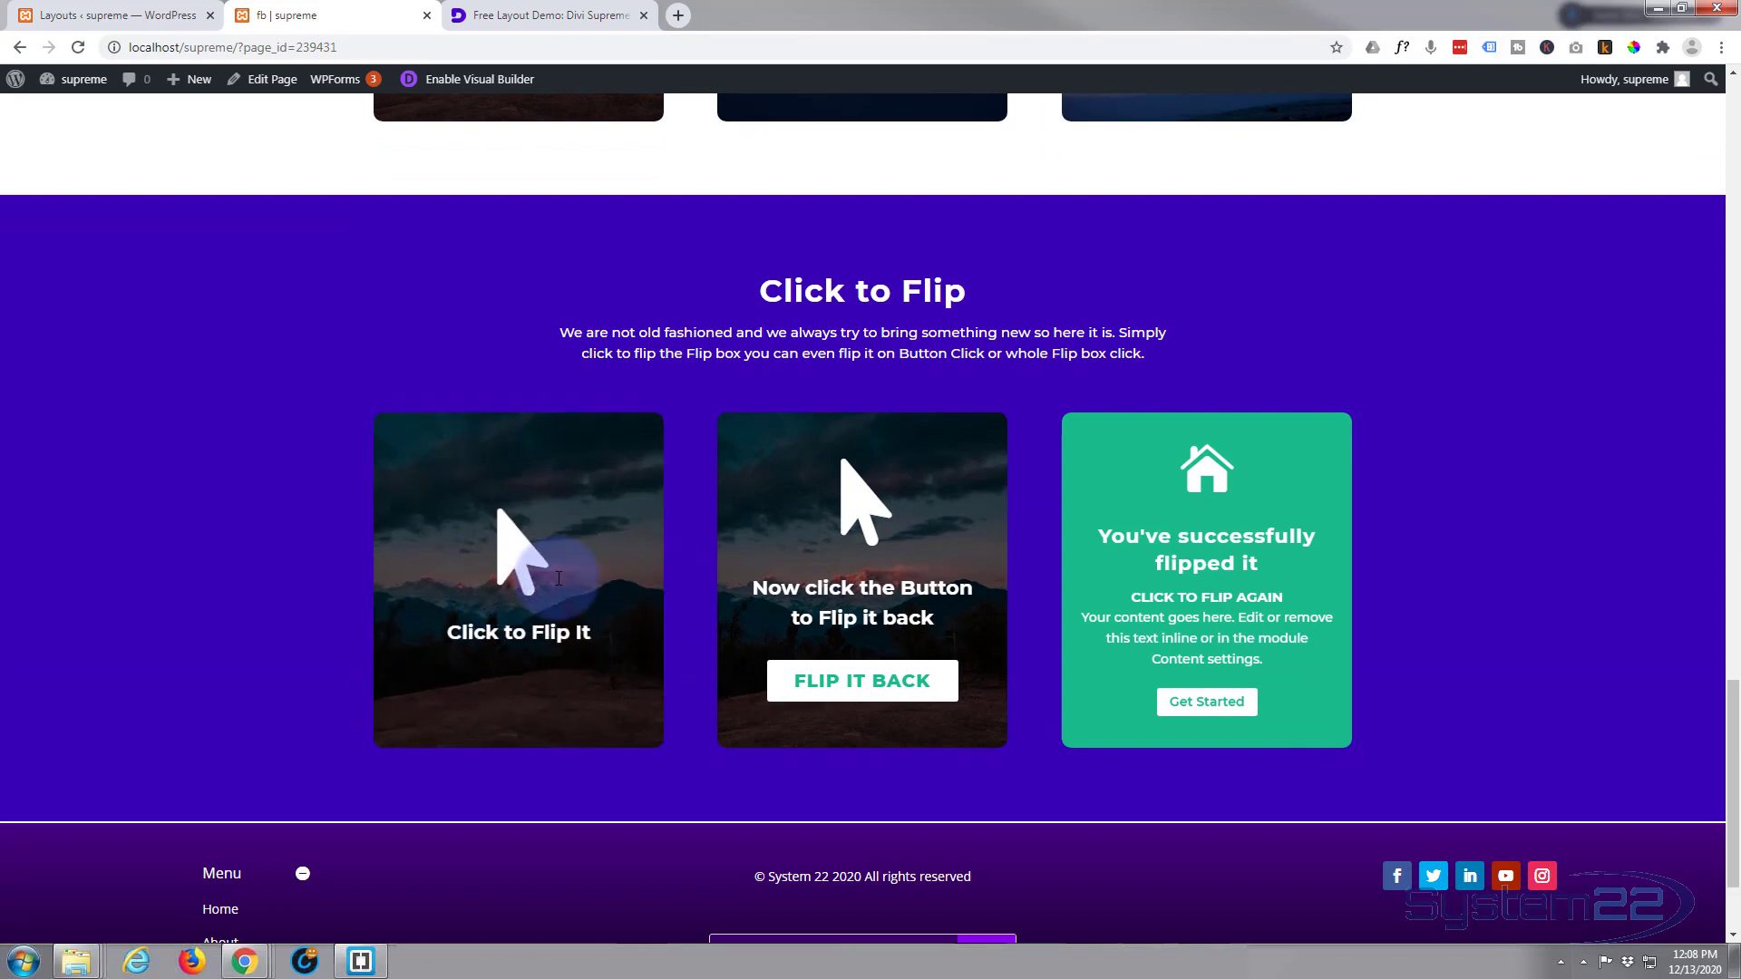
left_click(859, 680)
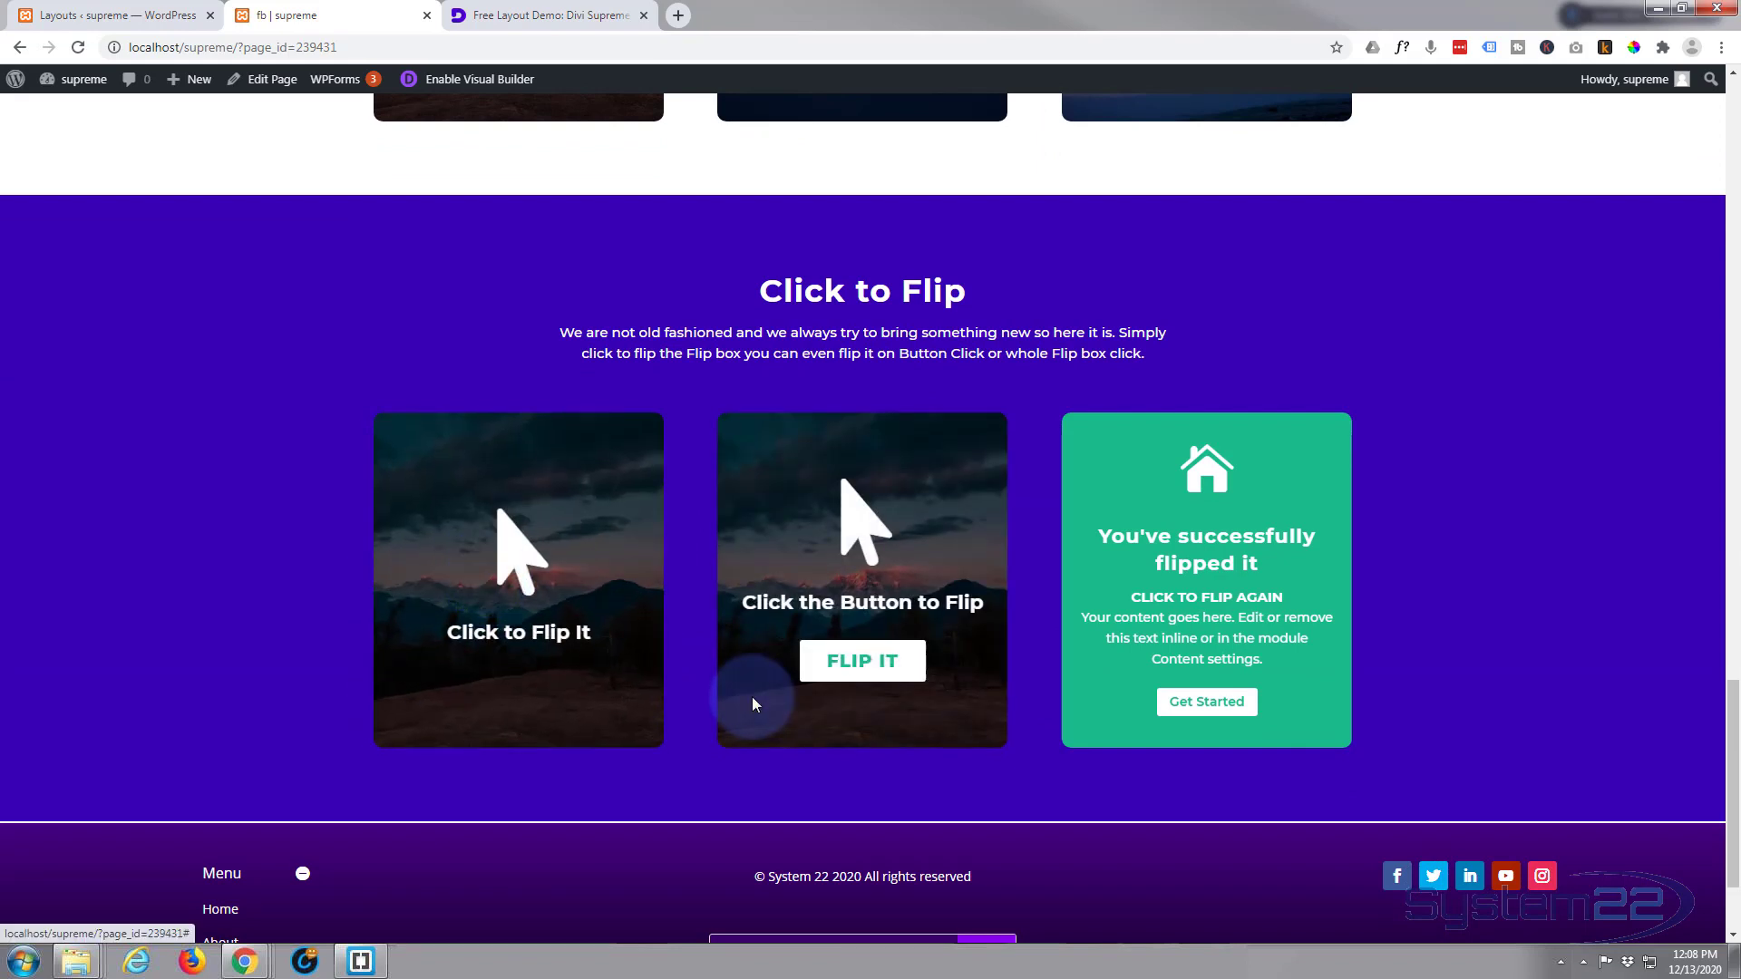
left_click(862, 660)
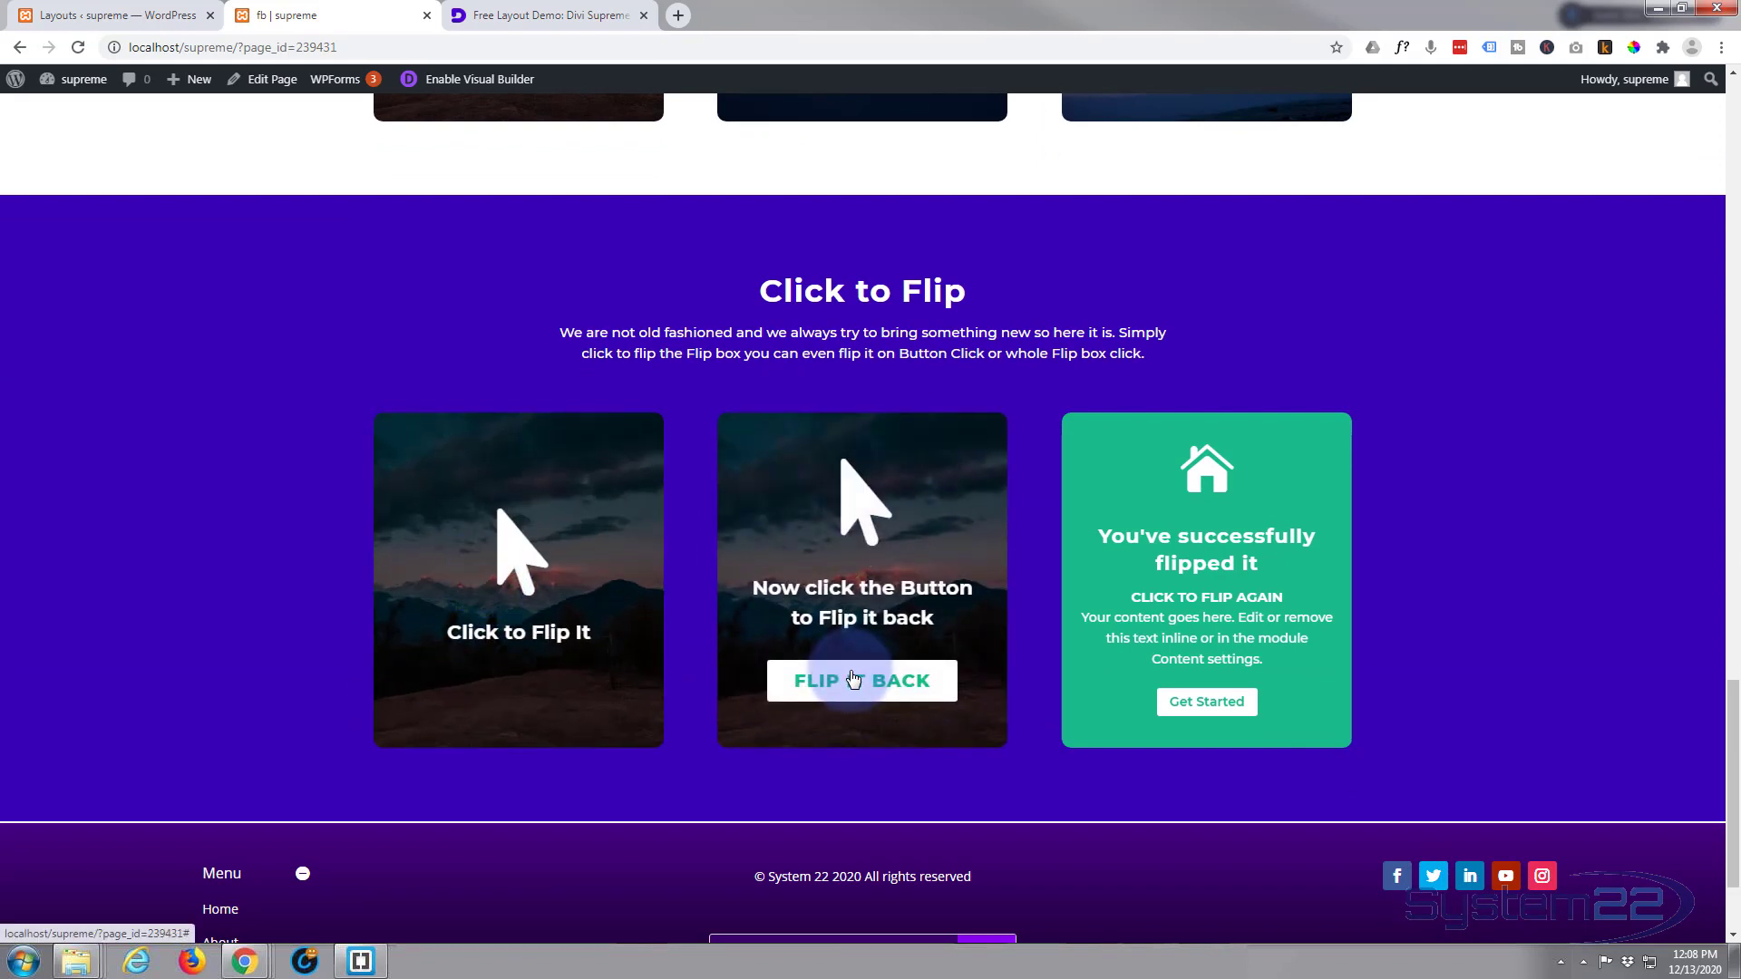
scroll("up", 3)
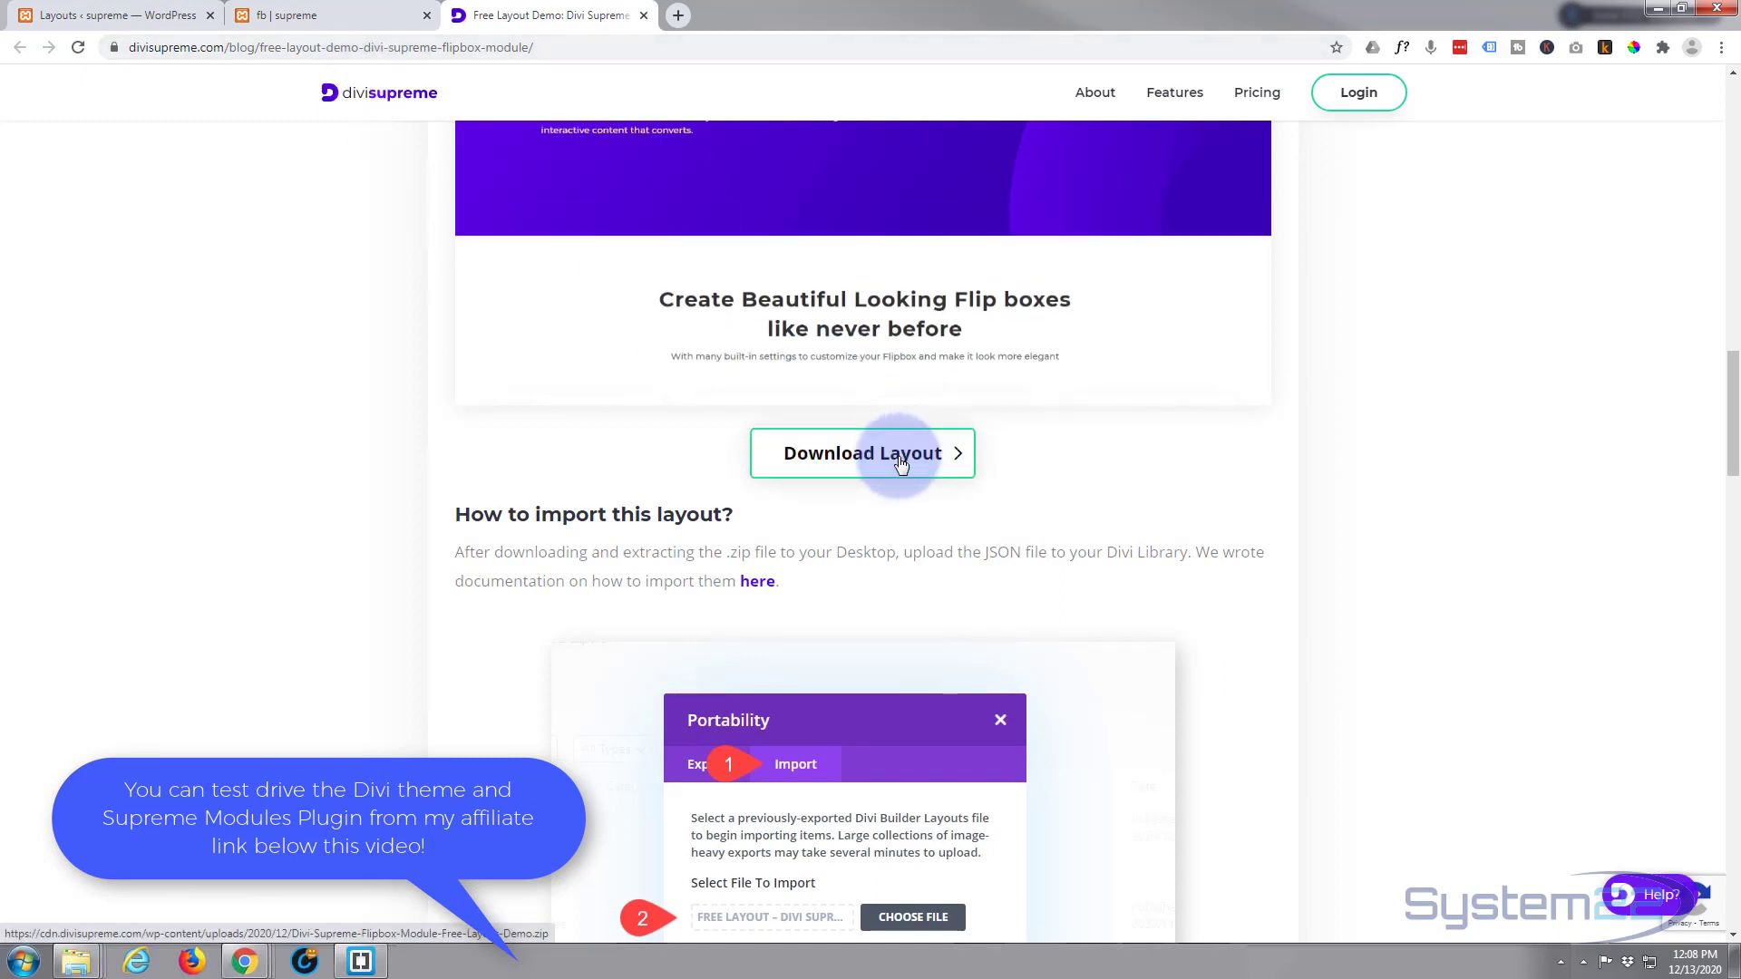
Download the free flipbox layout zip via the green Download Layout button
left_click(864, 453)
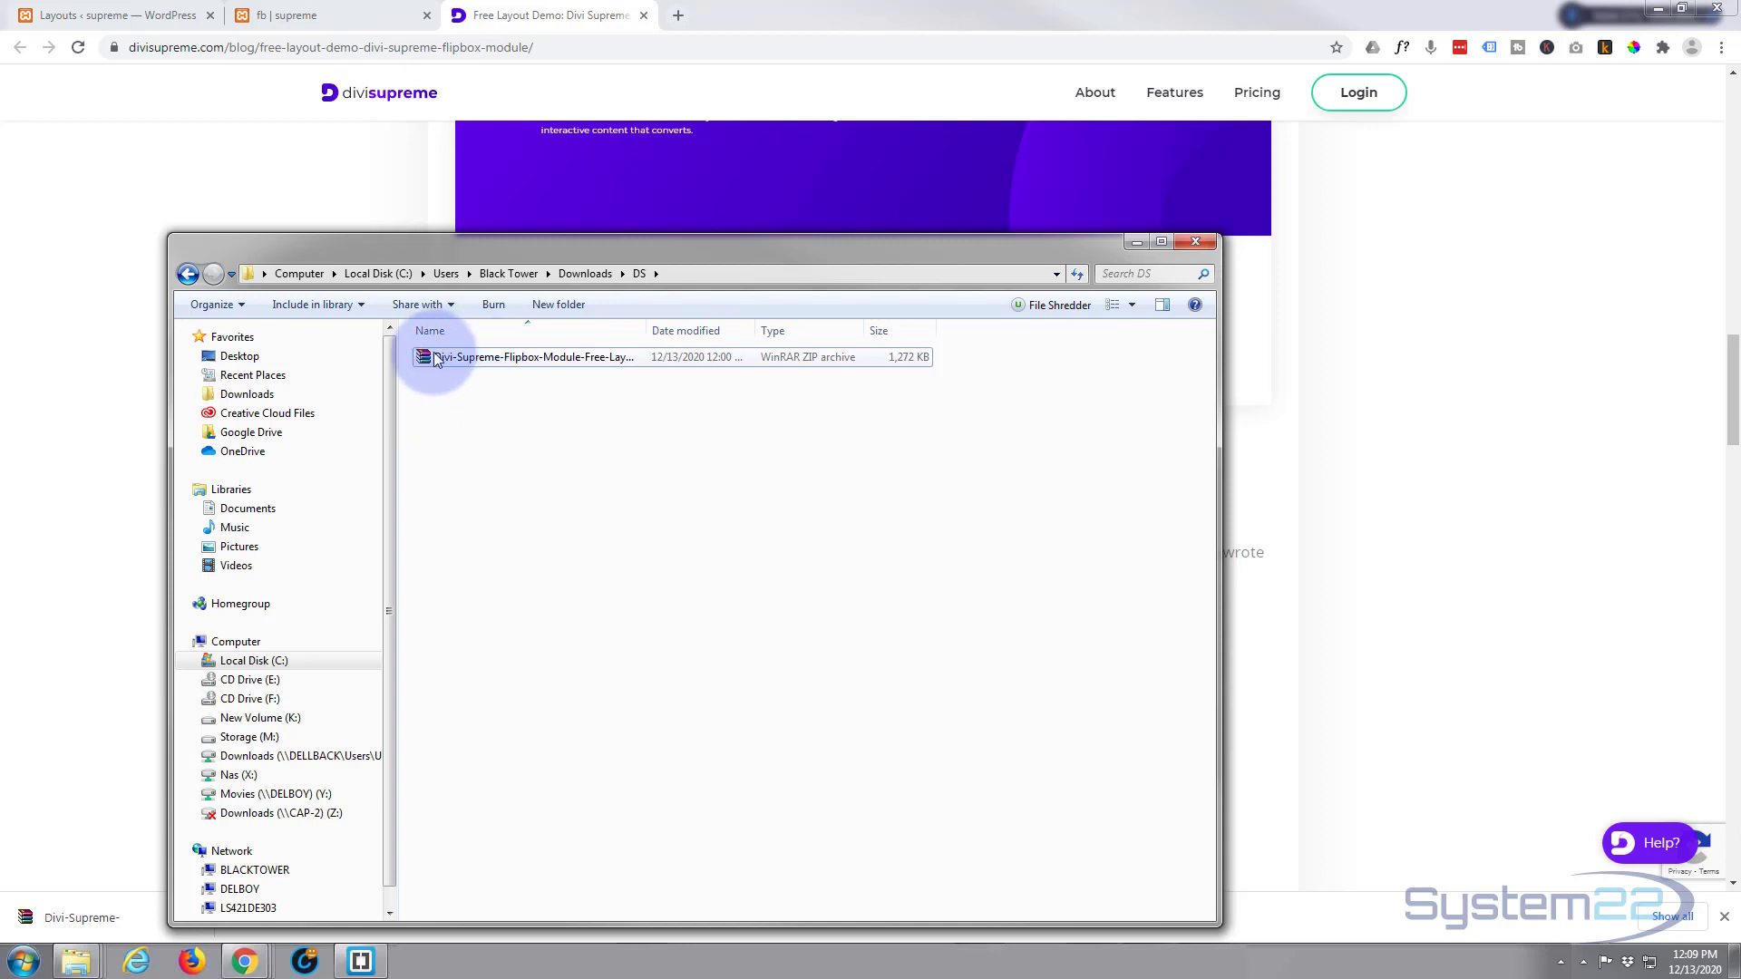
Select the Divi-Supreme-Flipbox-Module zip in the Downloads\DS folder
left_click(533, 357)
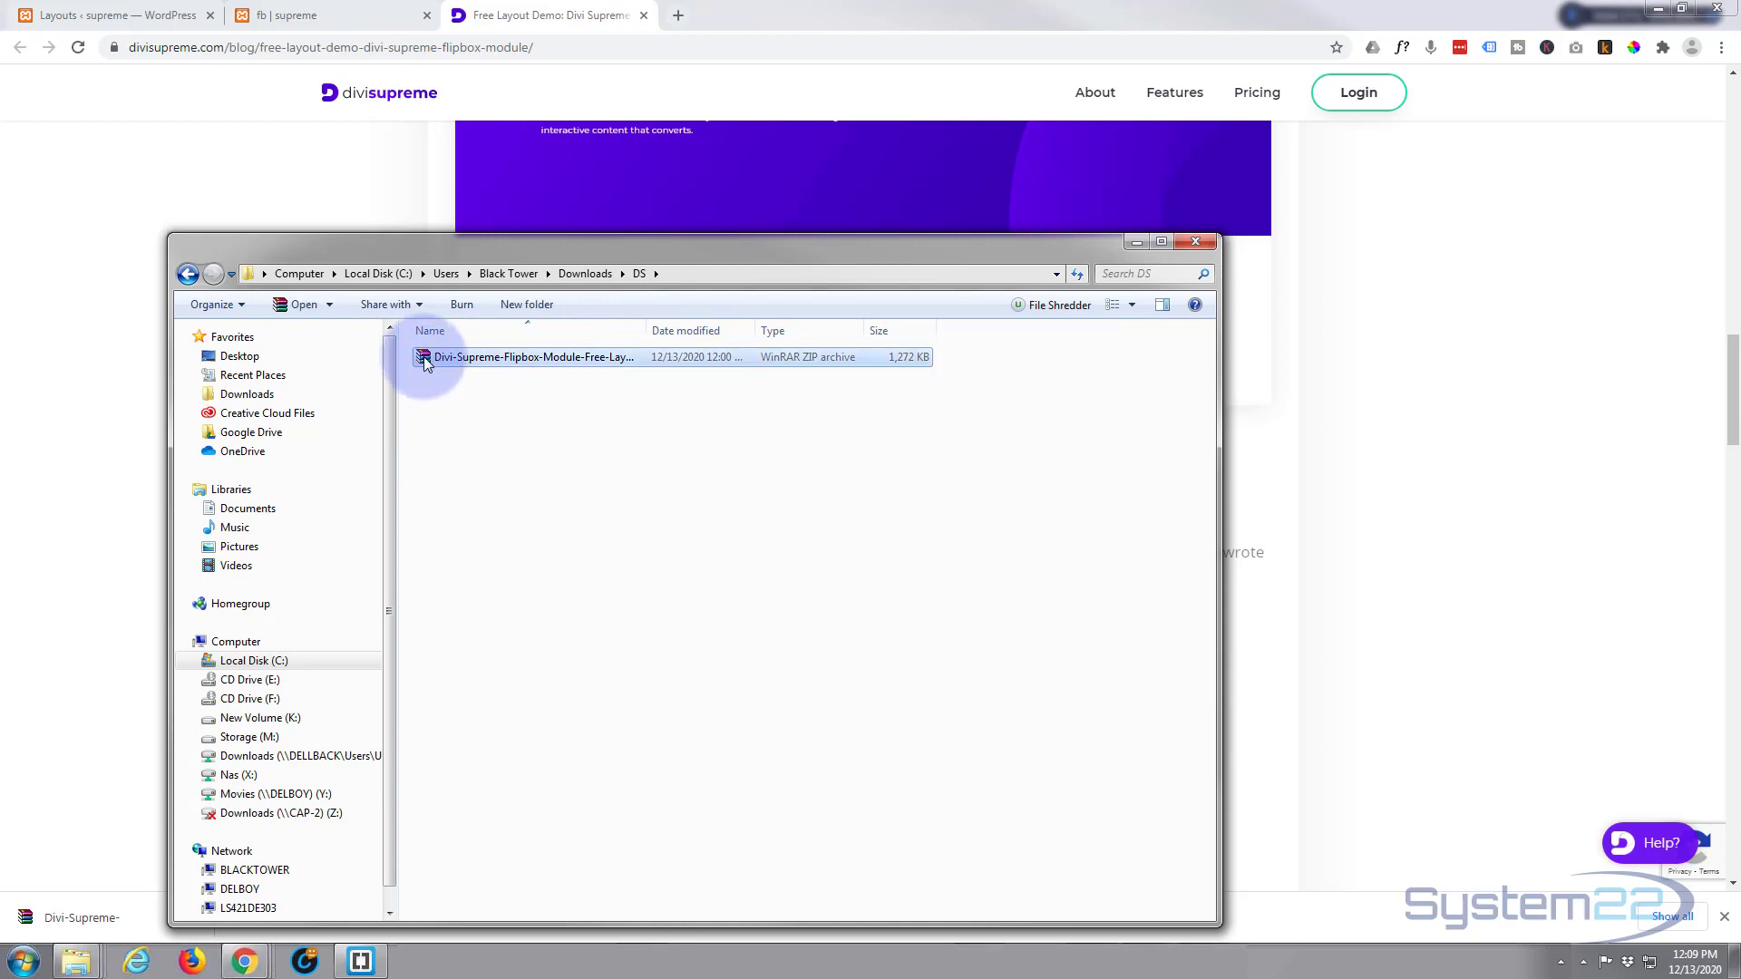
left_click(482, 428)
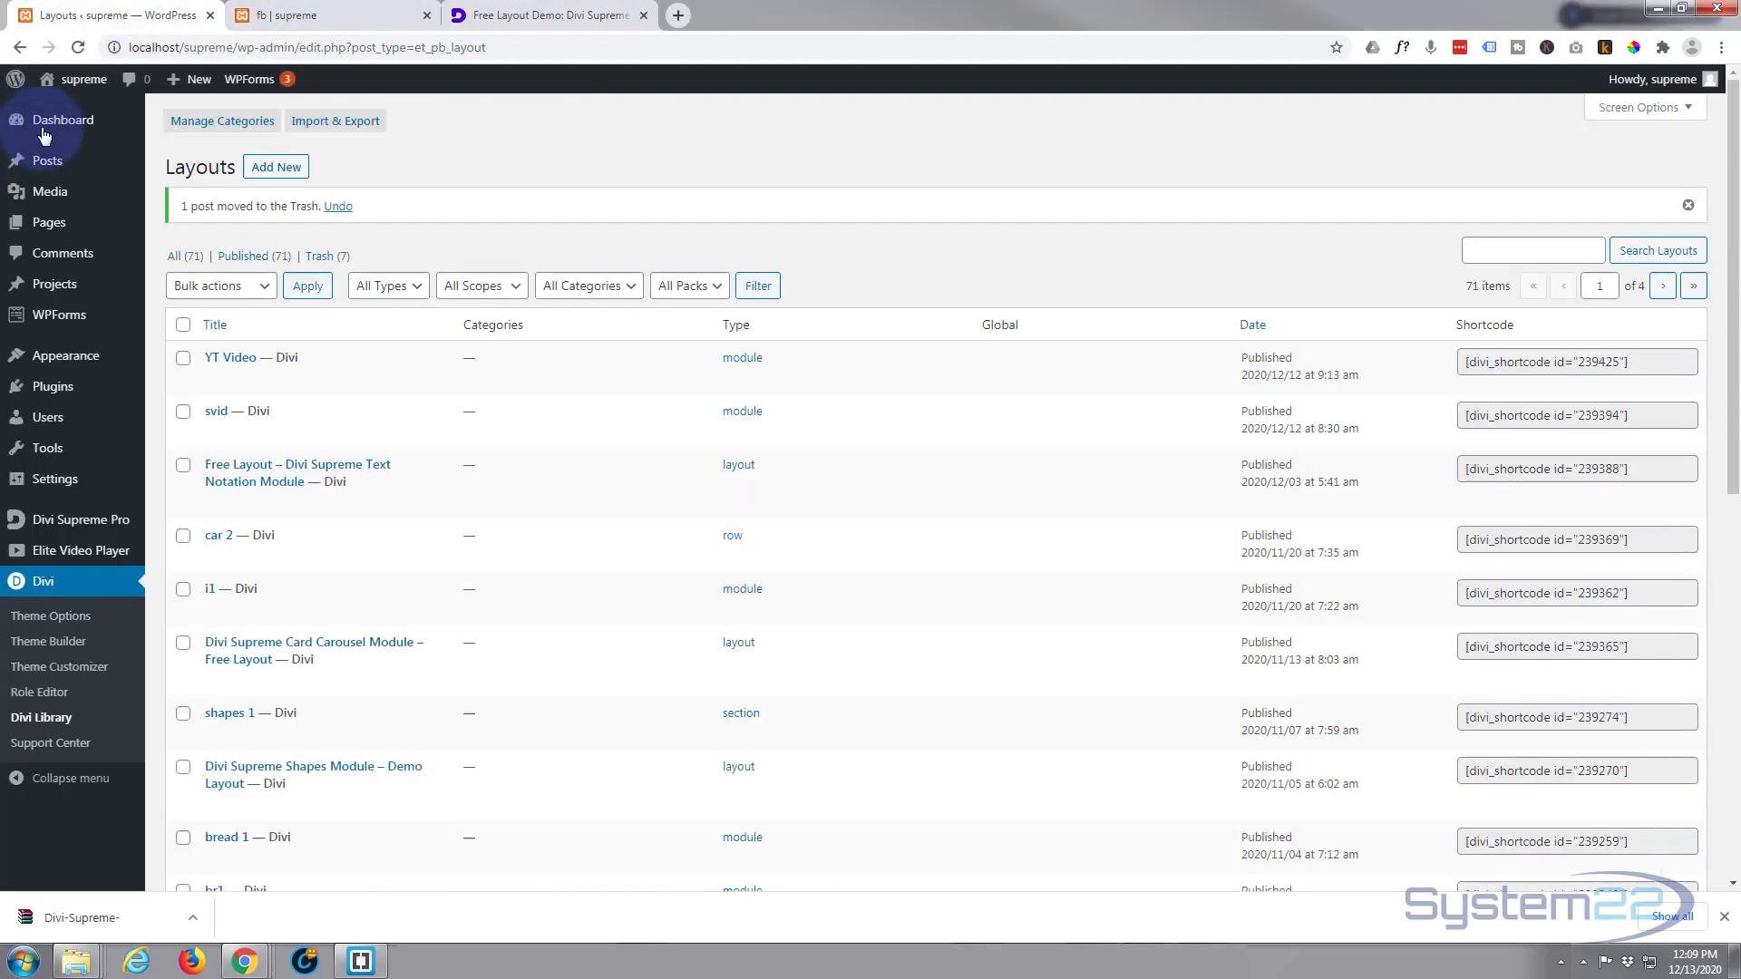
mouse_move(43, 581)
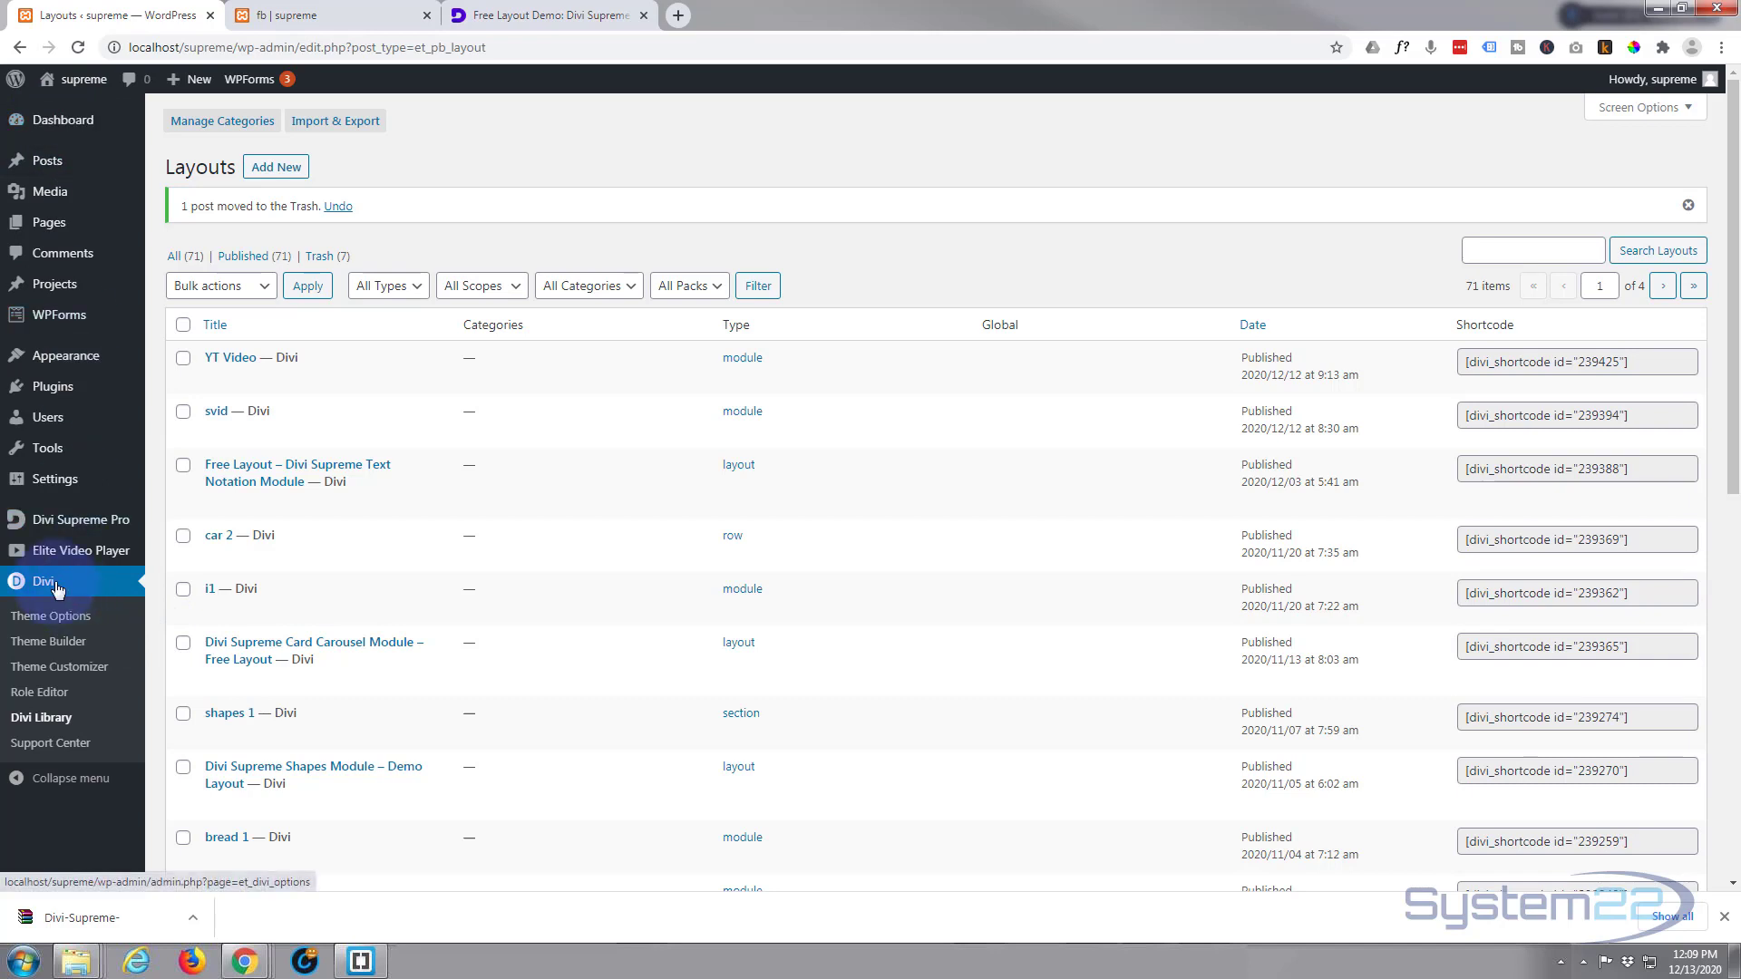
mouse_move(42, 718)
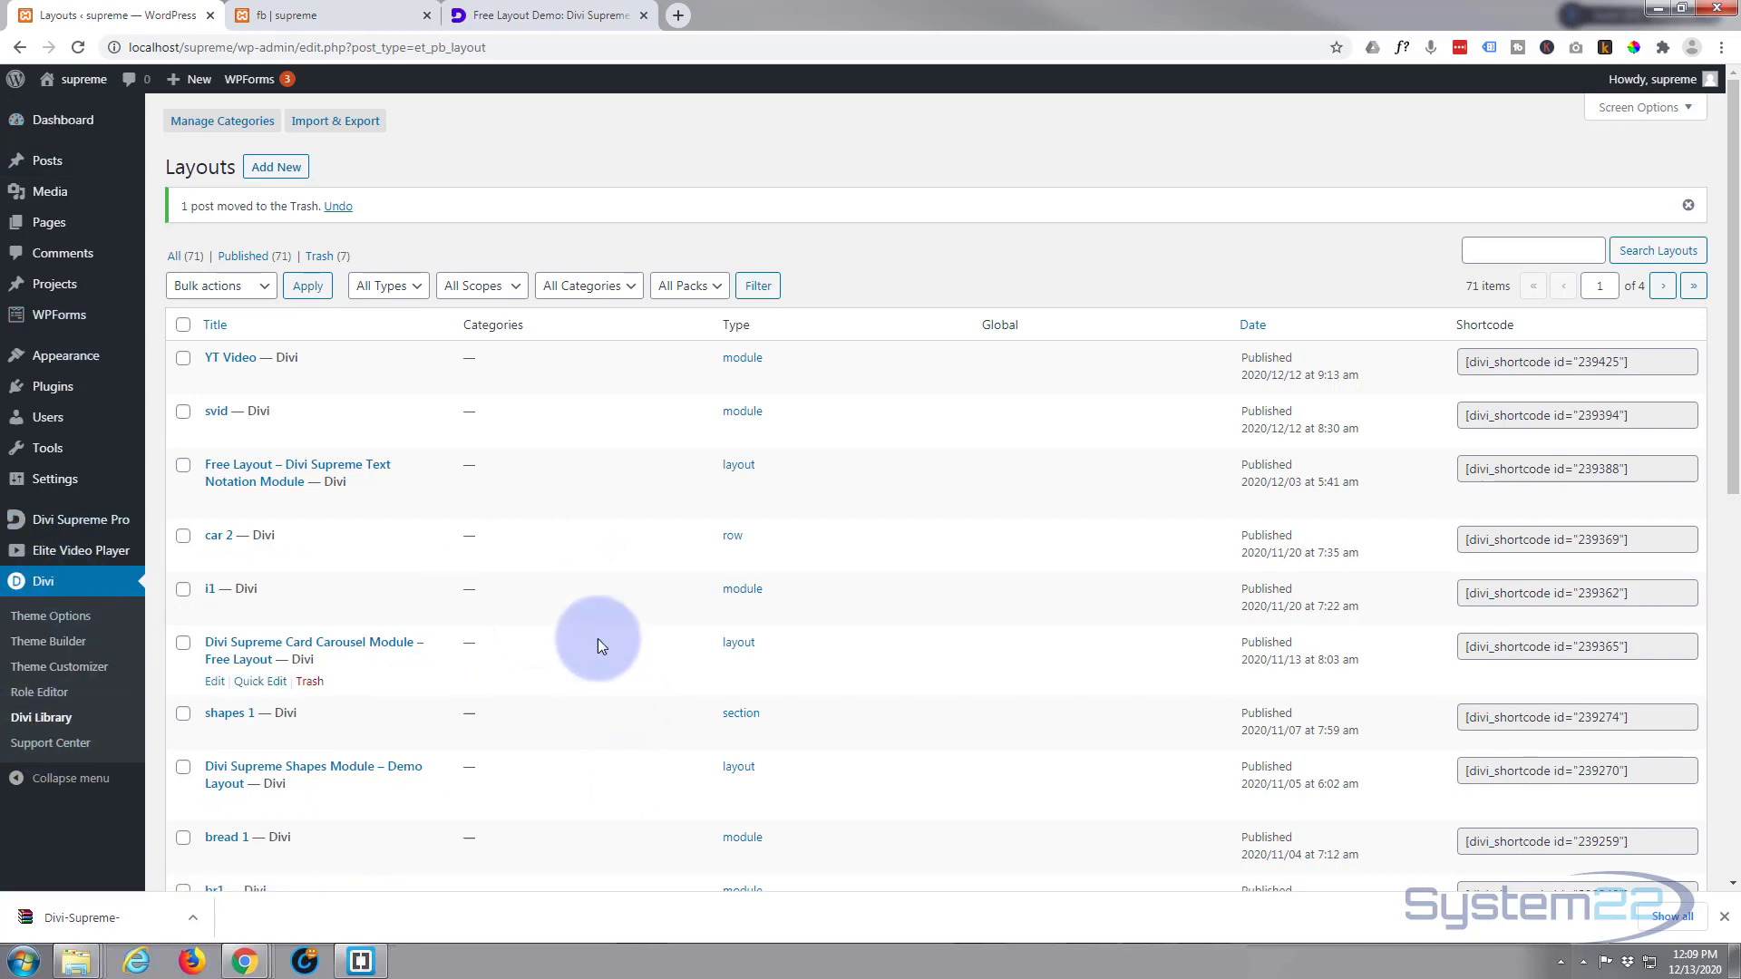
mouse_move(492, 440)
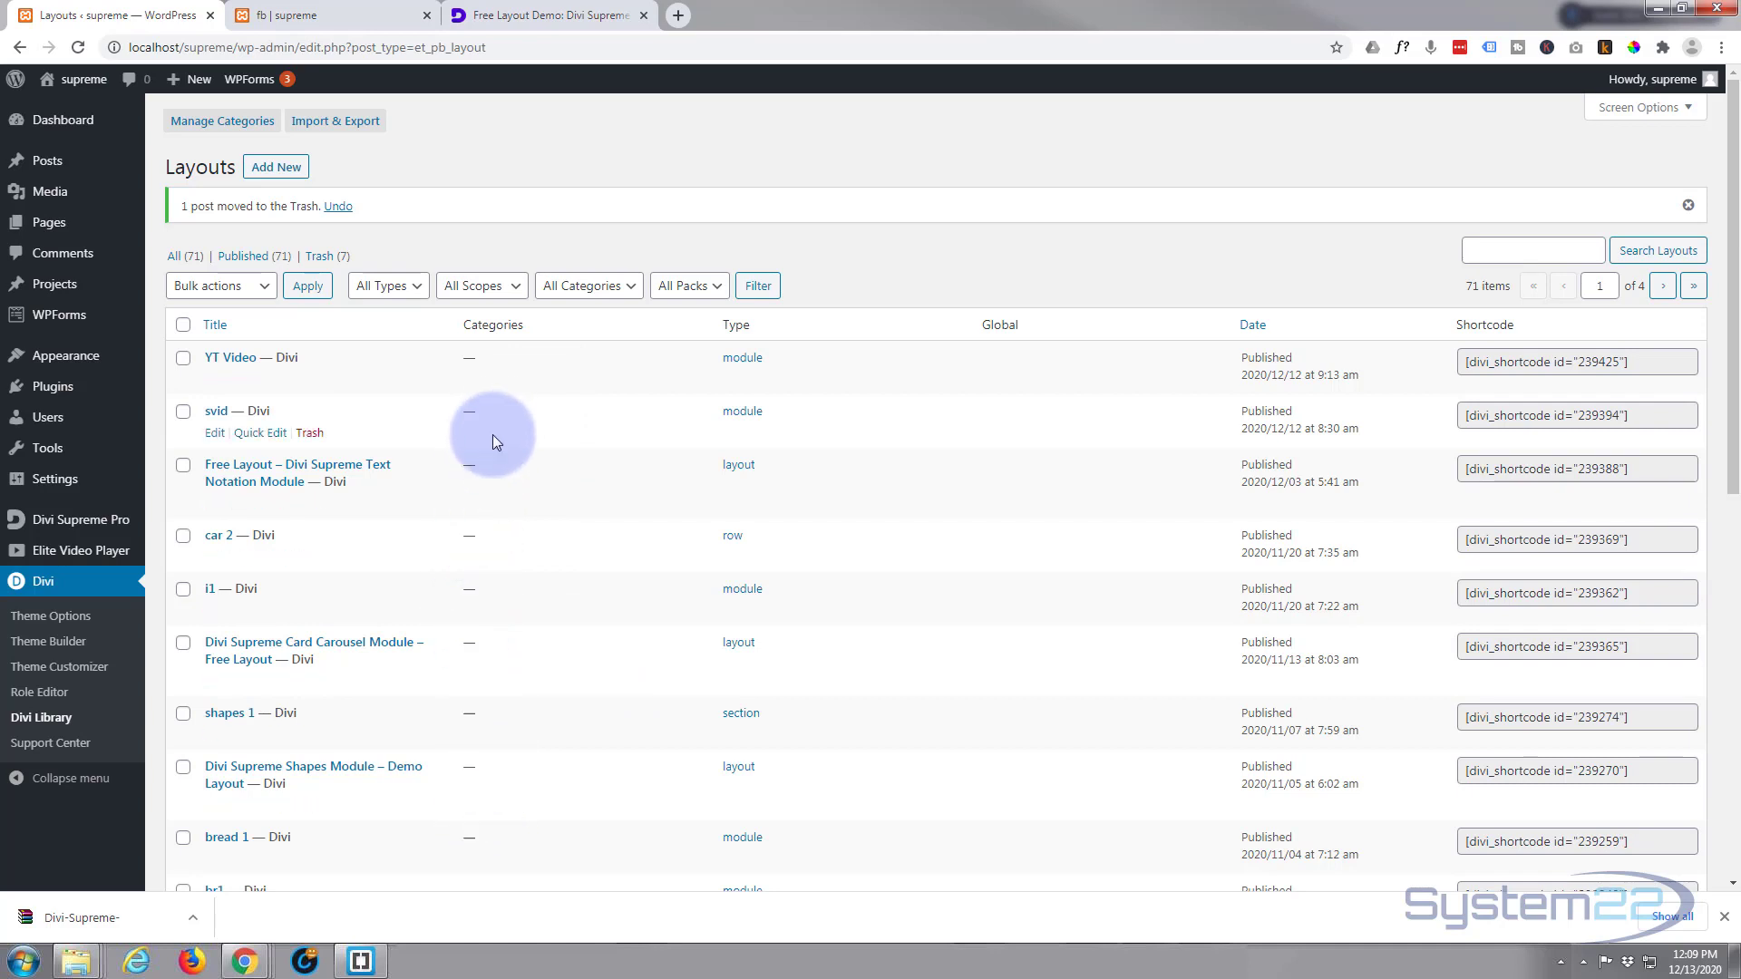
mouse_move(392, 377)
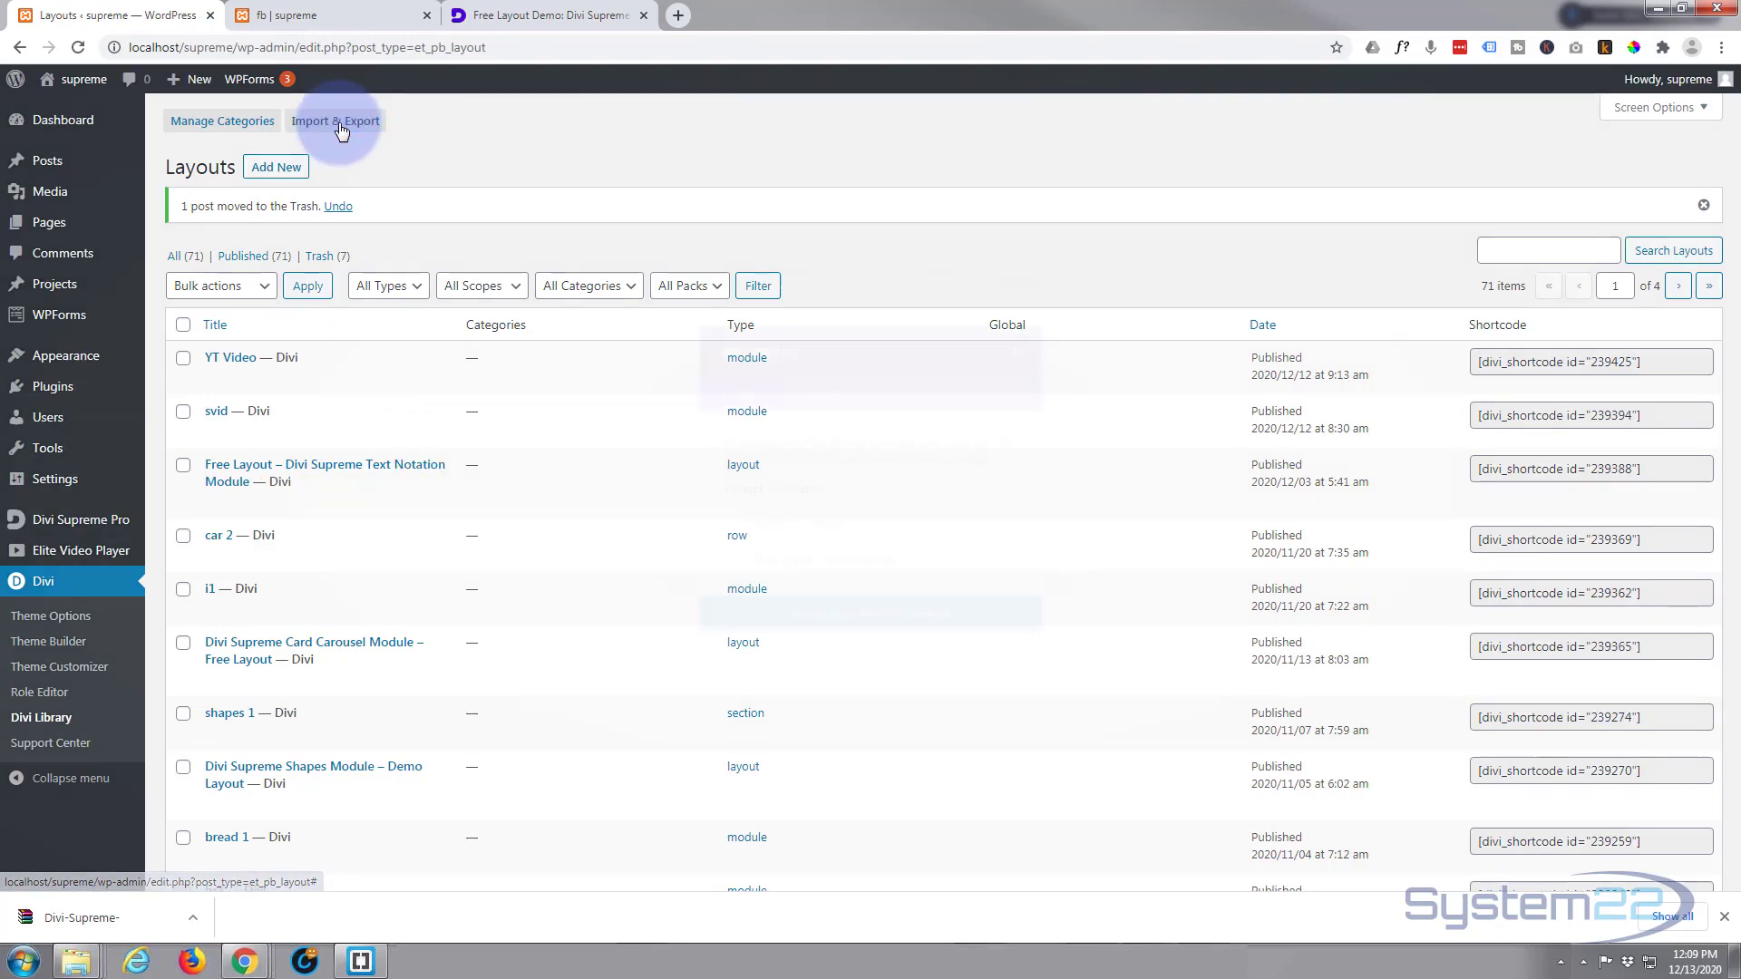
Import the flipbox JSON file through Divi Library's Portability Import dialog
left_click(336, 120)
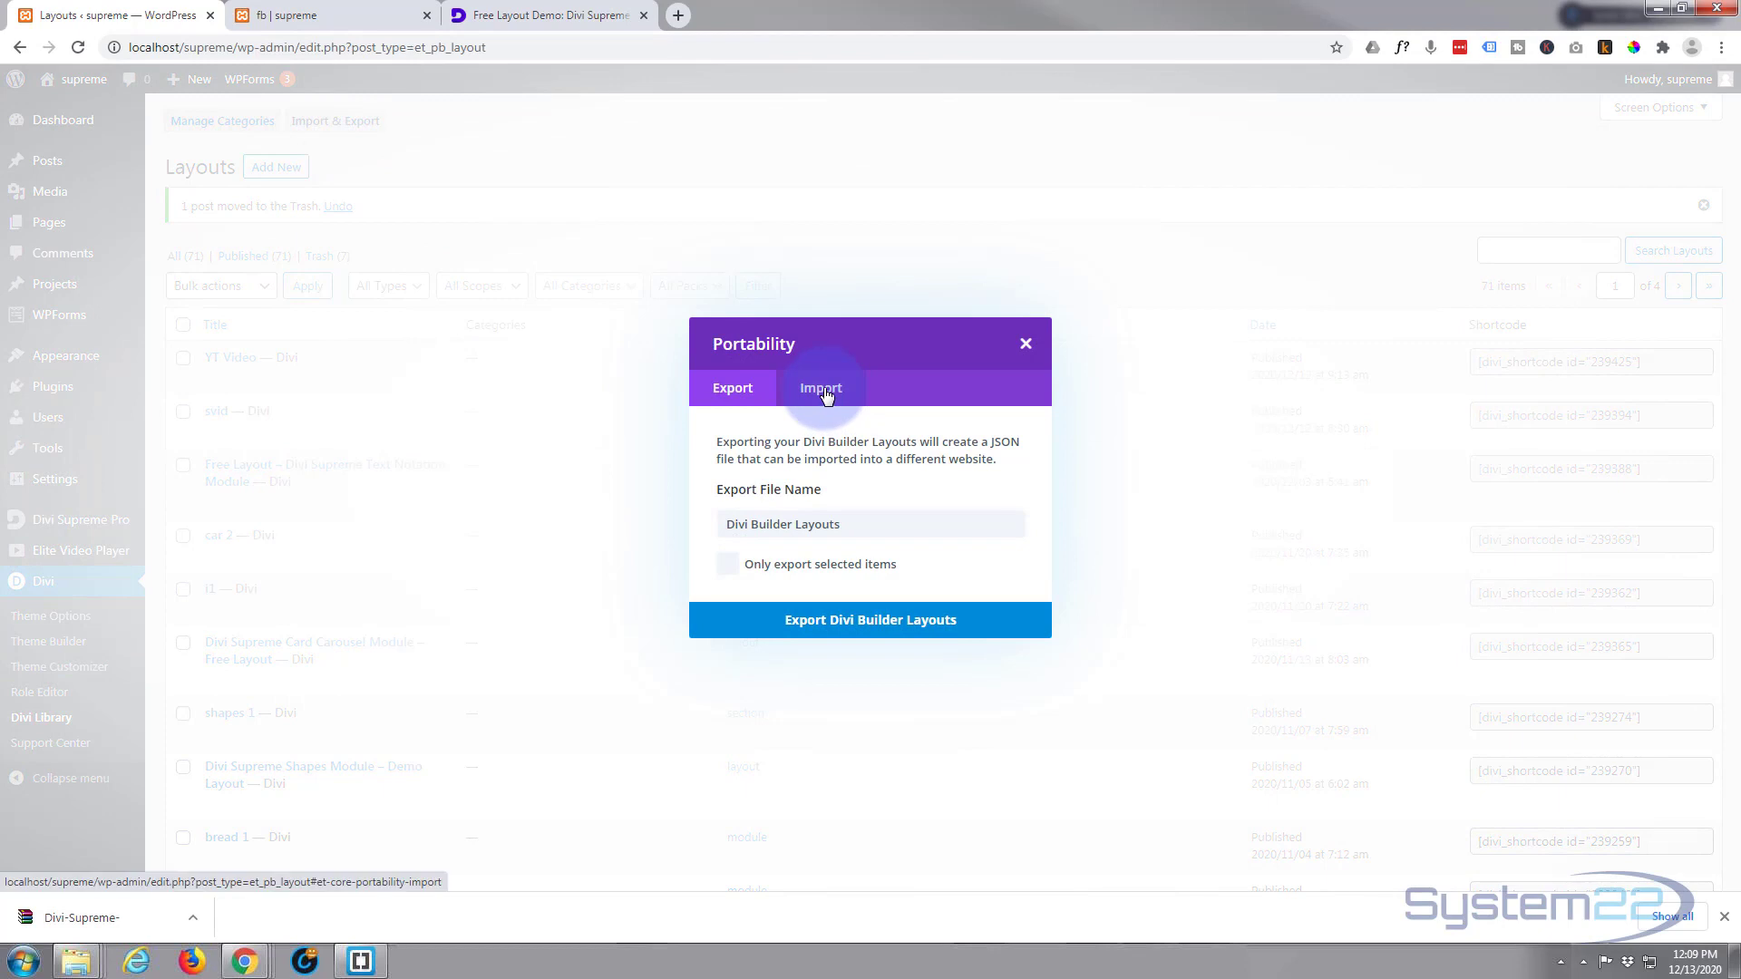
left_click(820, 388)
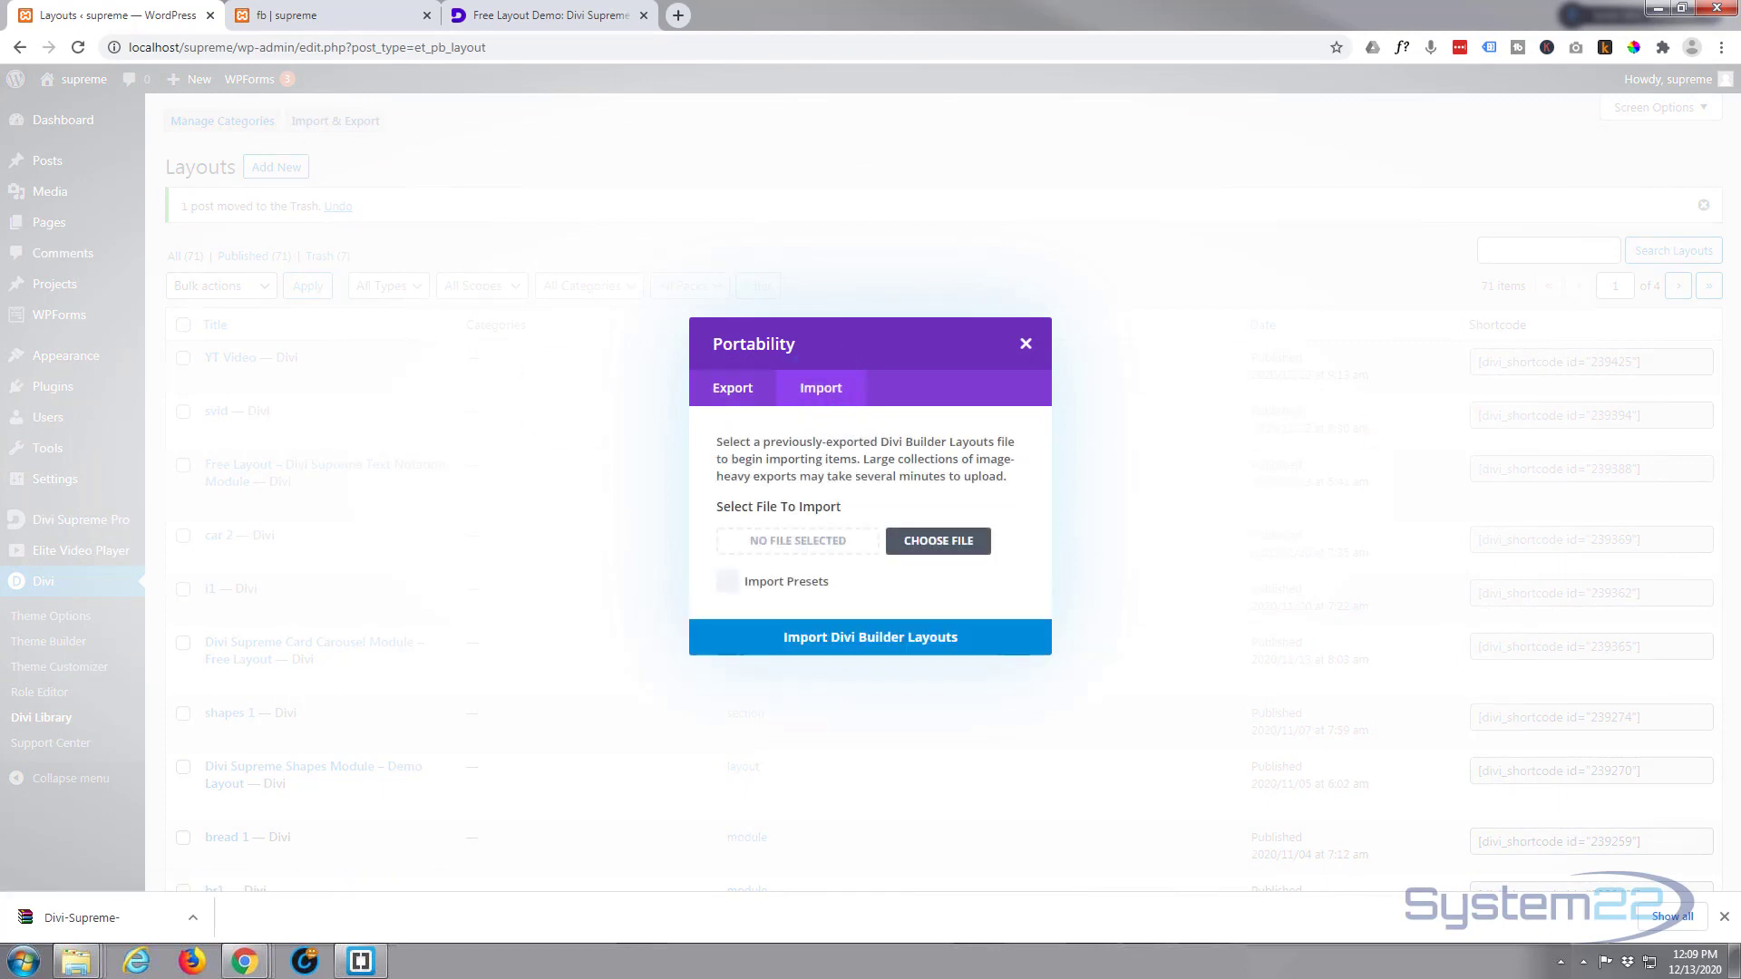
left_click(935, 541)
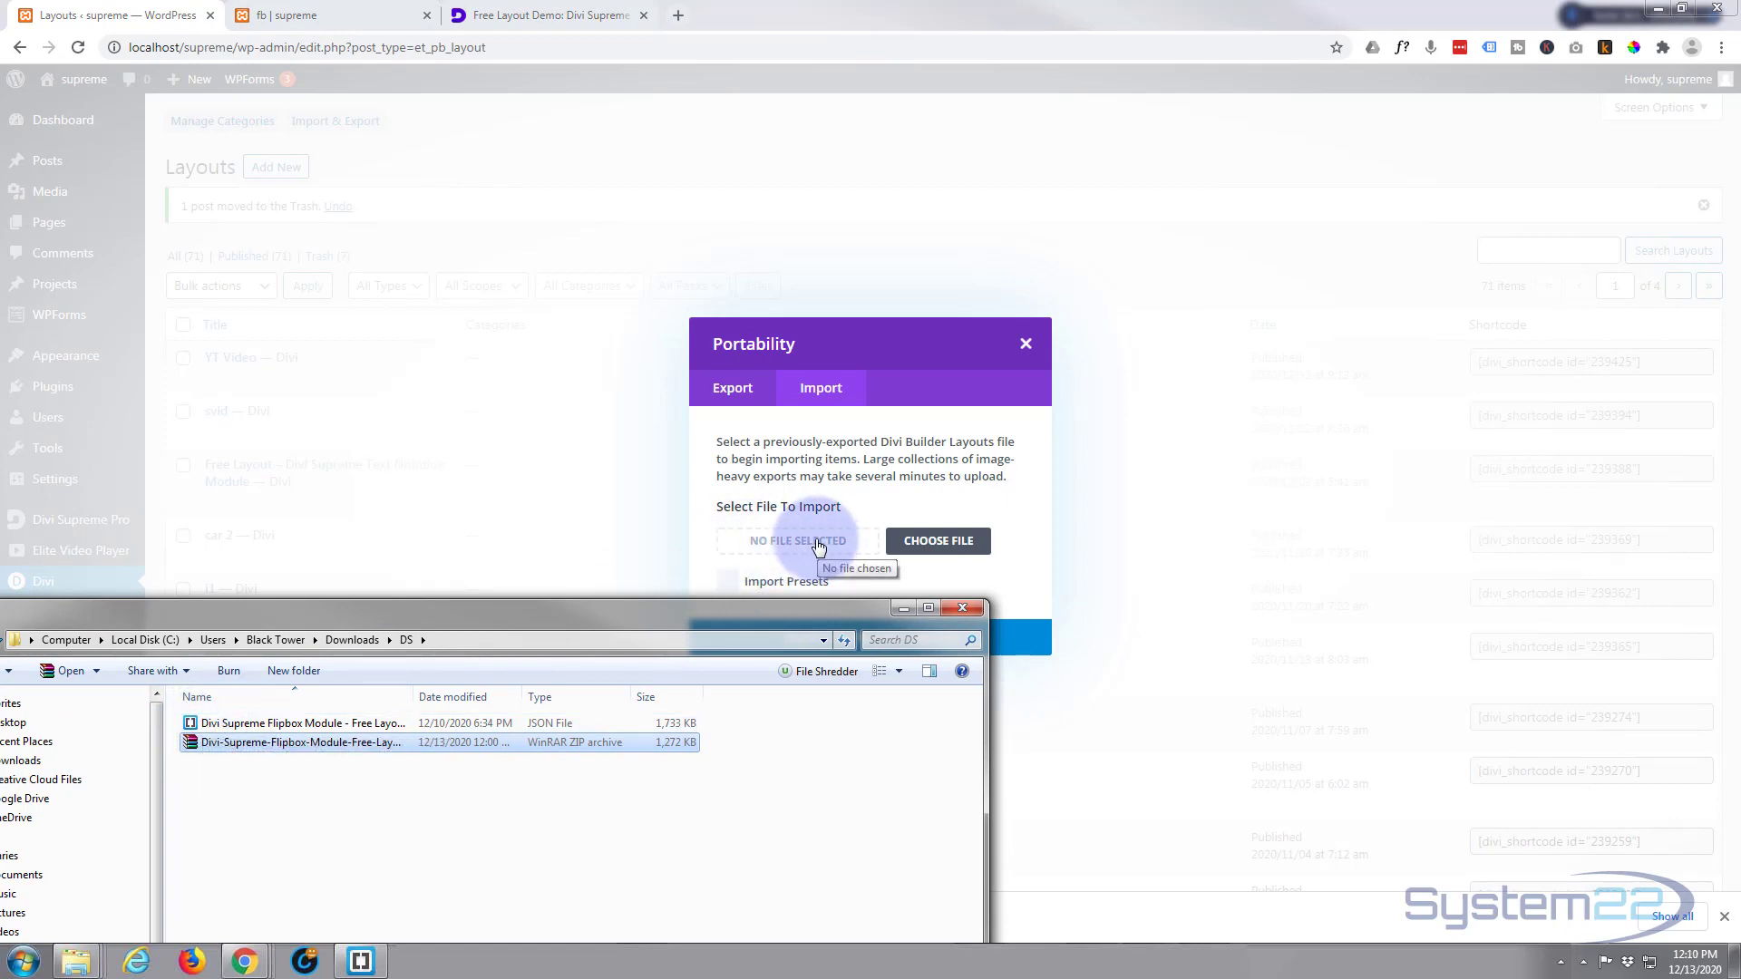
mouse_move(874, 551)
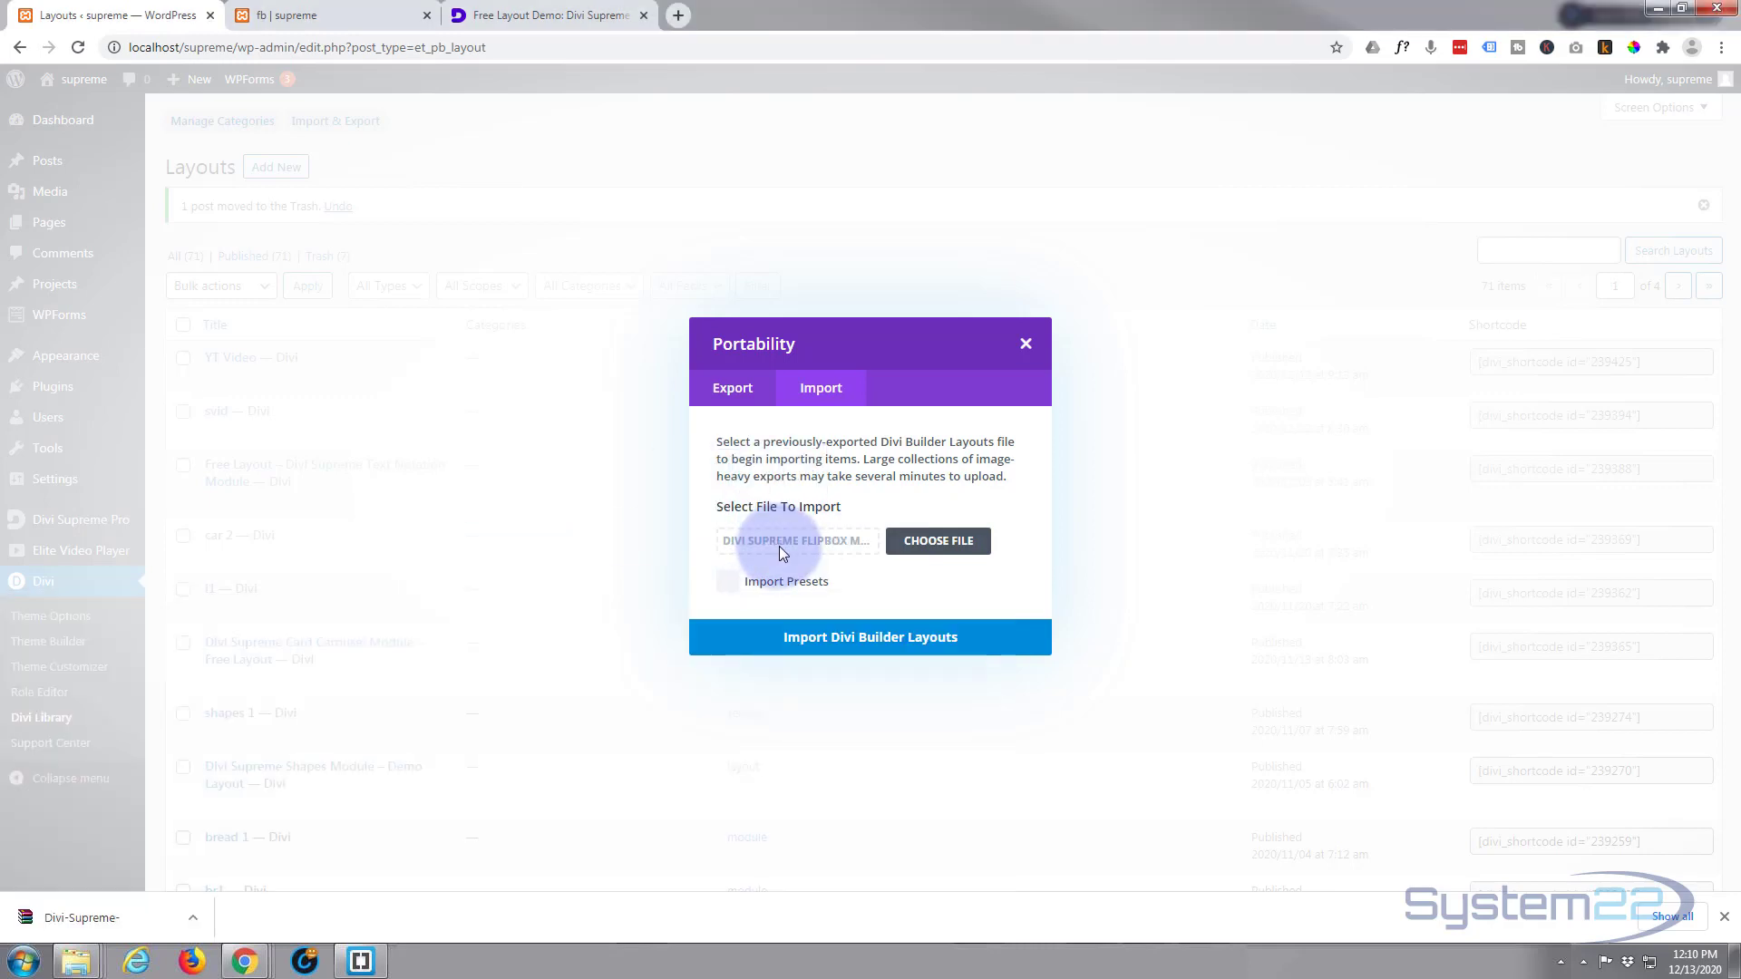
left_click(869, 637)
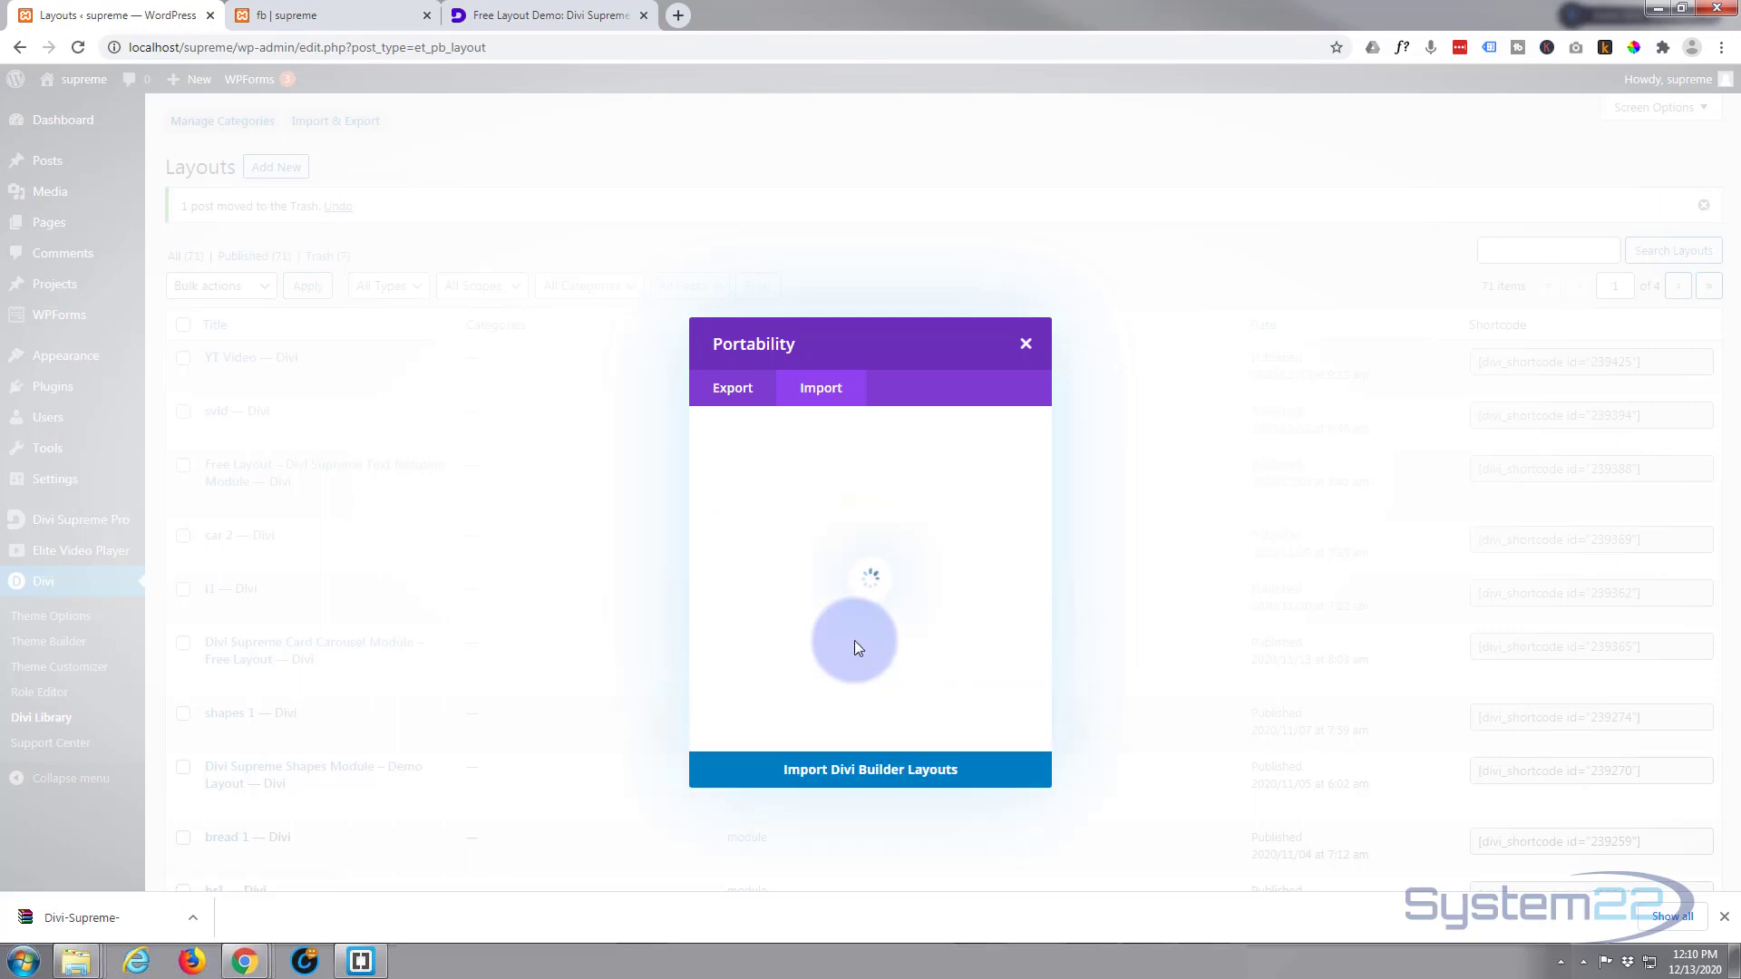
left_click(1023, 342)
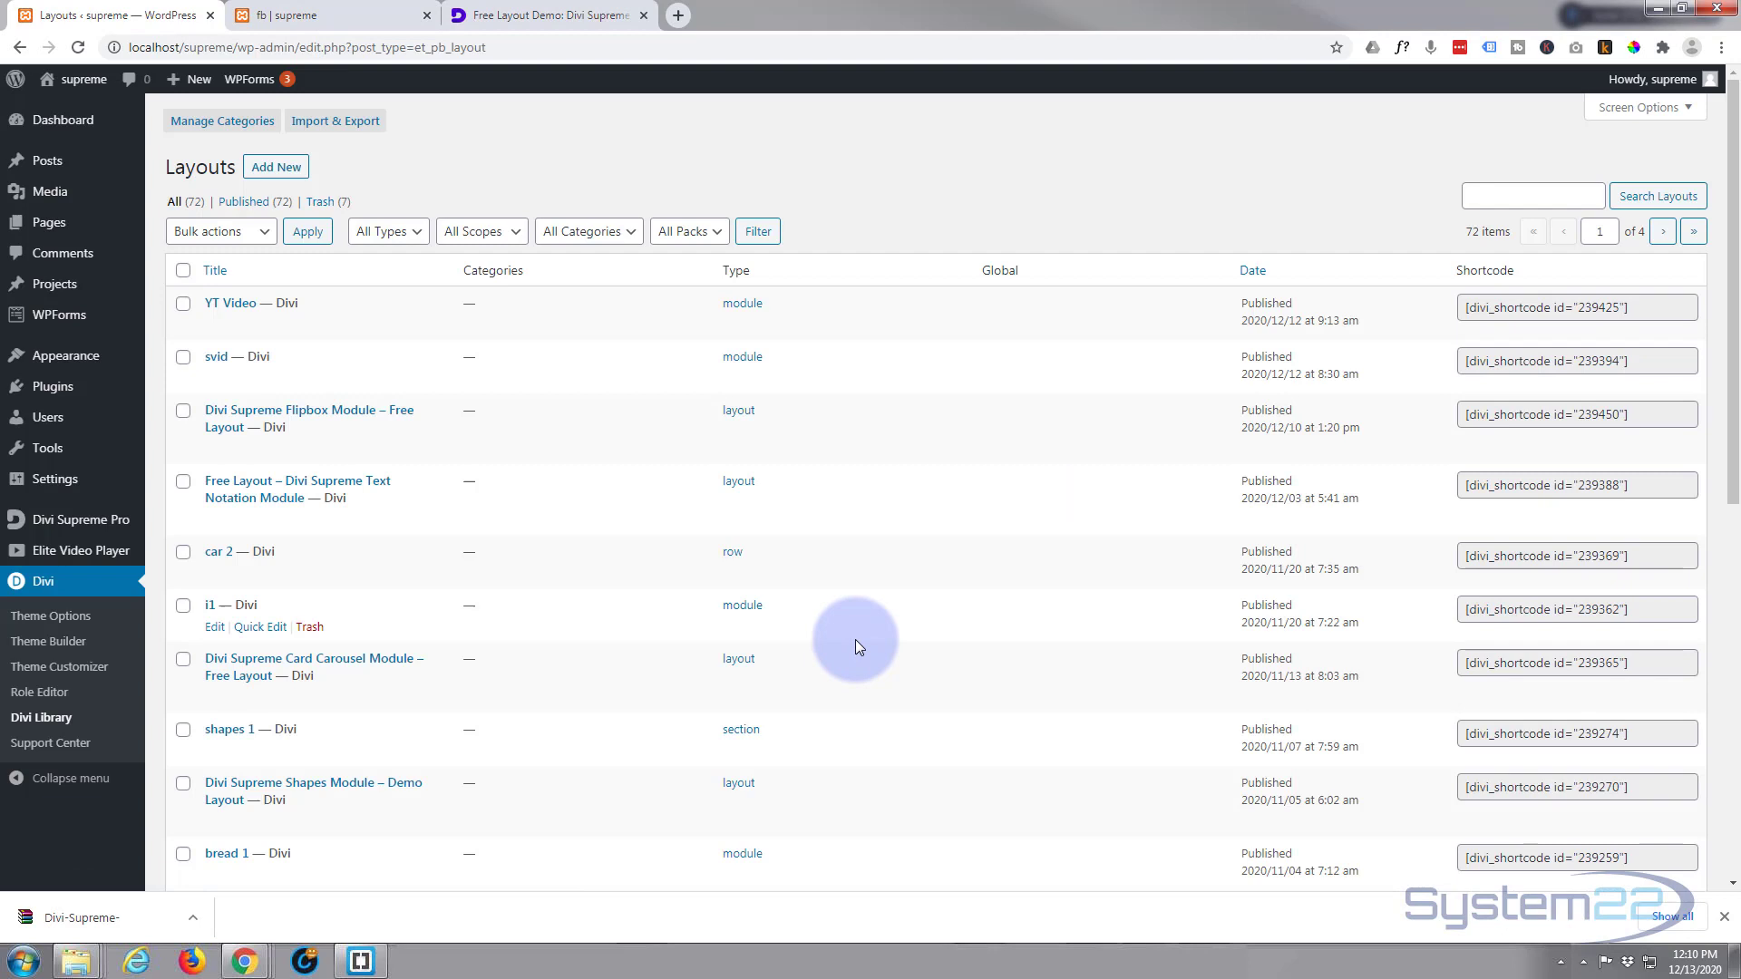
mouse_move(222, 427)
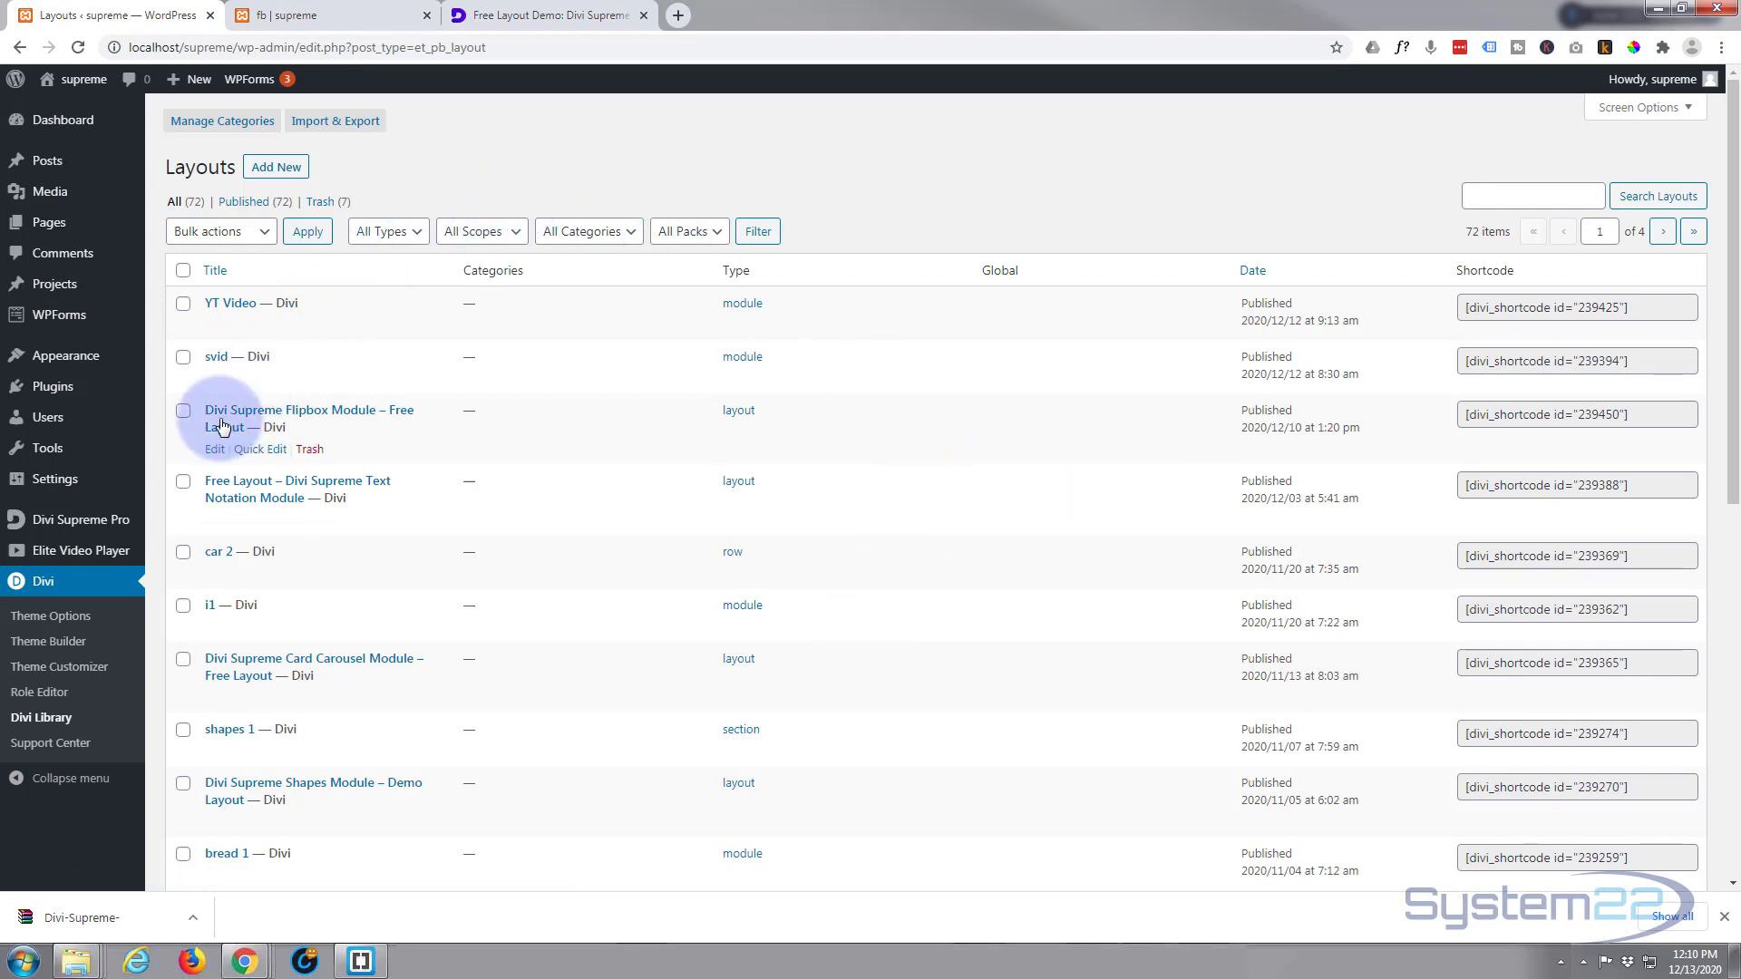
mouse_move(241, 457)
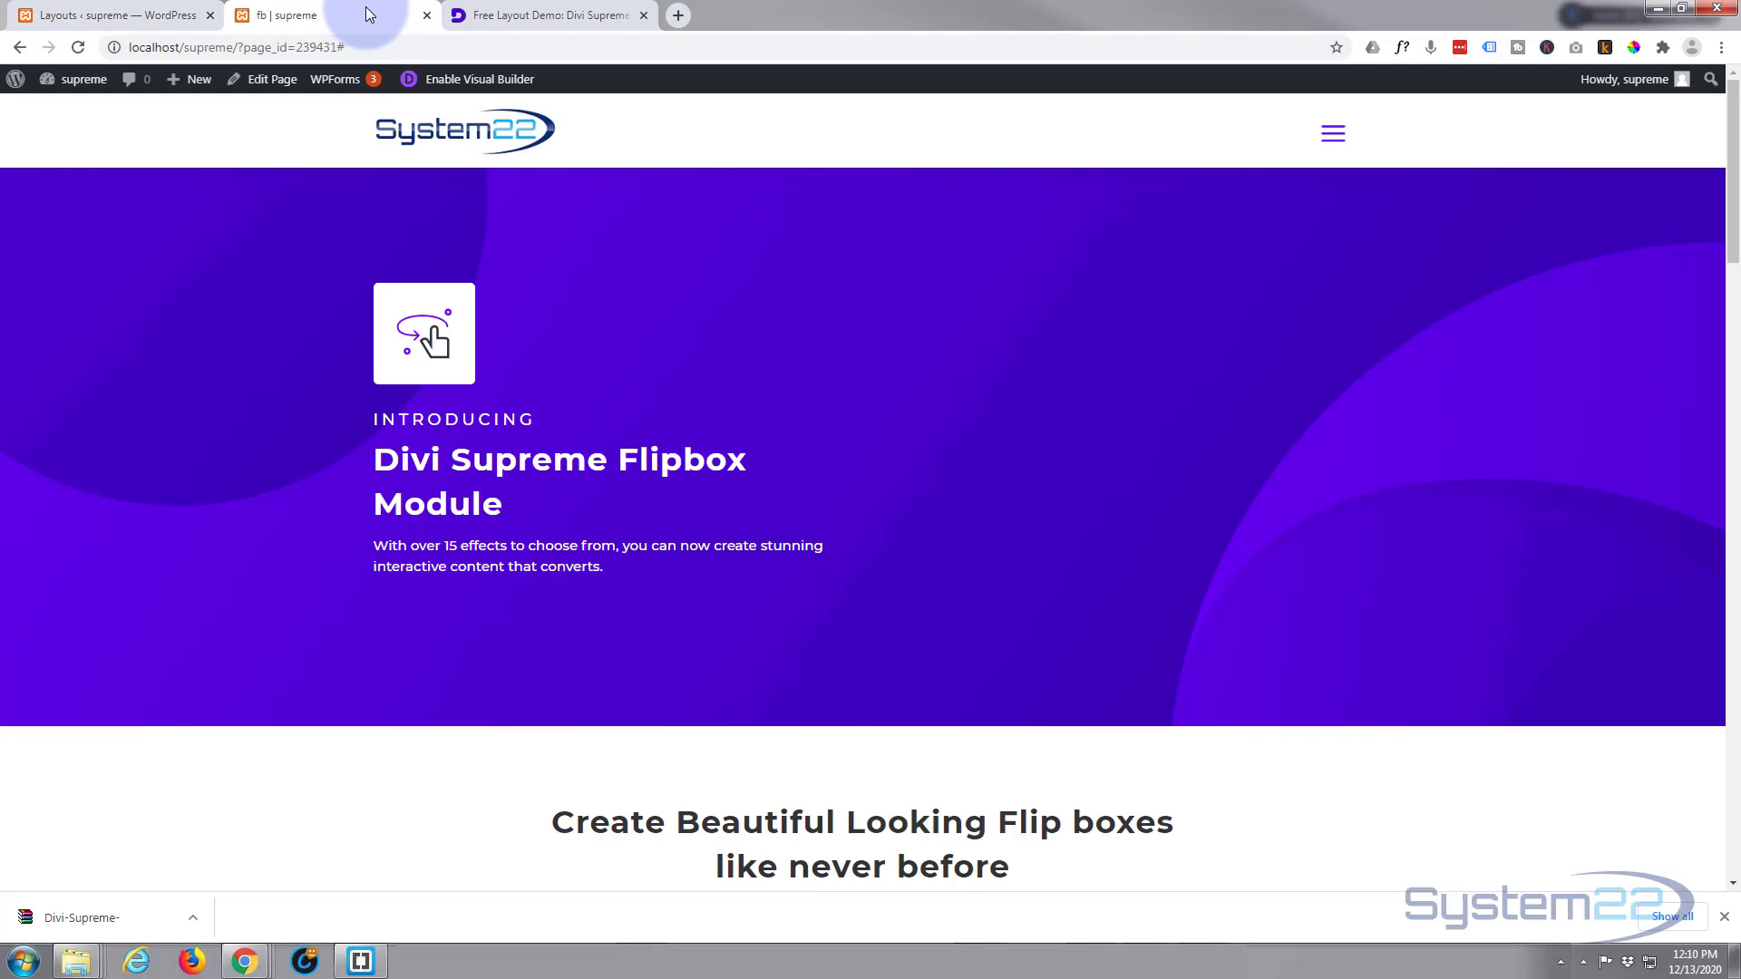
Create a new page from the admin bar's + New menu
left_click(198, 78)
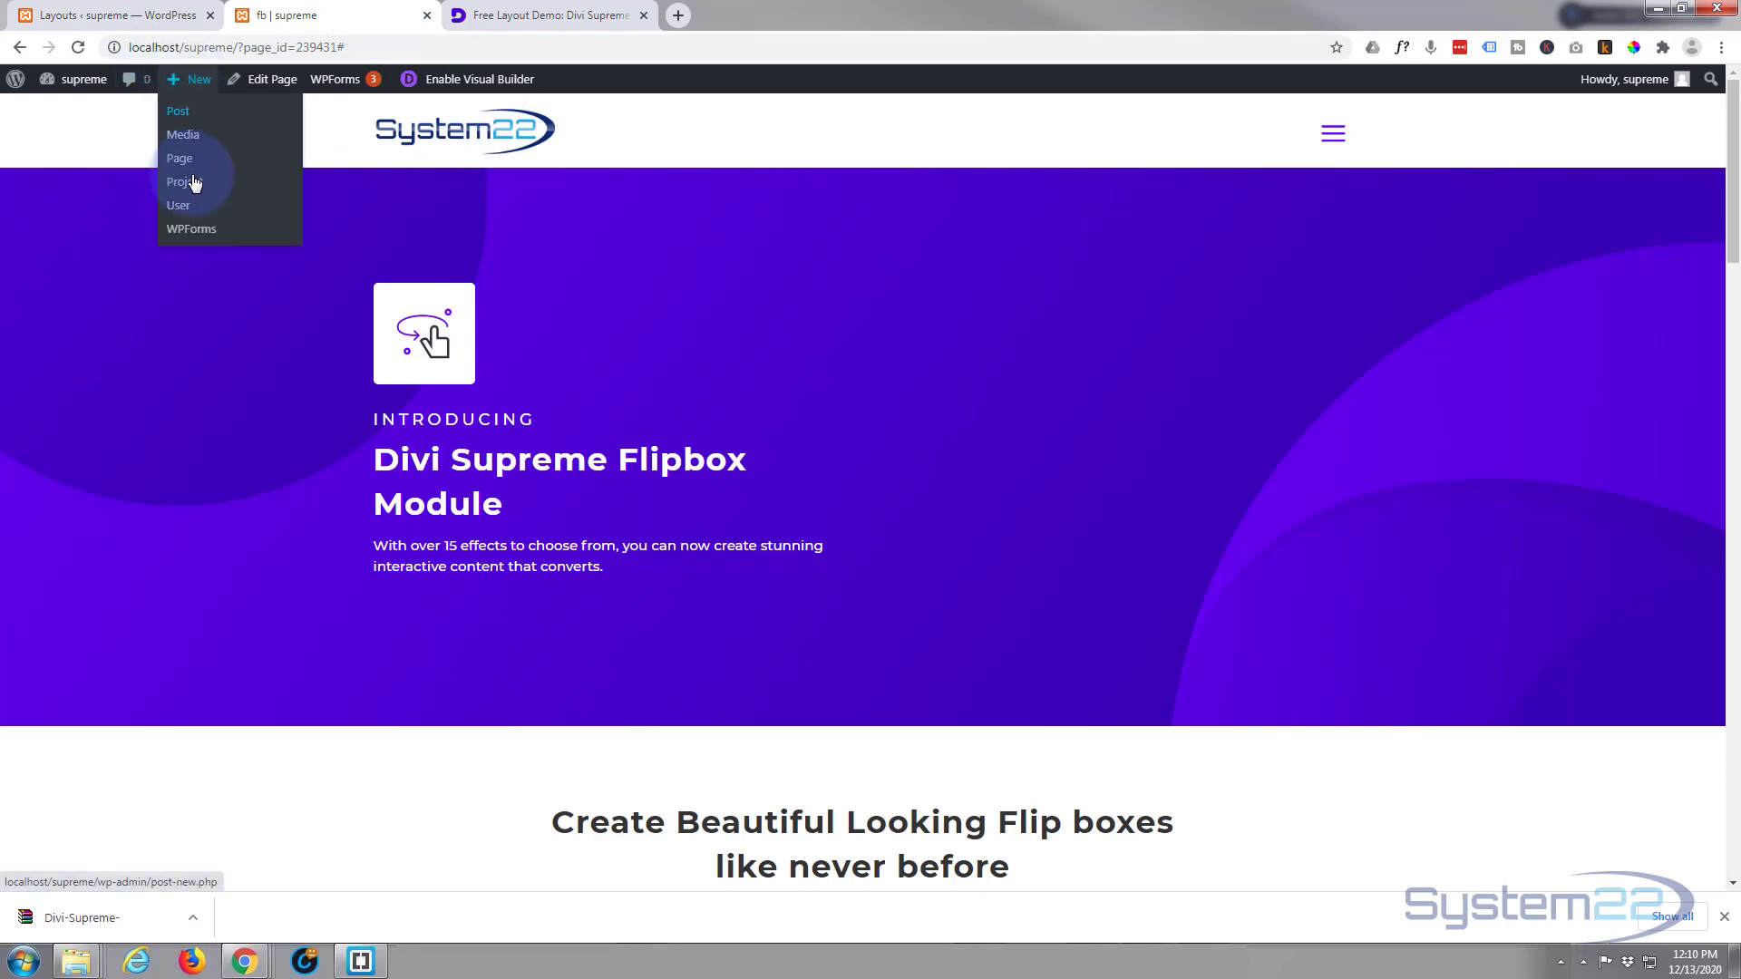
left_click(180, 157)
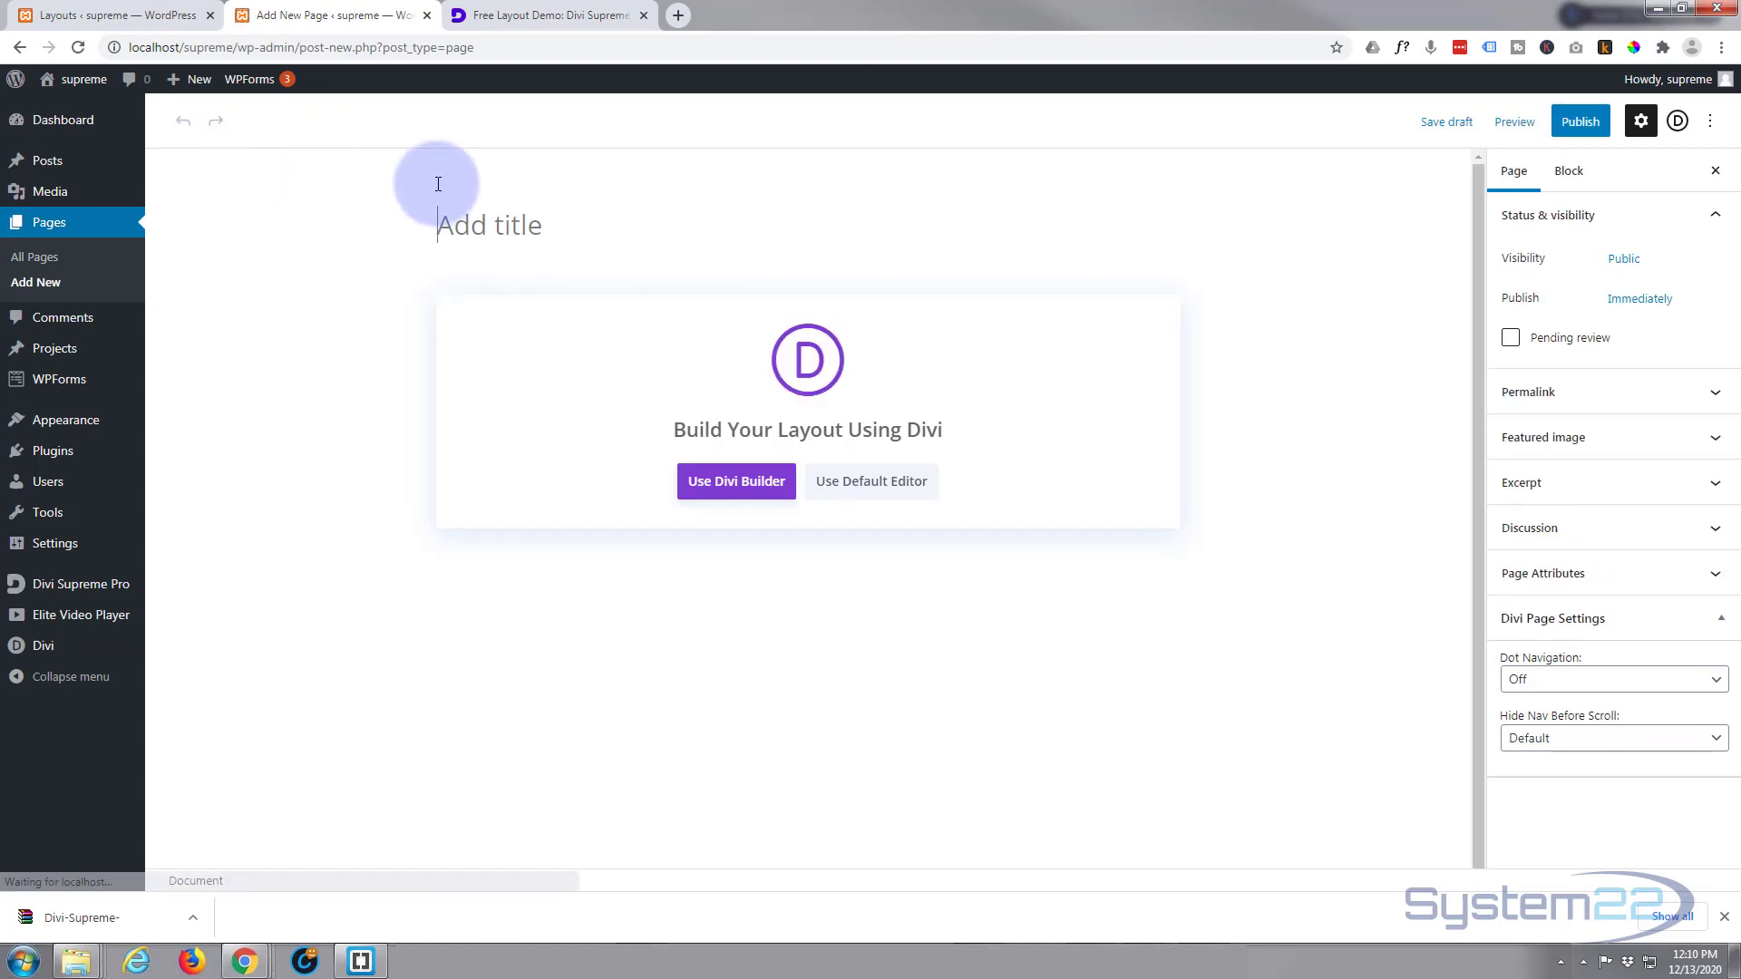
Title the new page 'Flipbox' and start building it with Divi
type("Flip")
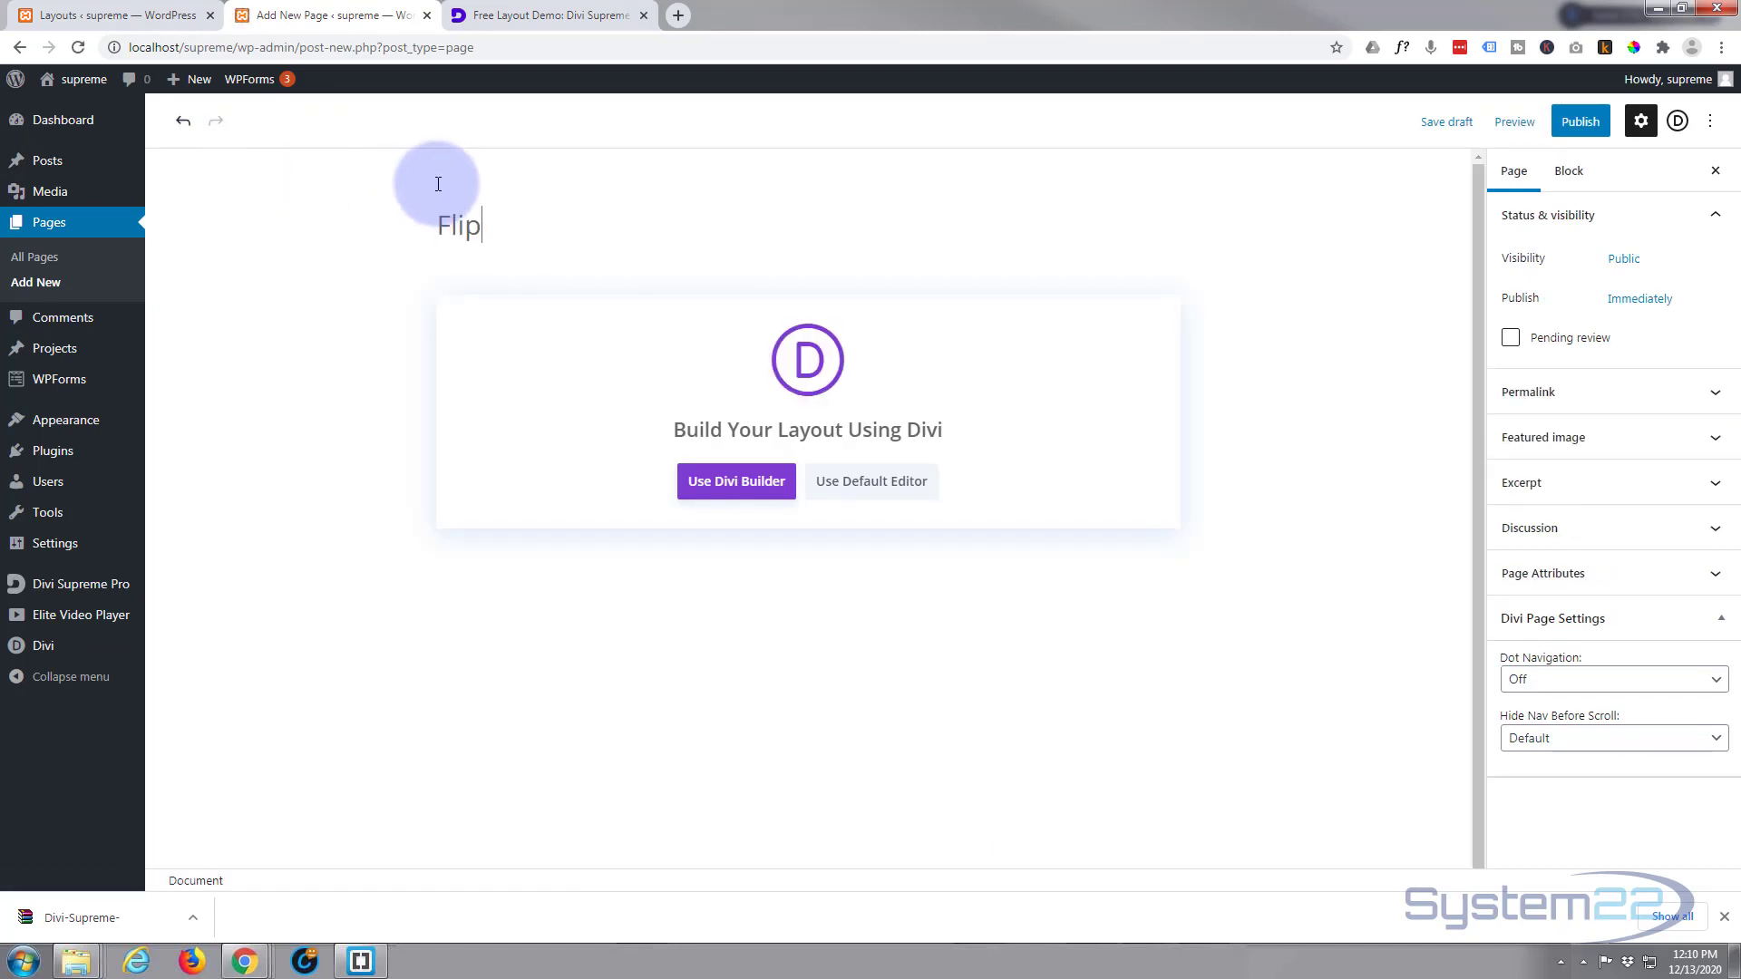
type("box")
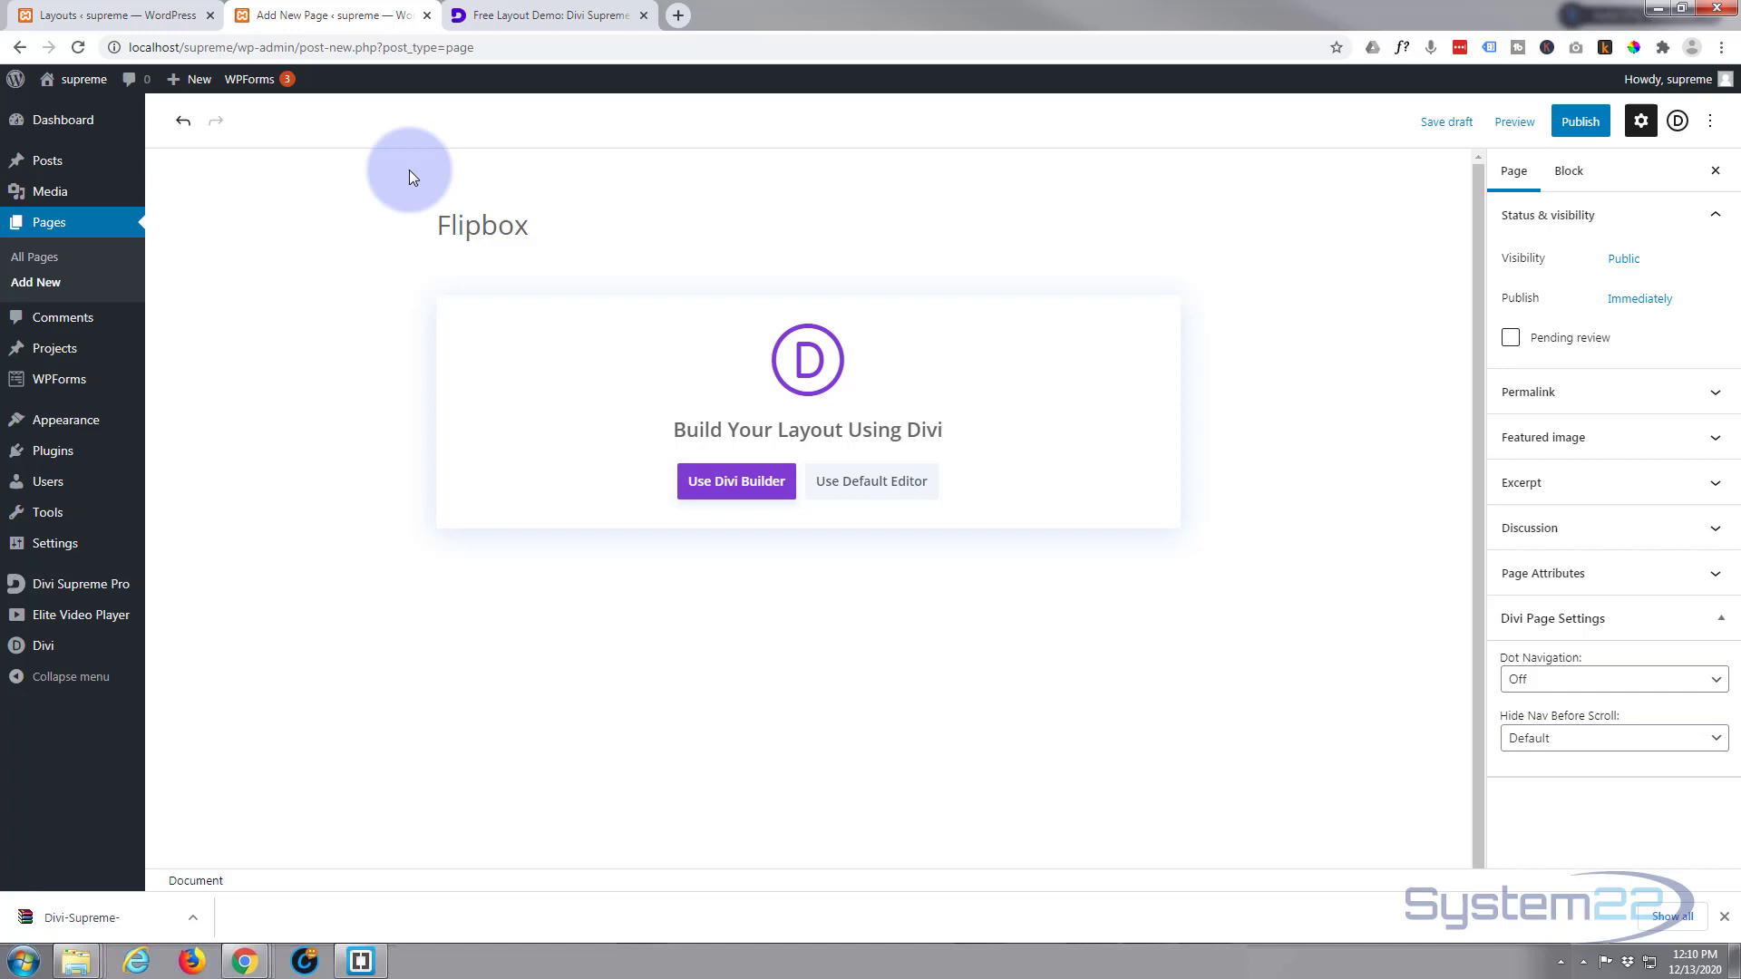
mouse_move(734, 480)
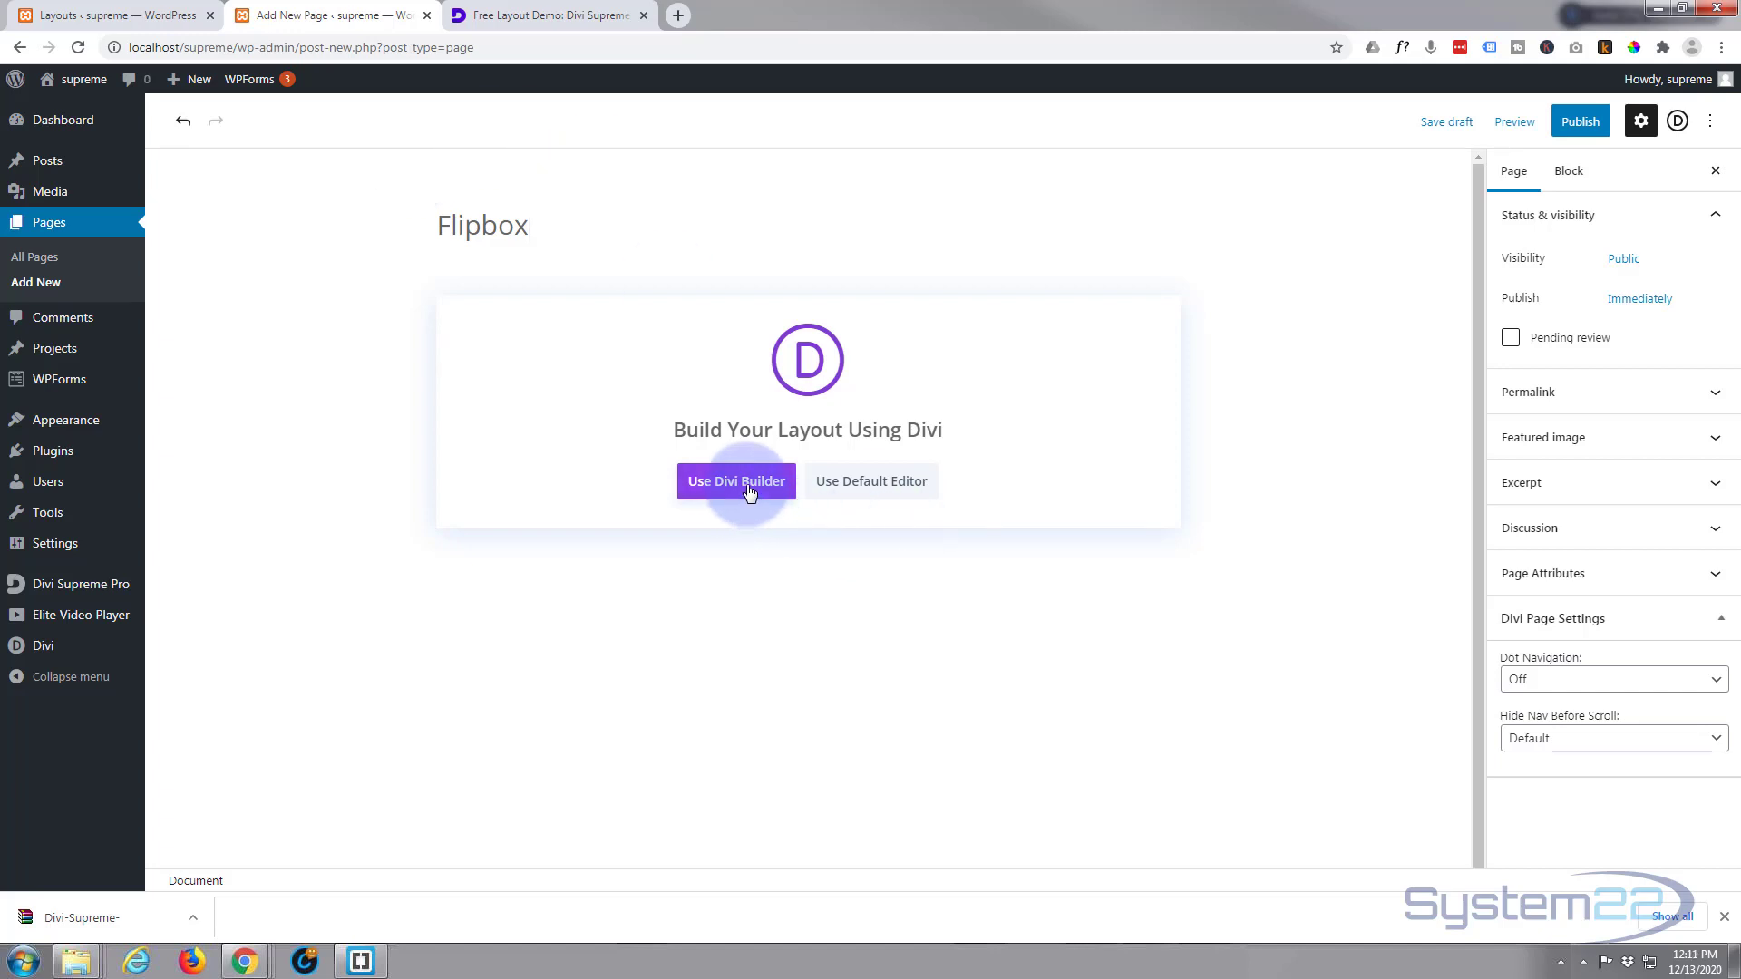
left_click(734, 481)
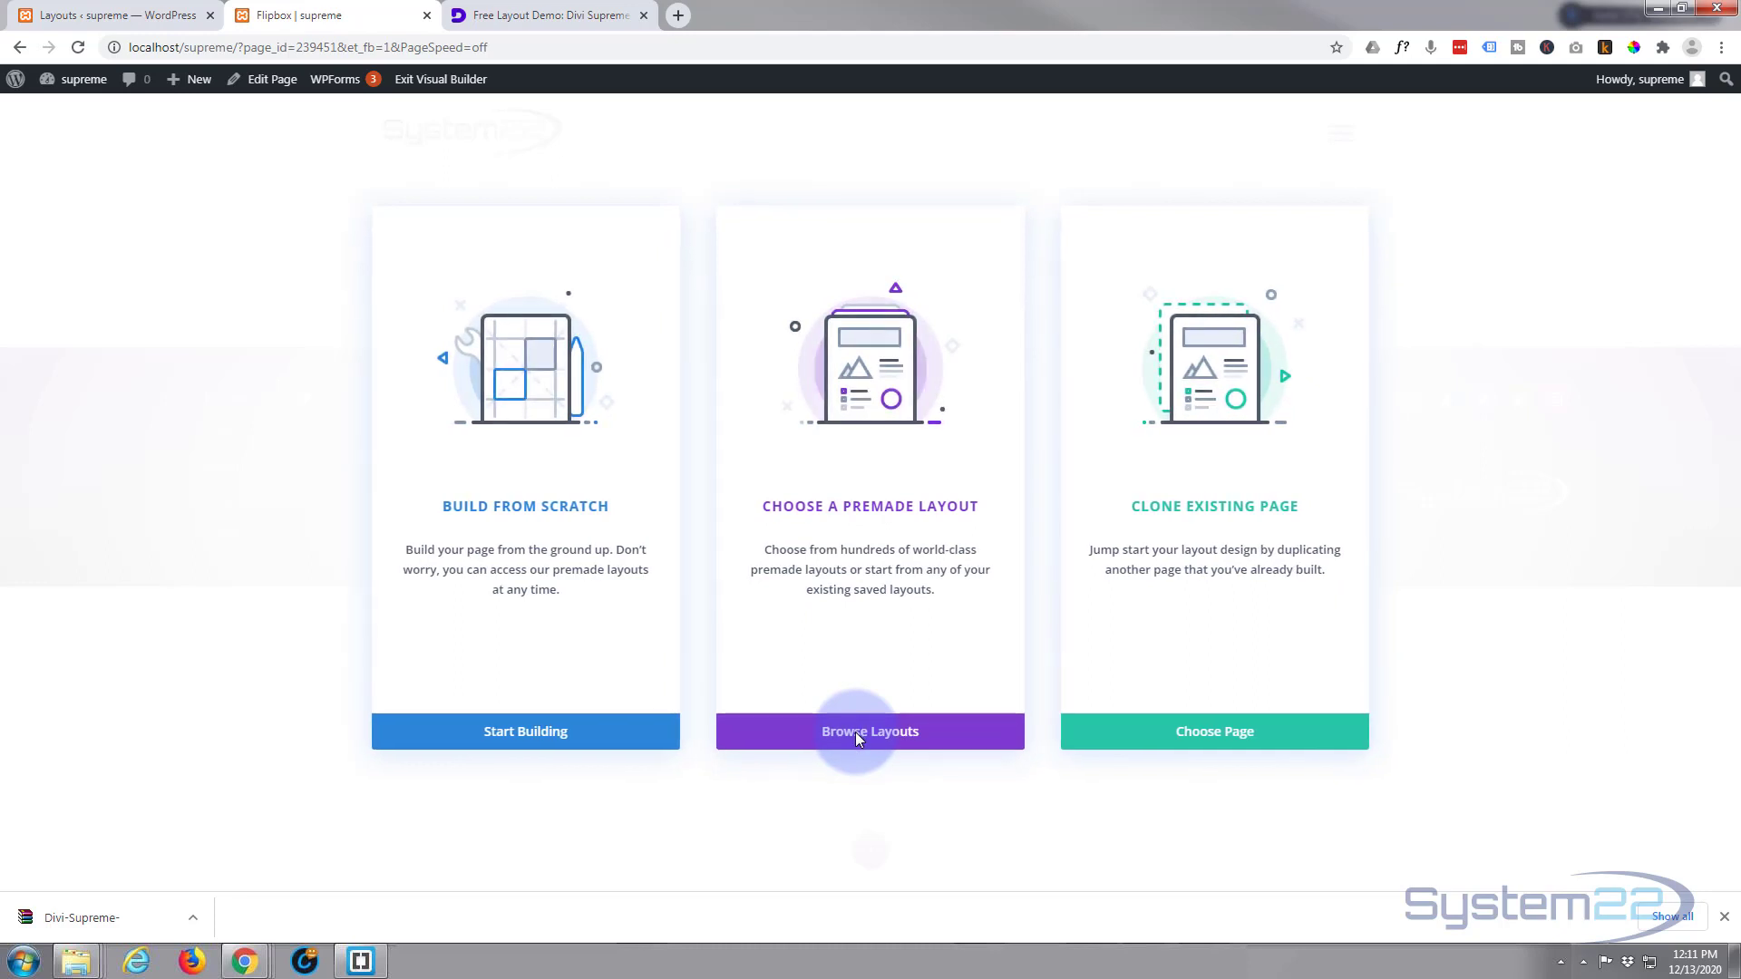
Load the saved Divi Supreme Flipbox Module – Free Layout into the page
left_click(869, 731)
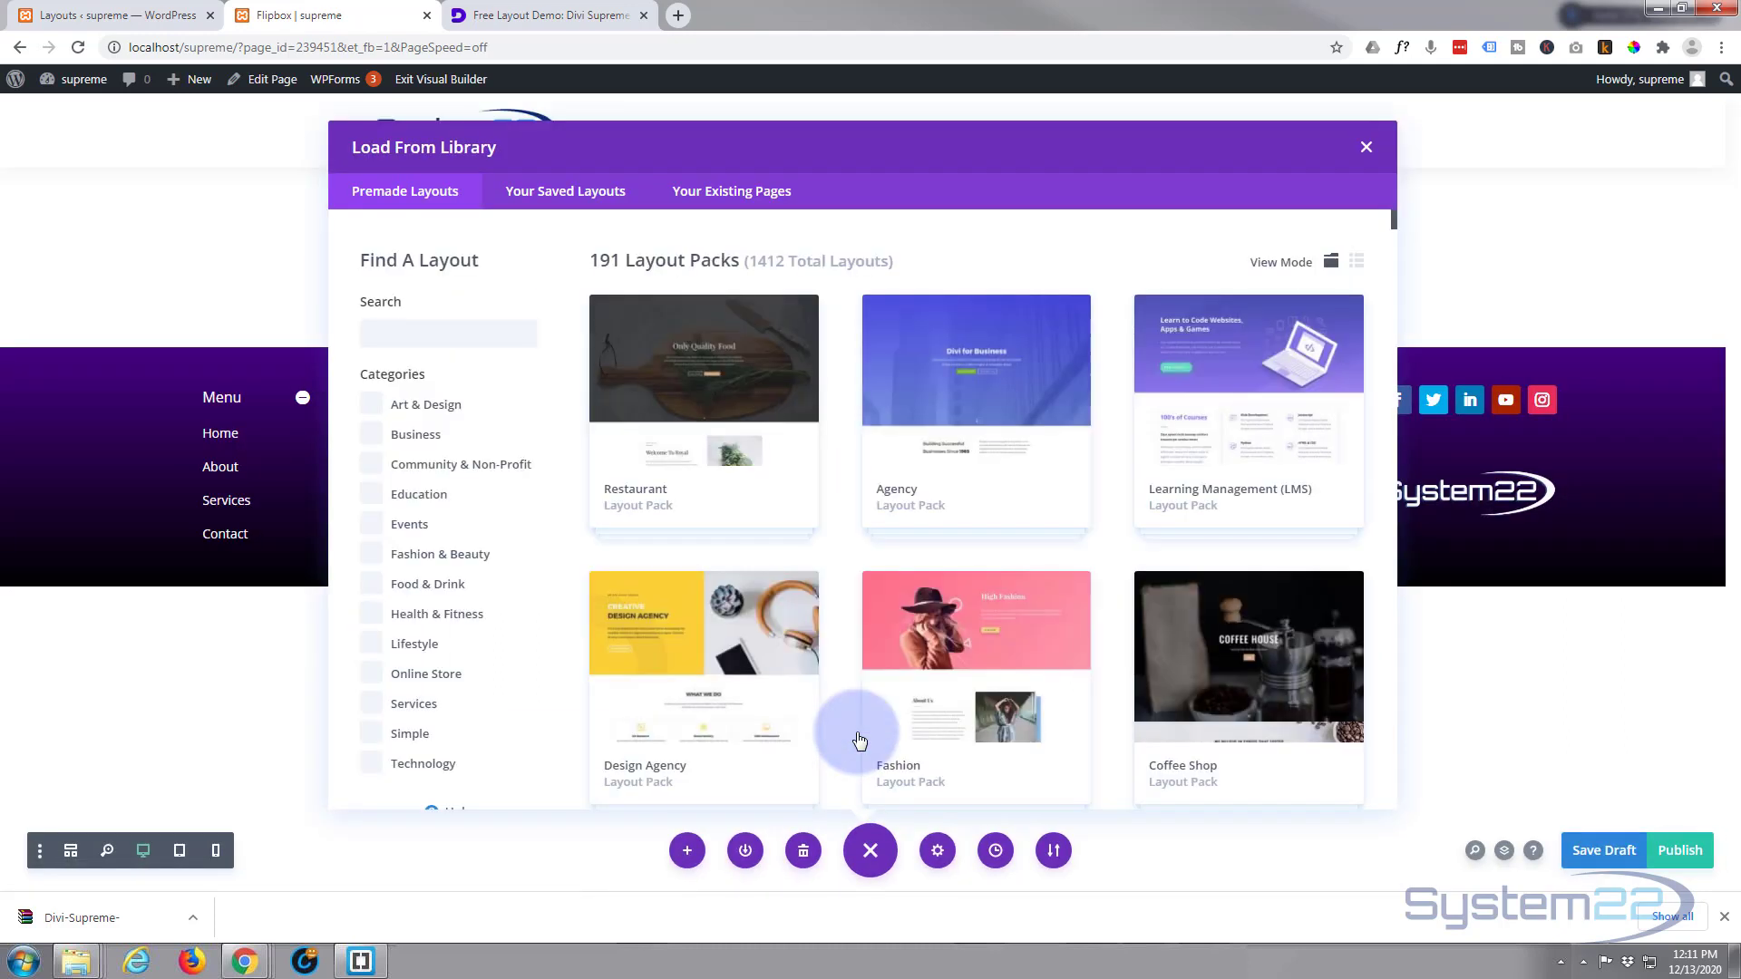
mouse_move(566, 190)
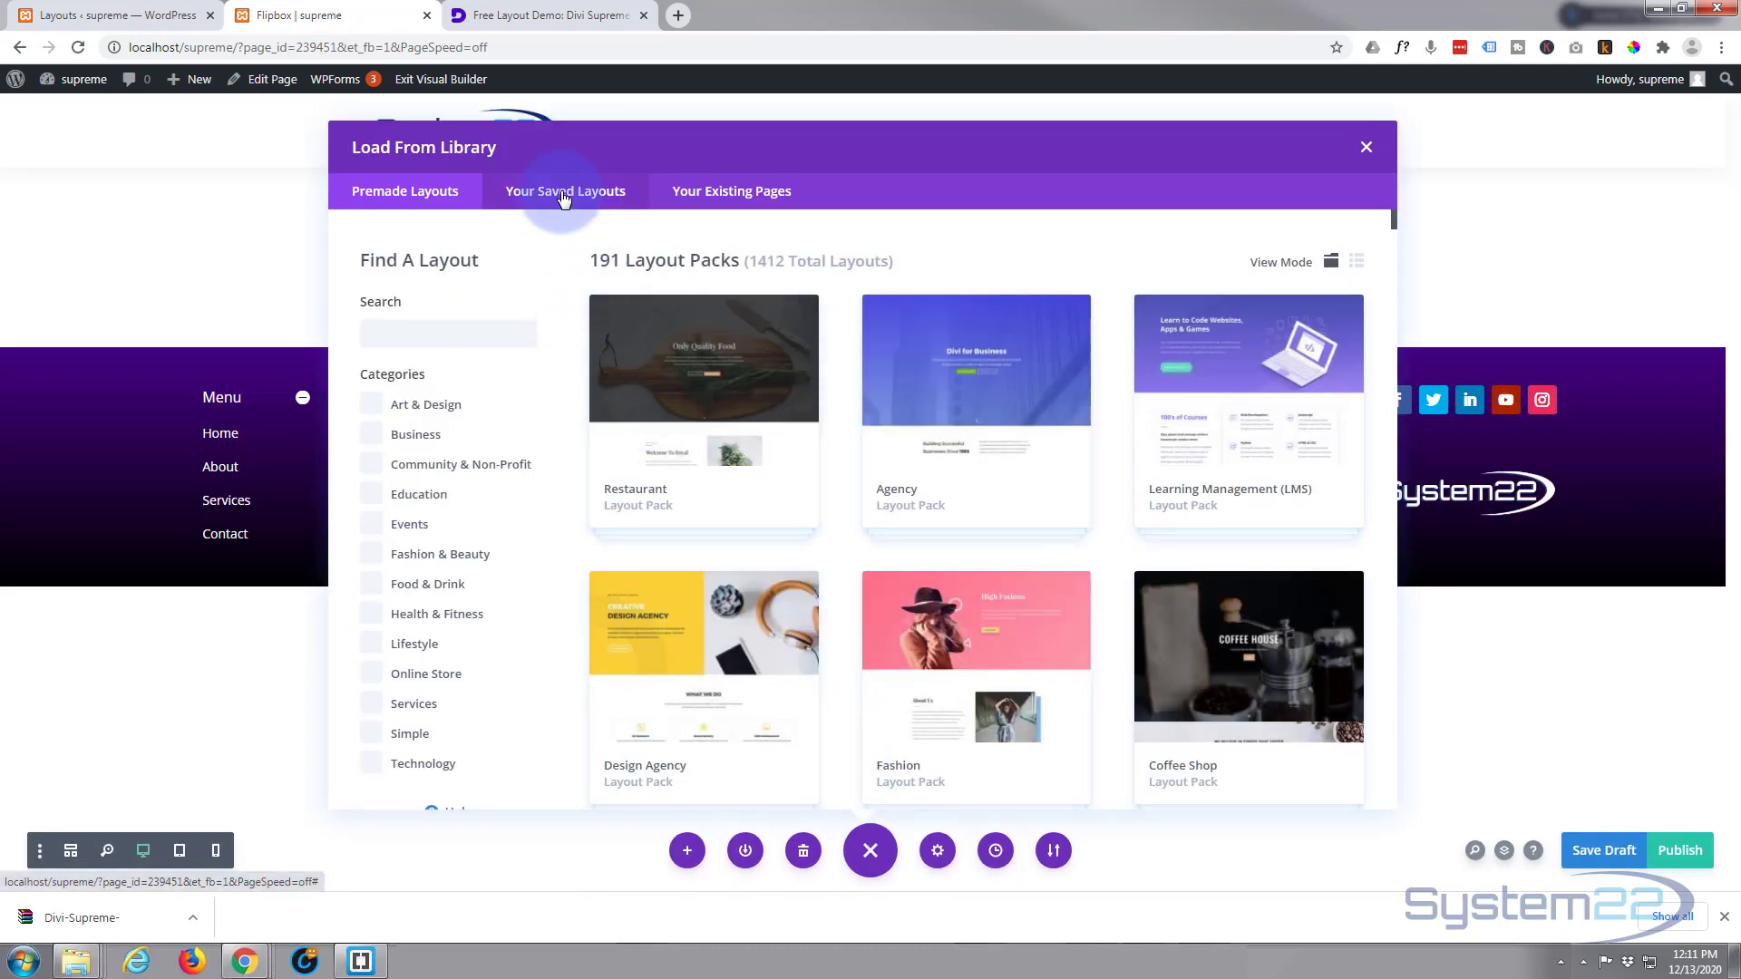
left_click(566, 190)
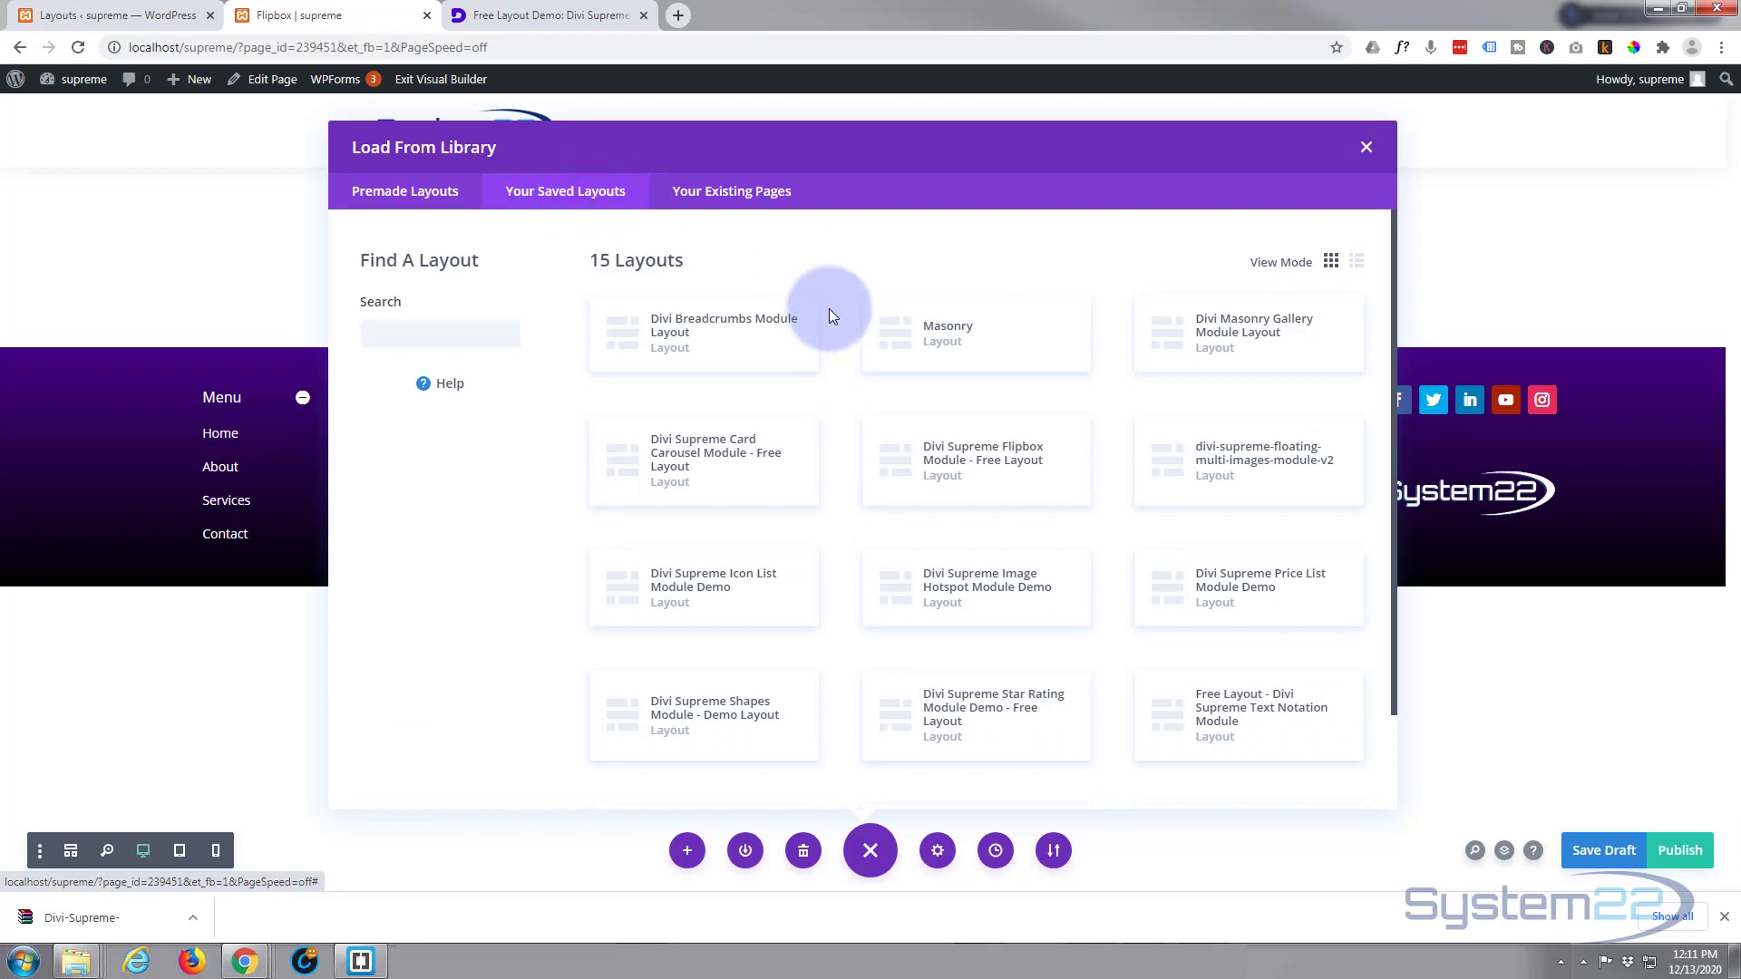
mouse_move(1005, 460)
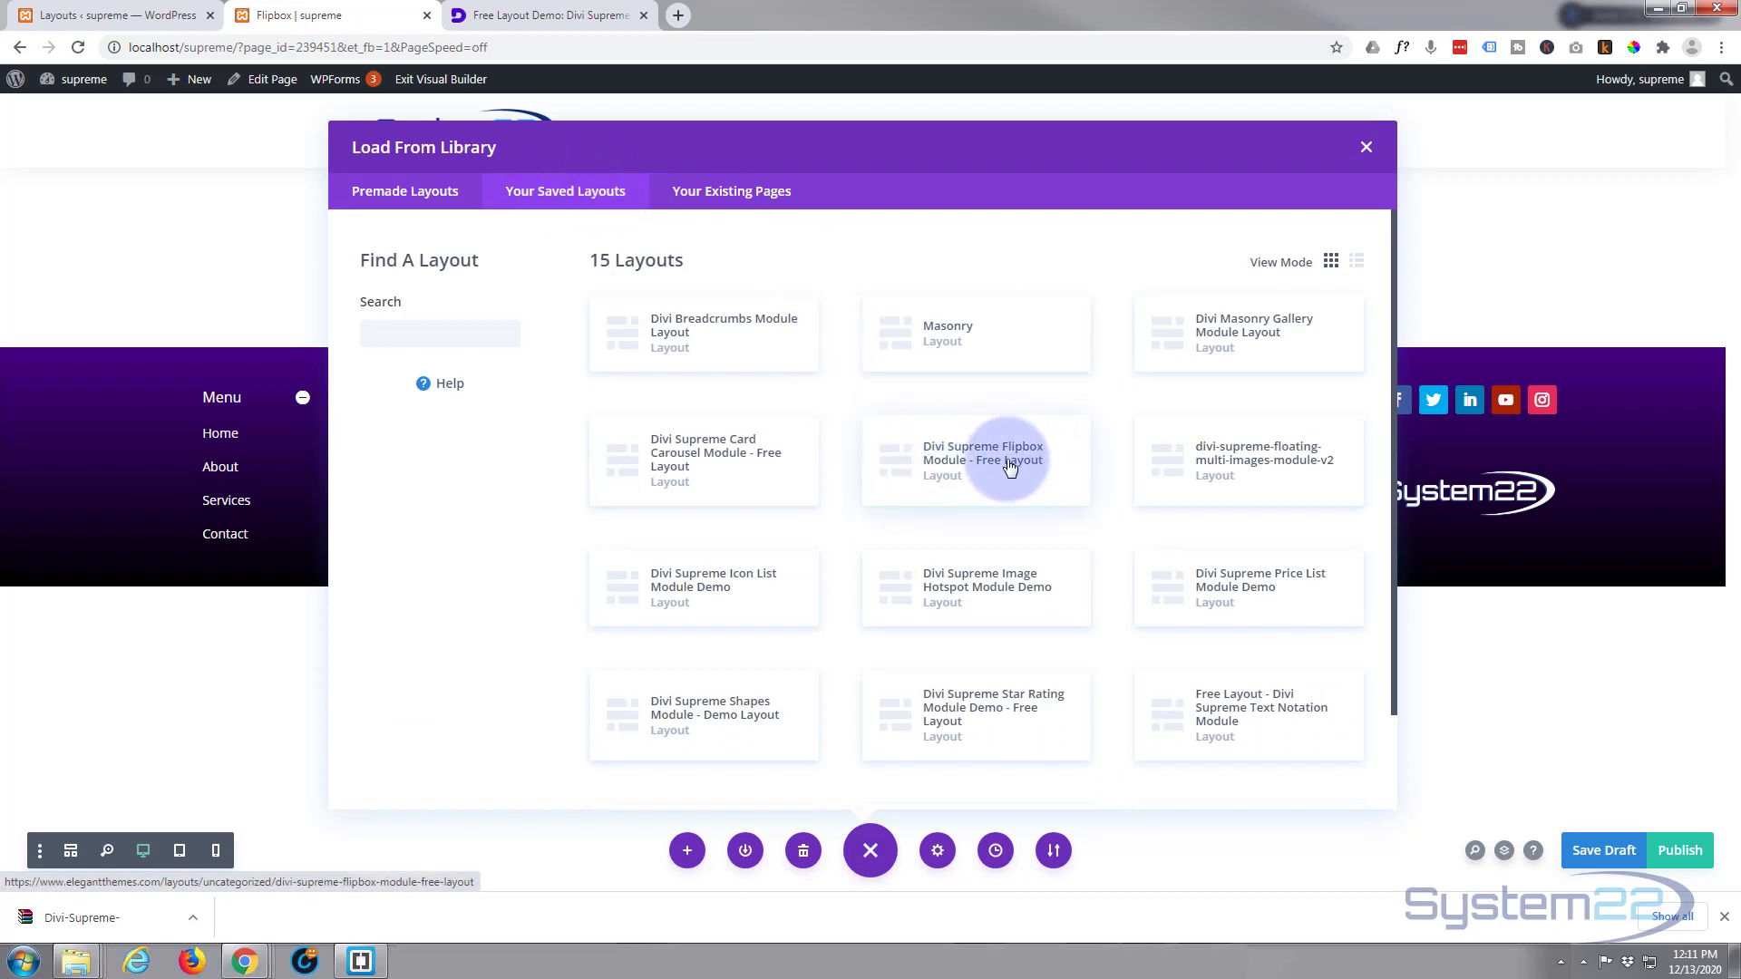
left_click(975, 459)
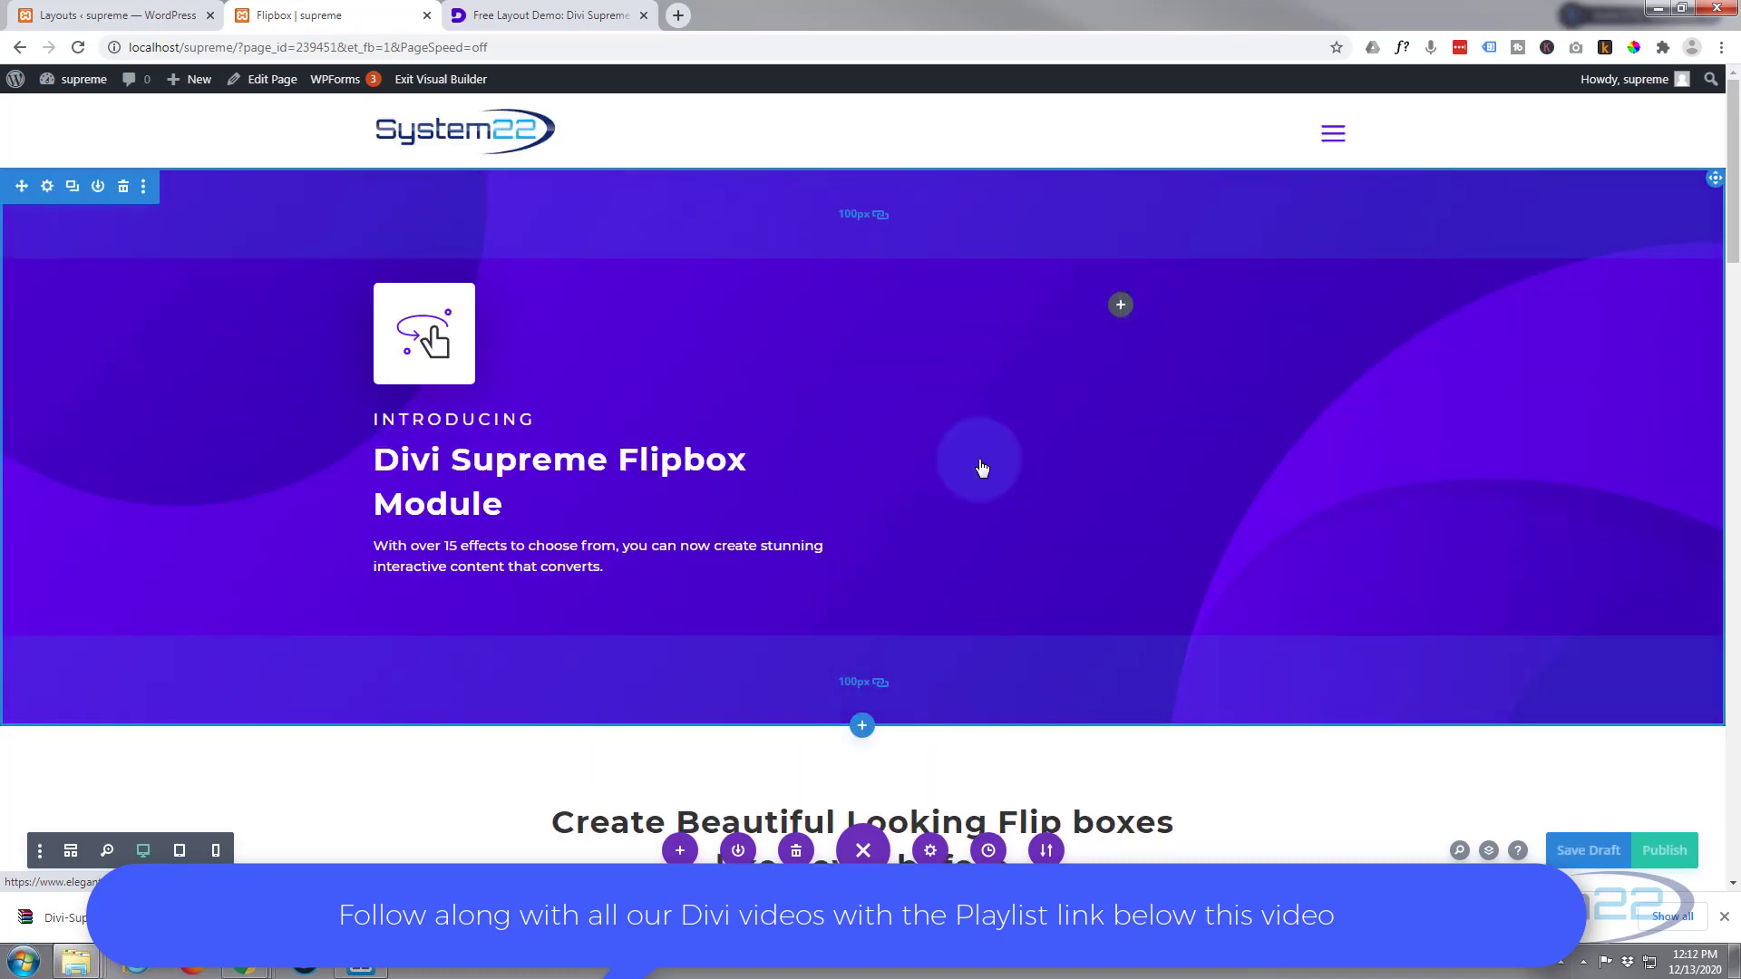
scroll("down", 3)
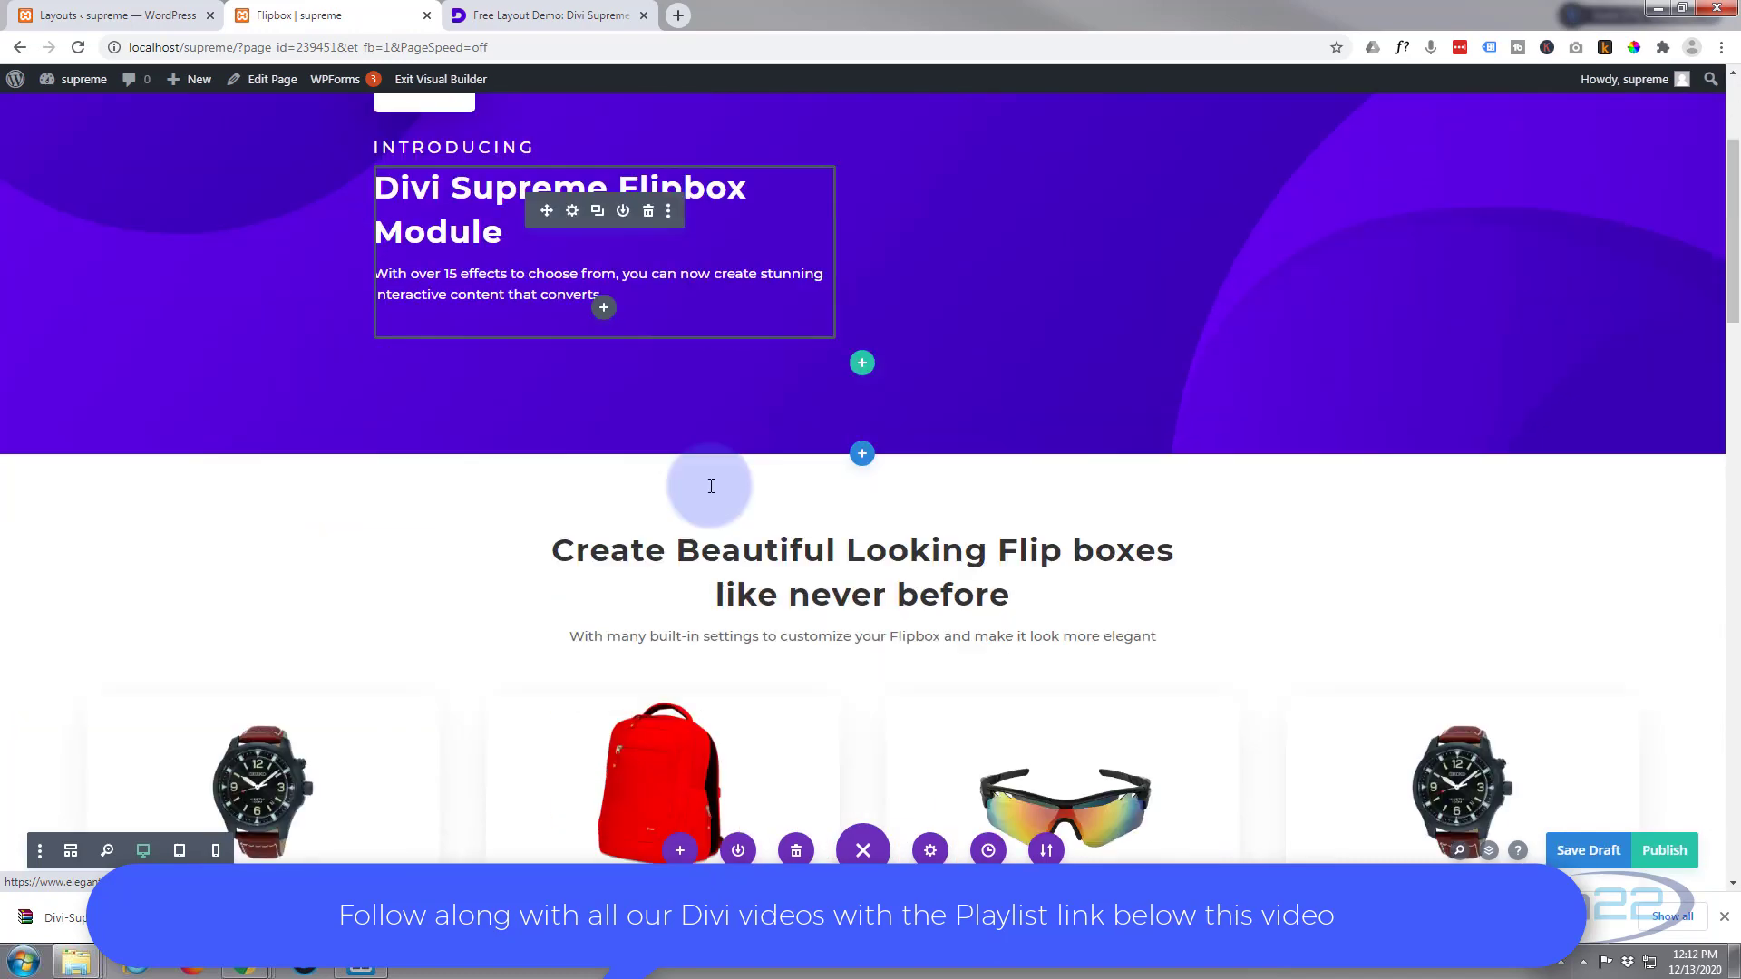
scroll("down", 3)
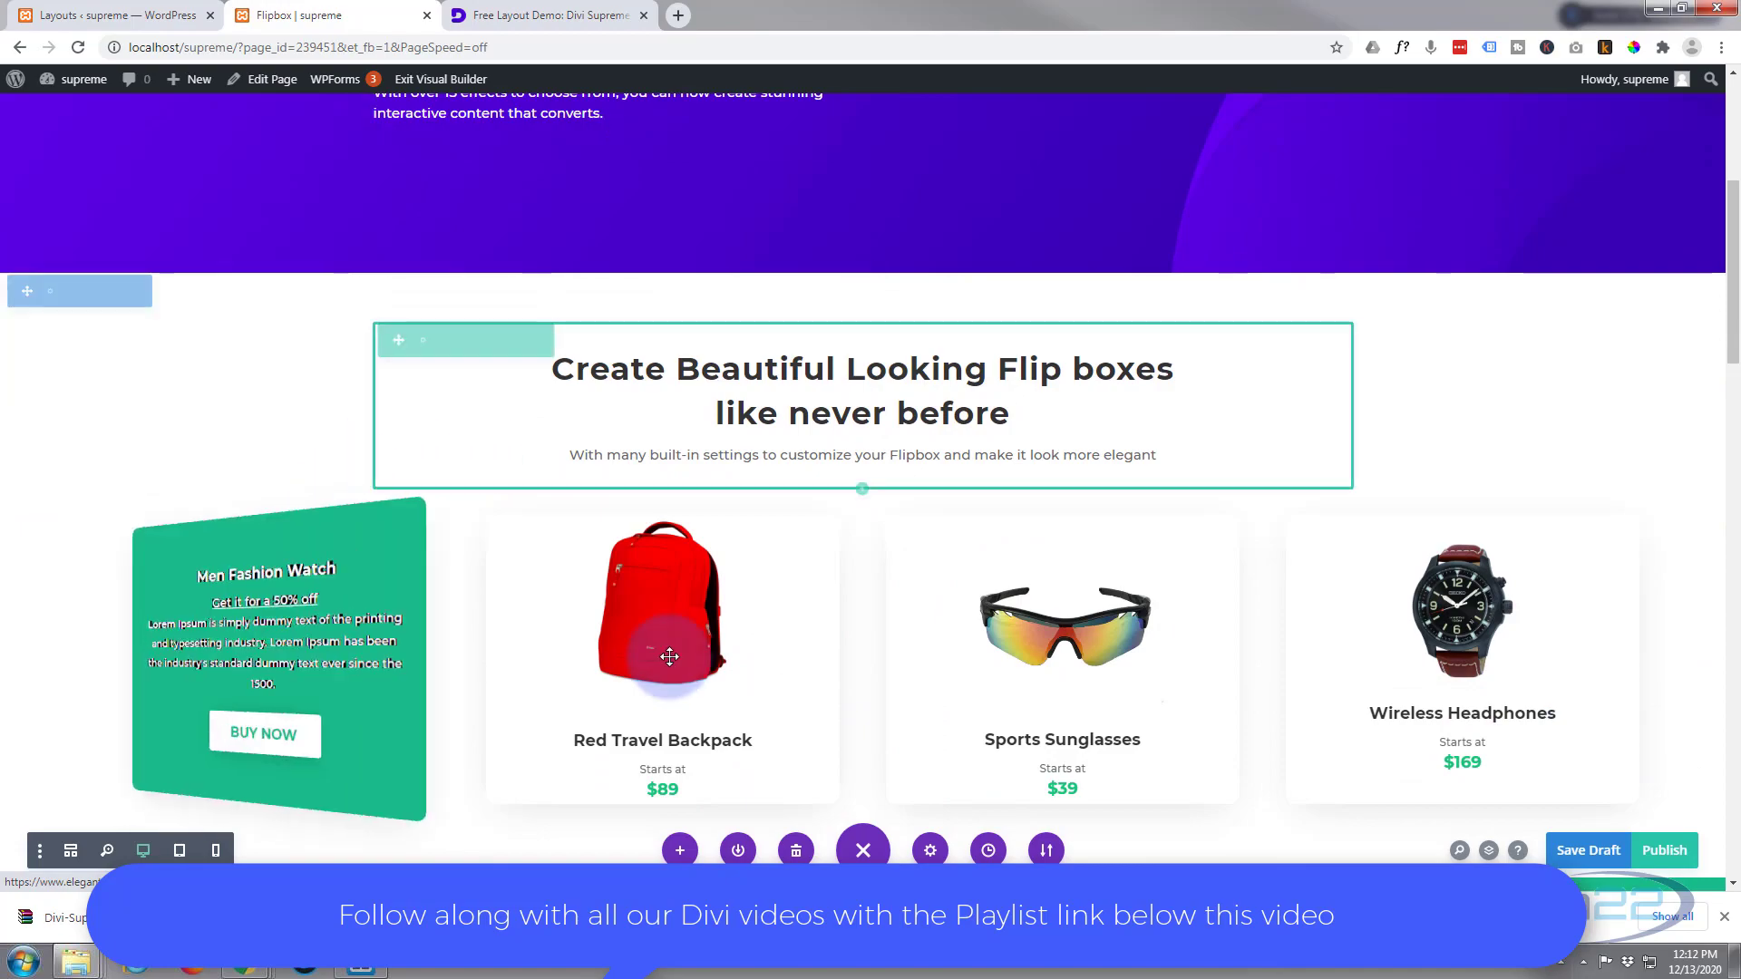
scroll("down", 3)
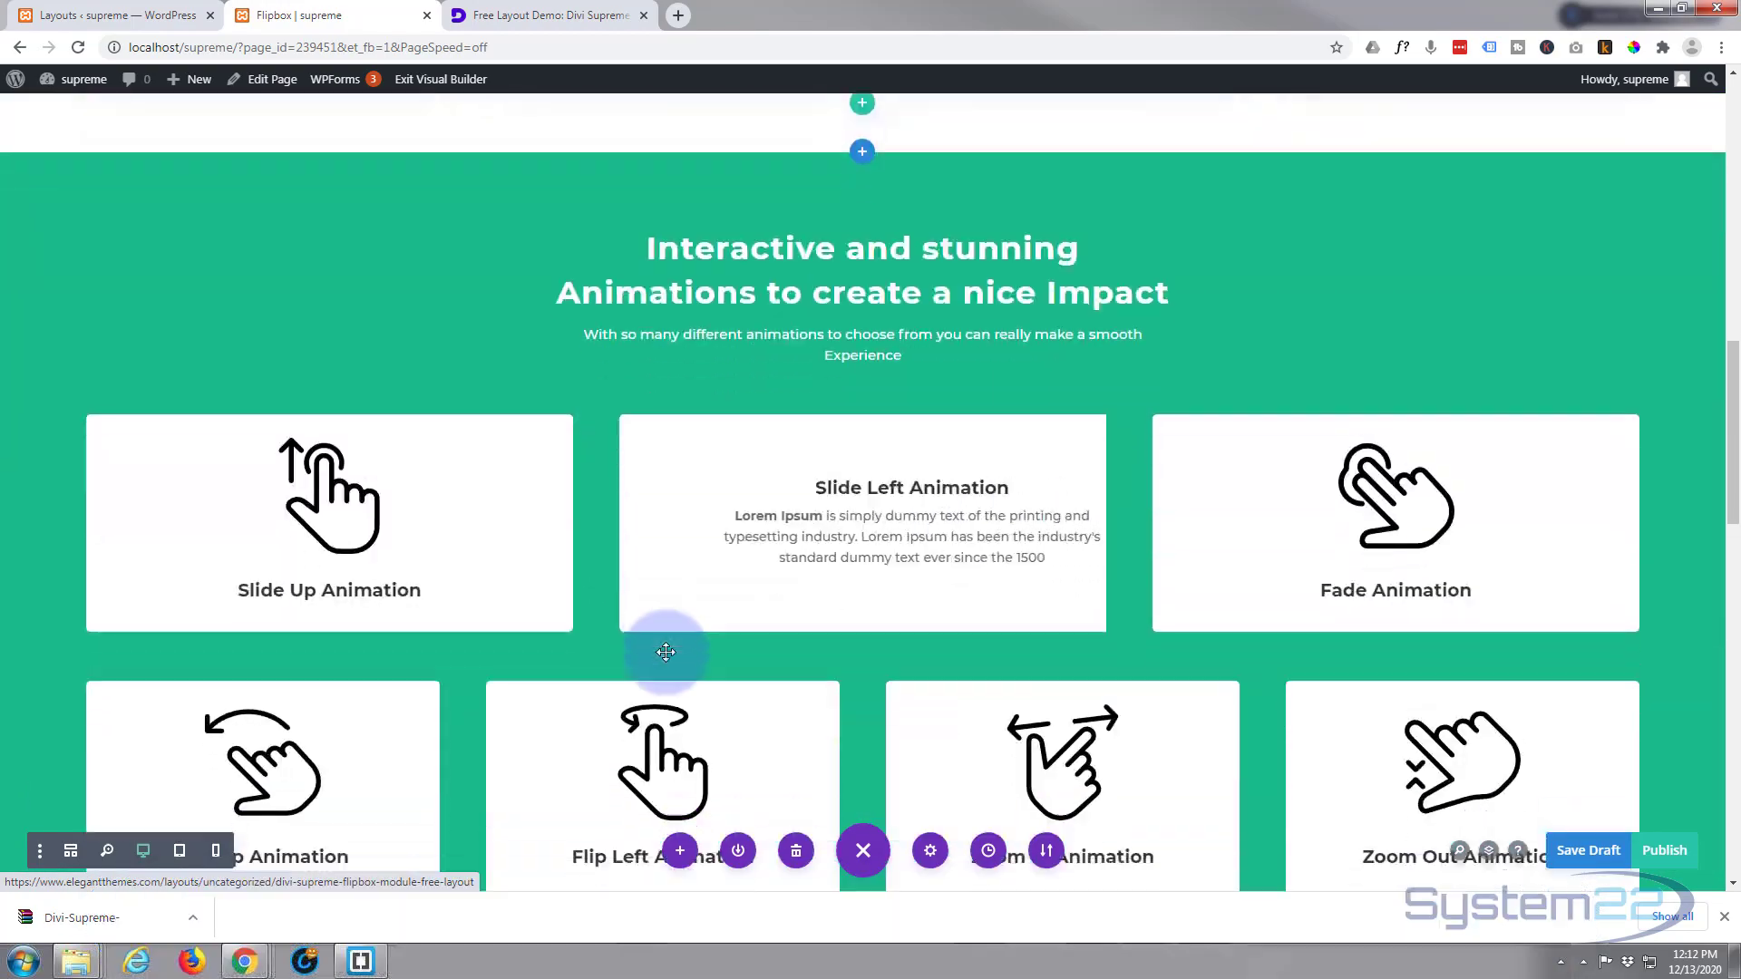
scroll("down", 3)
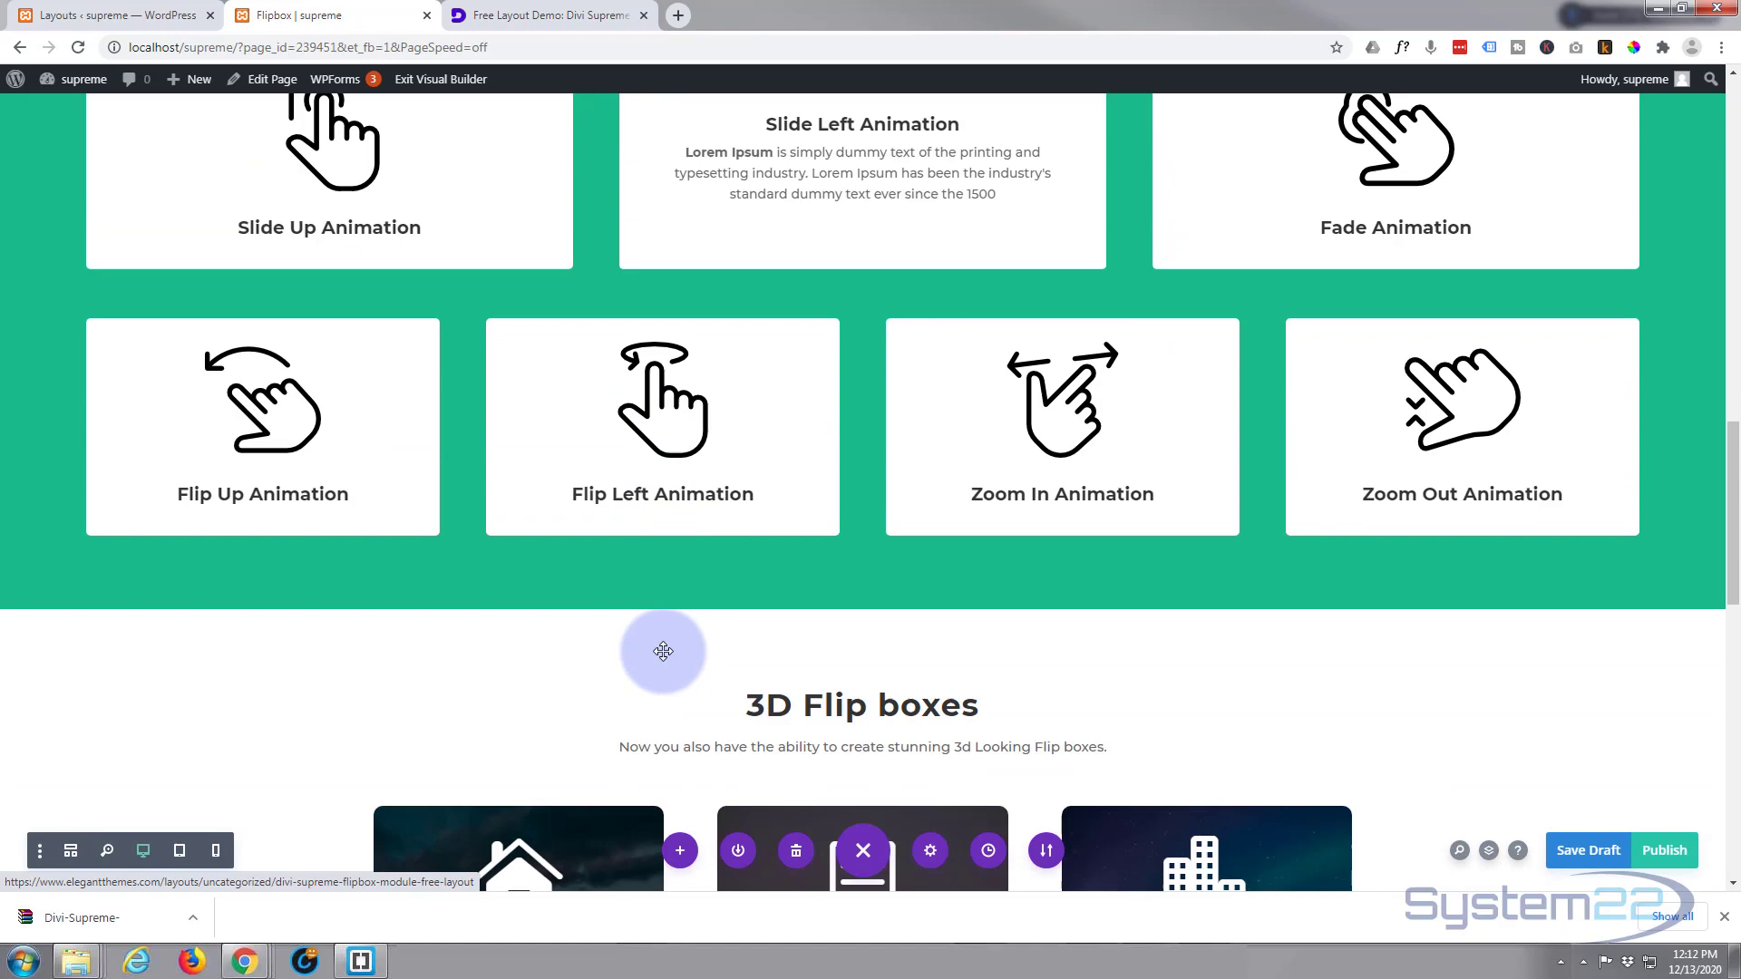
scroll("down", 3)
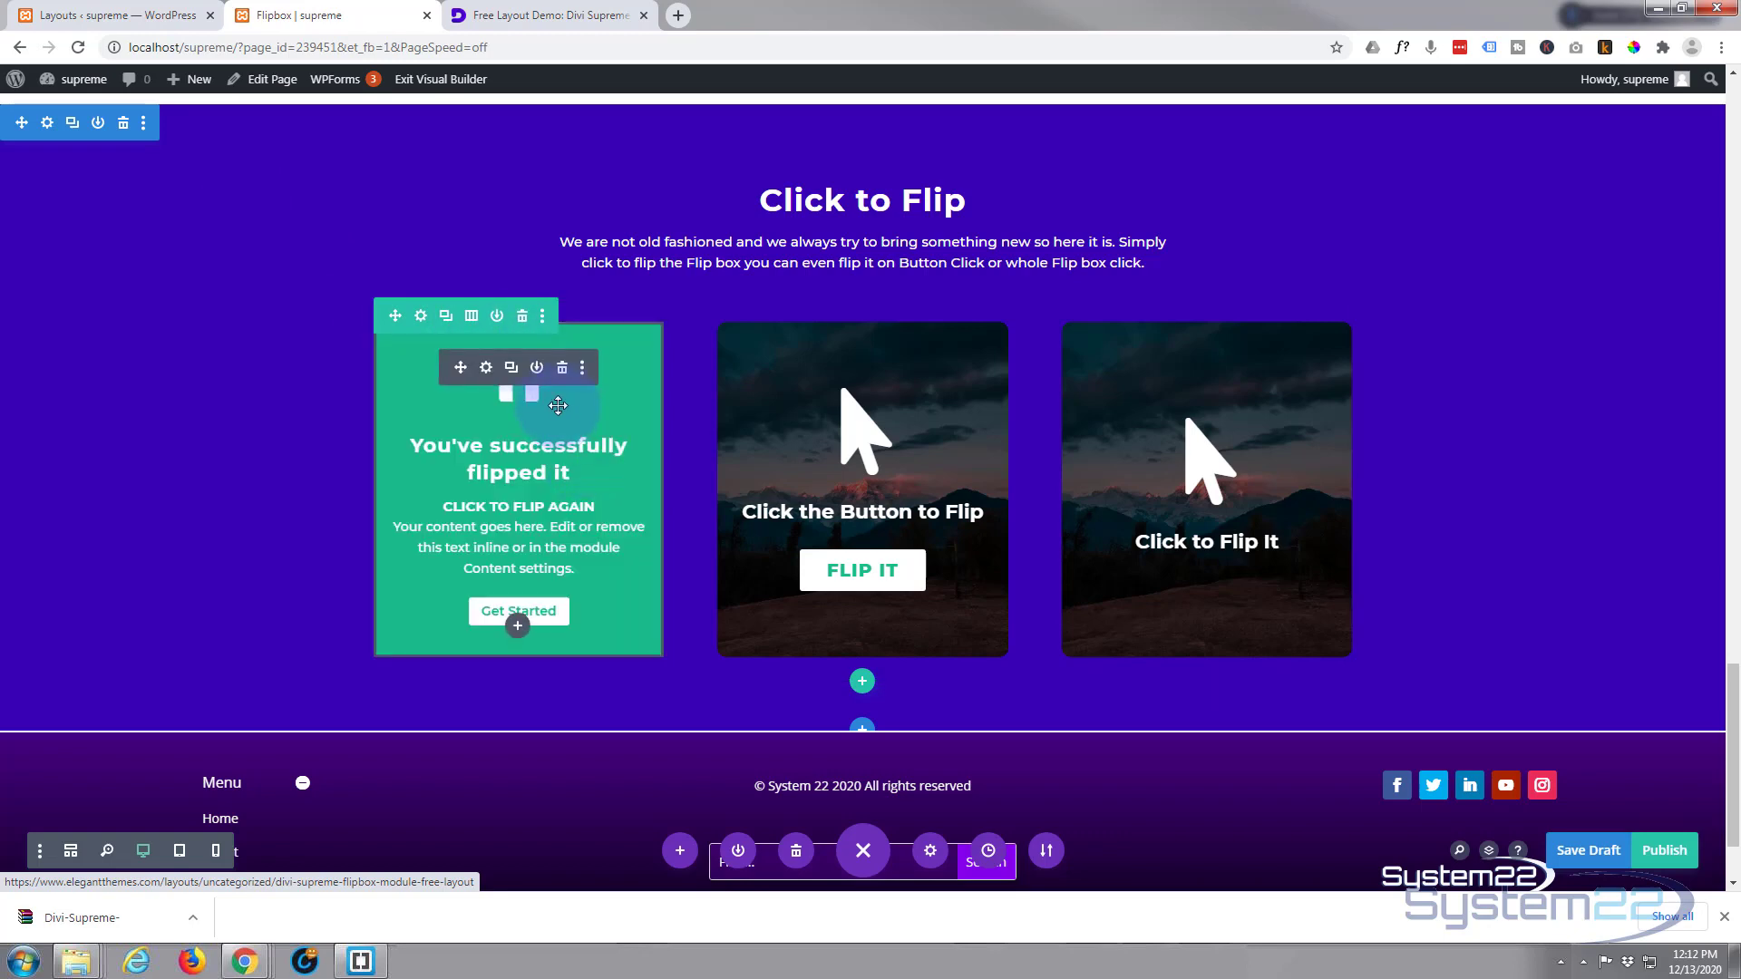
mouse_move(584, 452)
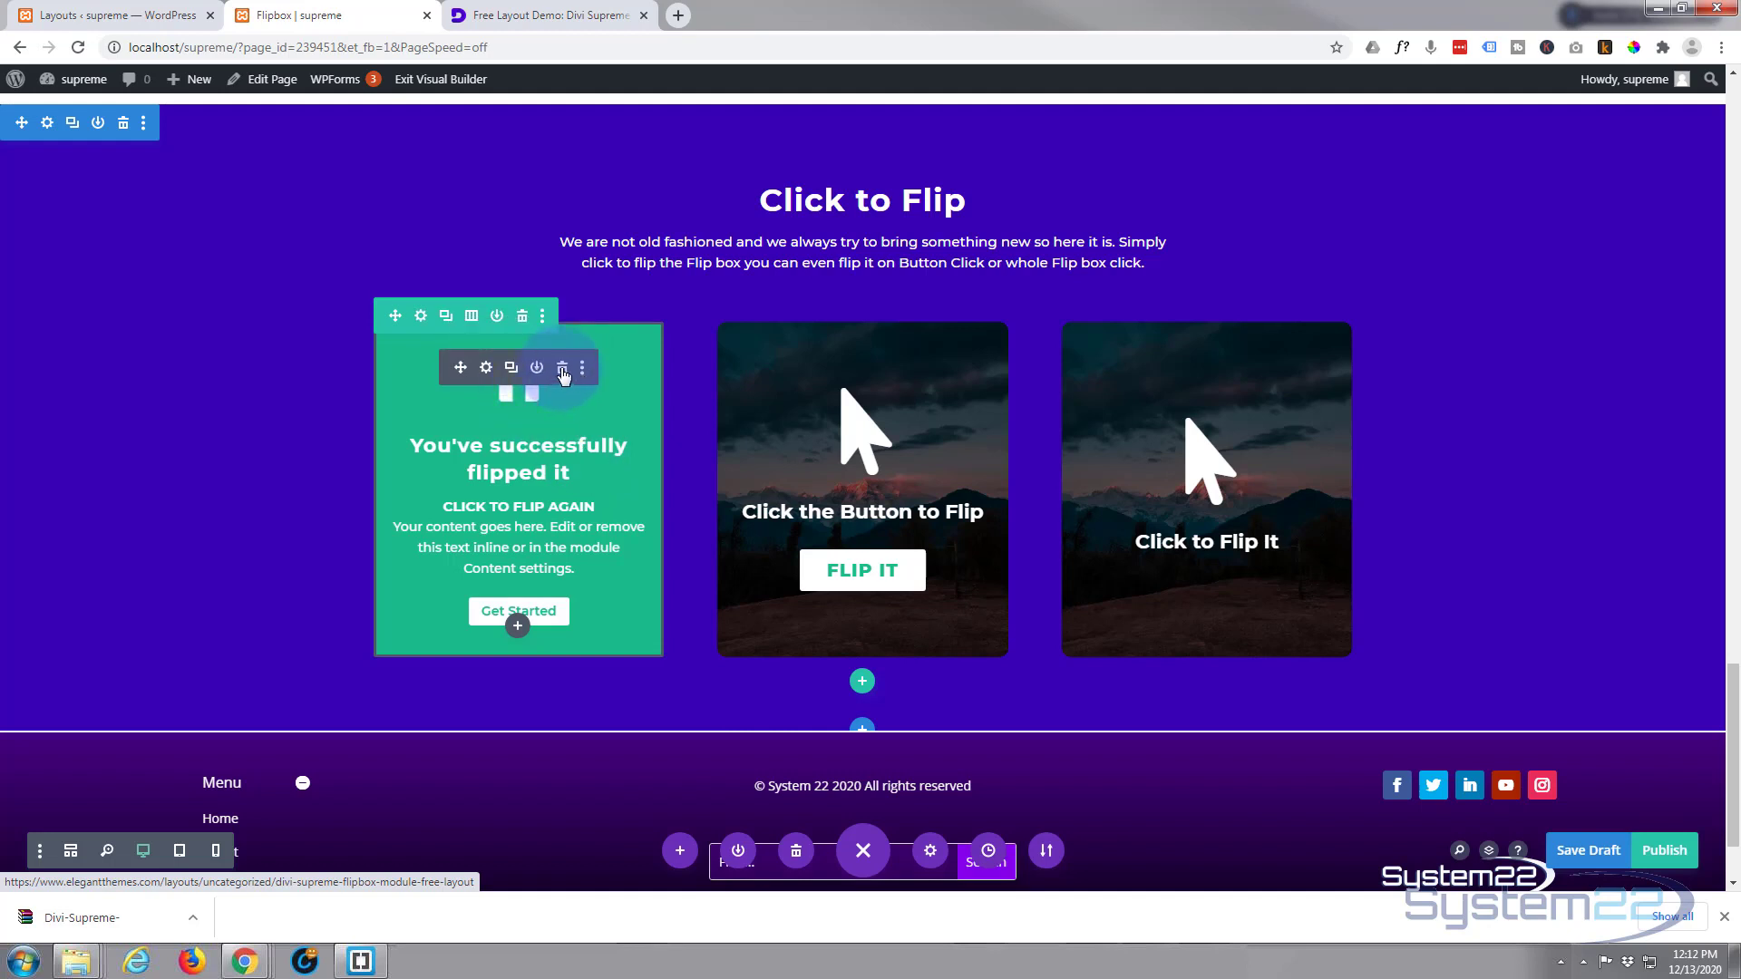
Save the first flipbox module to the library as 'Flip1', then save the page draft
left_click(511, 366)
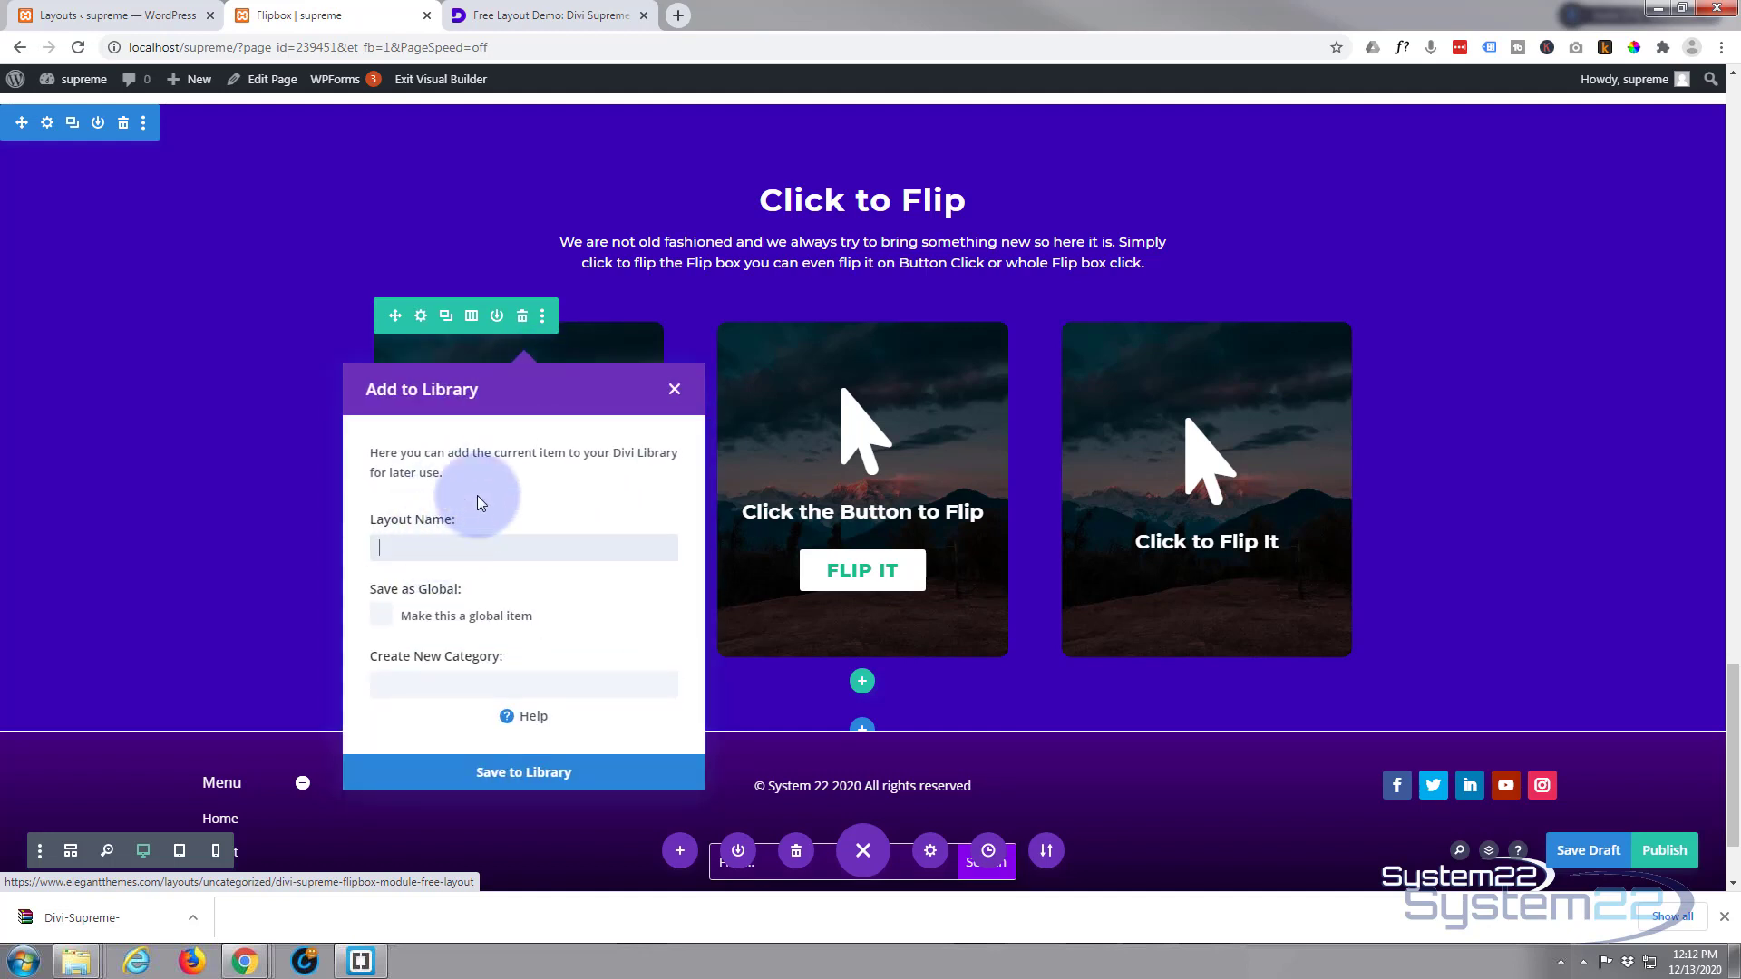
type("Flip")
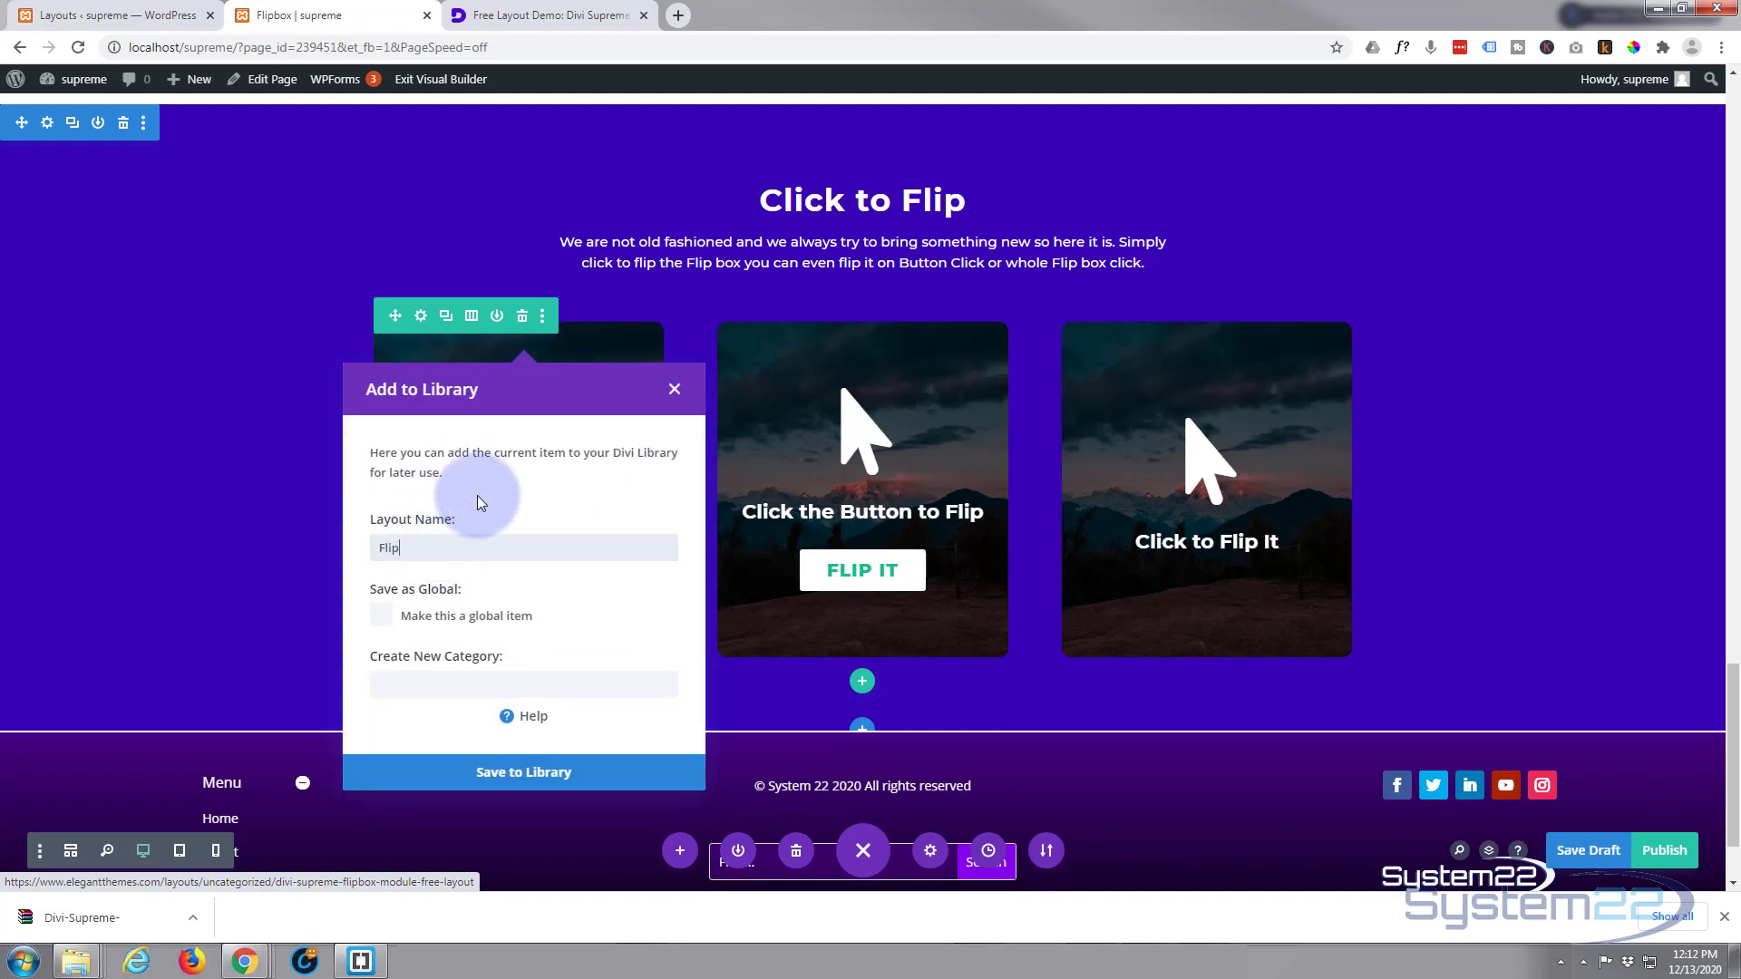
type("1")
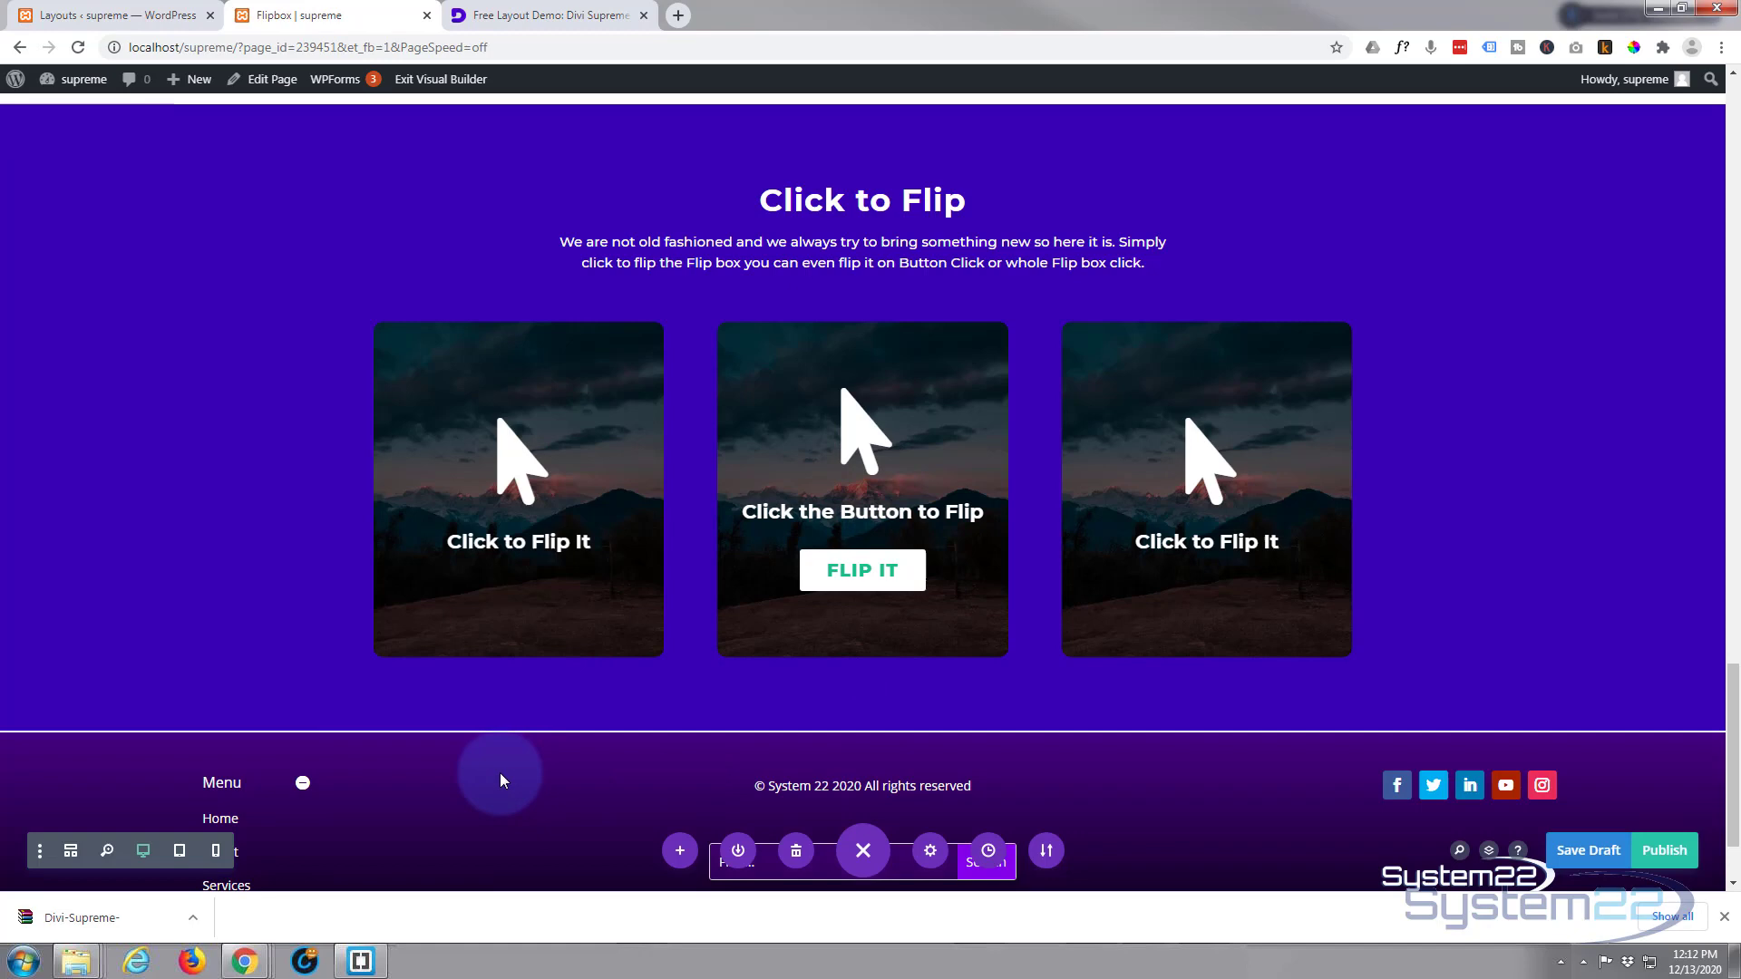
mouse_move(372, 749)
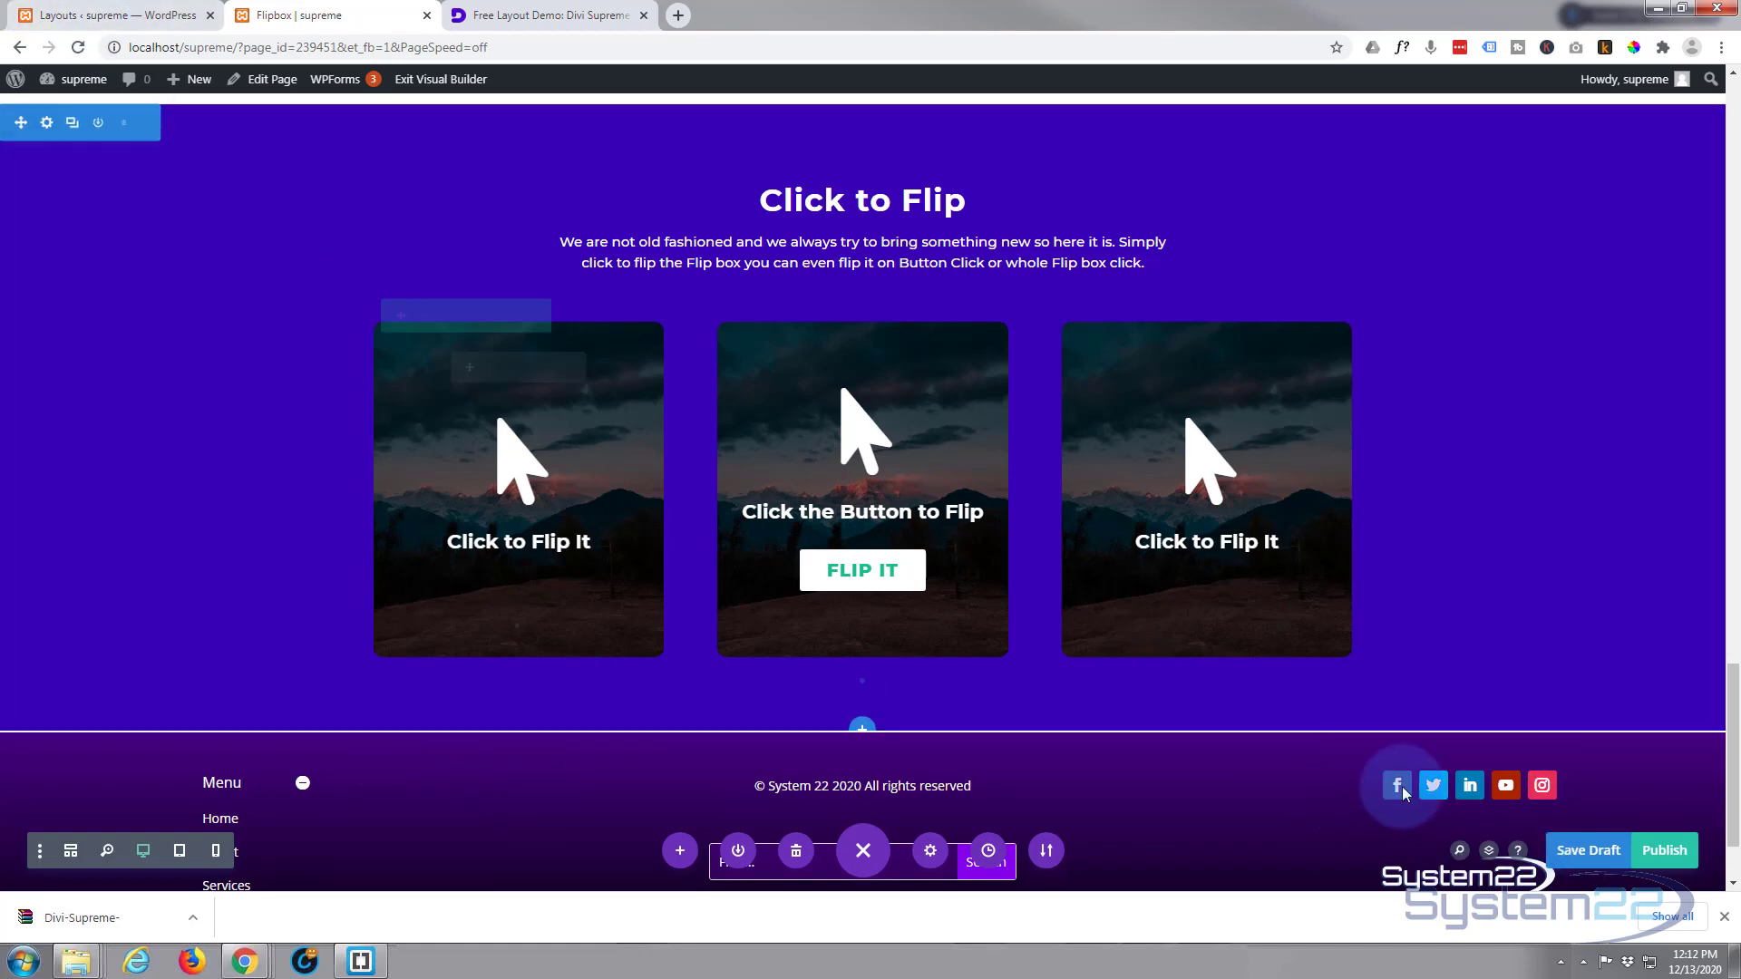
left_click(1587, 849)
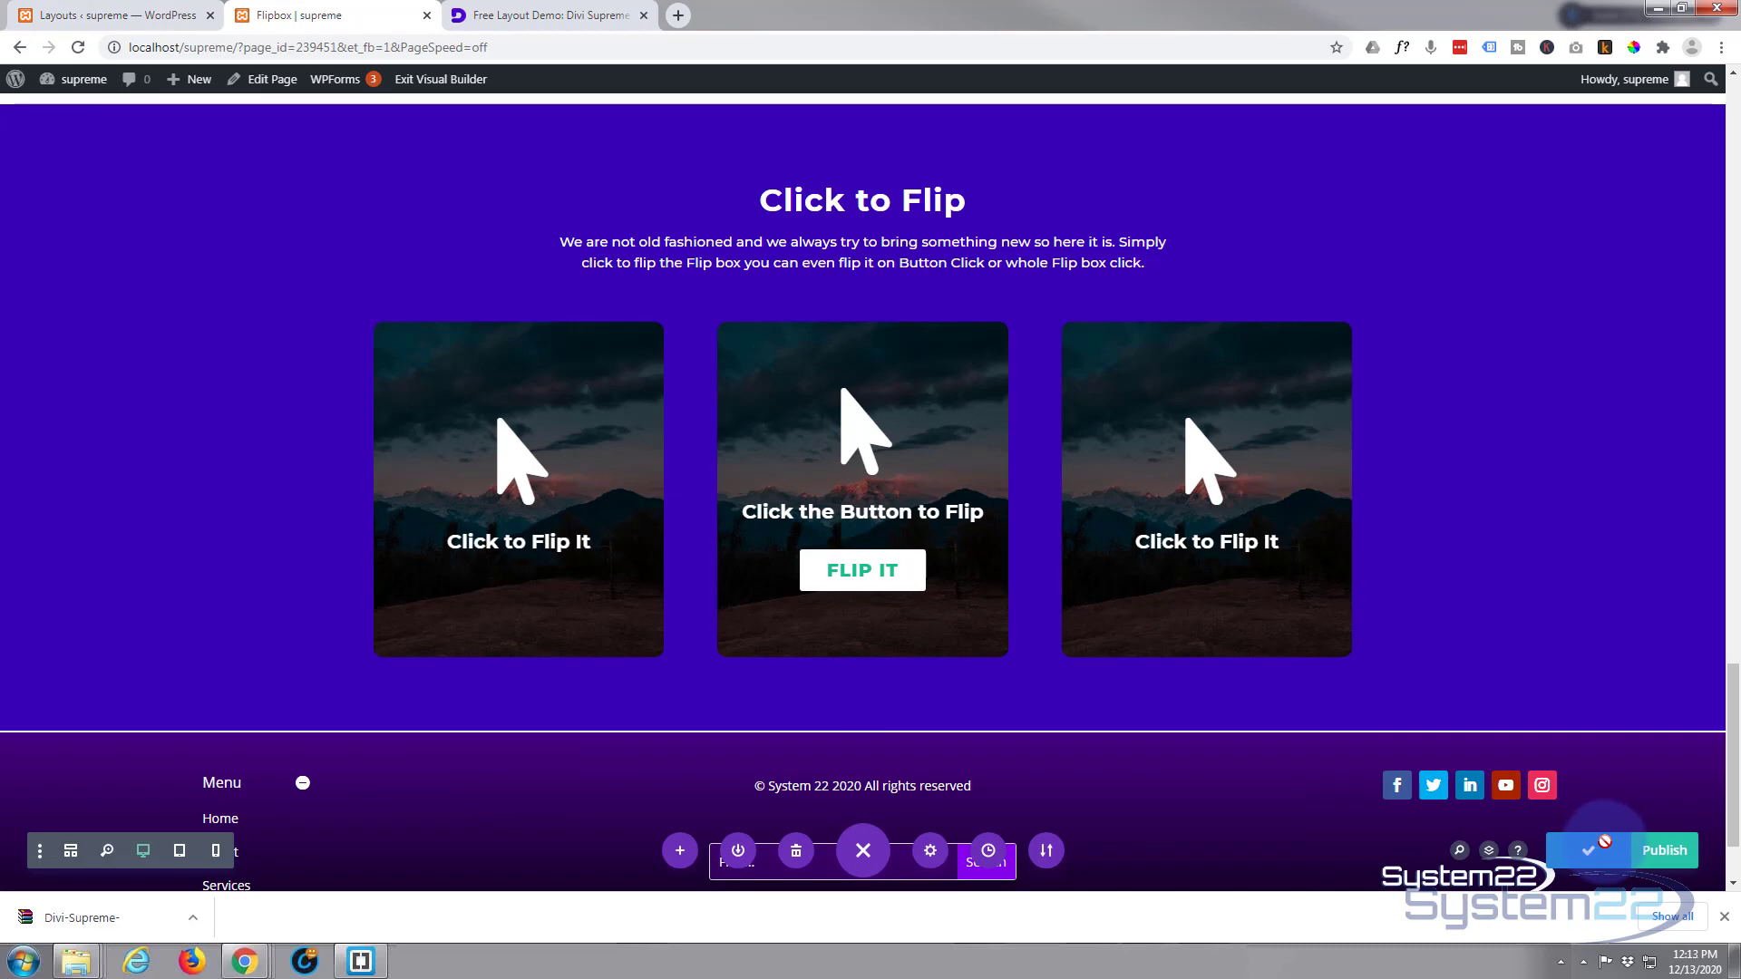
Create another new page from the admin bar's New menu
left_click(196, 78)
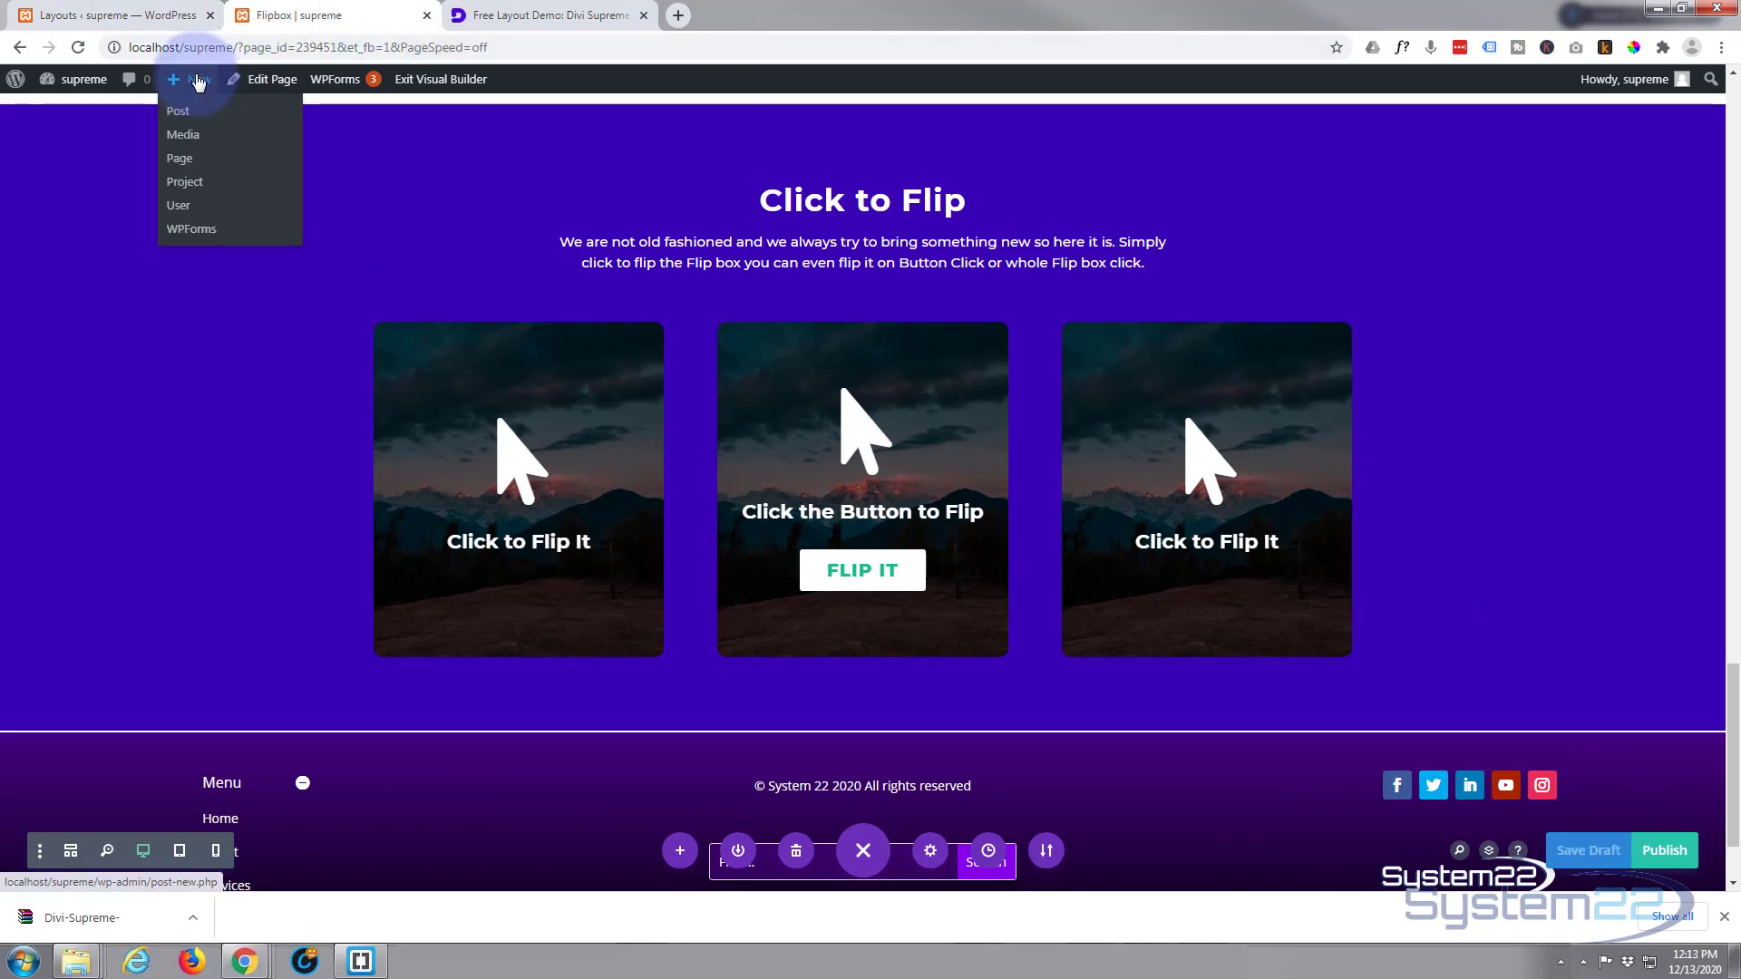
left_click(179, 158)
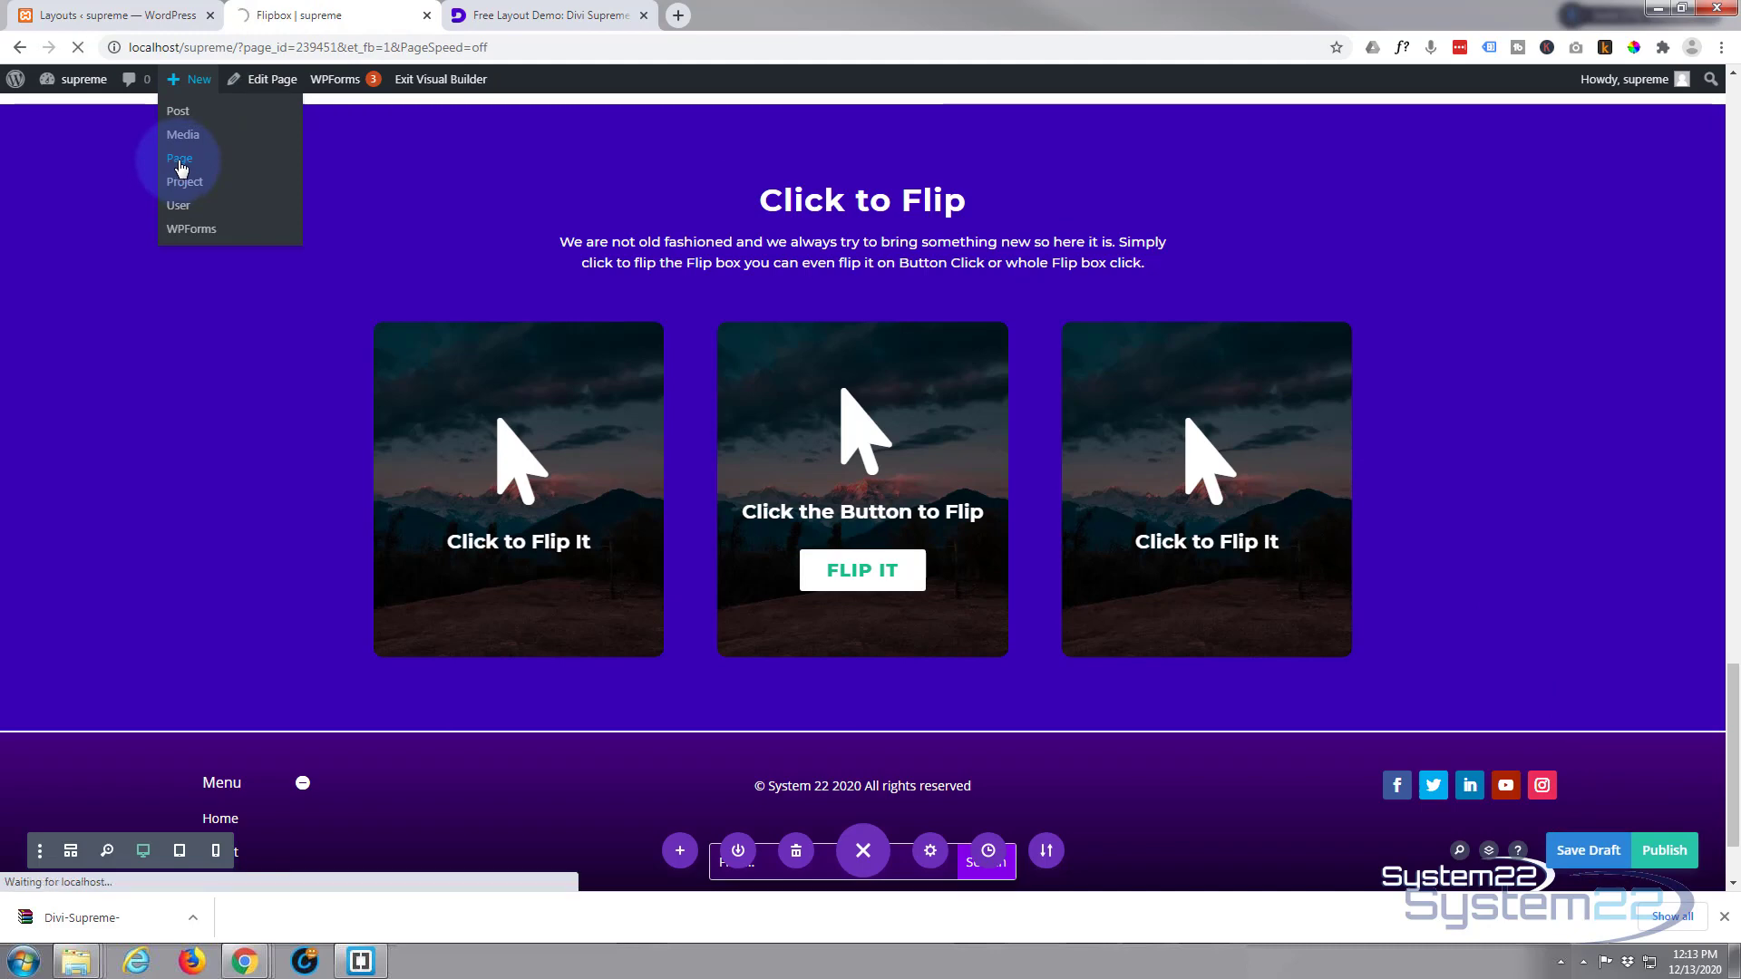
left_click(178, 158)
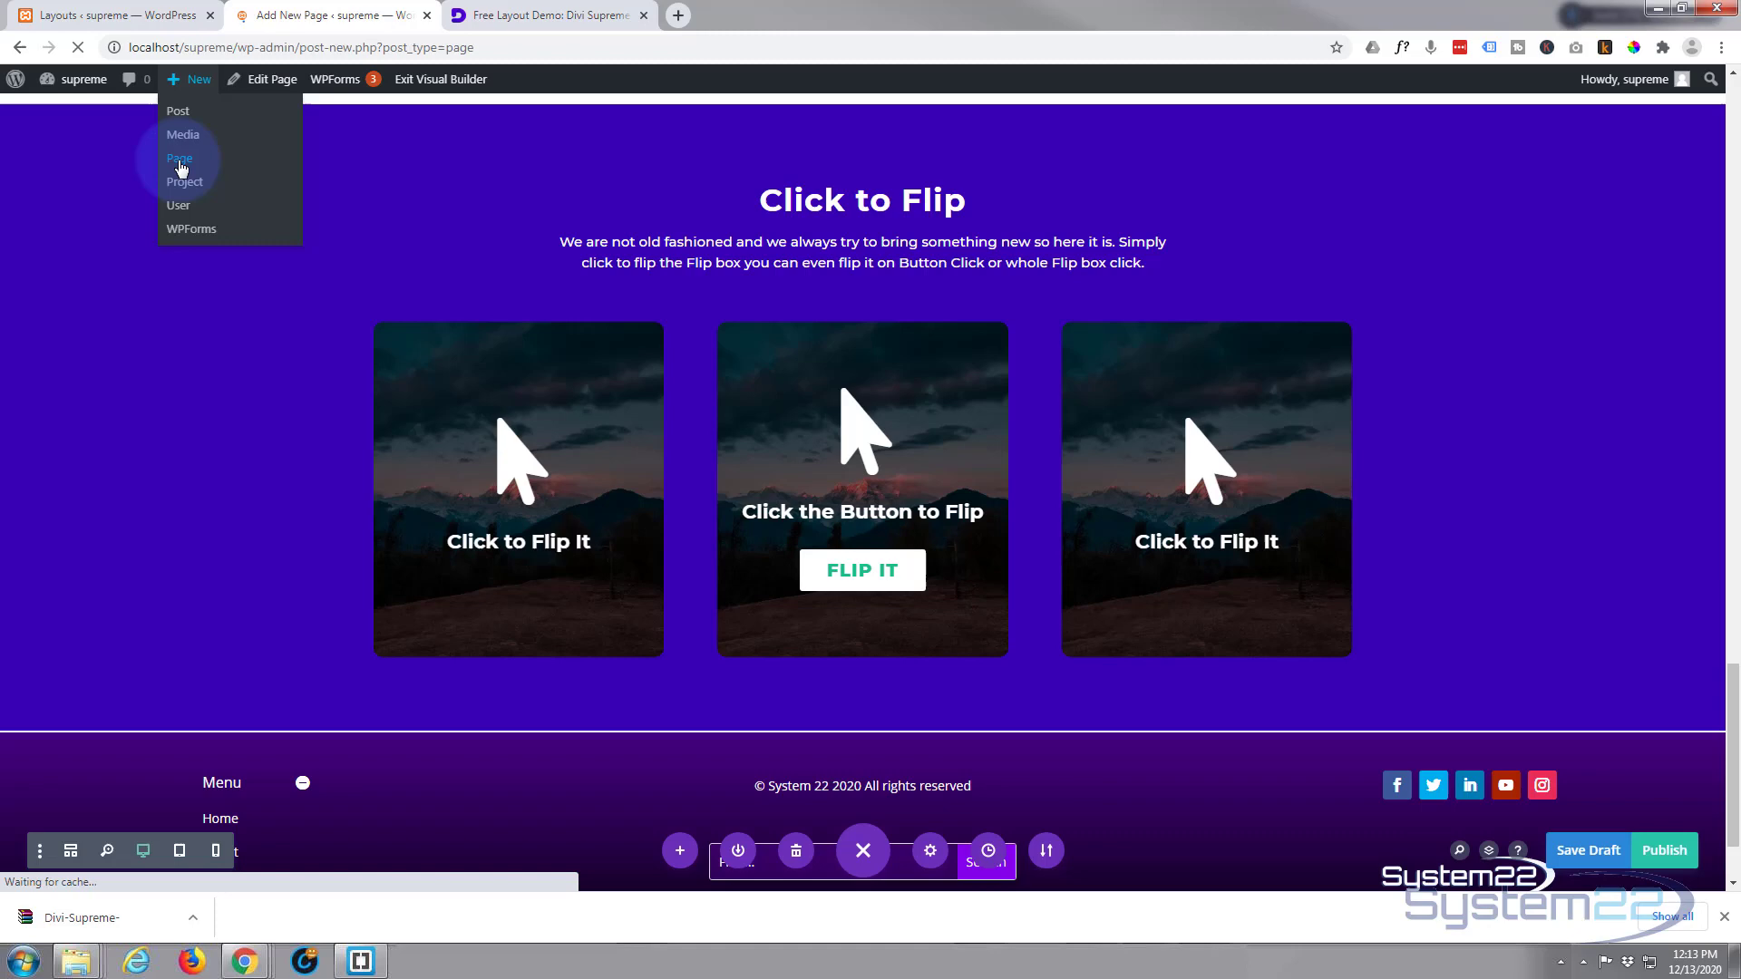
left_click(177, 158)
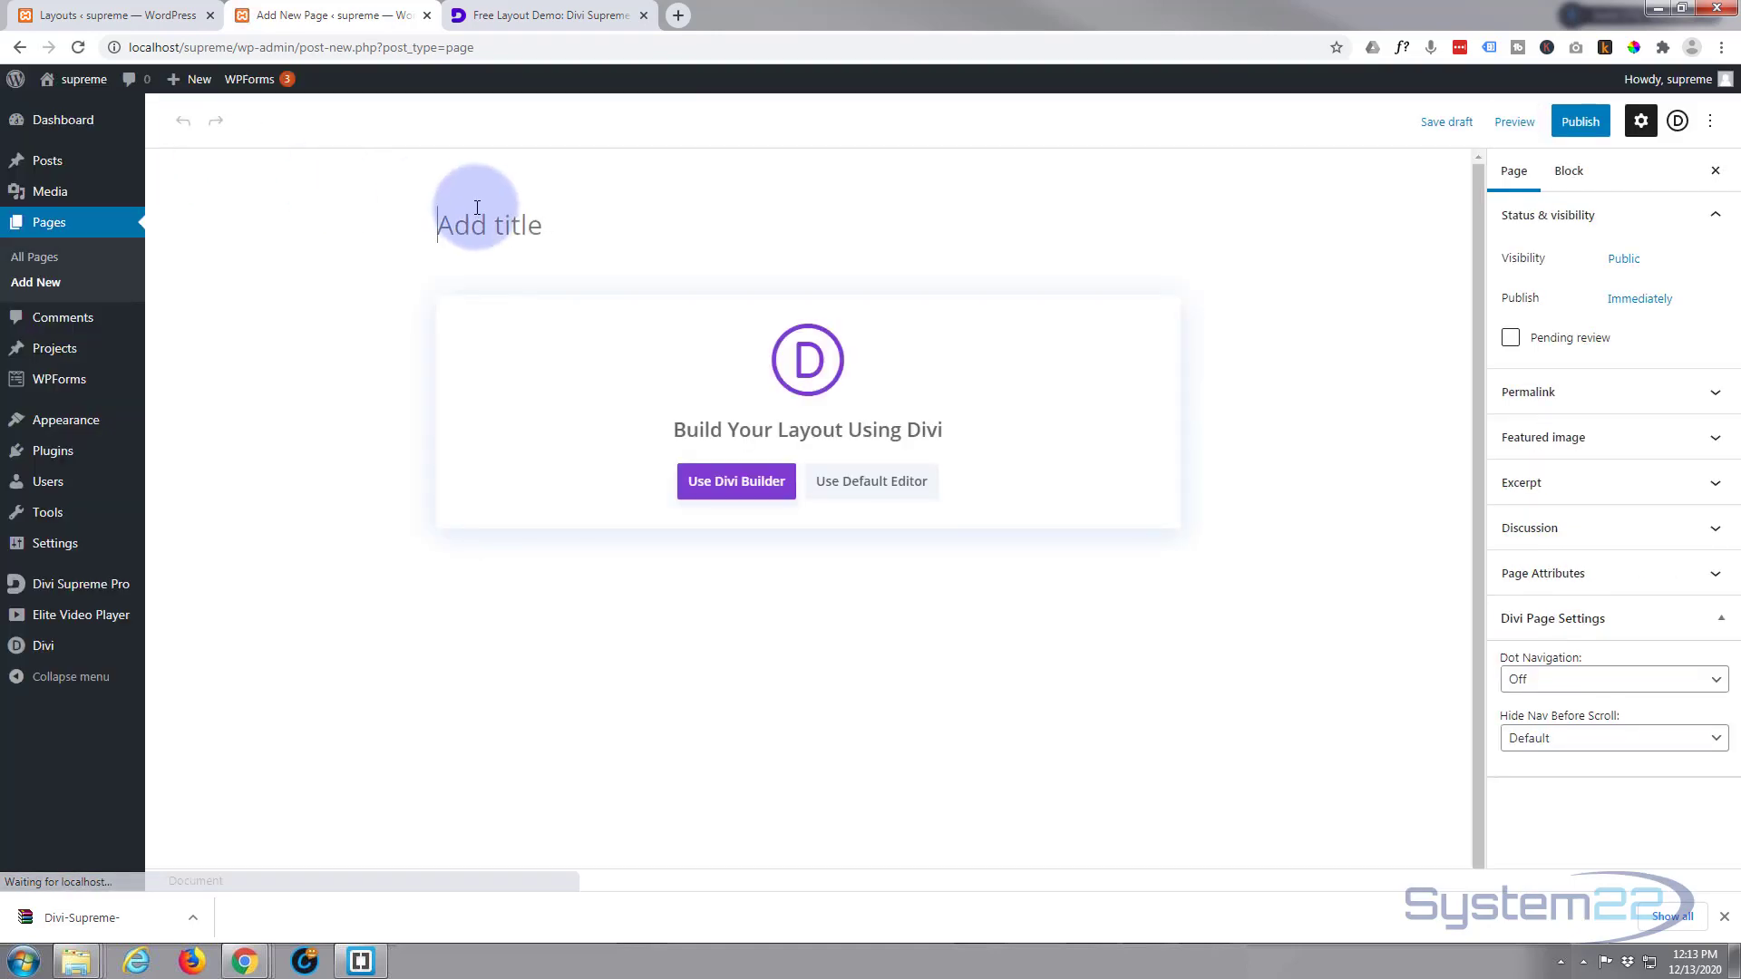
Title the page 'Flip 1' and start building it with Divi
type("Flip")
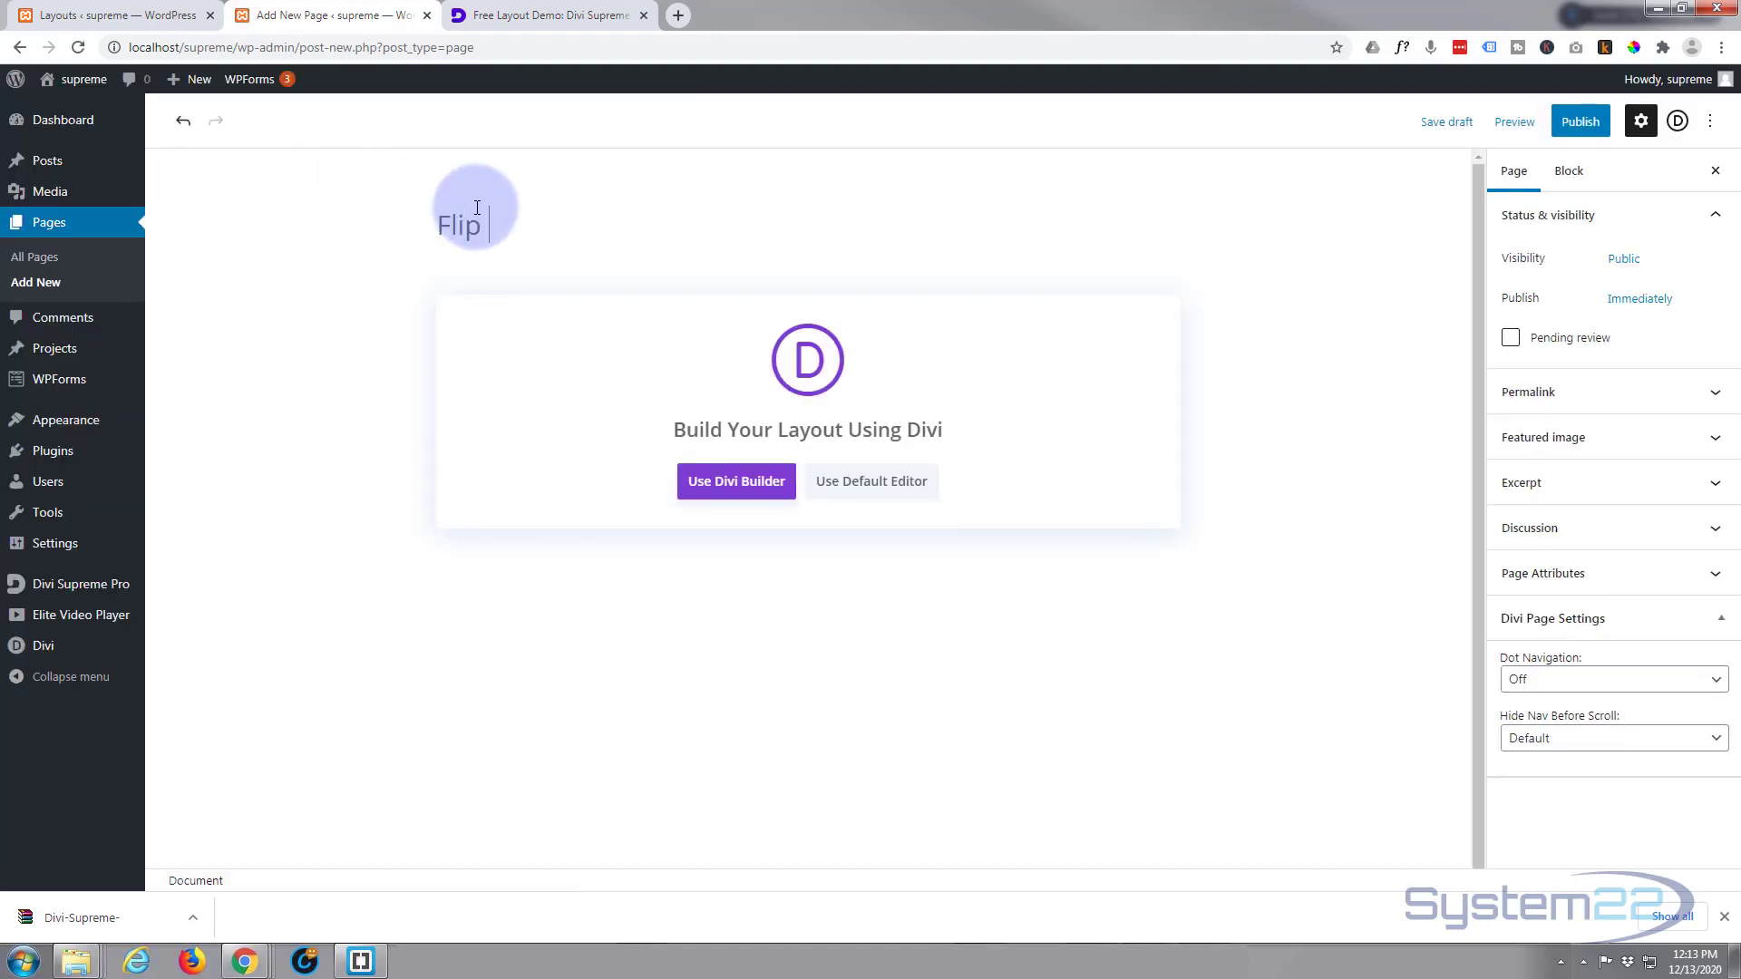
type("1")
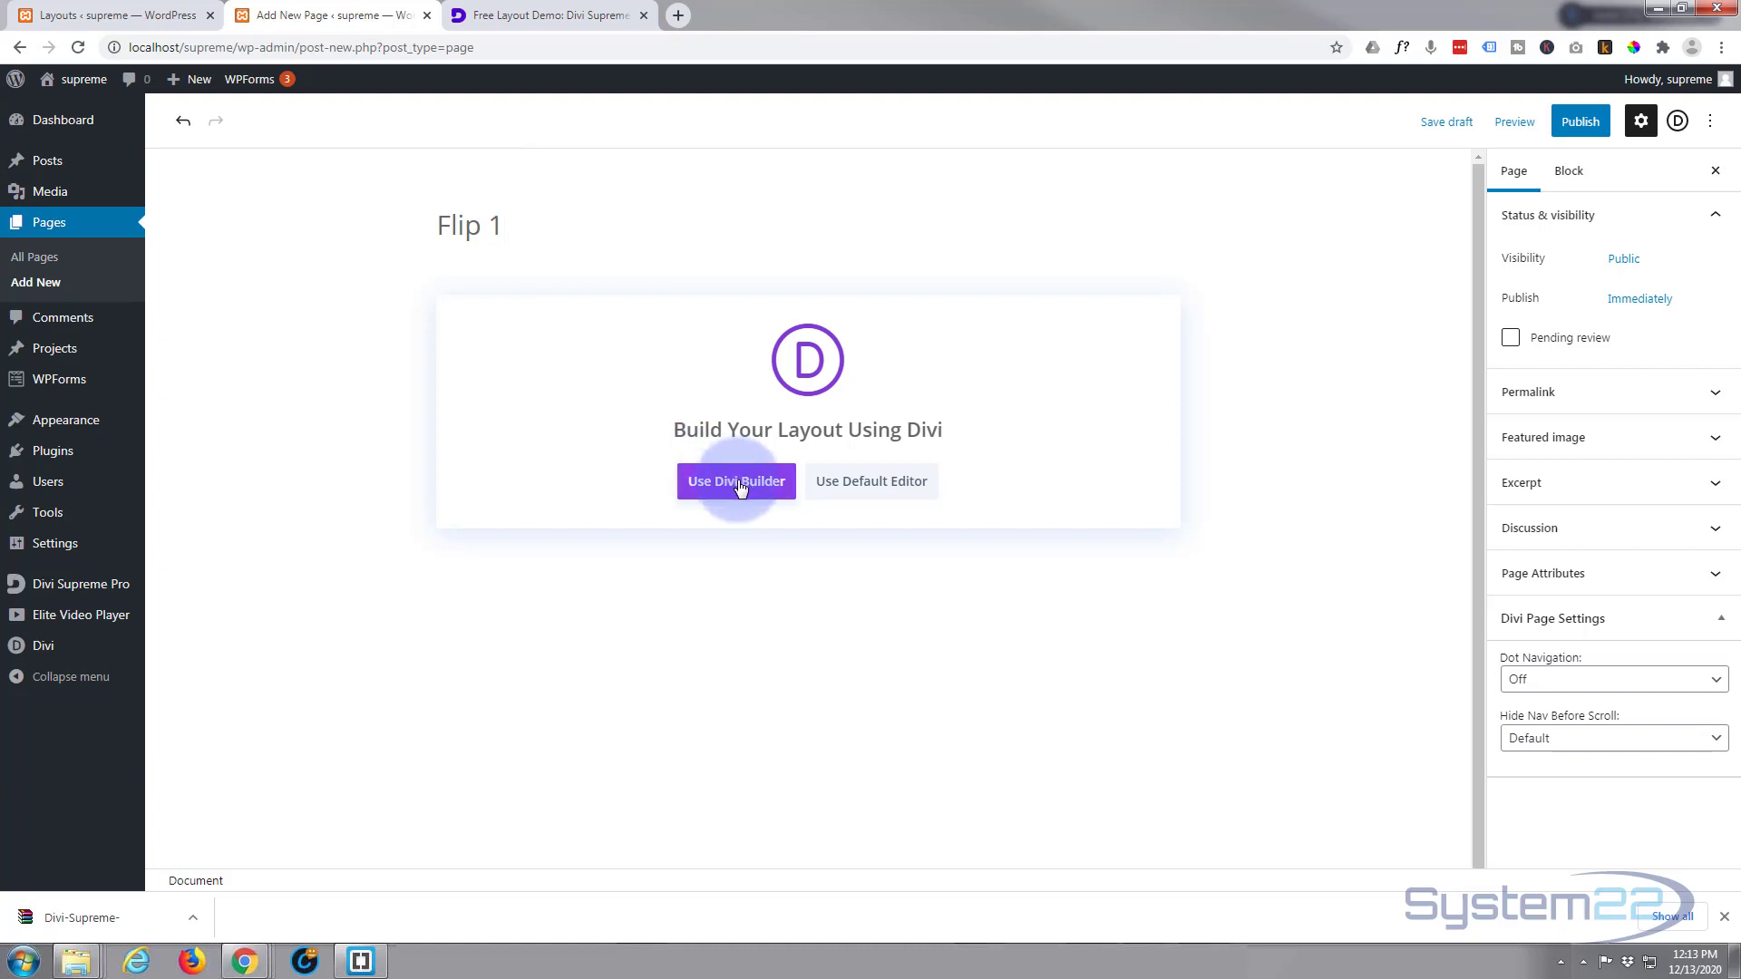
left_click(734, 481)
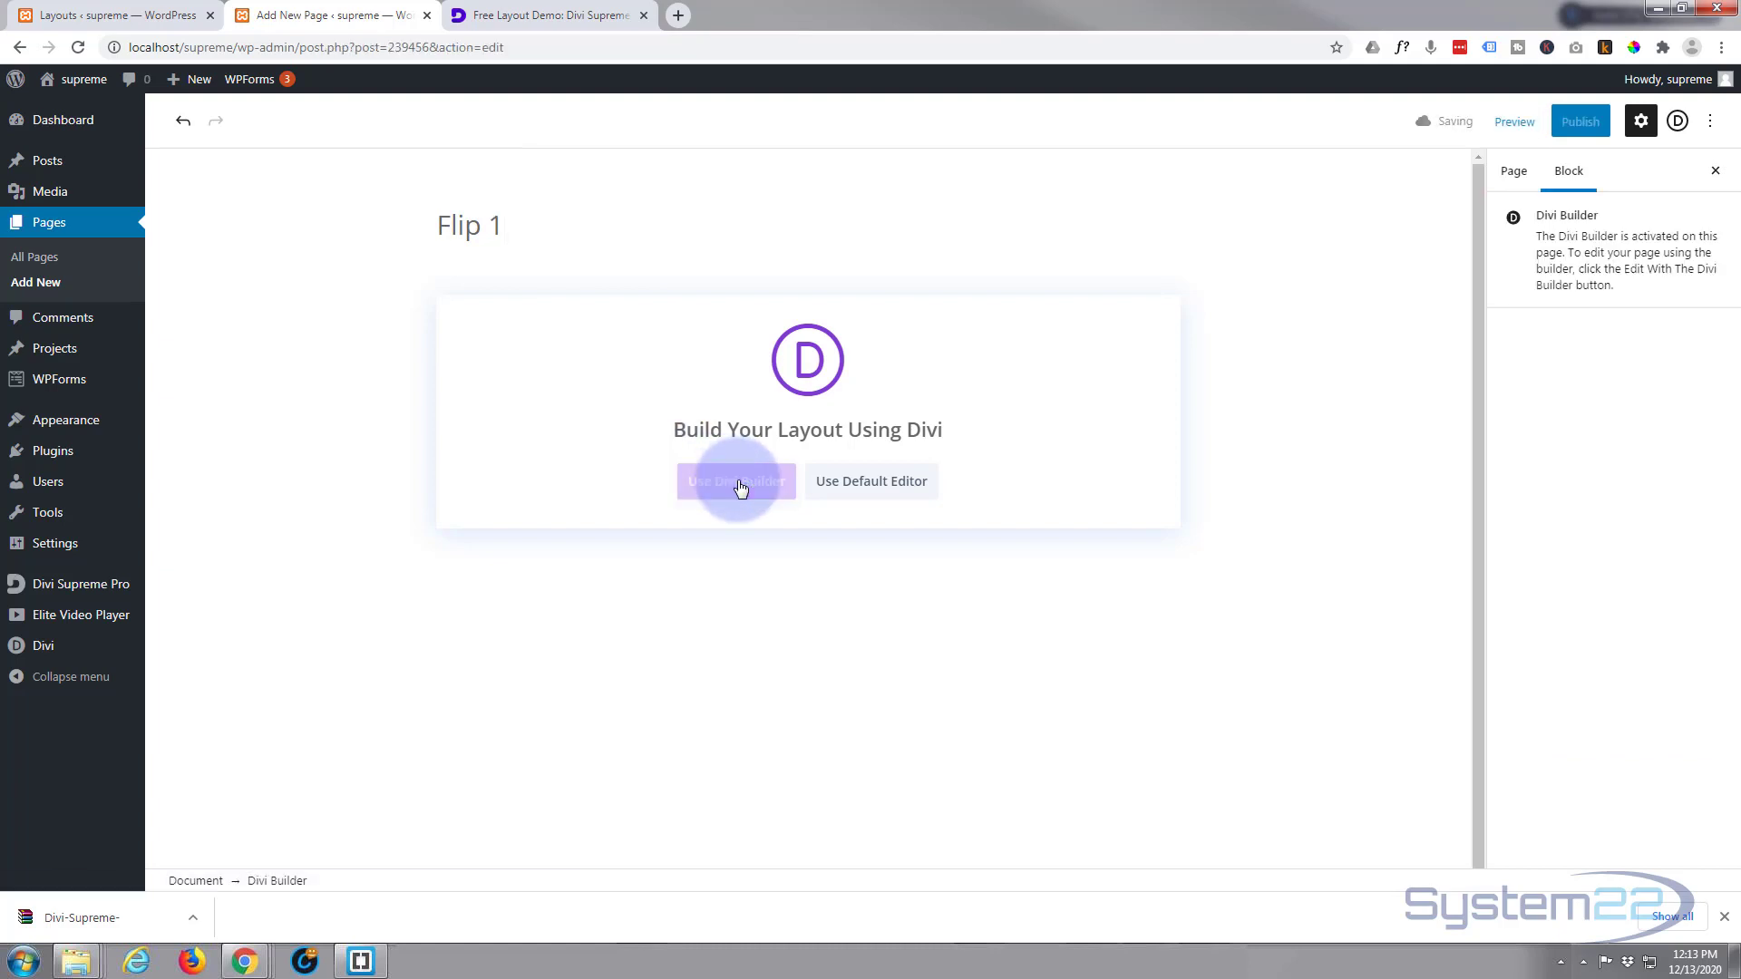
left_click(735, 480)
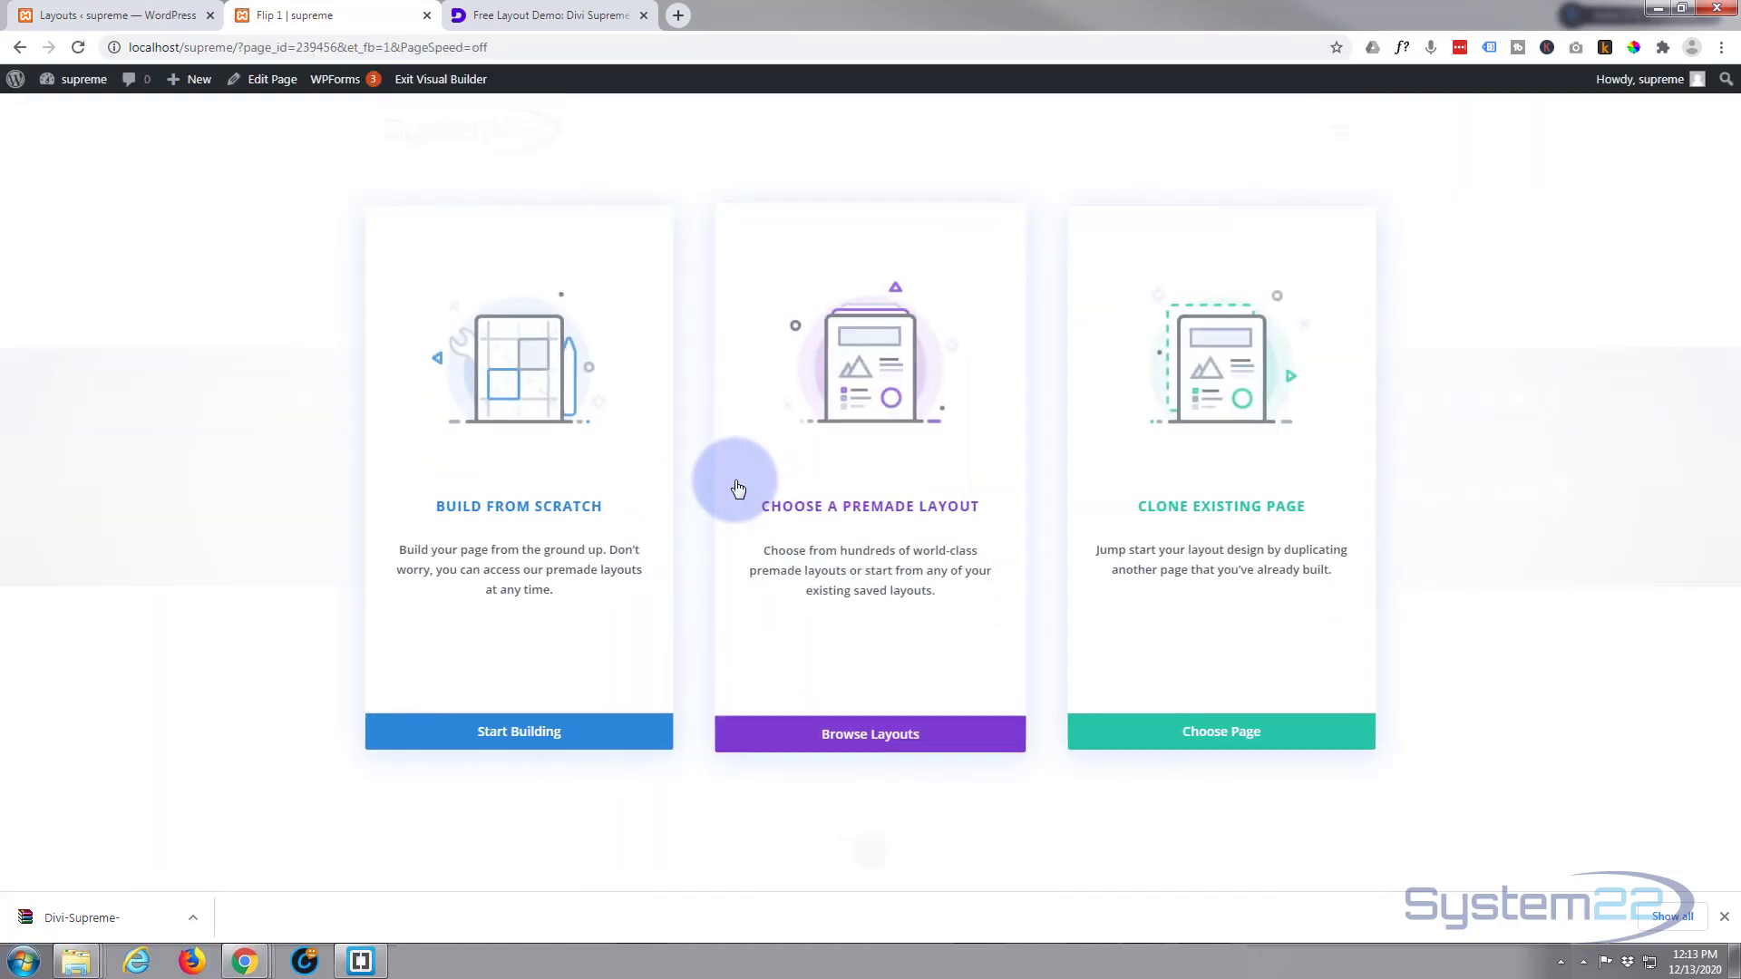
Start from scratch with a three-equal-column row in the empty section
left_click(519, 731)
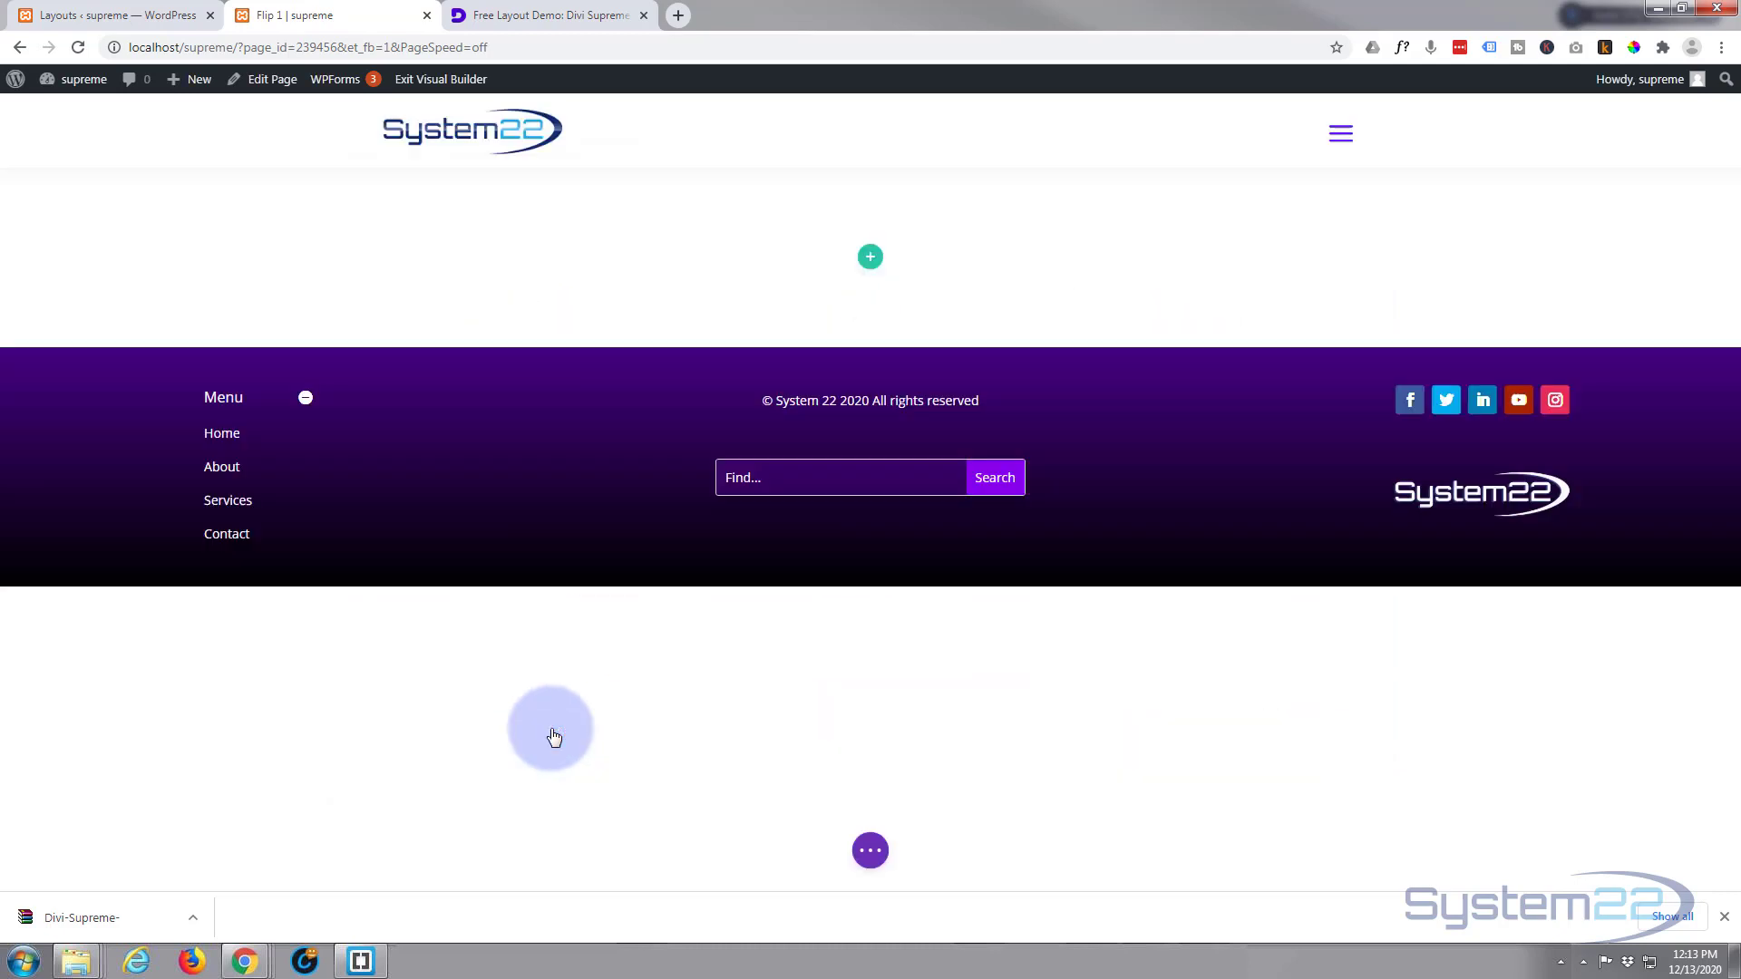
left_click(869, 255)
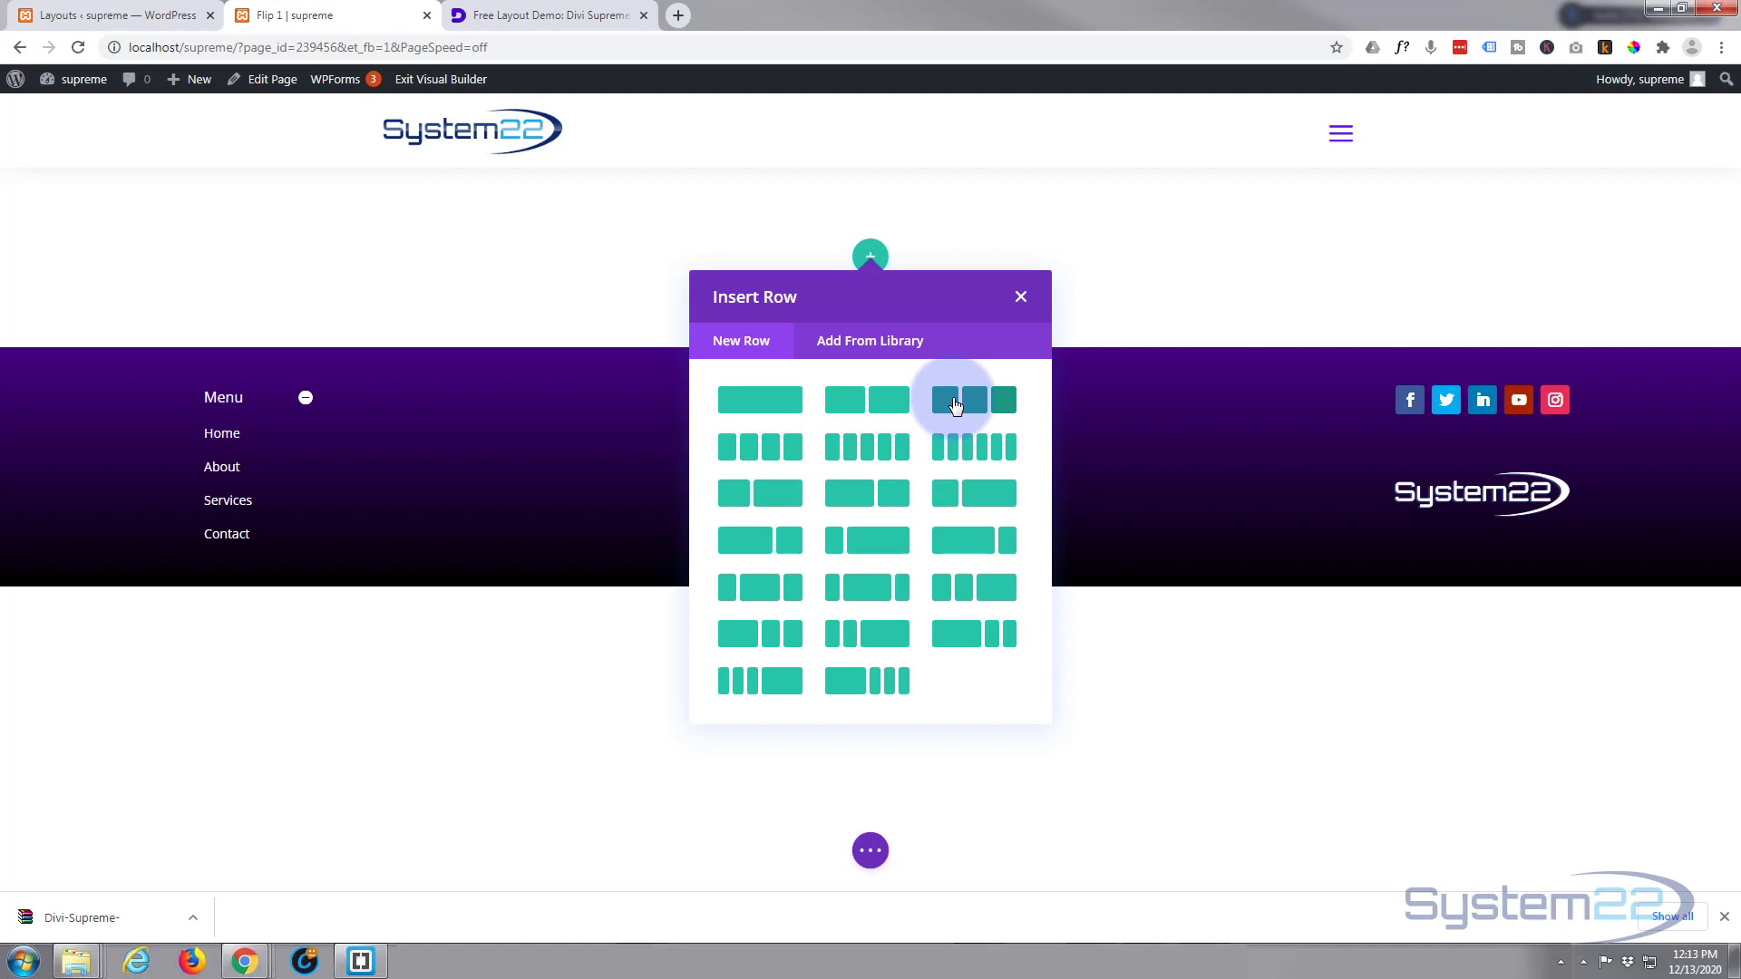
left_click(952, 399)
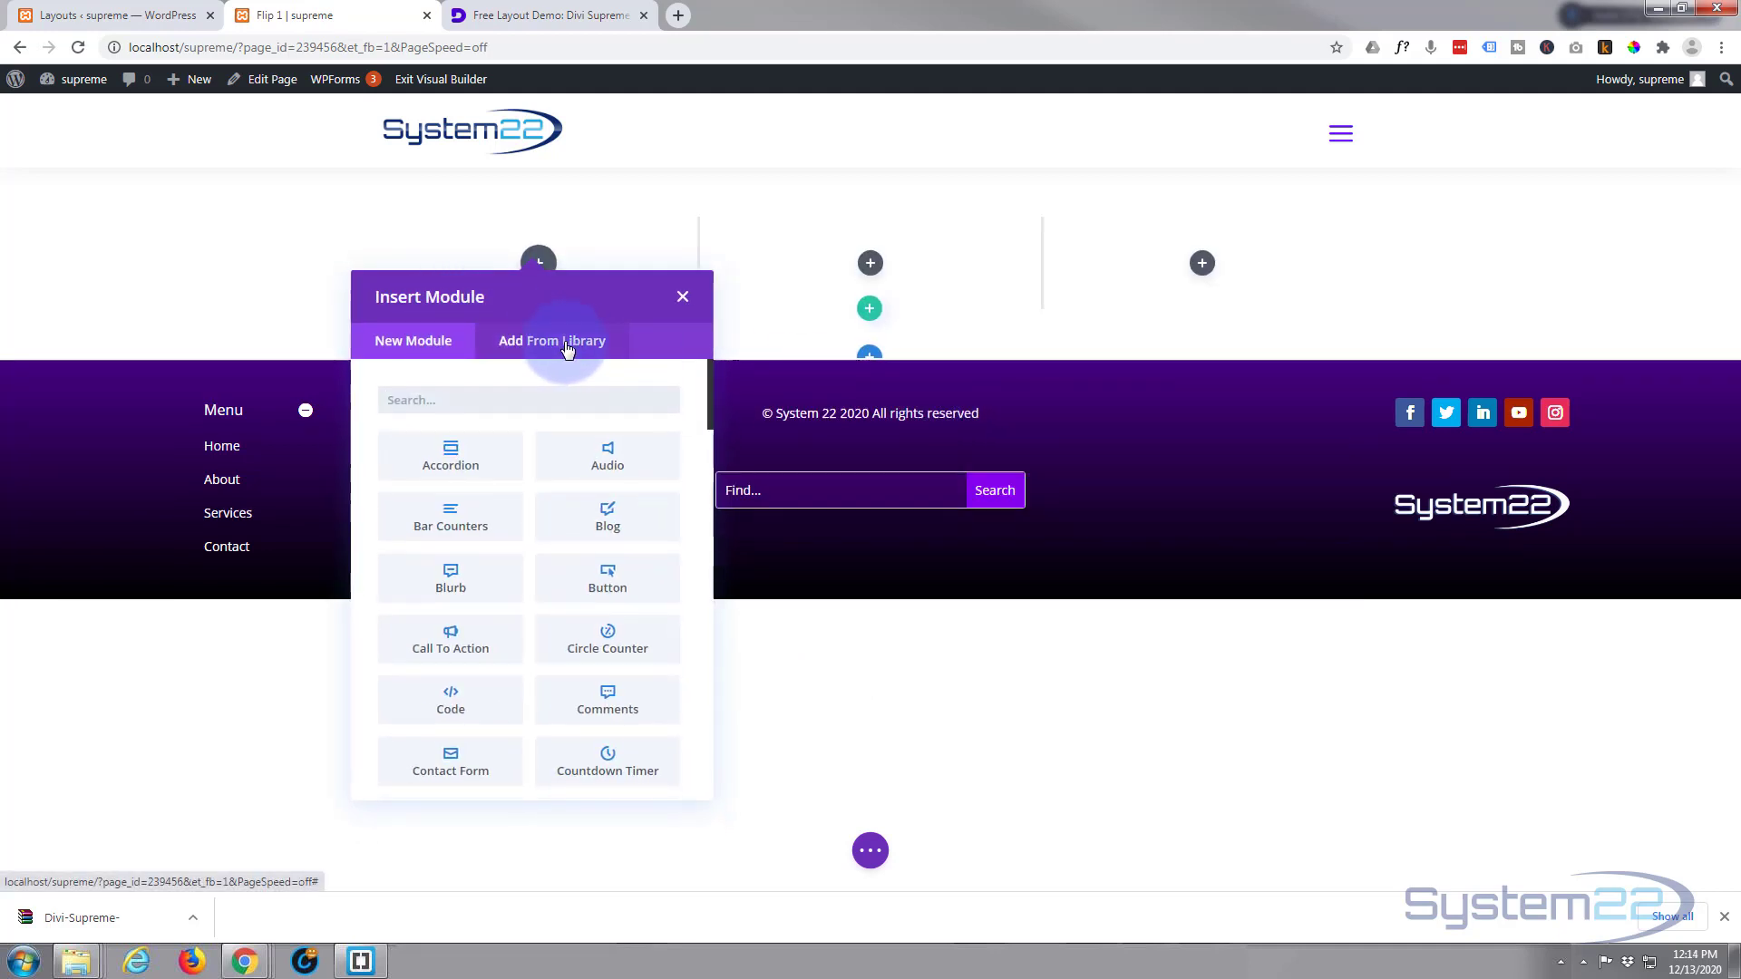
Insert the saved Flip module from the library into the first column
left_click(551, 341)
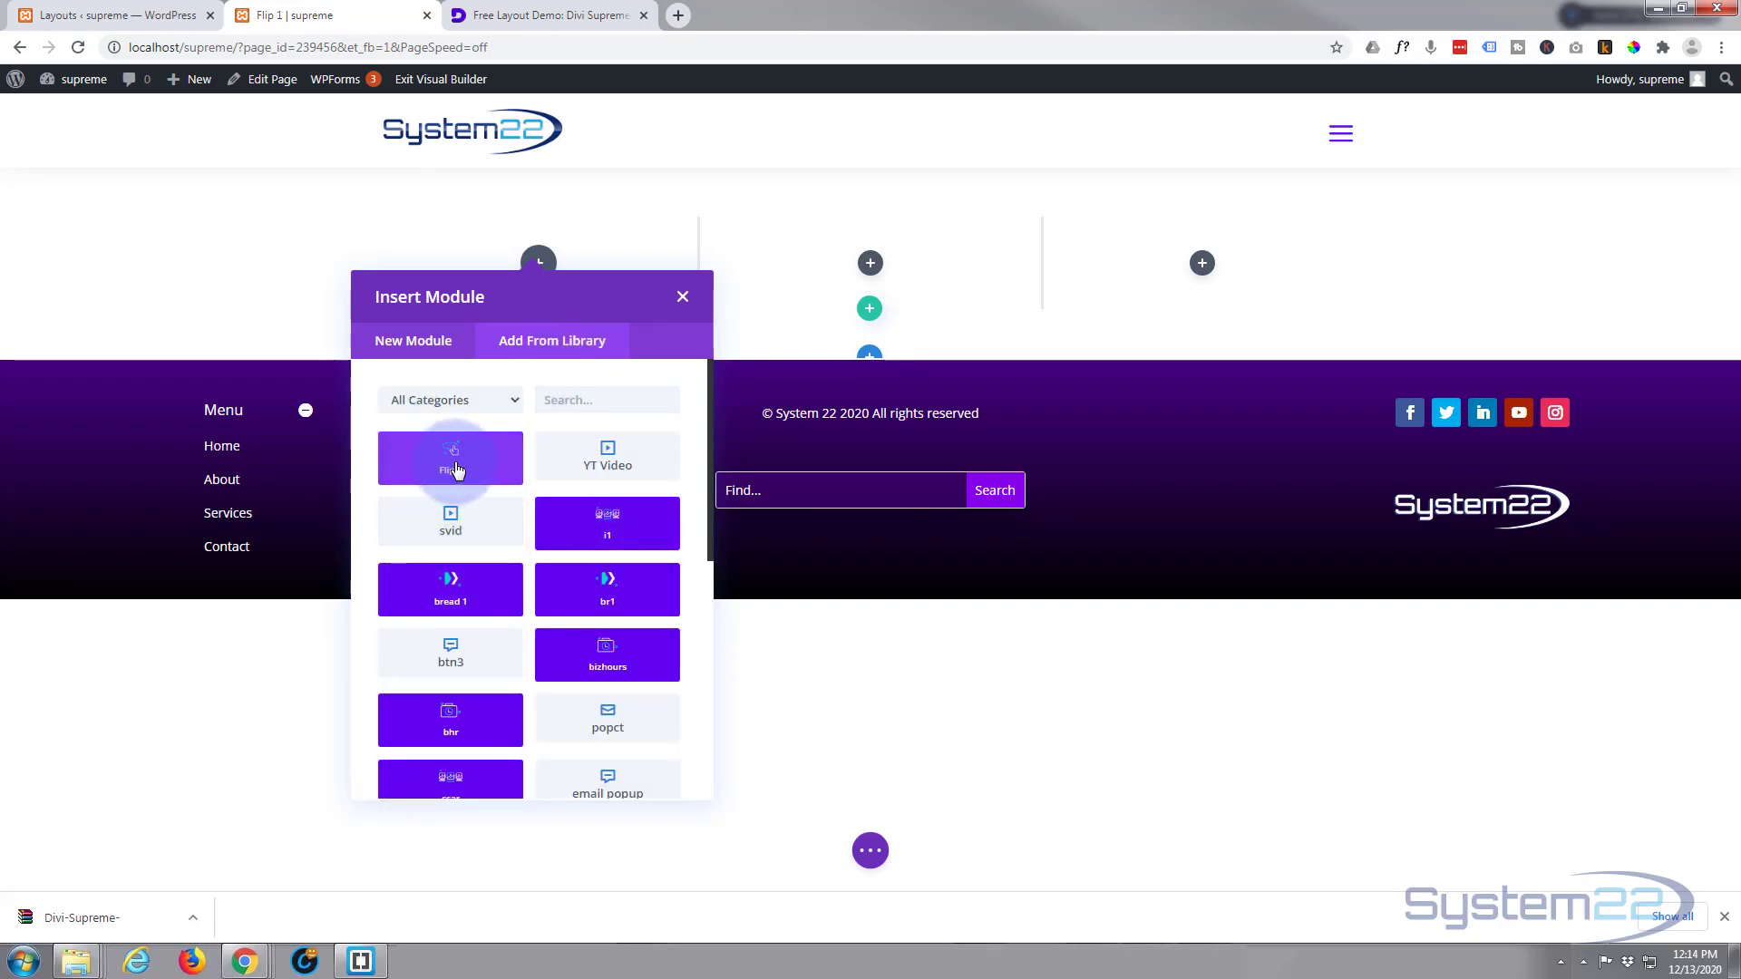
left_click(450, 459)
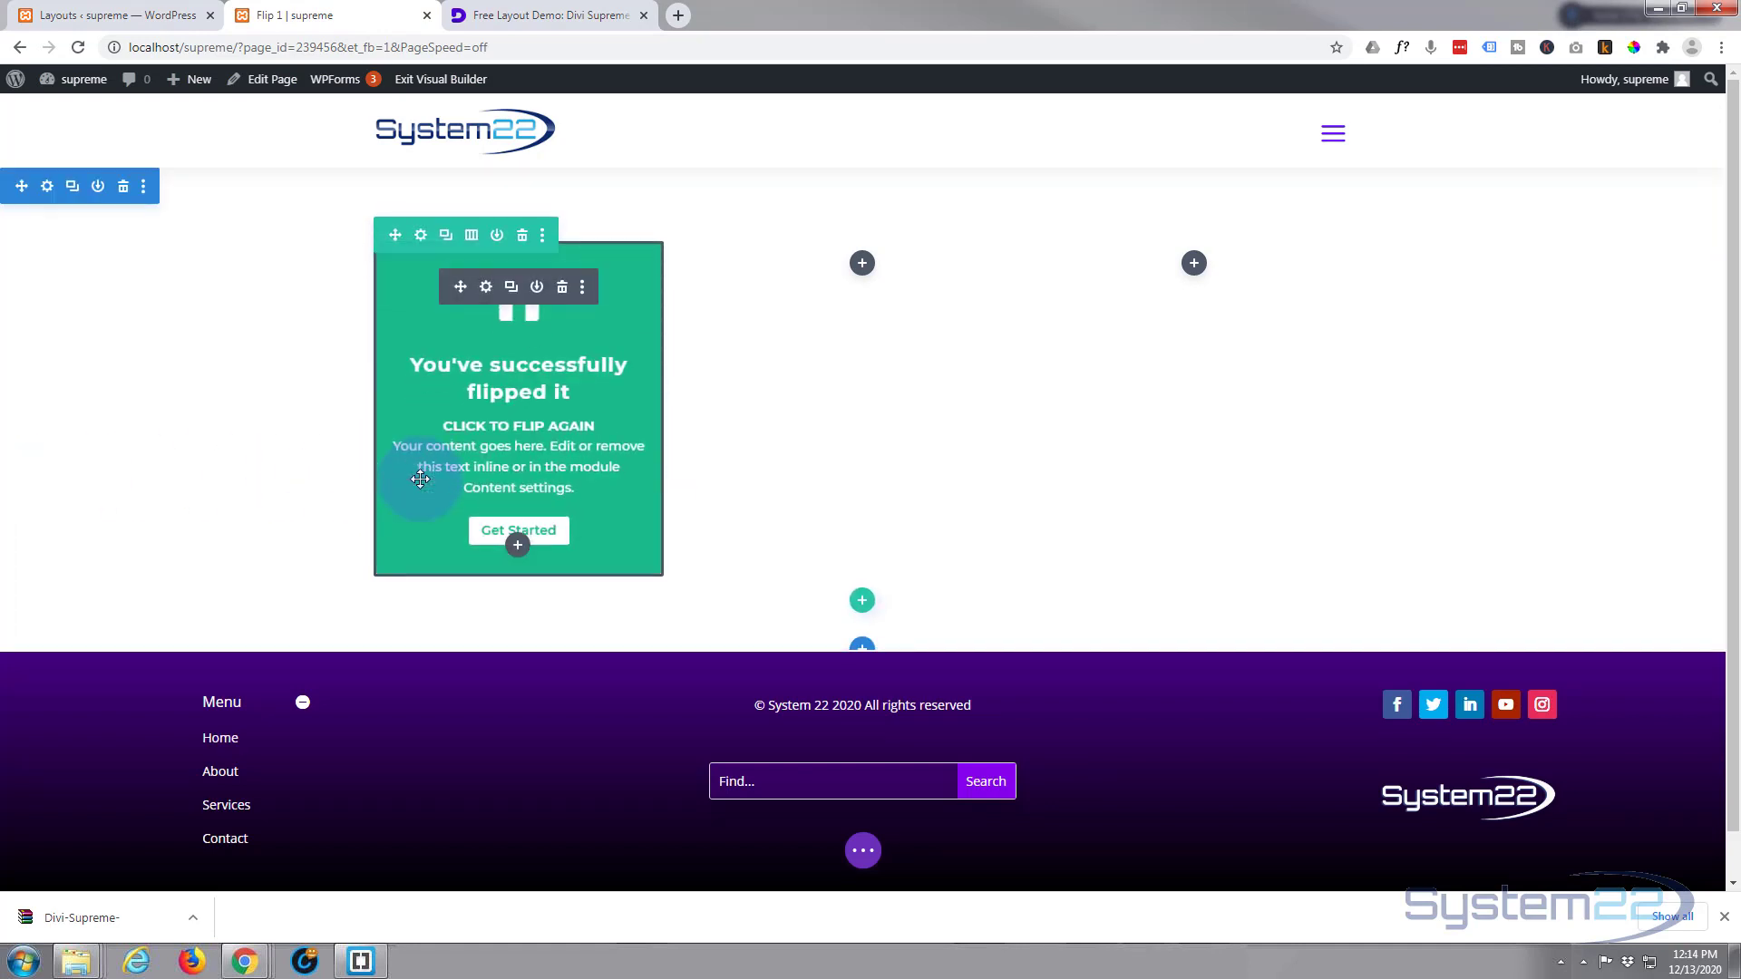
left_click(517, 408)
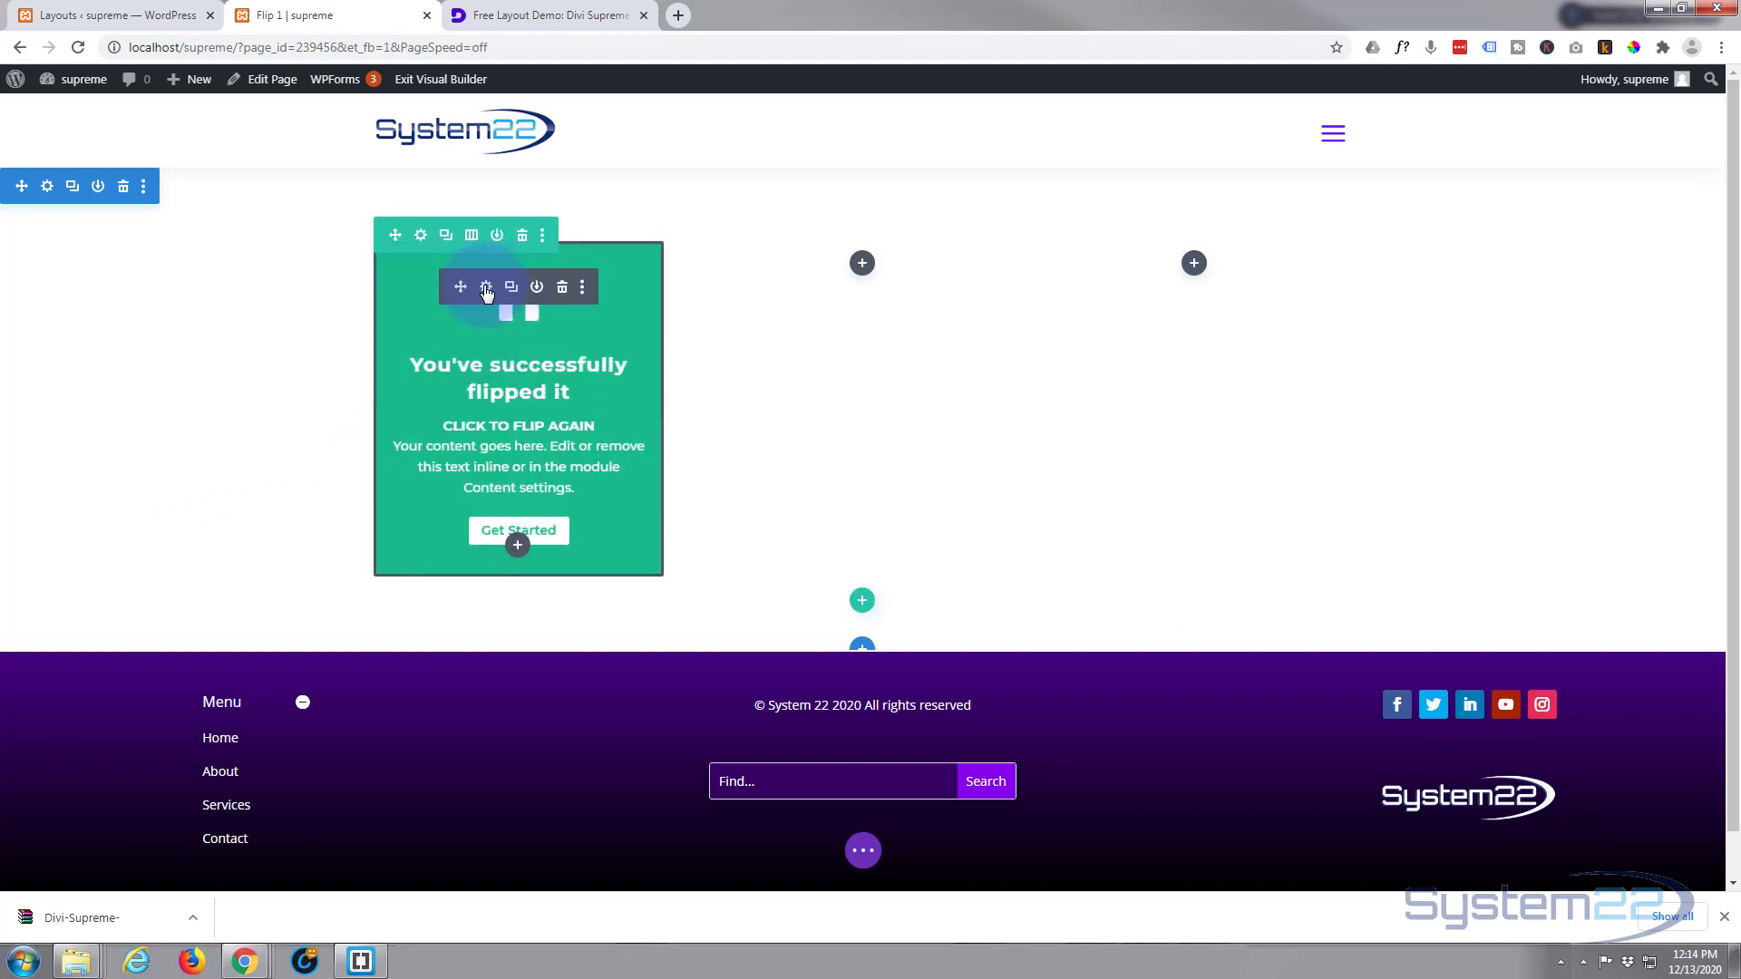
Give the front flipbox item the title 'My New Flipbox', subtitle 'New' and content 'I like flip boxes'
left_click(486, 287)
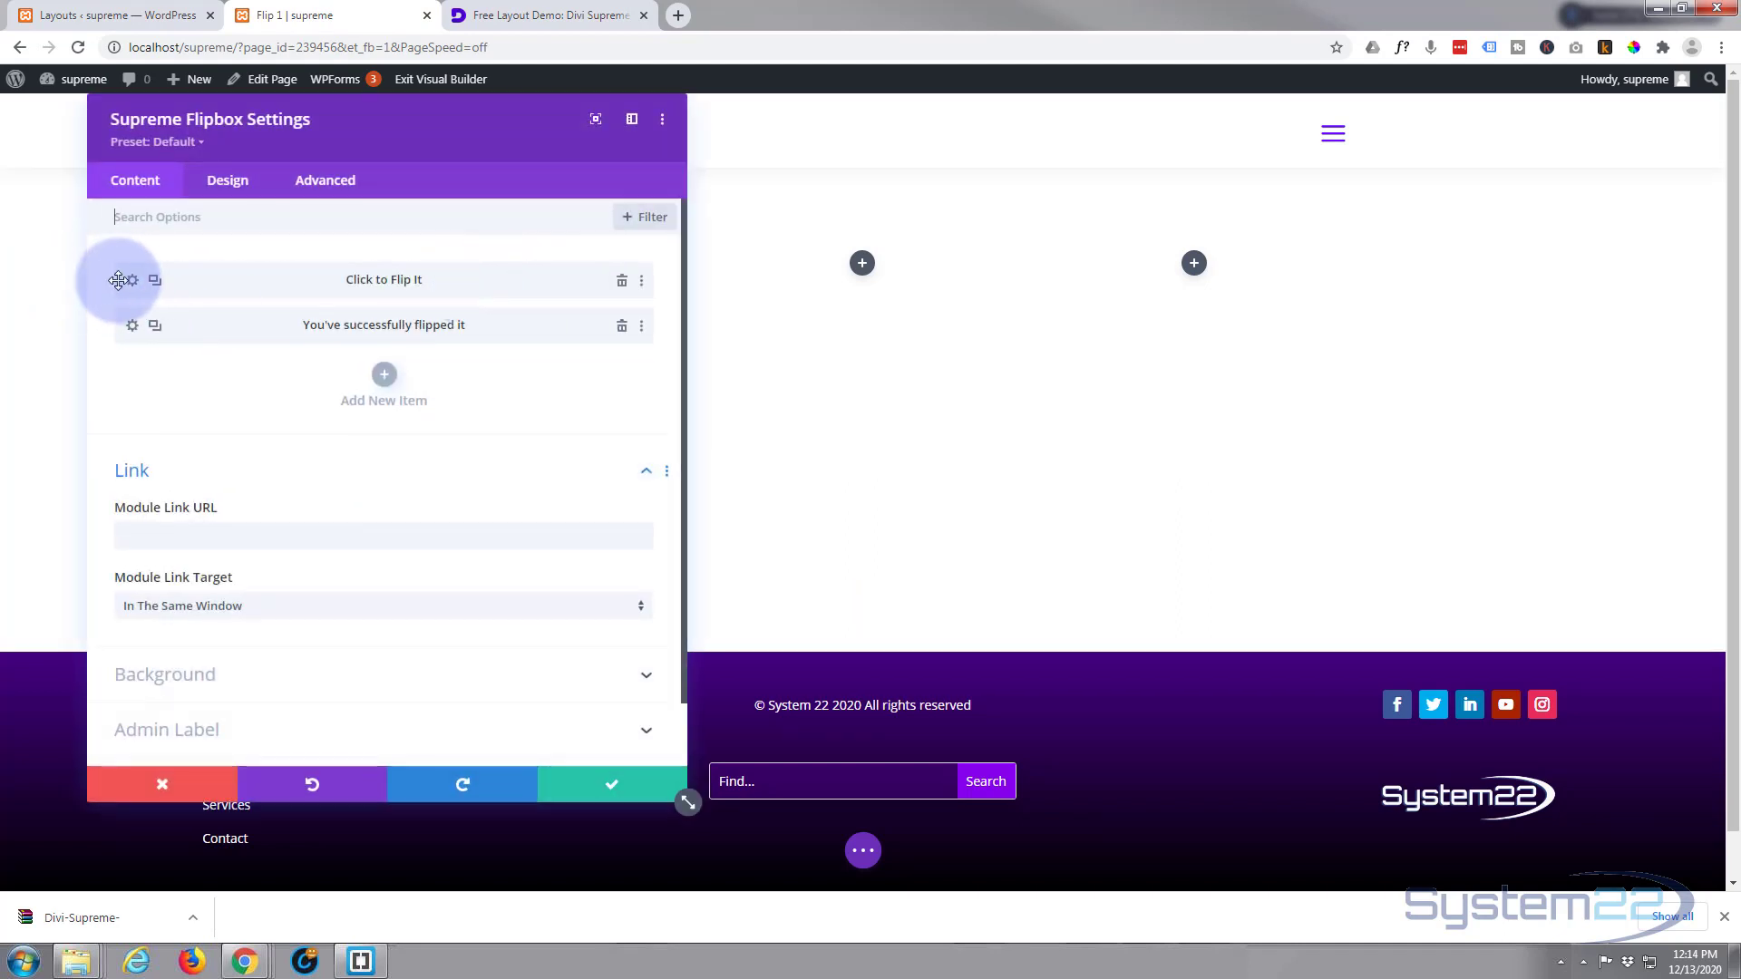
left_click(131, 279)
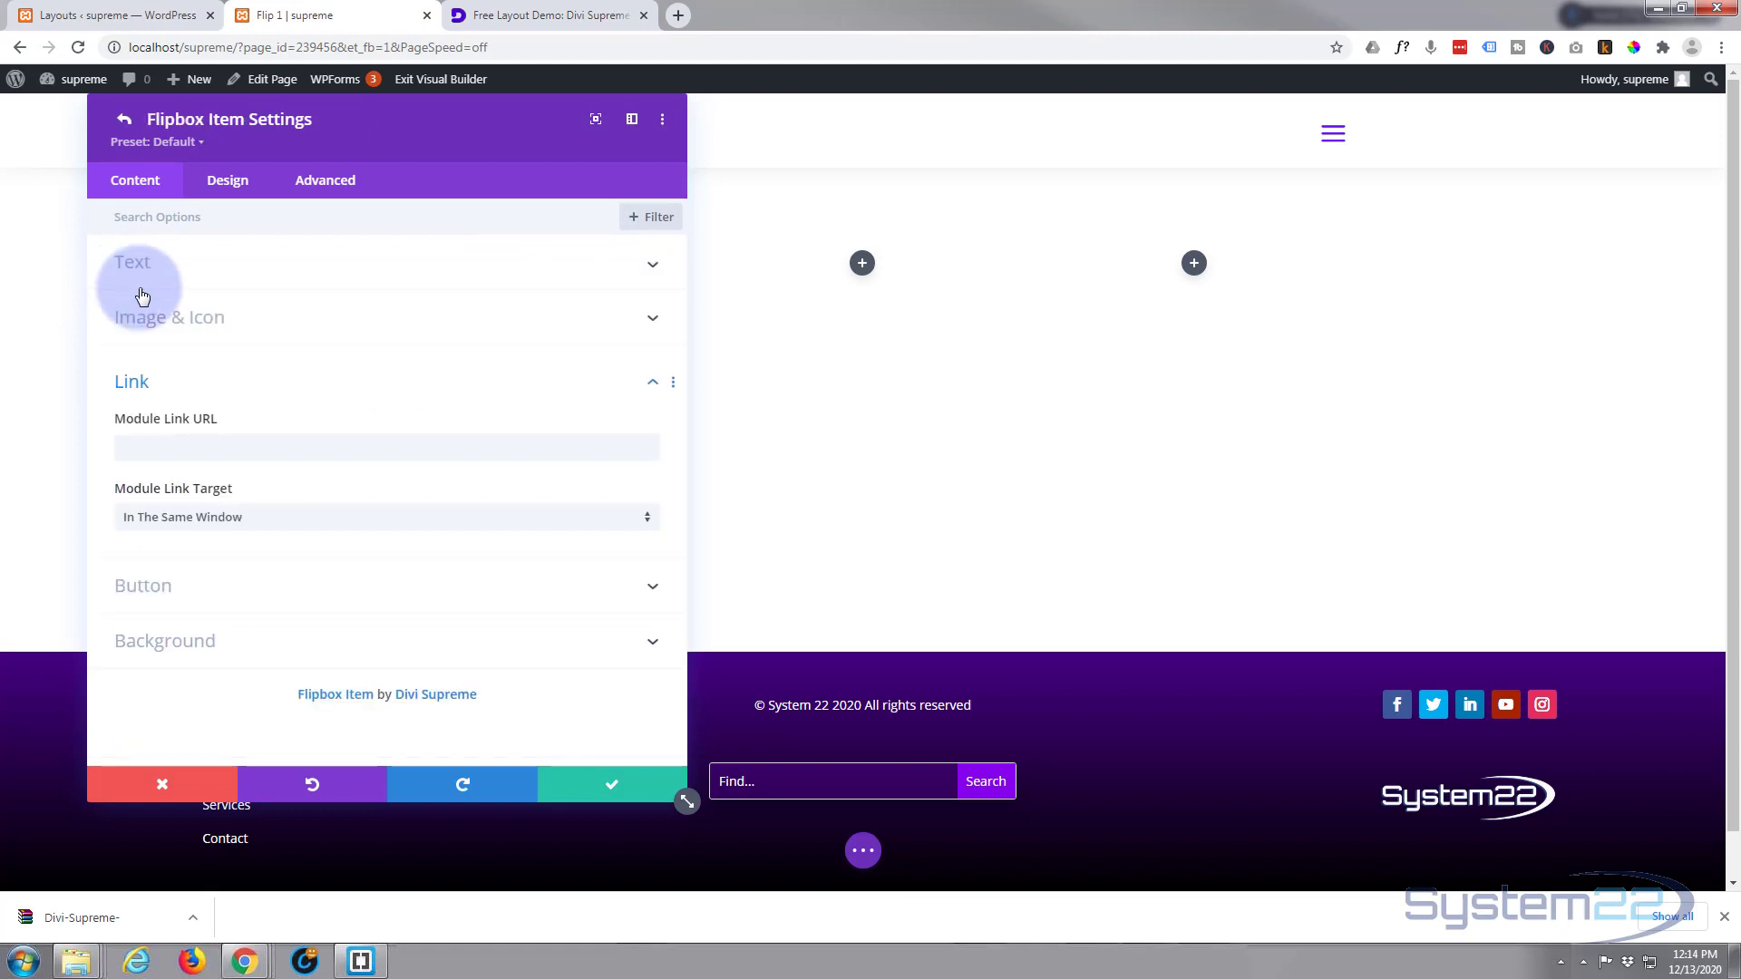
mouse_move(219, 274)
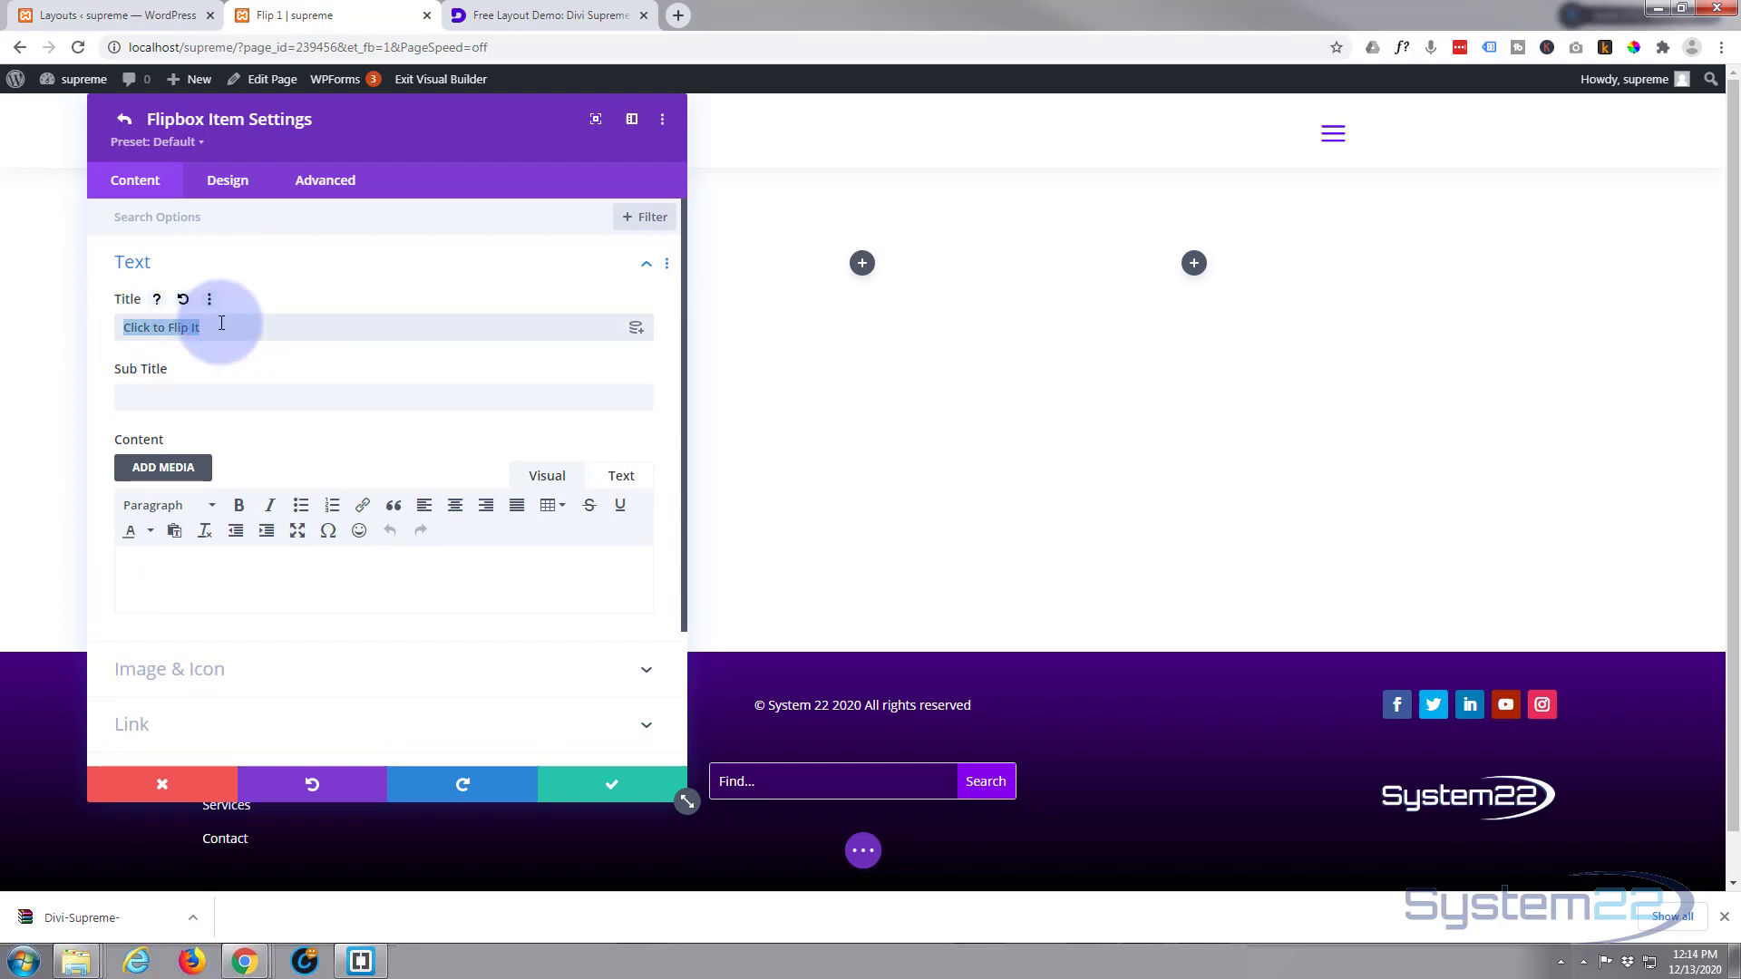
type("My New")
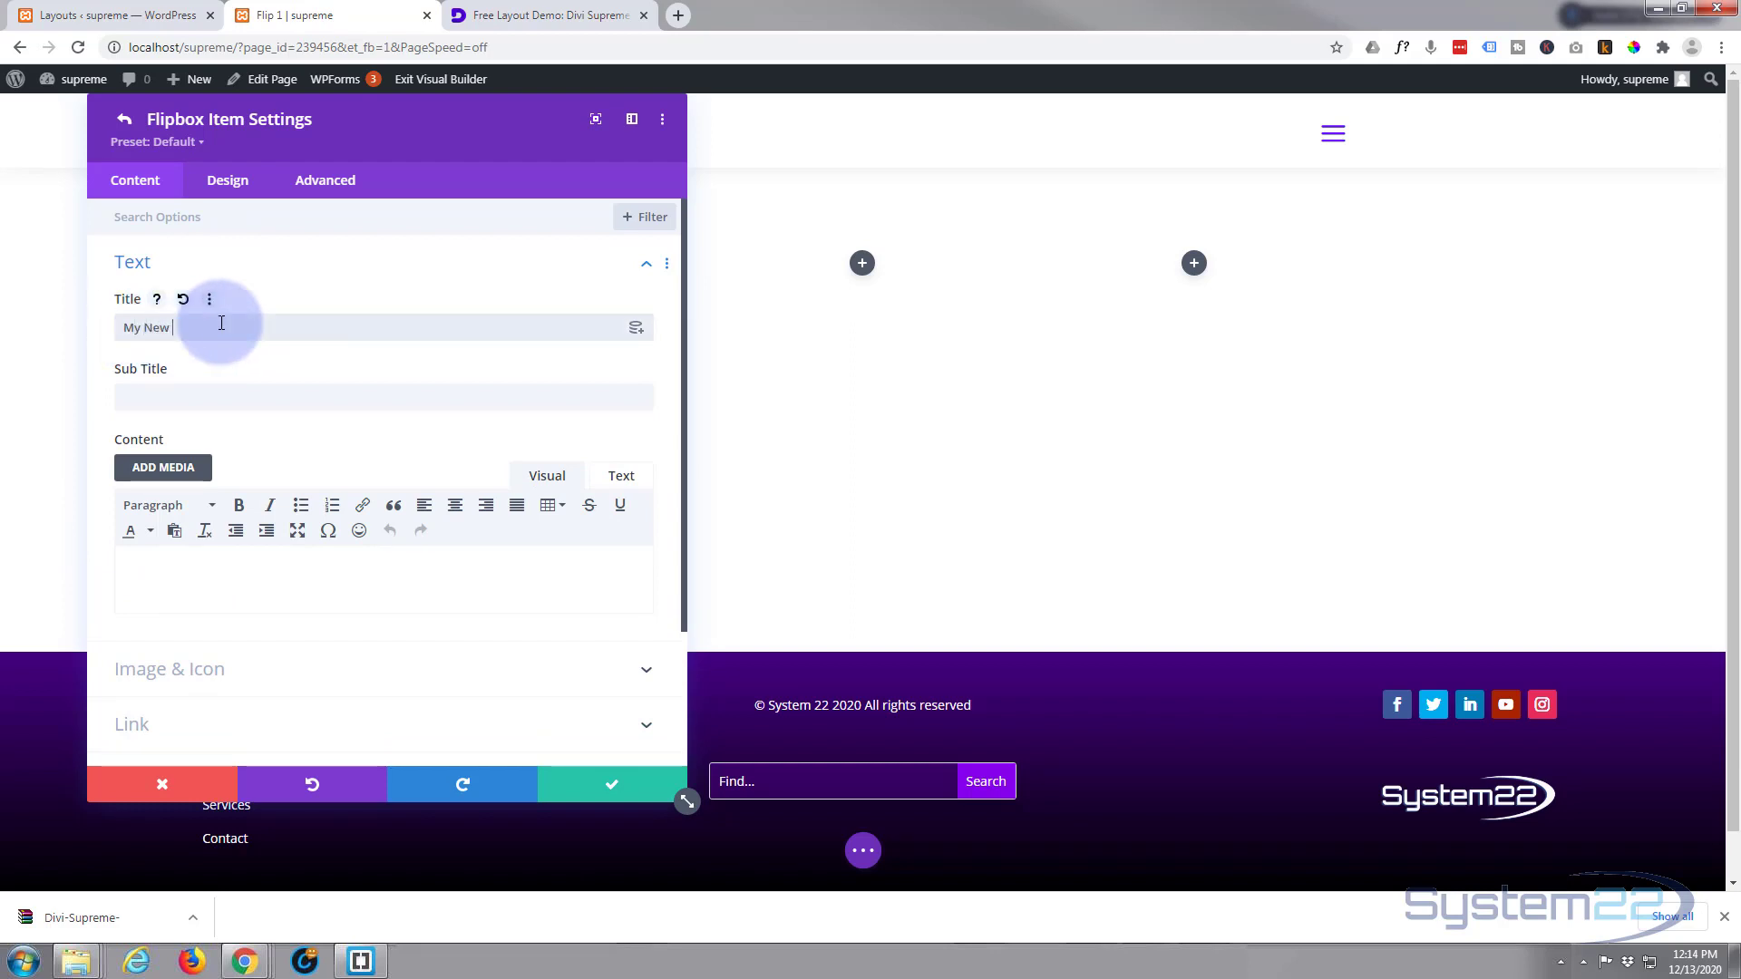
type("Fipbox")
left_click(383, 395)
type("Ne")
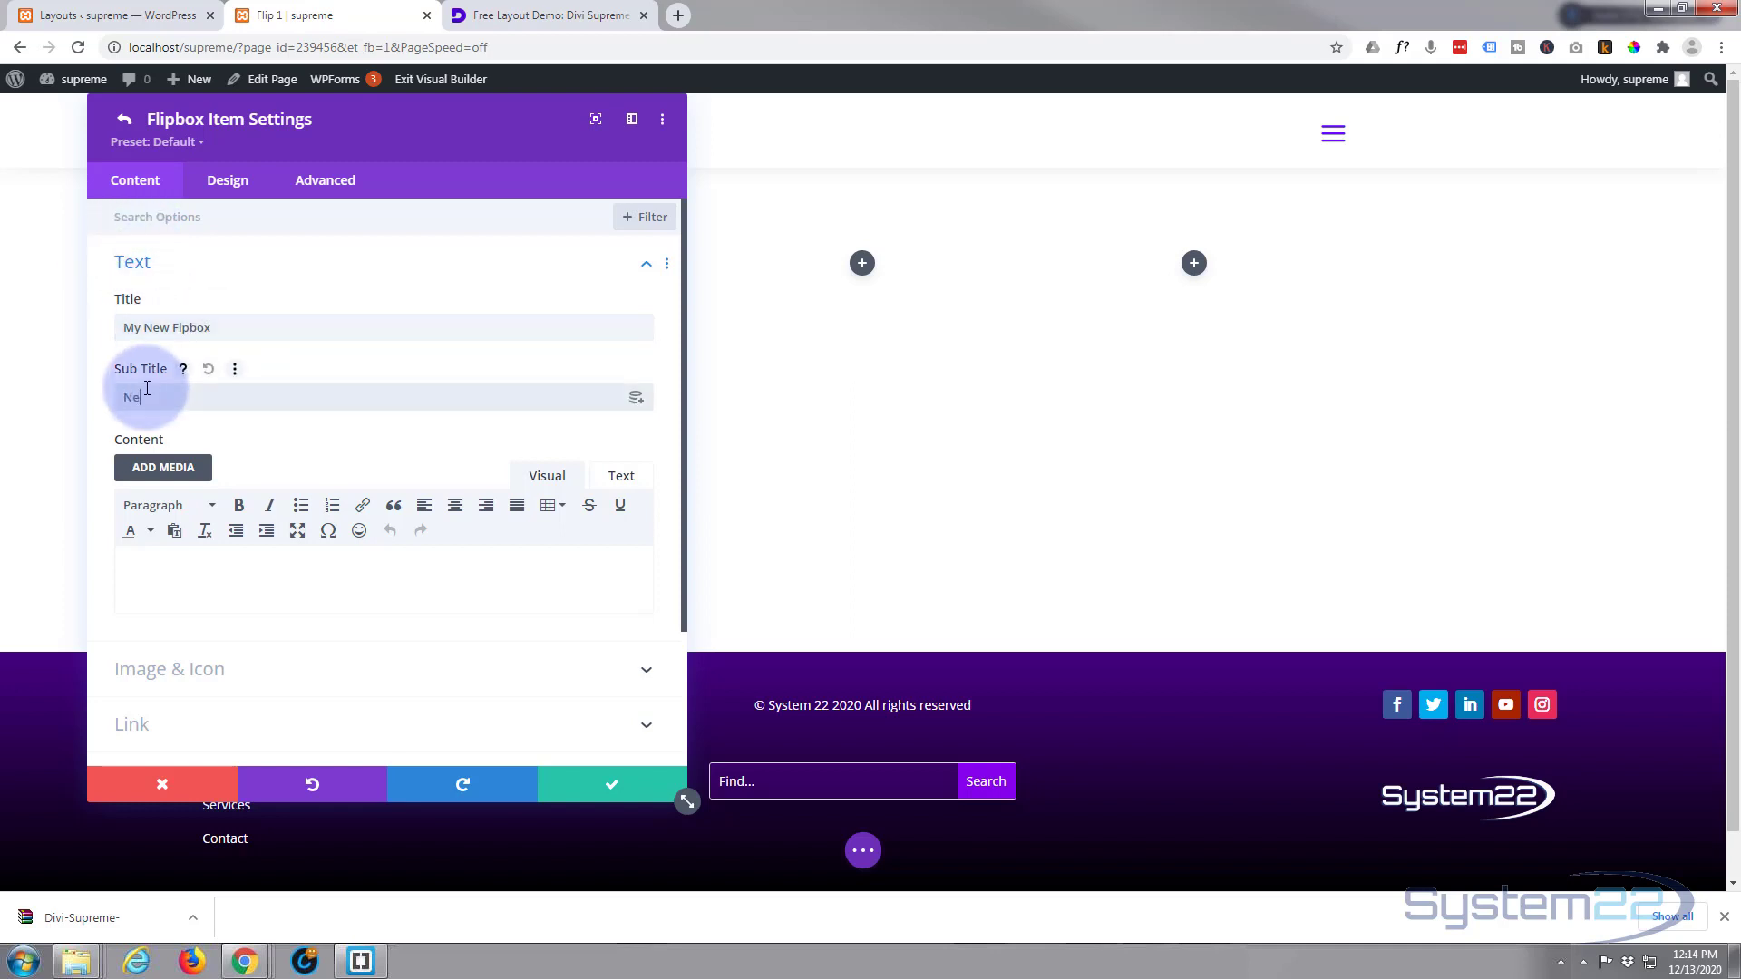
scroll("down", 3)
type("I like t")
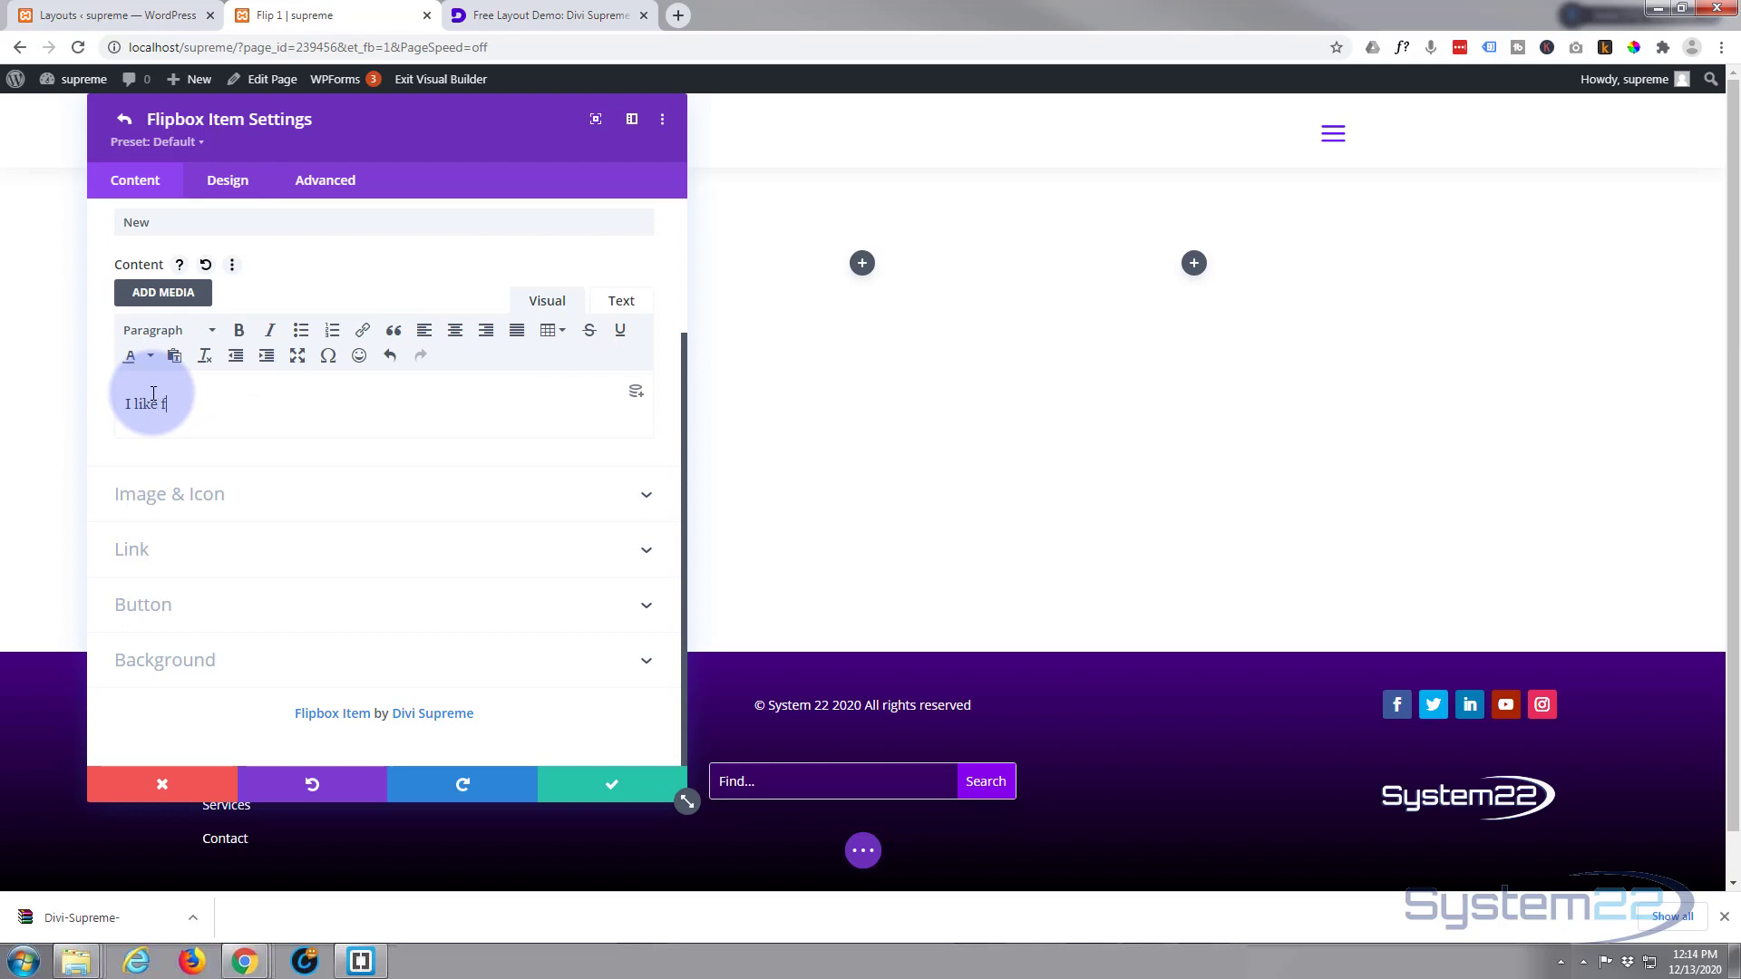
type("lip bo")
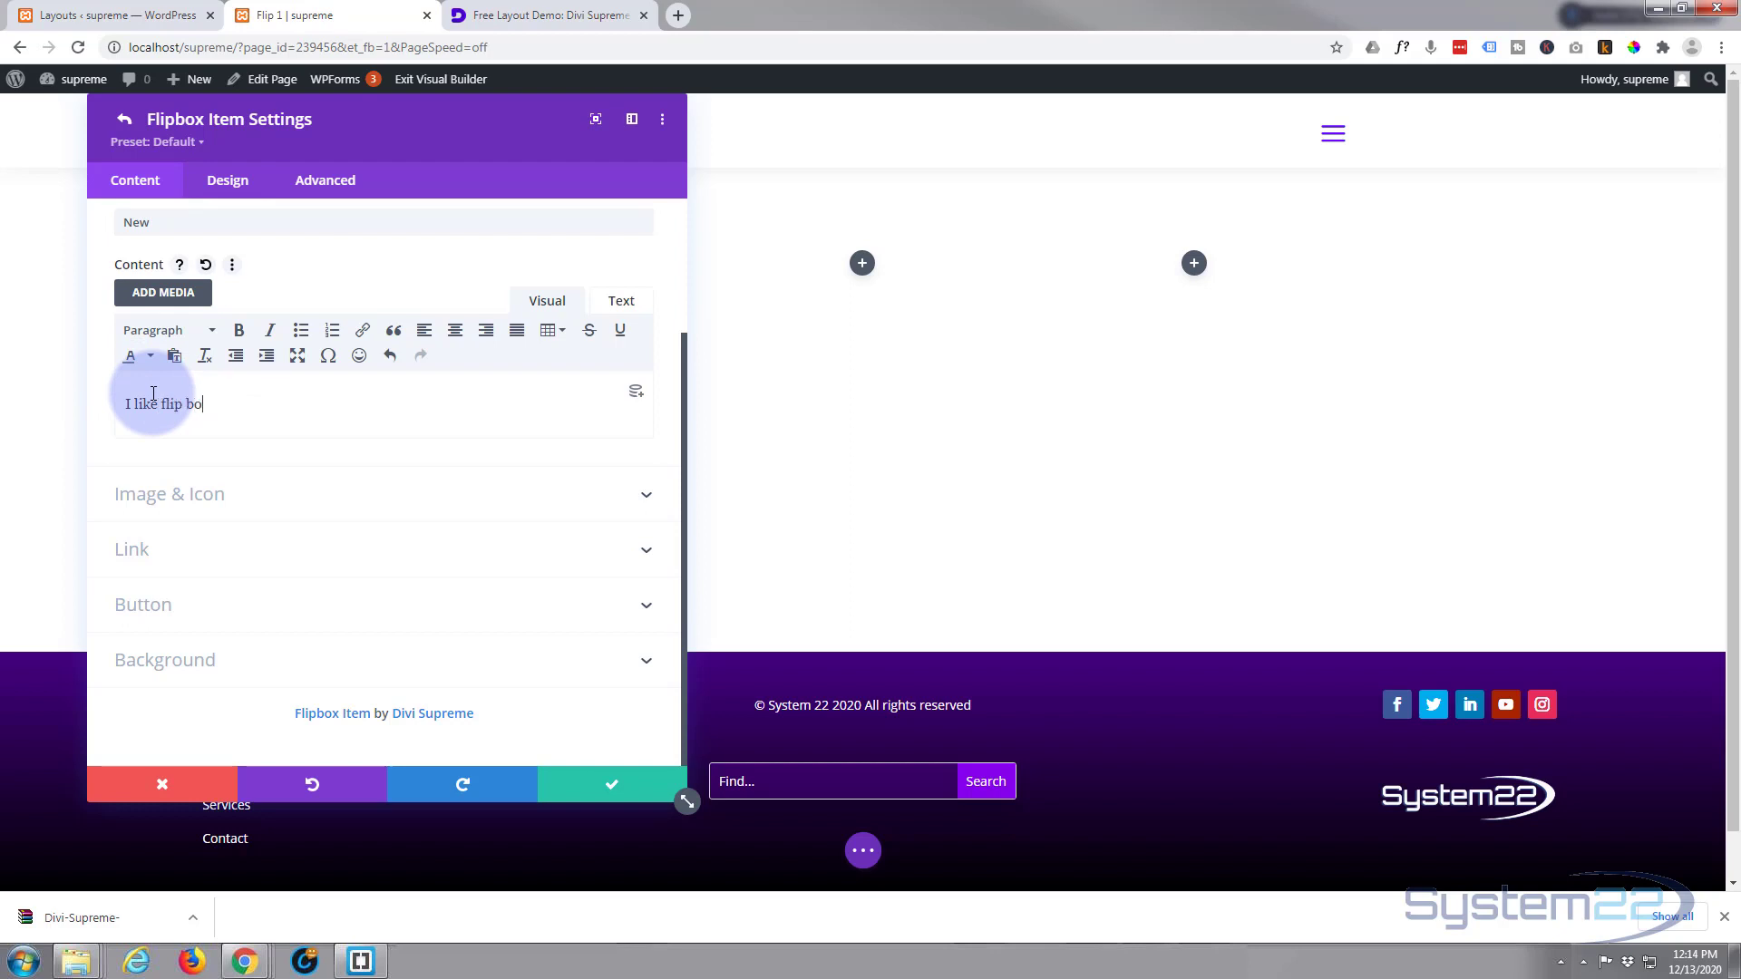
type("xes")
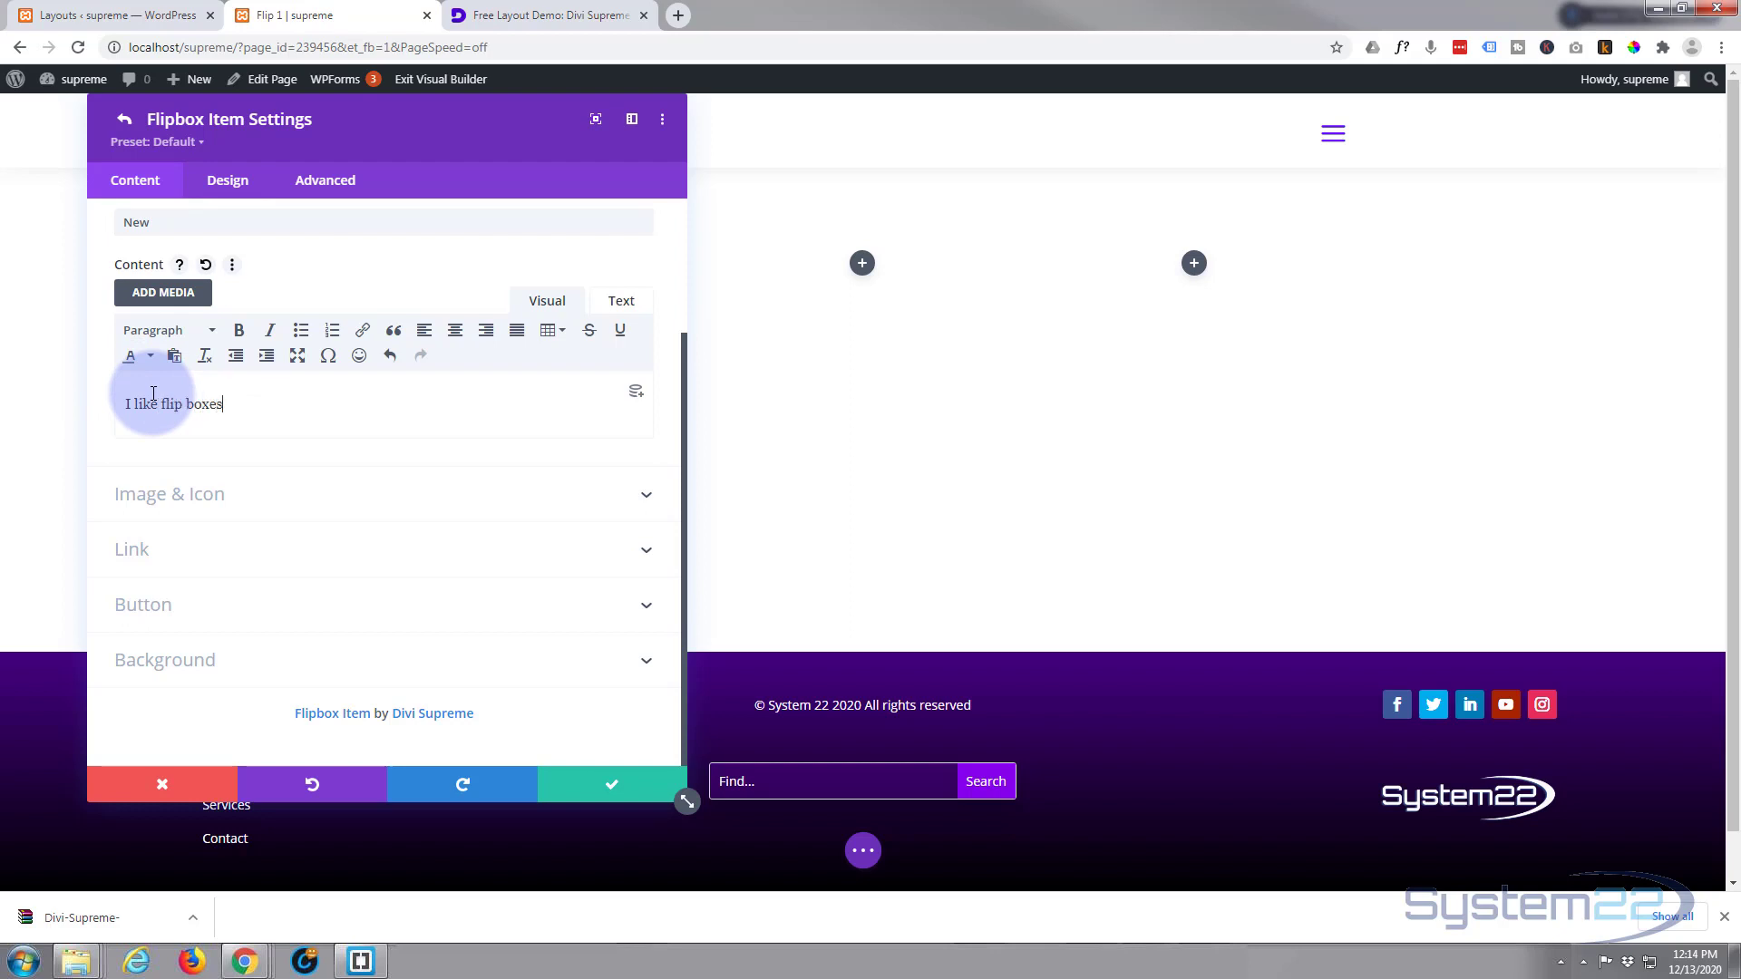
mouse_move(350, 488)
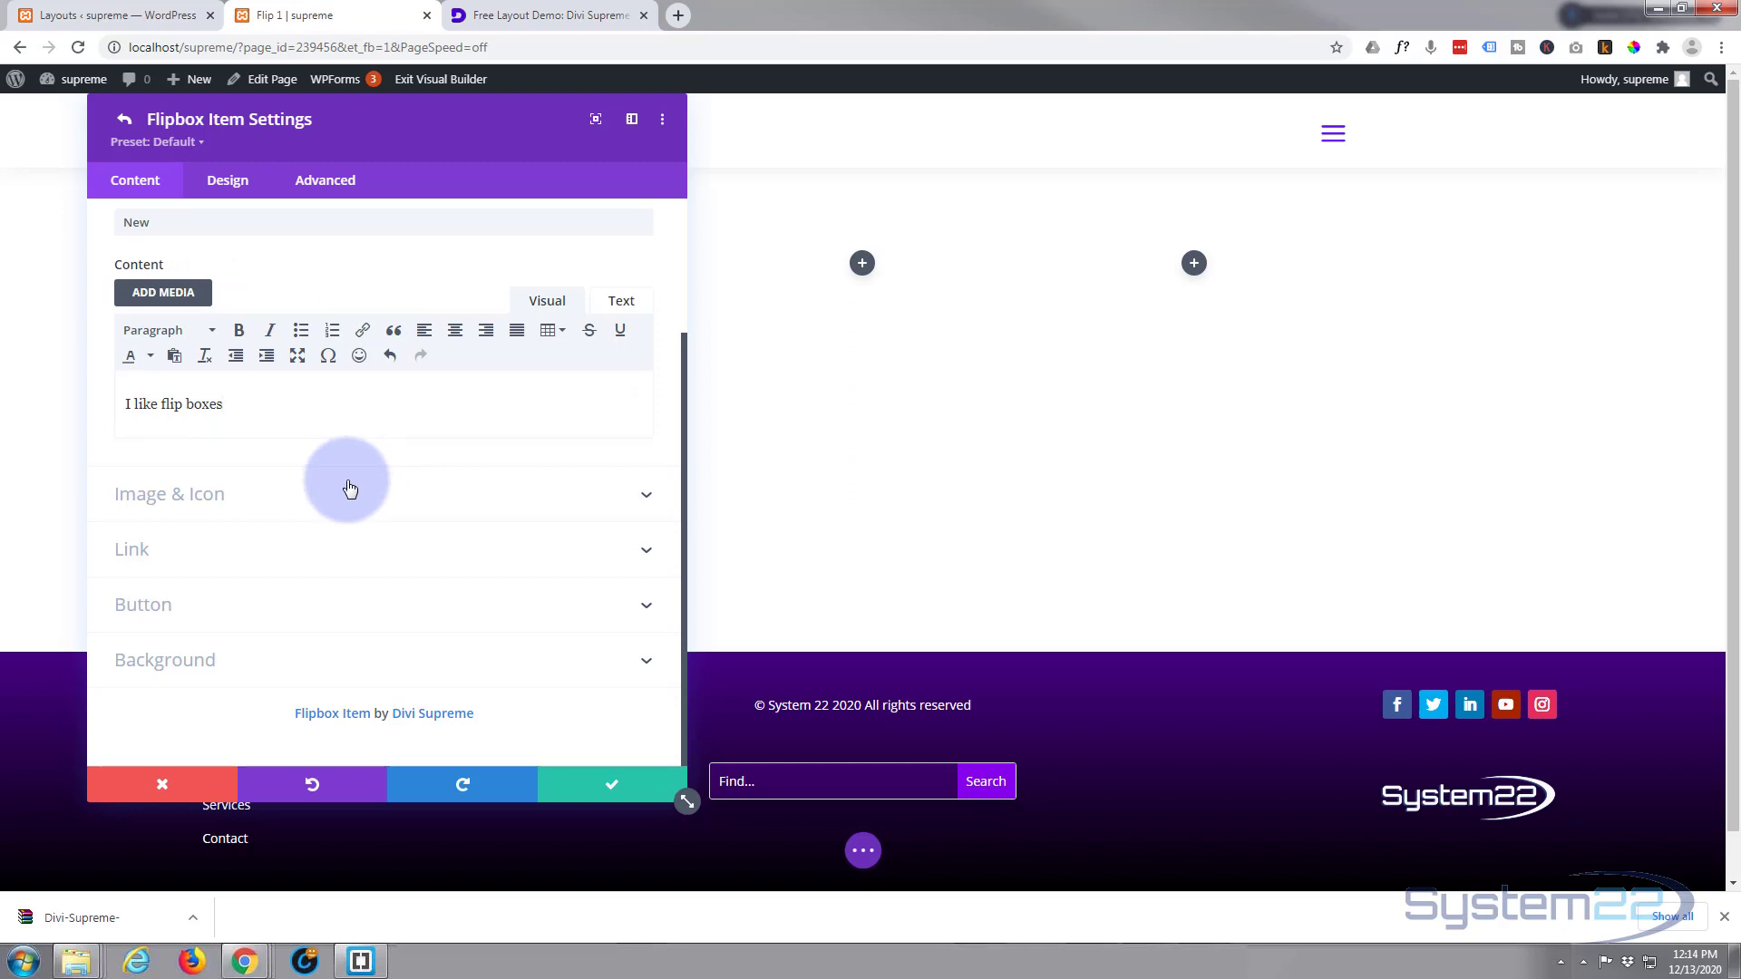
Enable an icon for the front item under Image & Icon
left_click(168, 493)
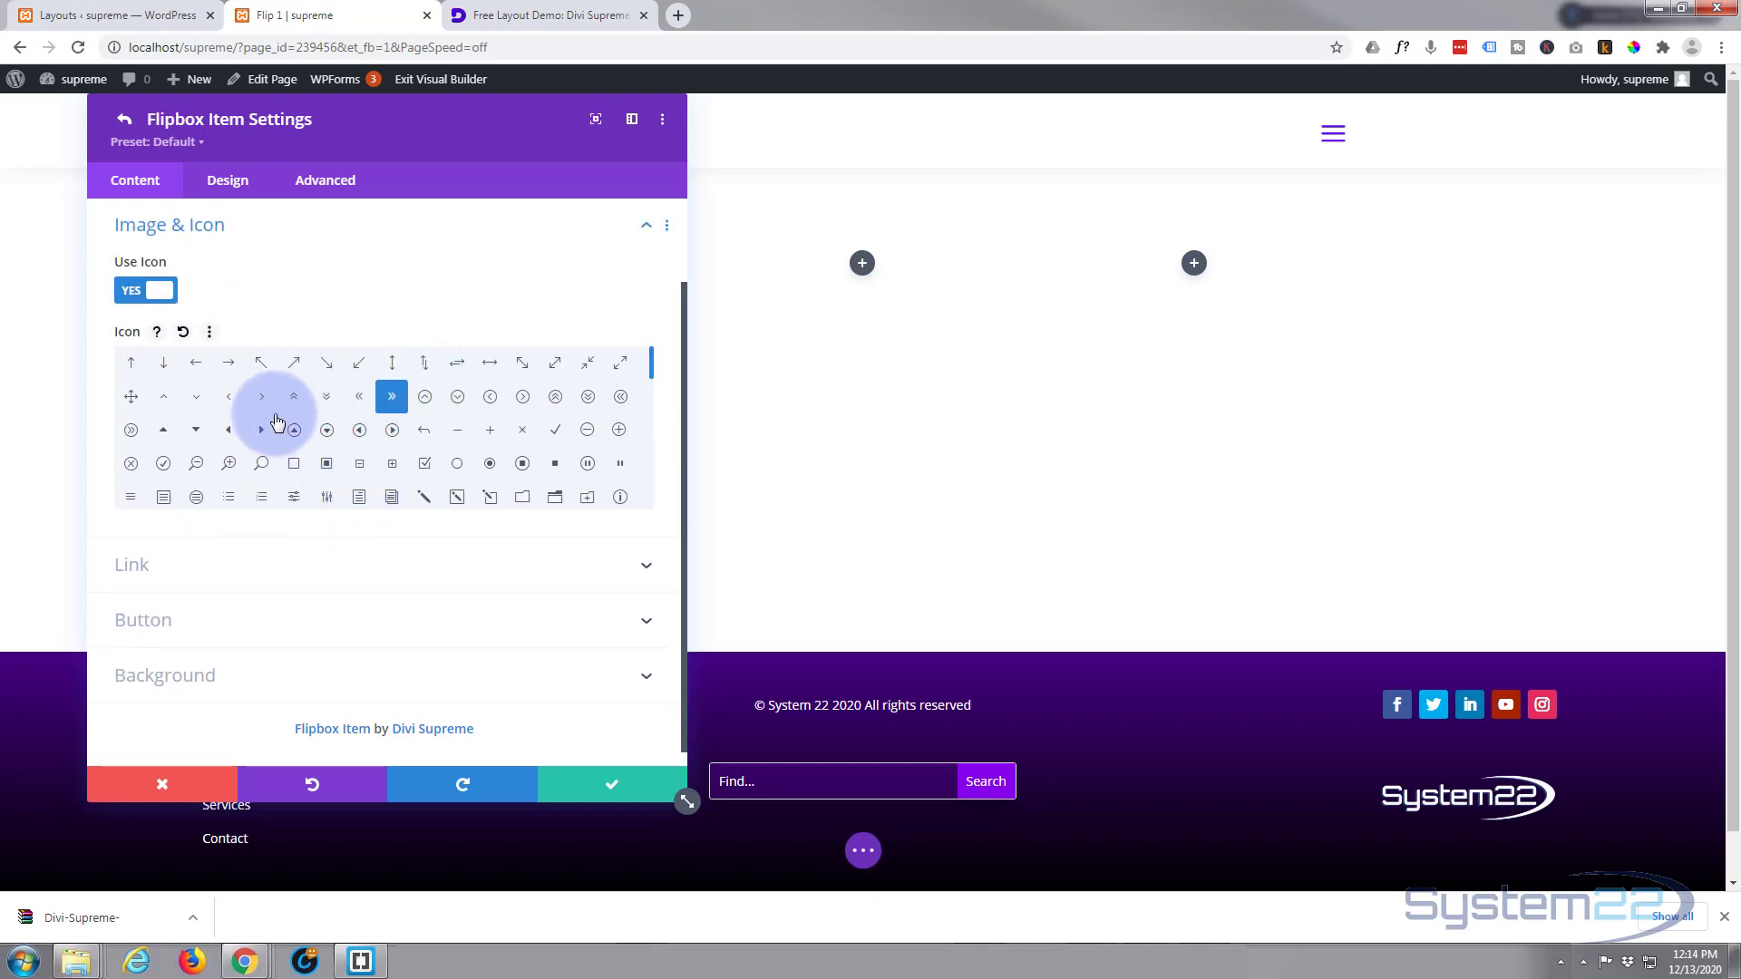
mouse_move(286, 425)
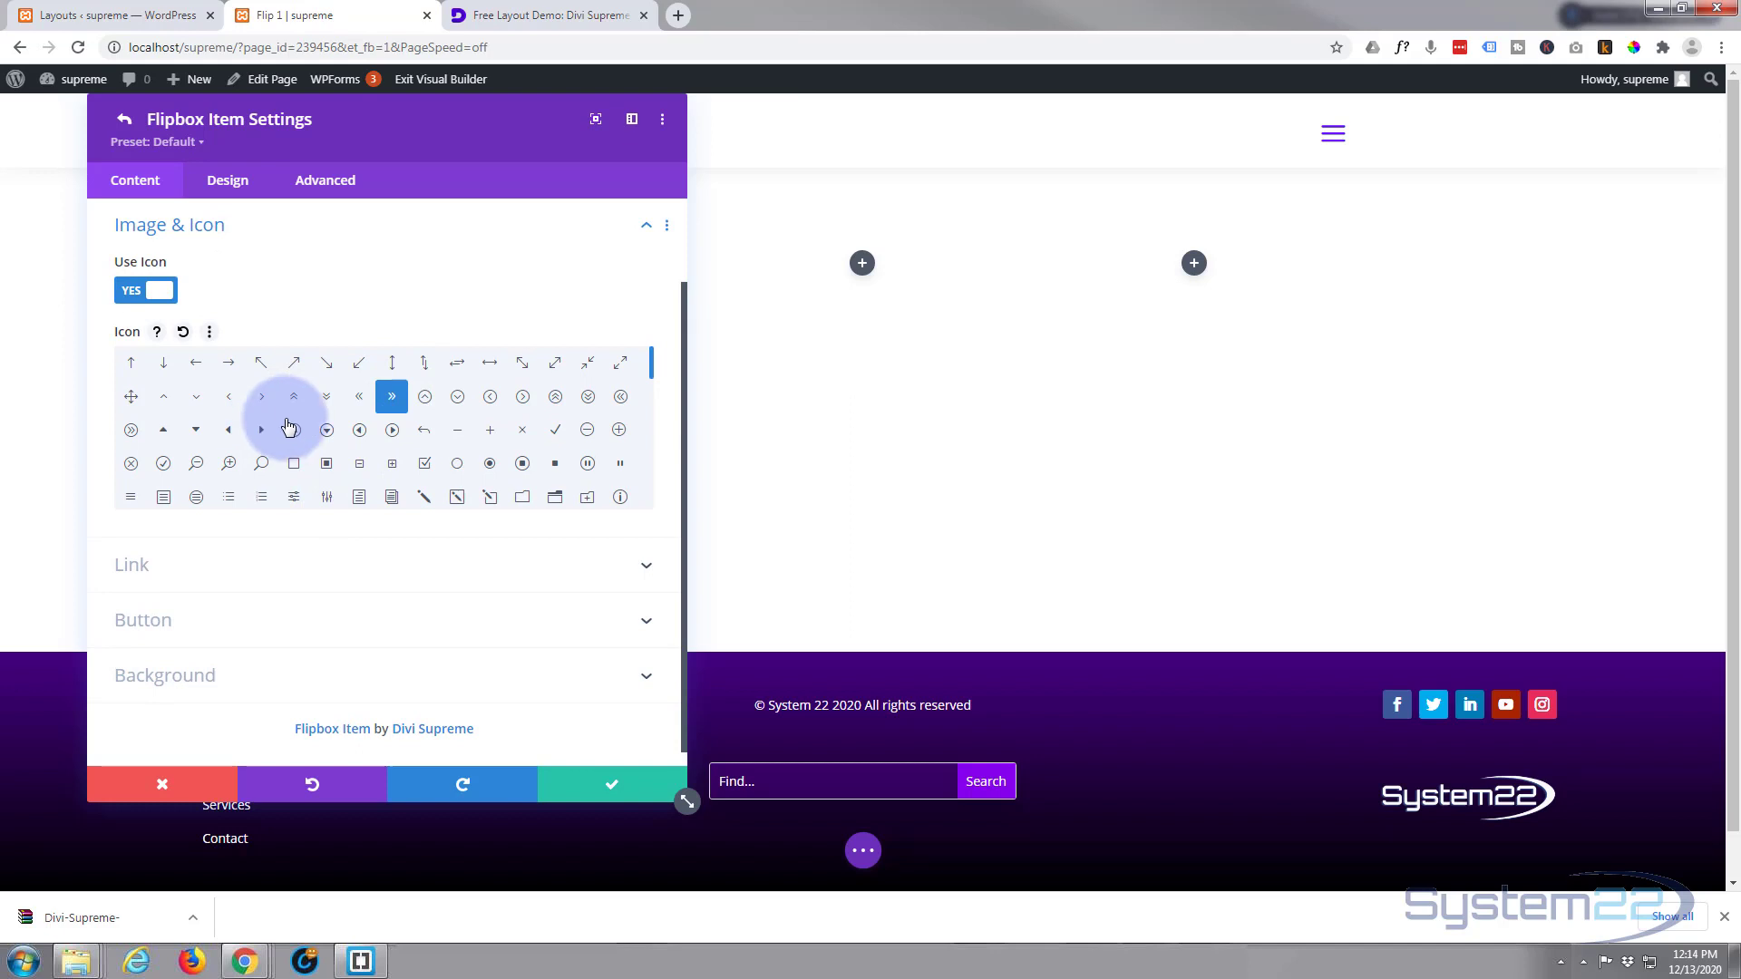
left_click(325, 429)
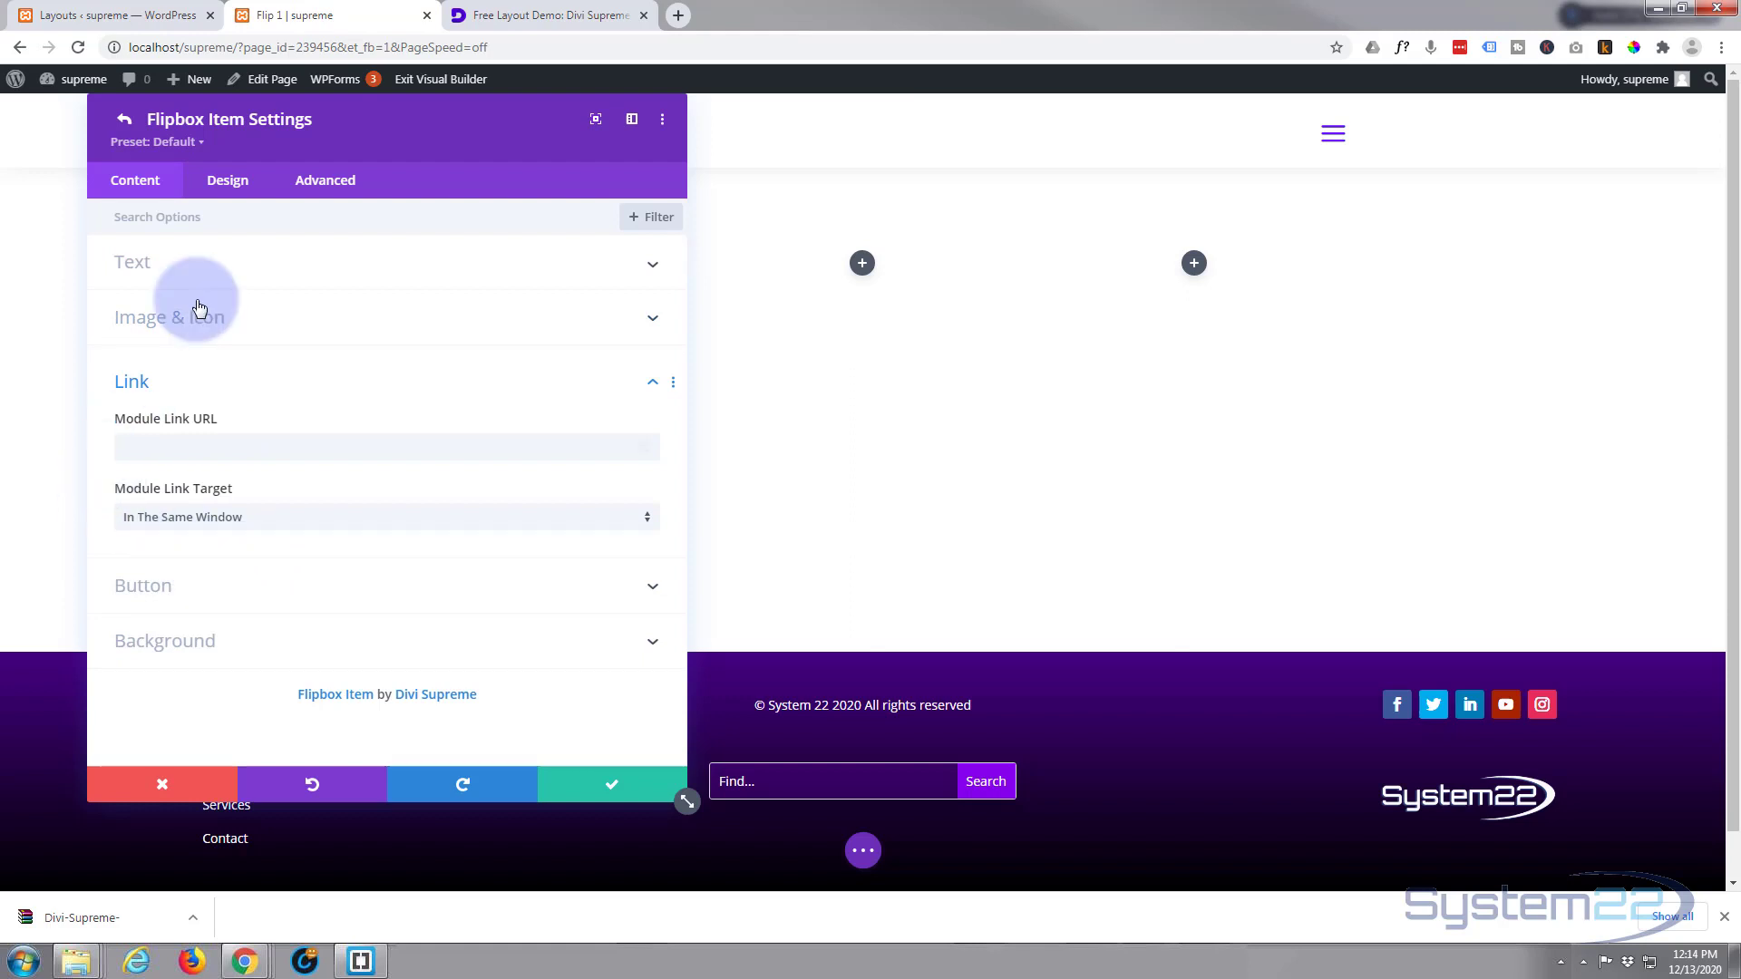
mouse_move(221, 599)
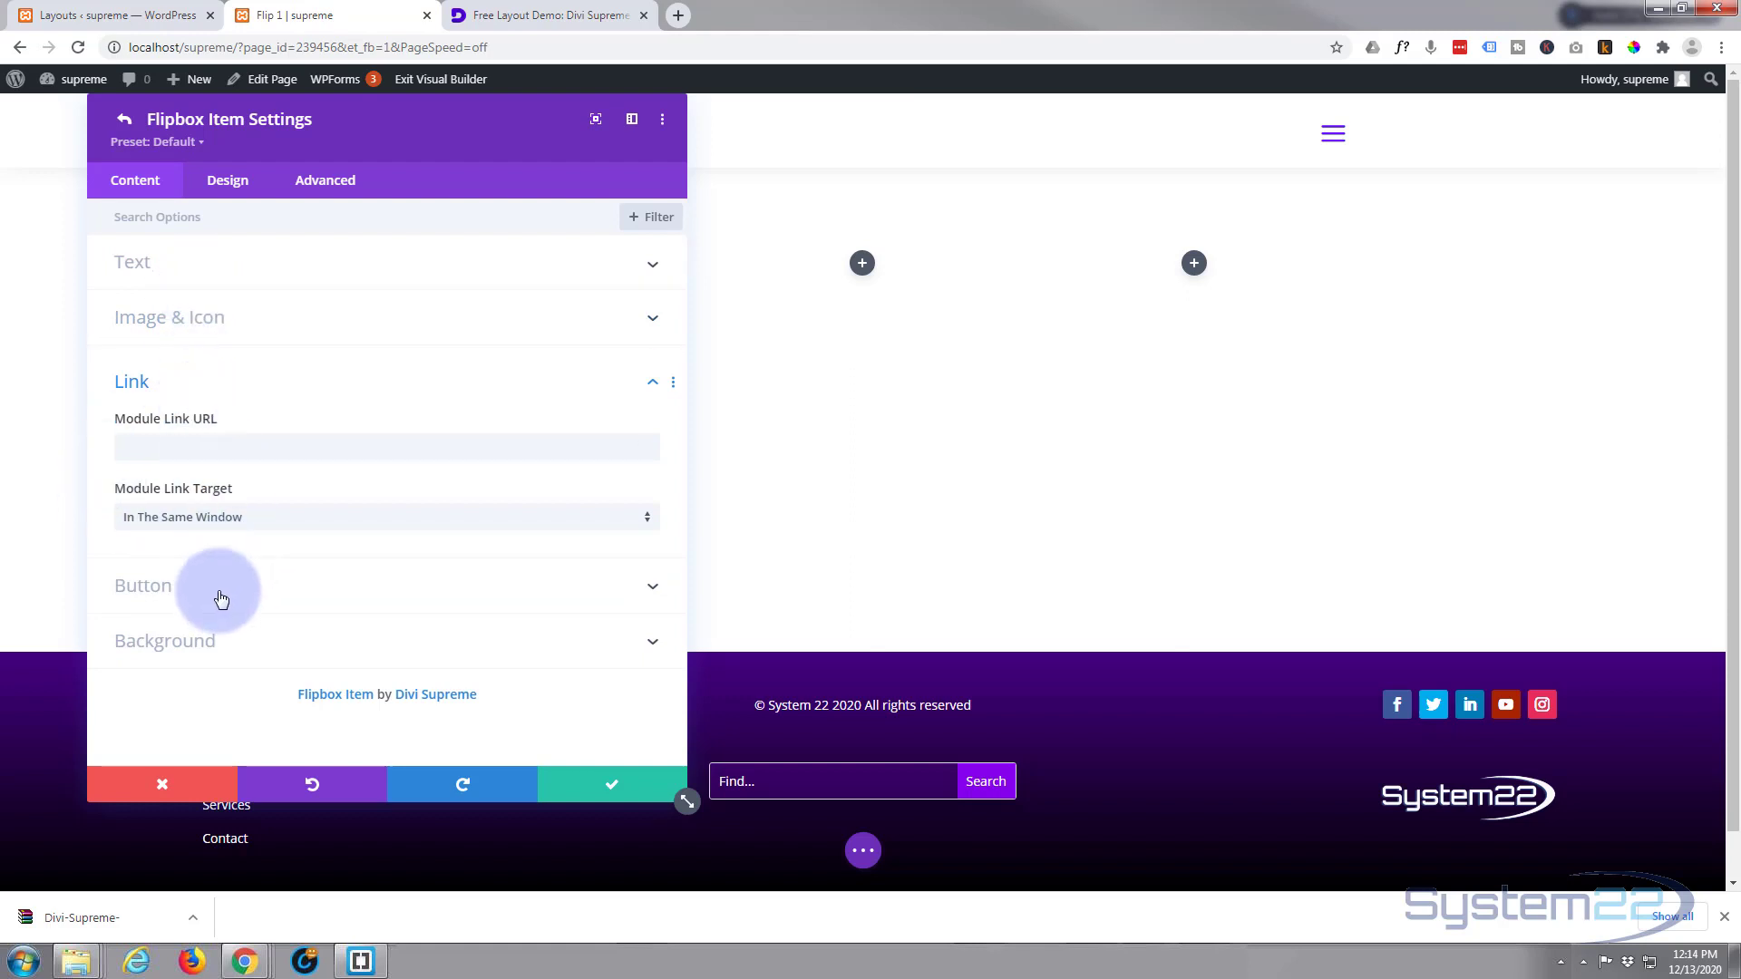
Replace the front item's mountain background with the dark abstract DS-Demo-Image-2-1.jpg from the media library
left_click(165, 641)
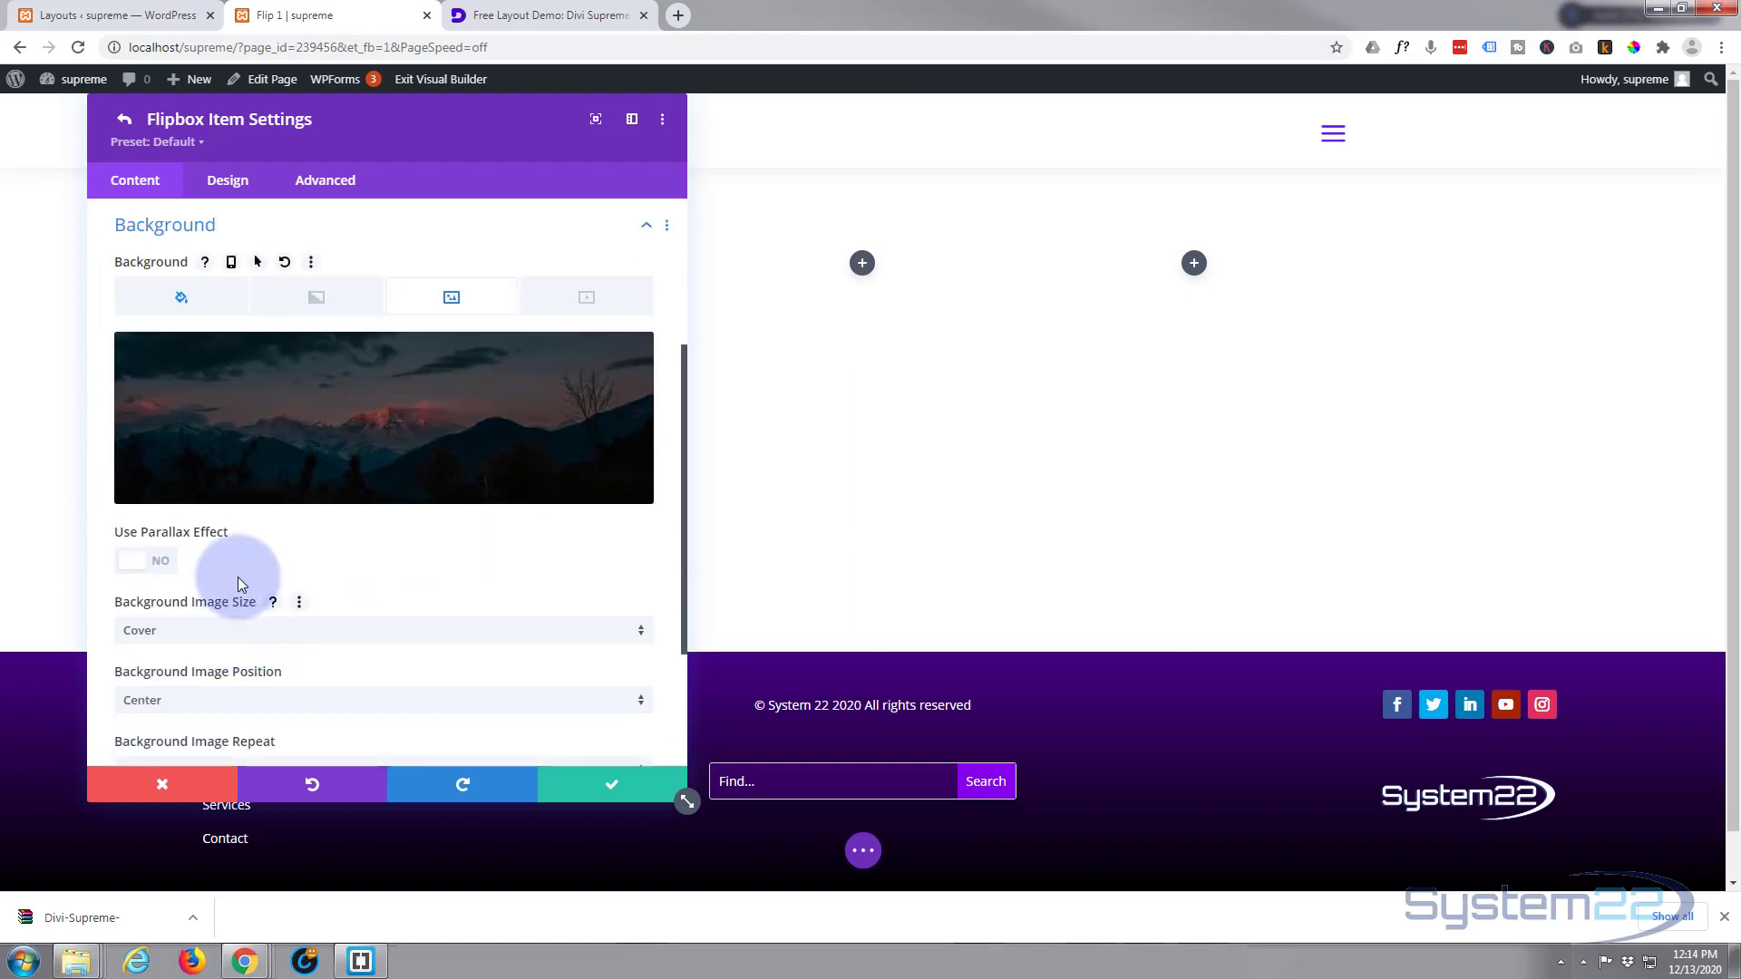
mouse_move(597, 367)
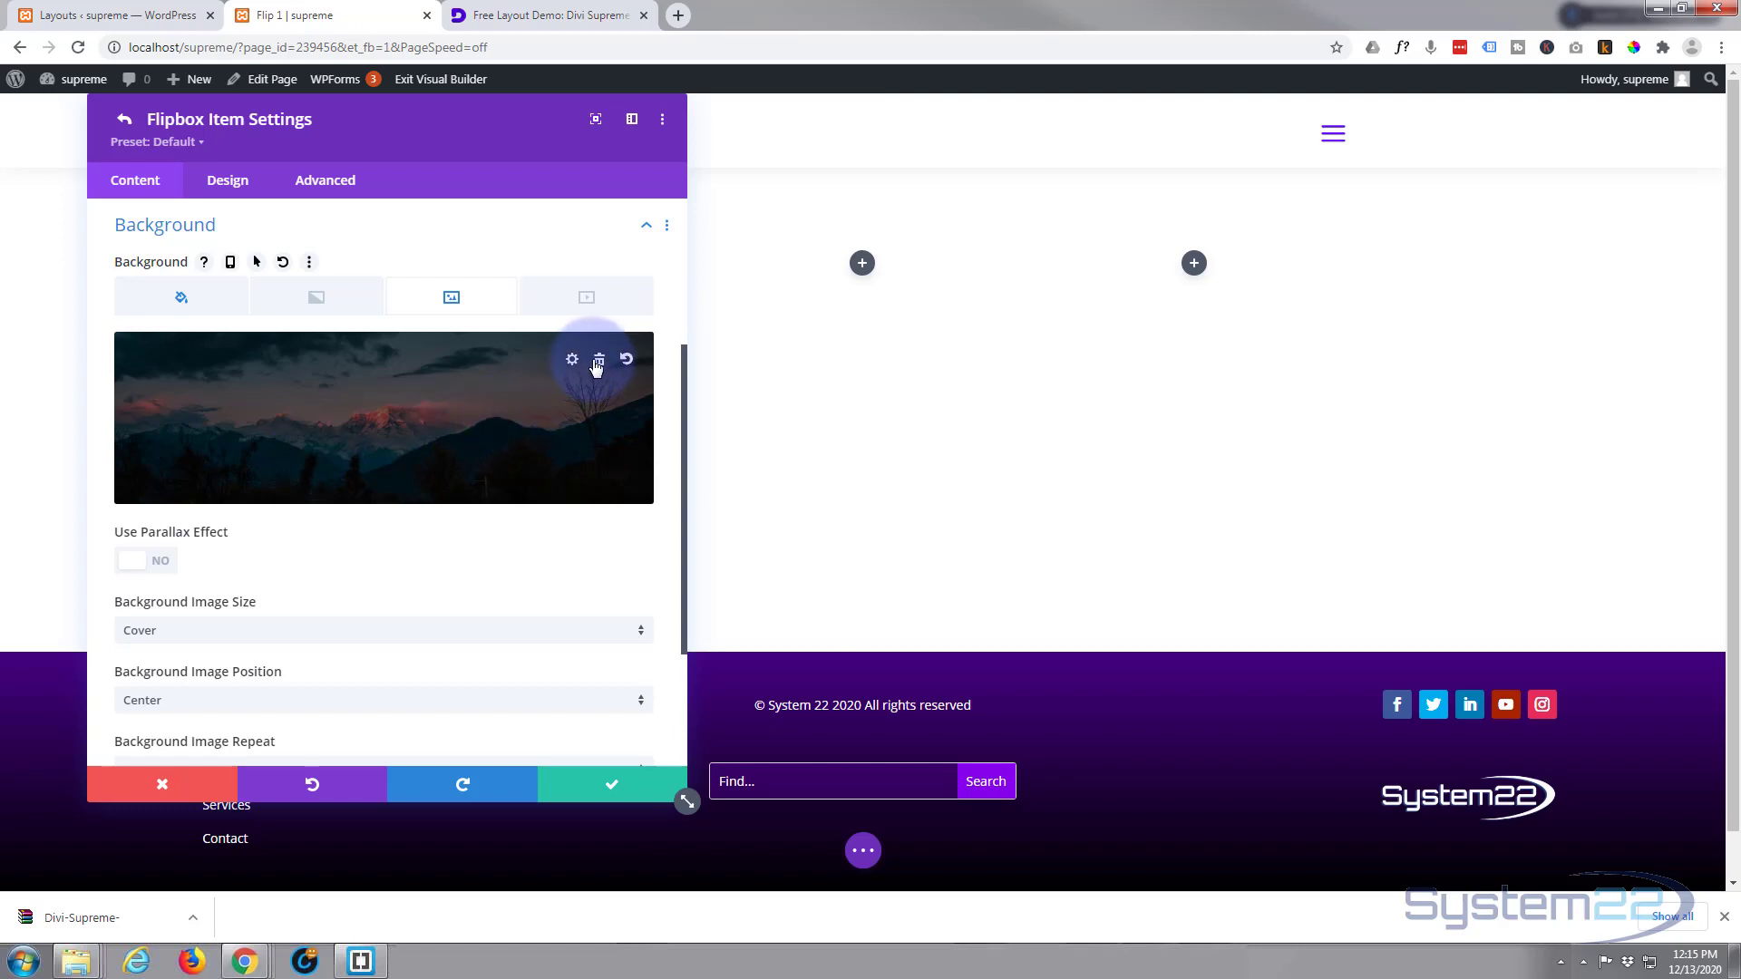
left_click(598, 359)
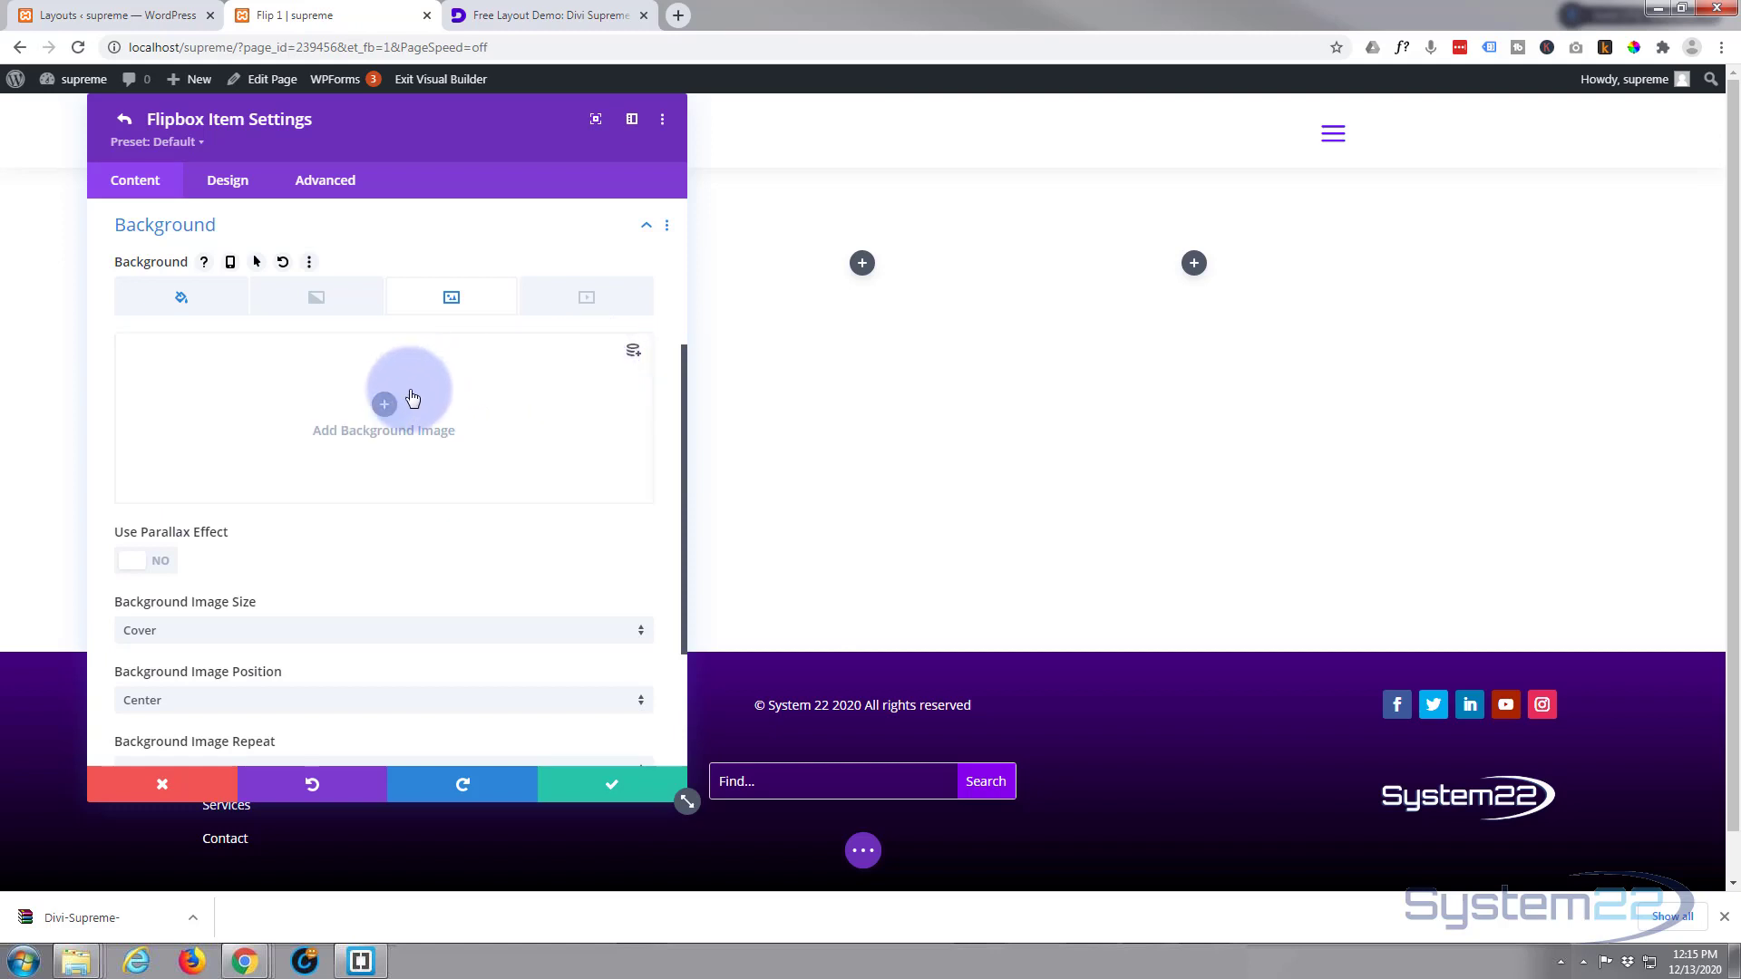
left_click(382, 402)
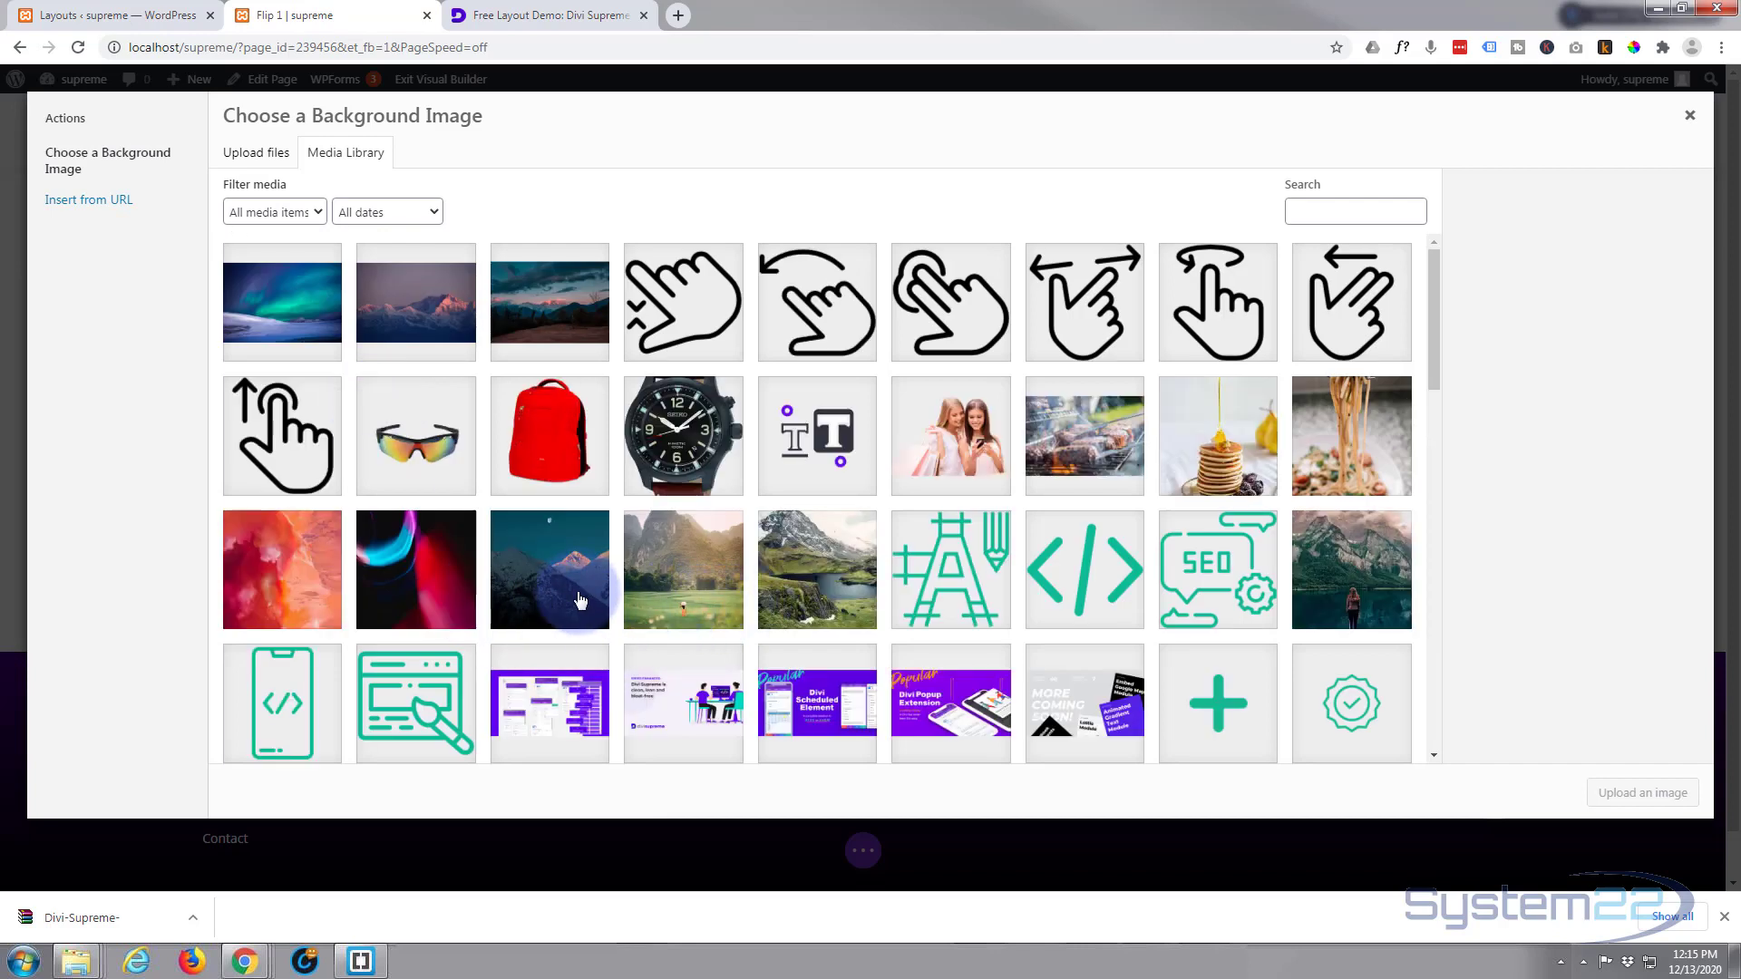
left_click(415, 569)
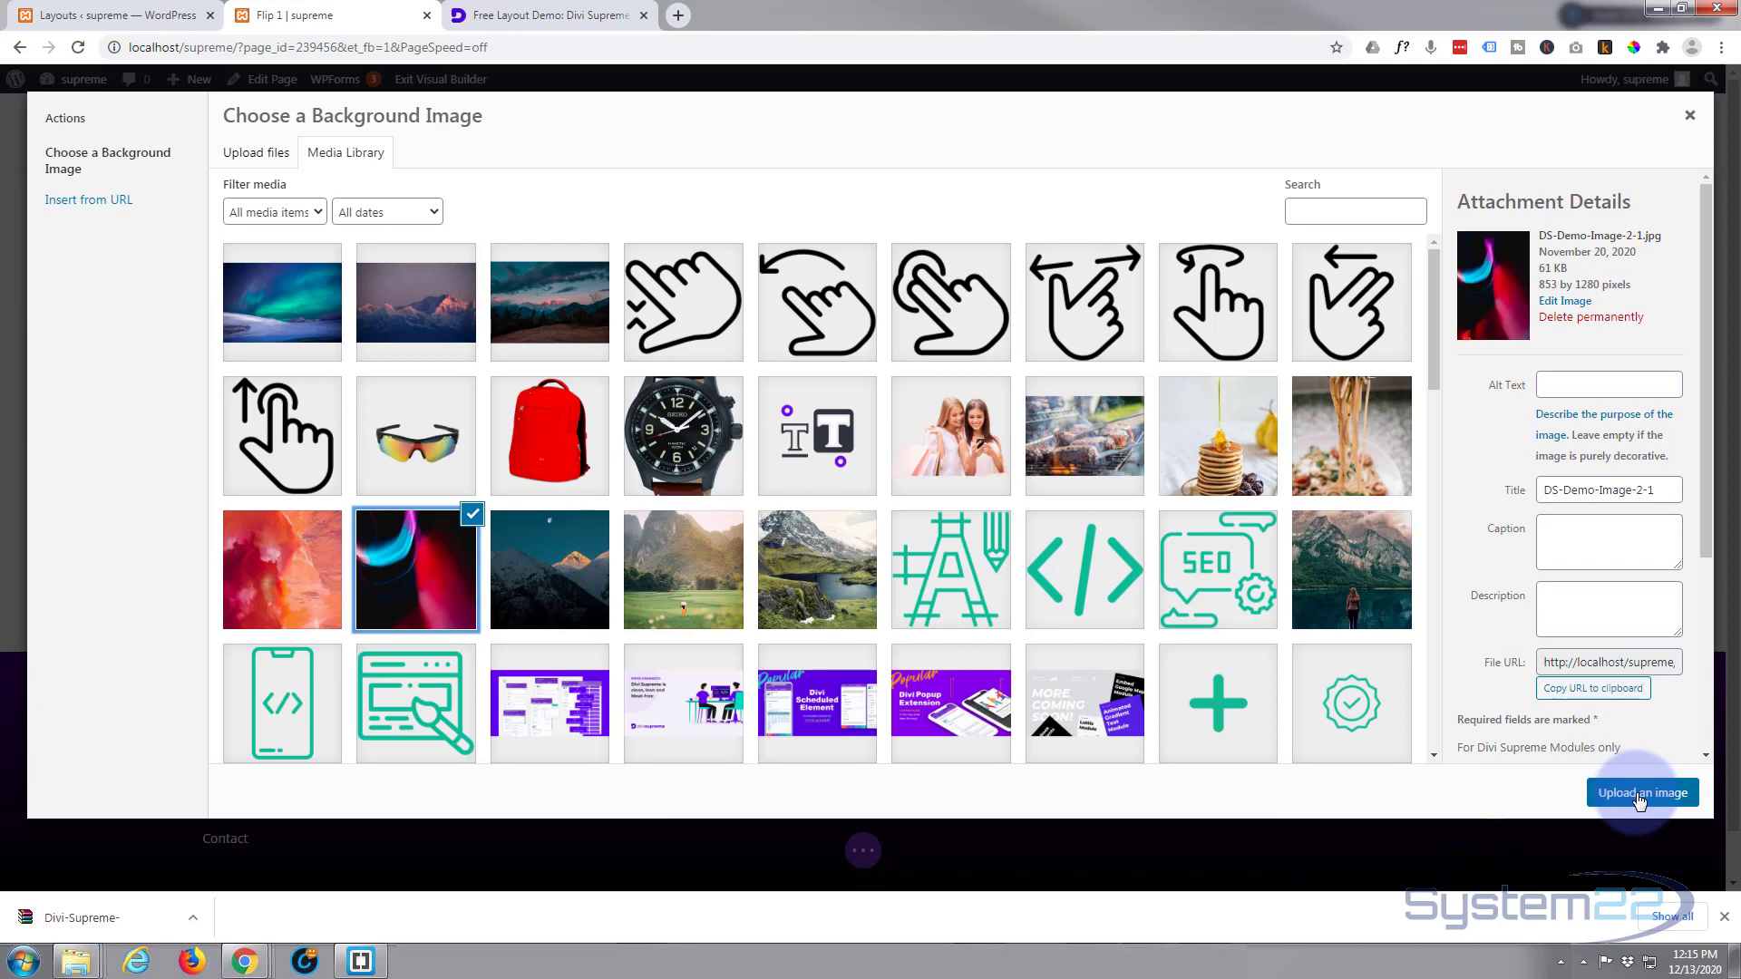
left_click(1643, 792)
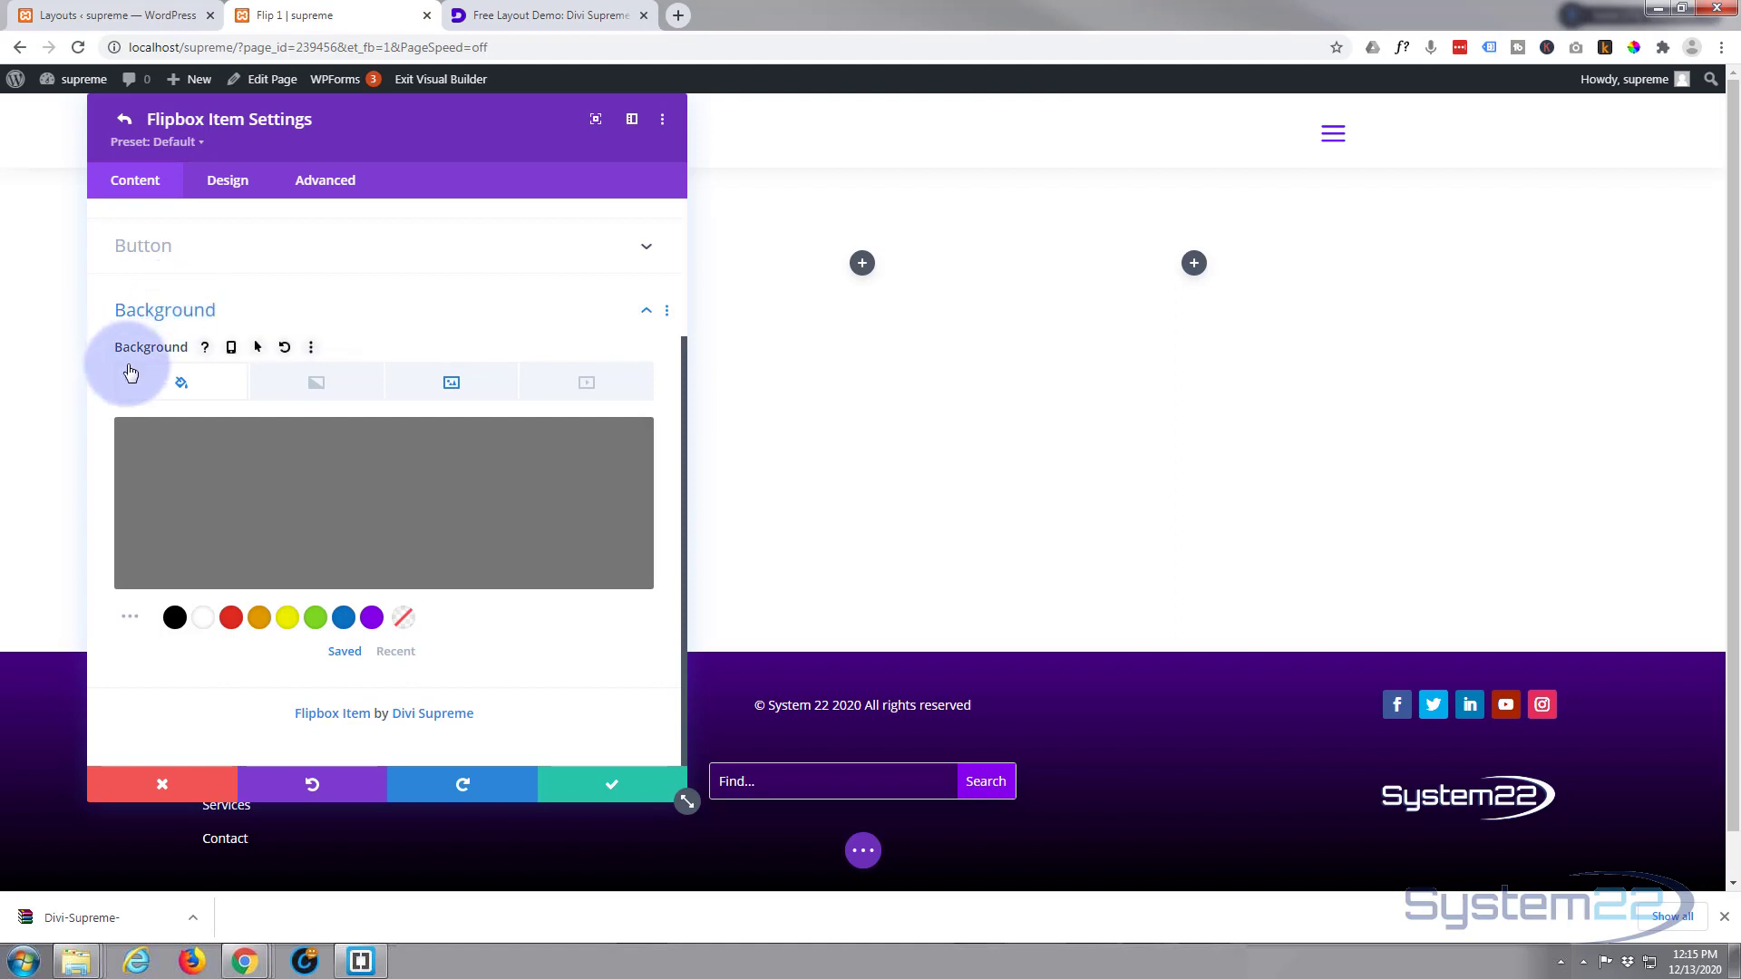
Set a purple background colour blended over the image with Multiply
left_click(452, 383)
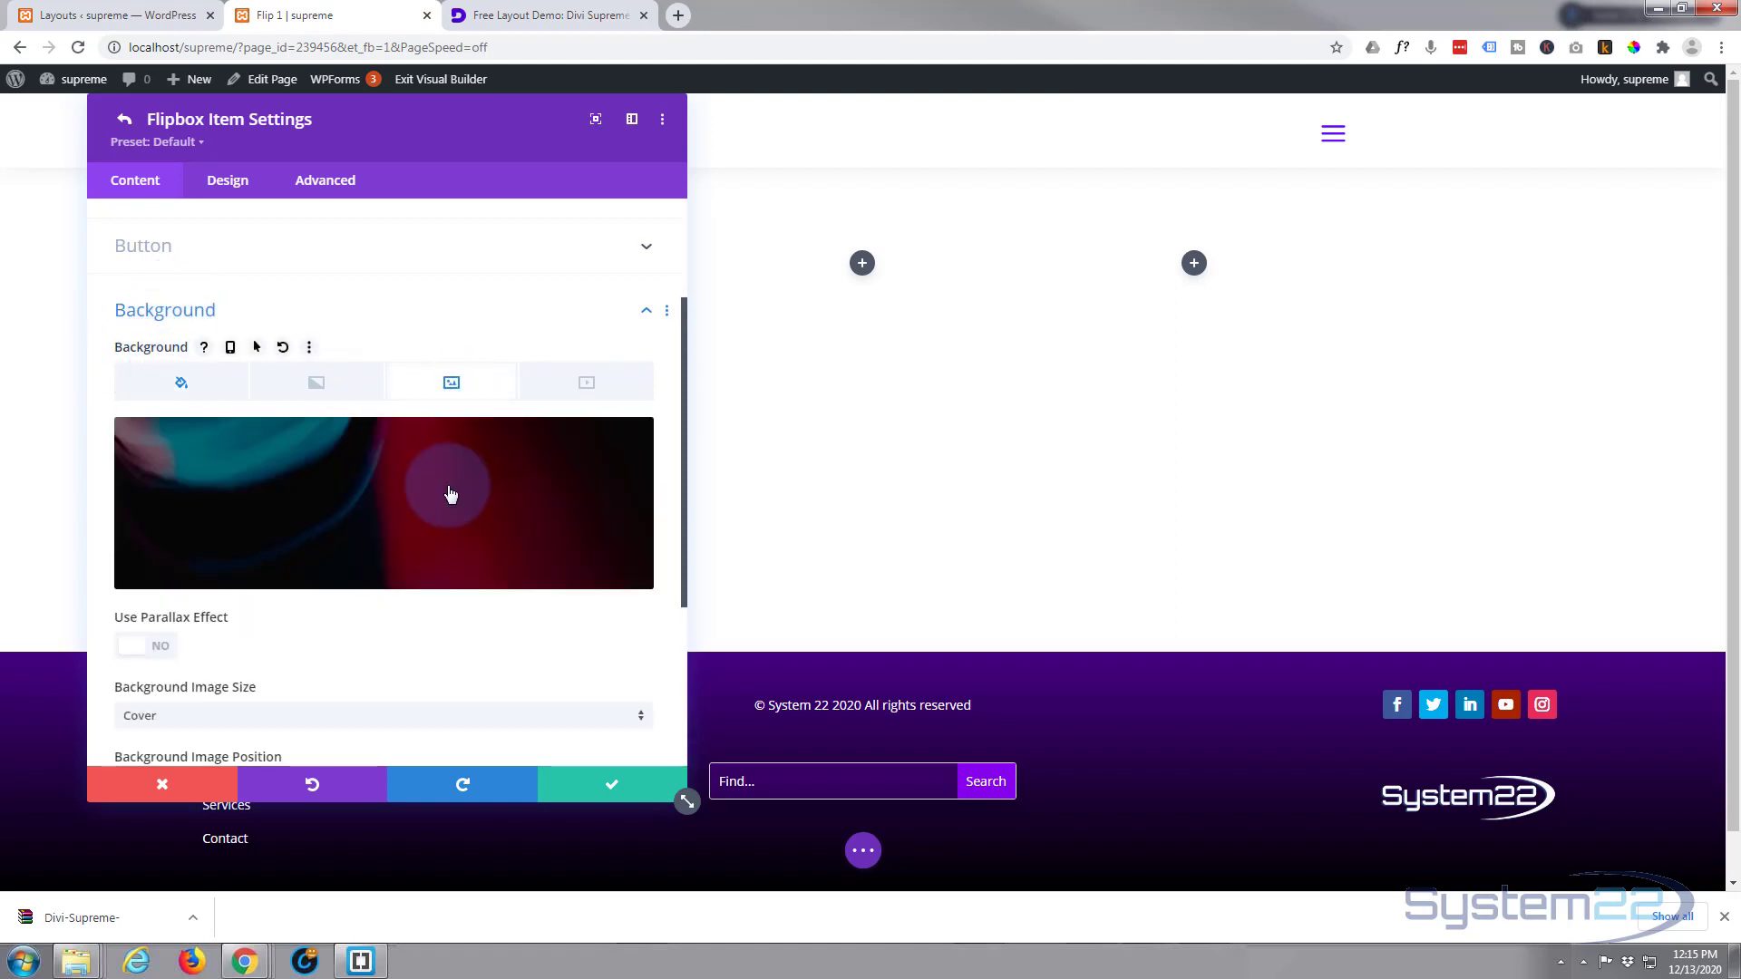
scroll("down", 3)
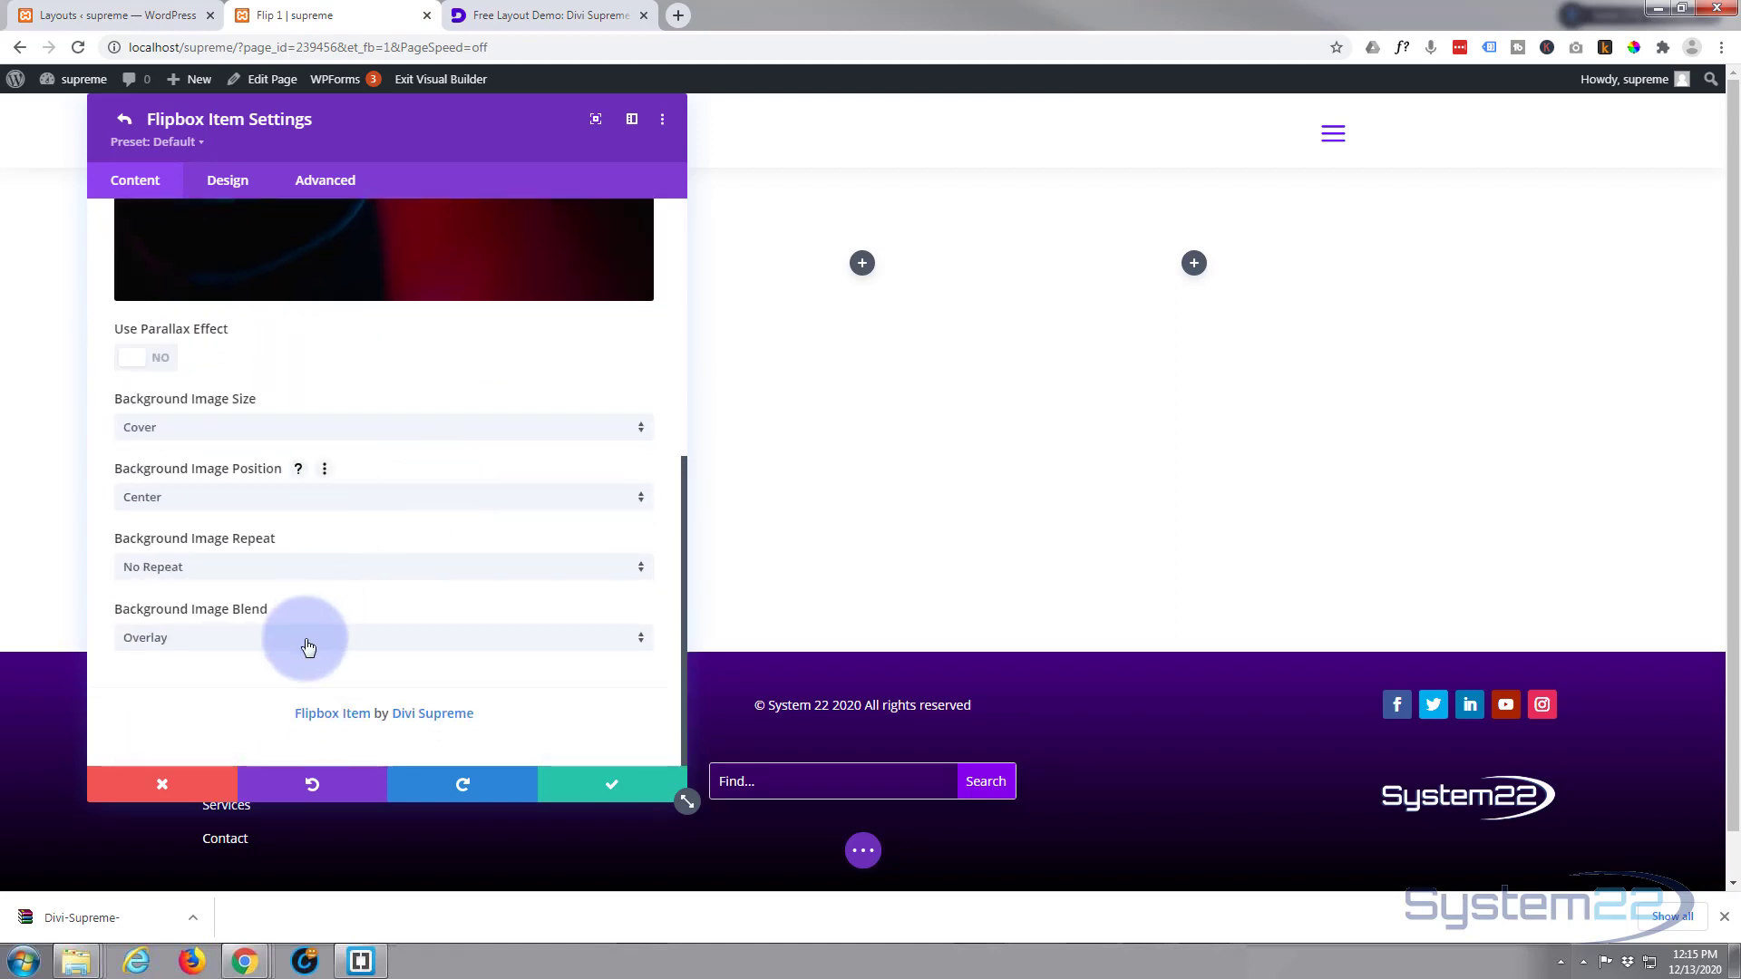
scroll("up", 3)
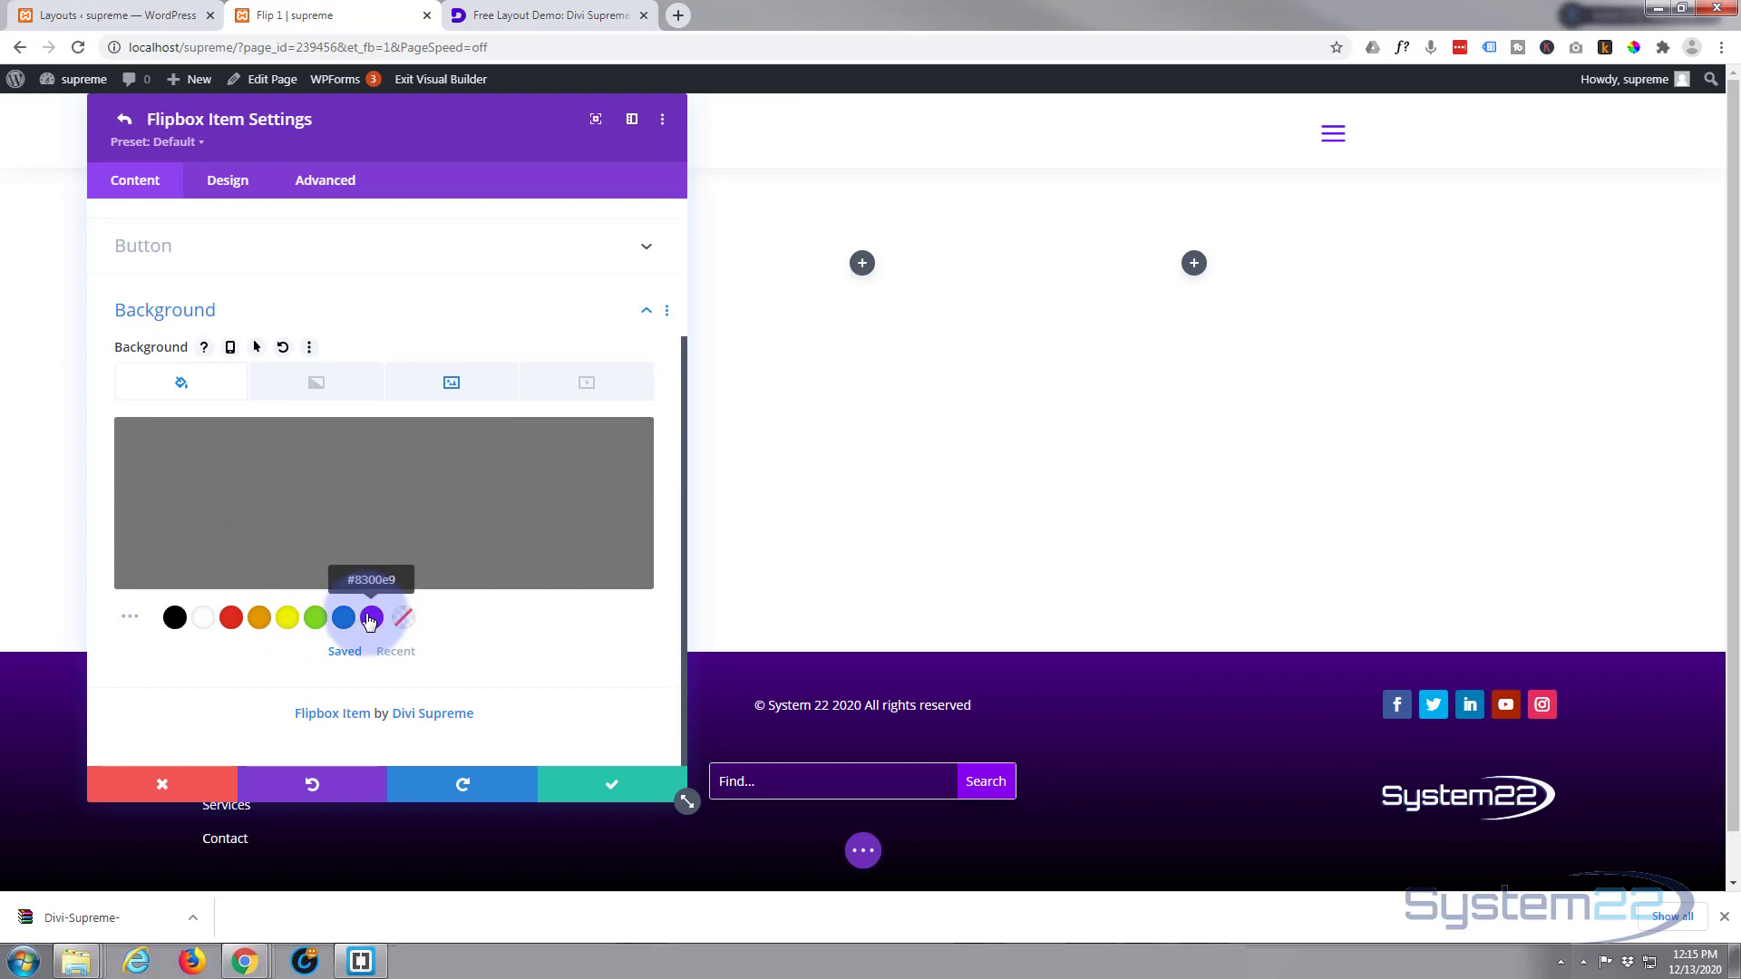
left_click(451, 383)
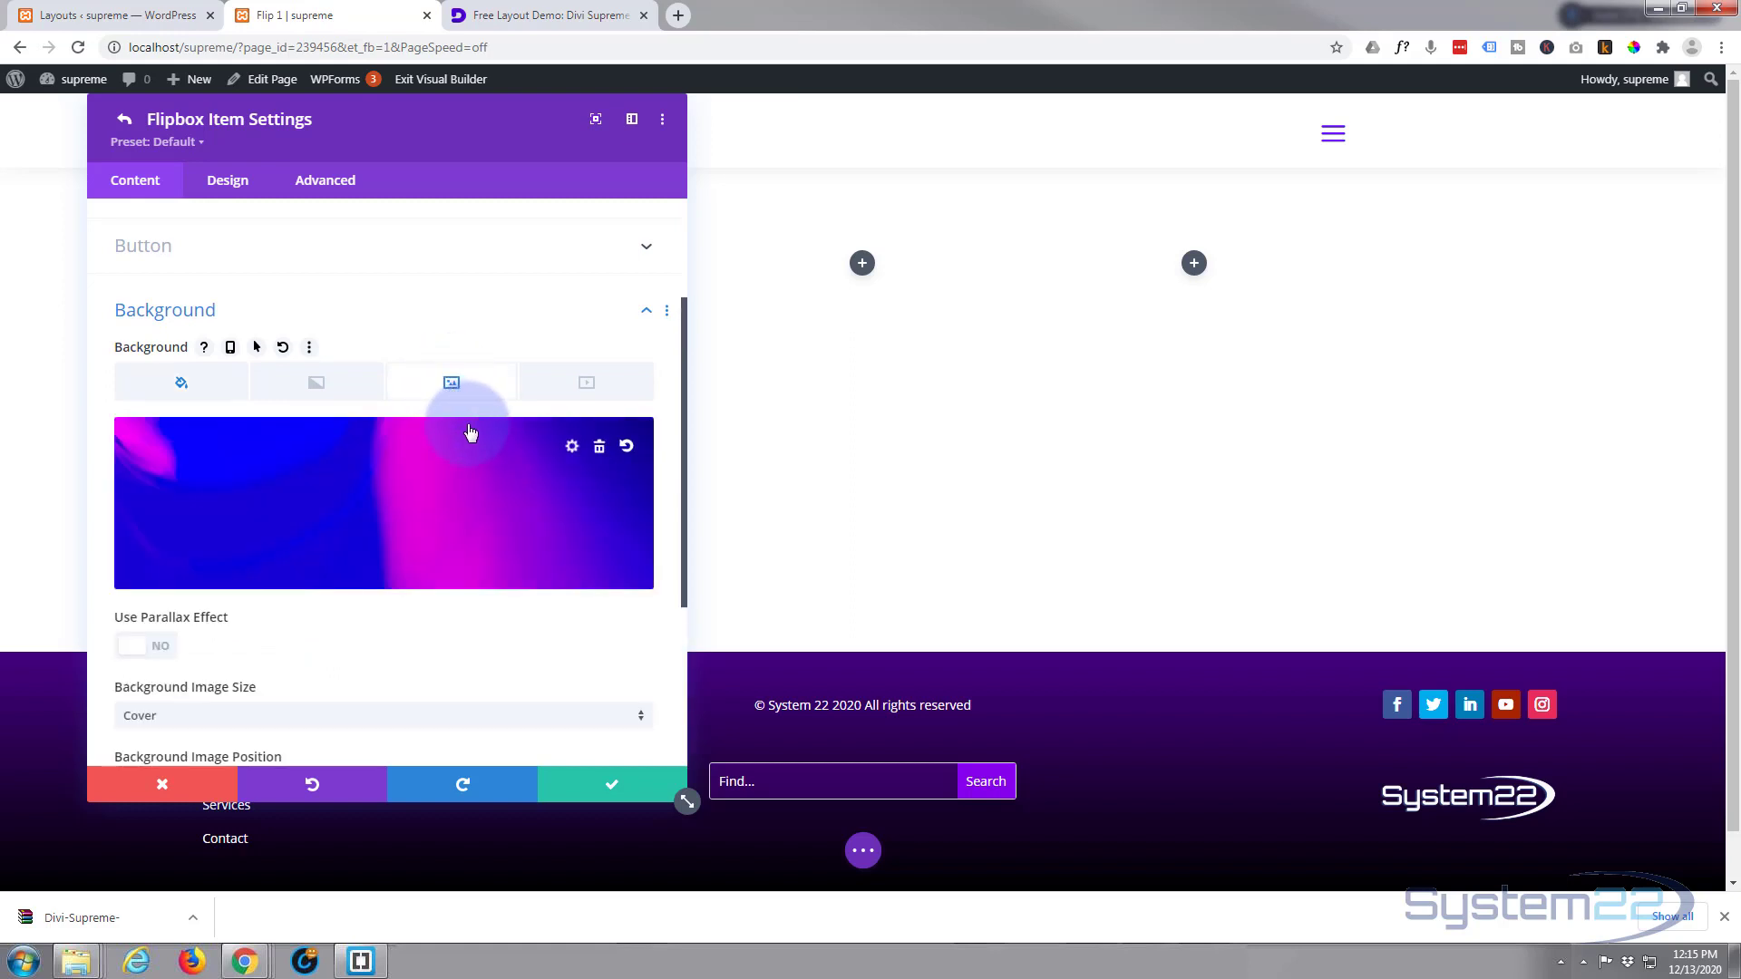
scroll("down", 3)
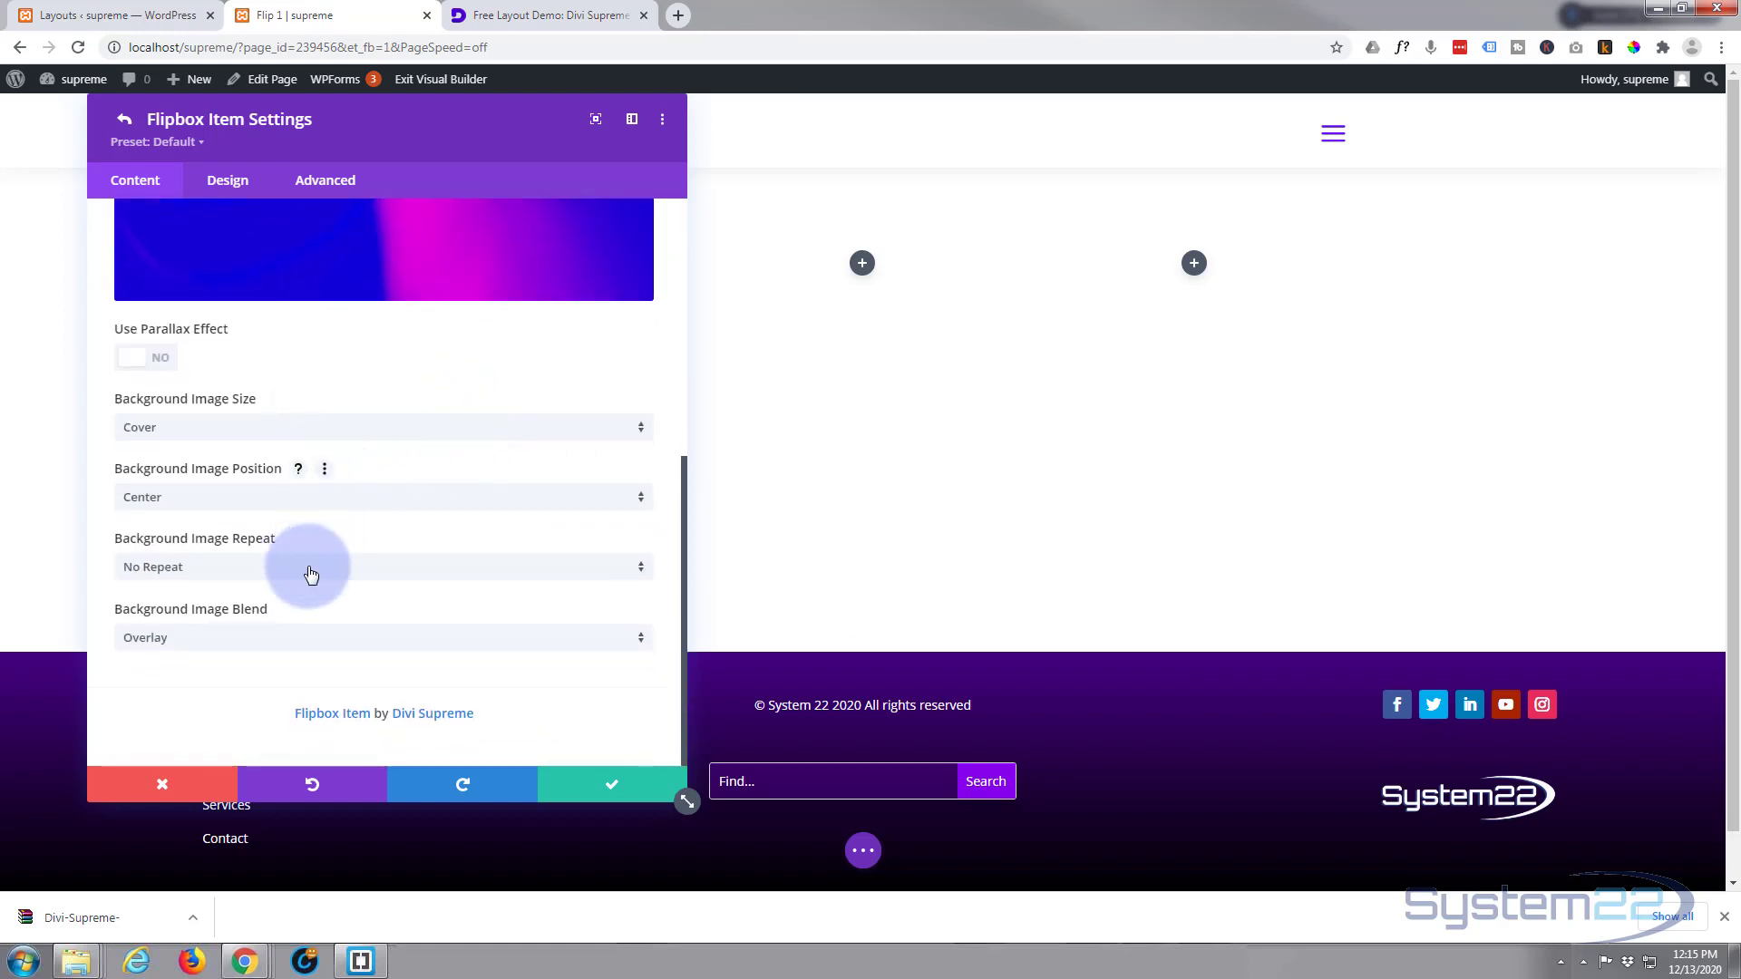
left_click(383, 636)
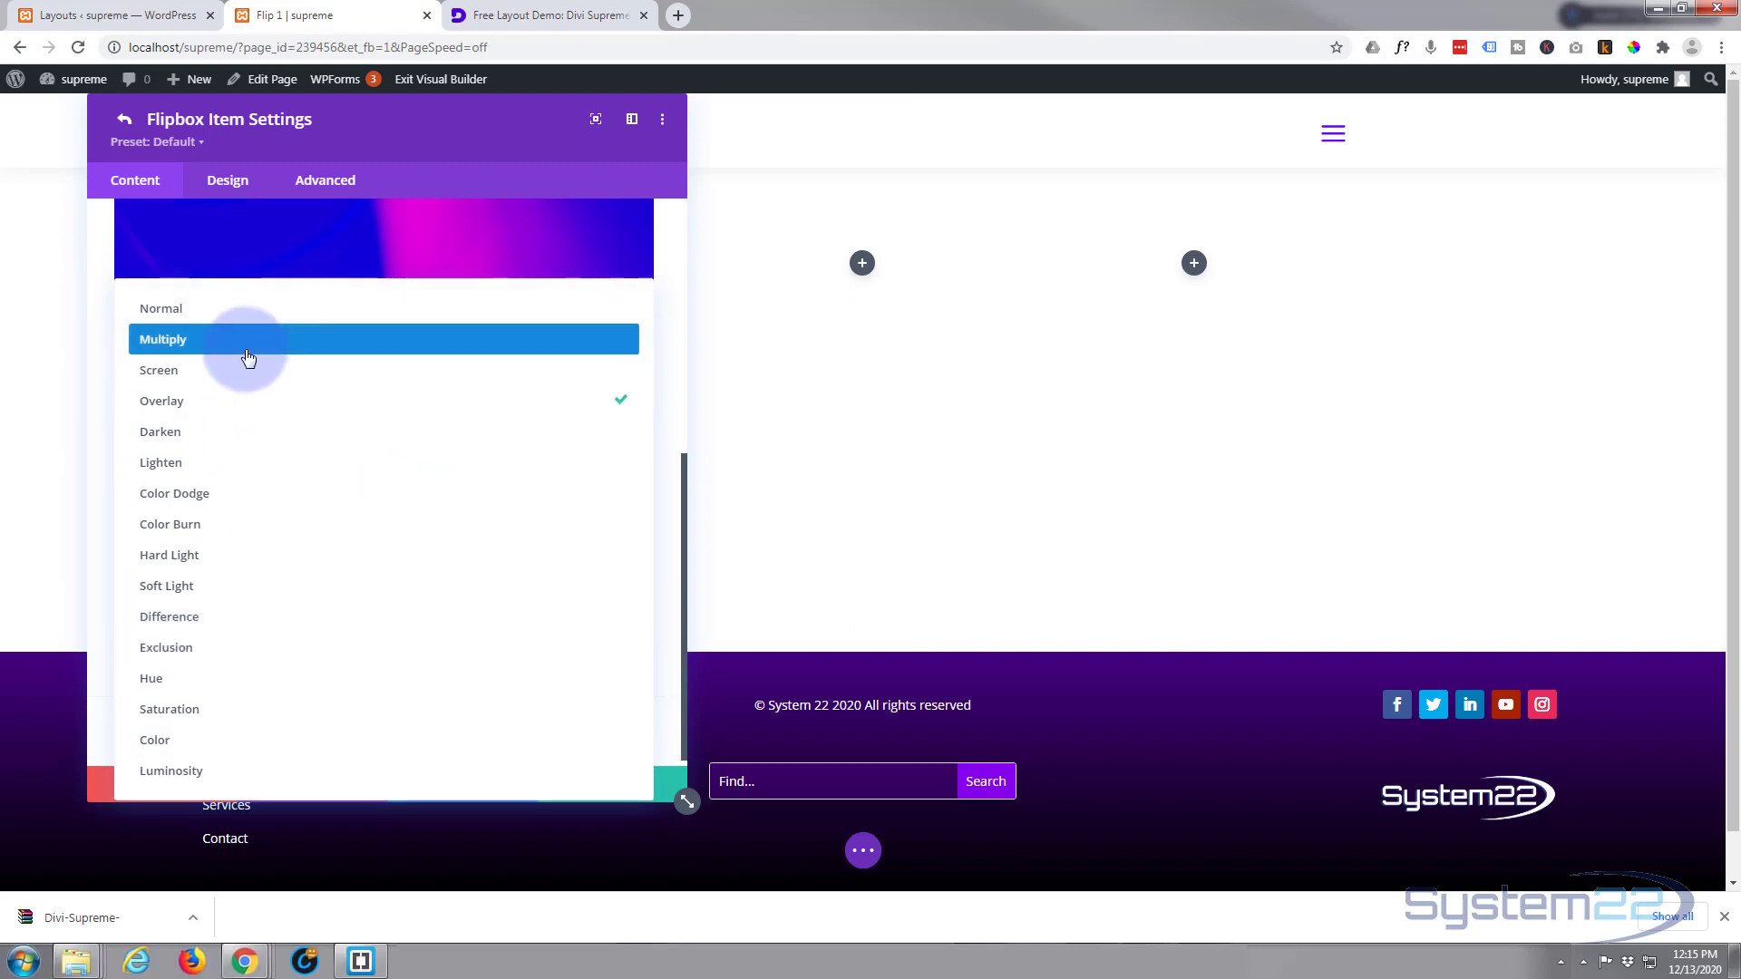
left_click(163, 339)
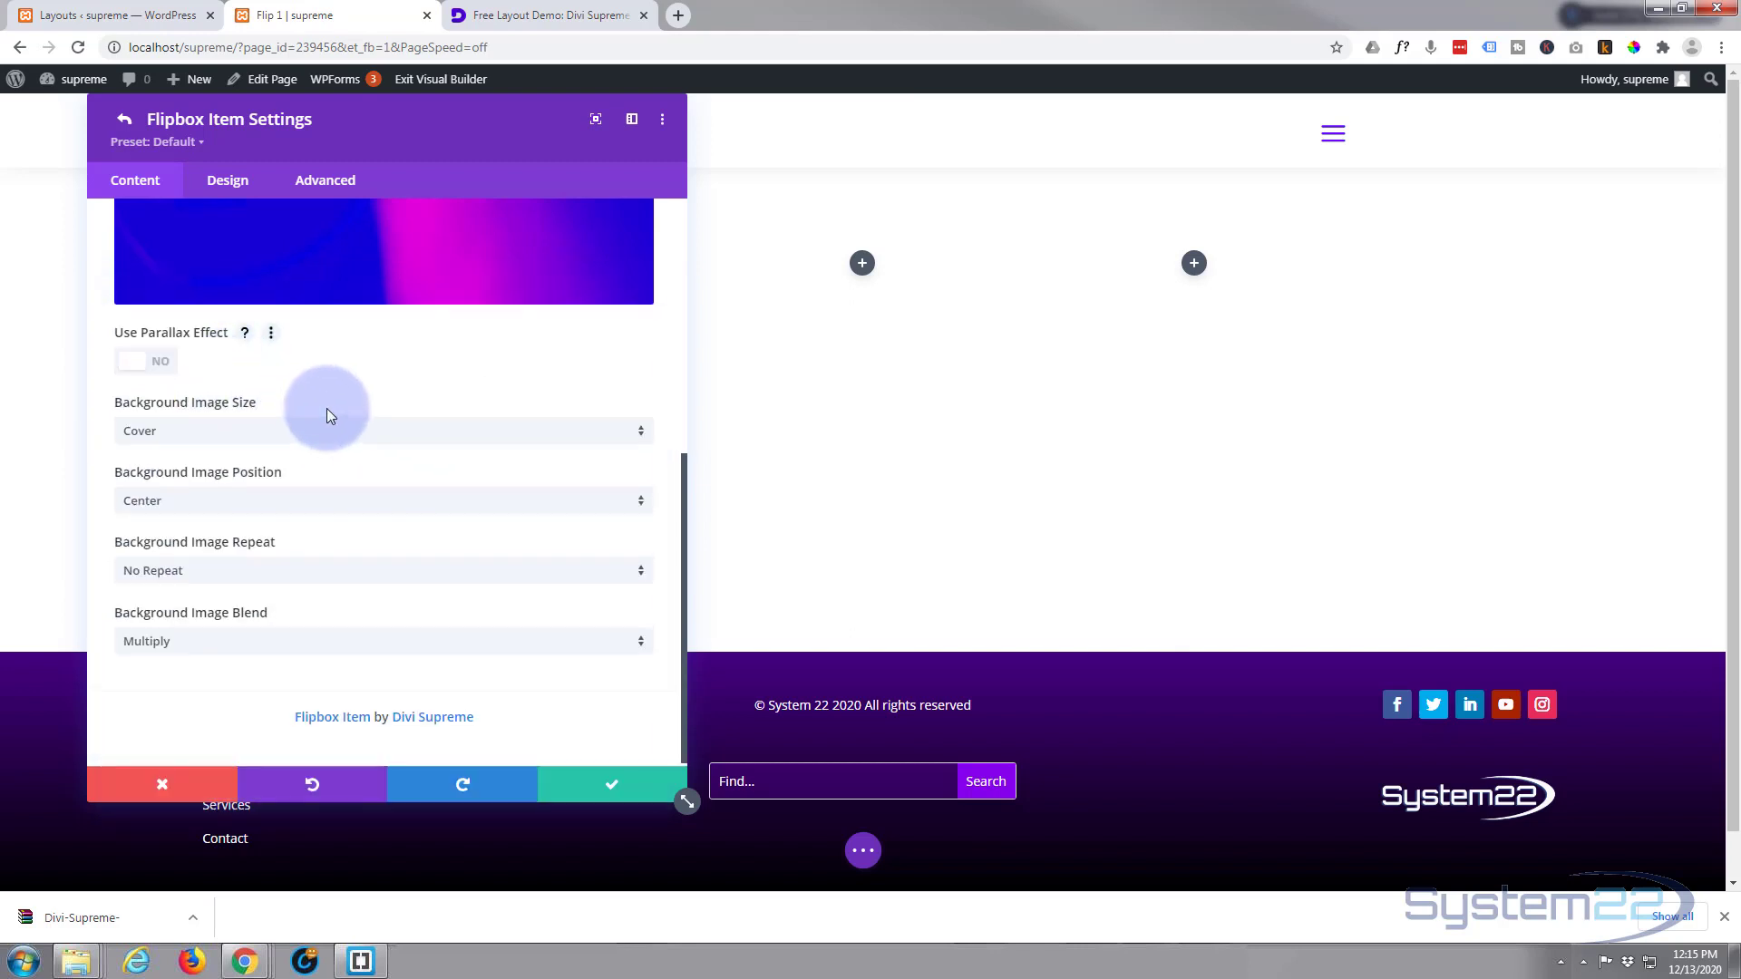
scroll("up", 3)
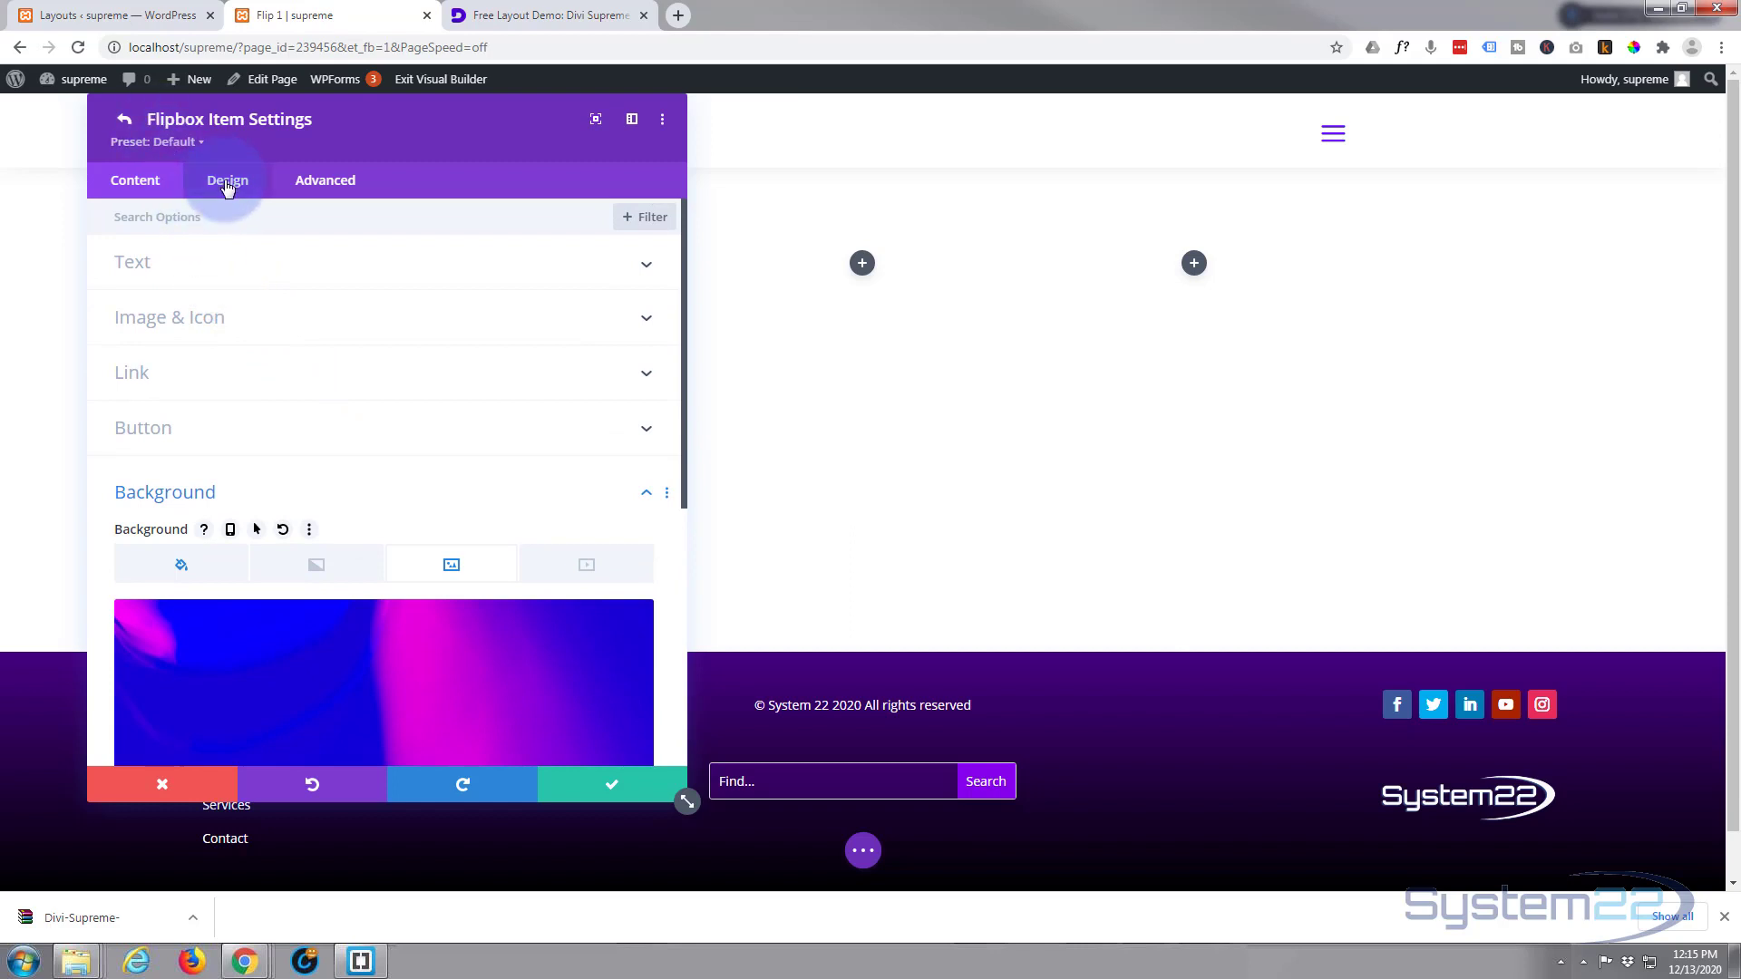
left_click(227, 180)
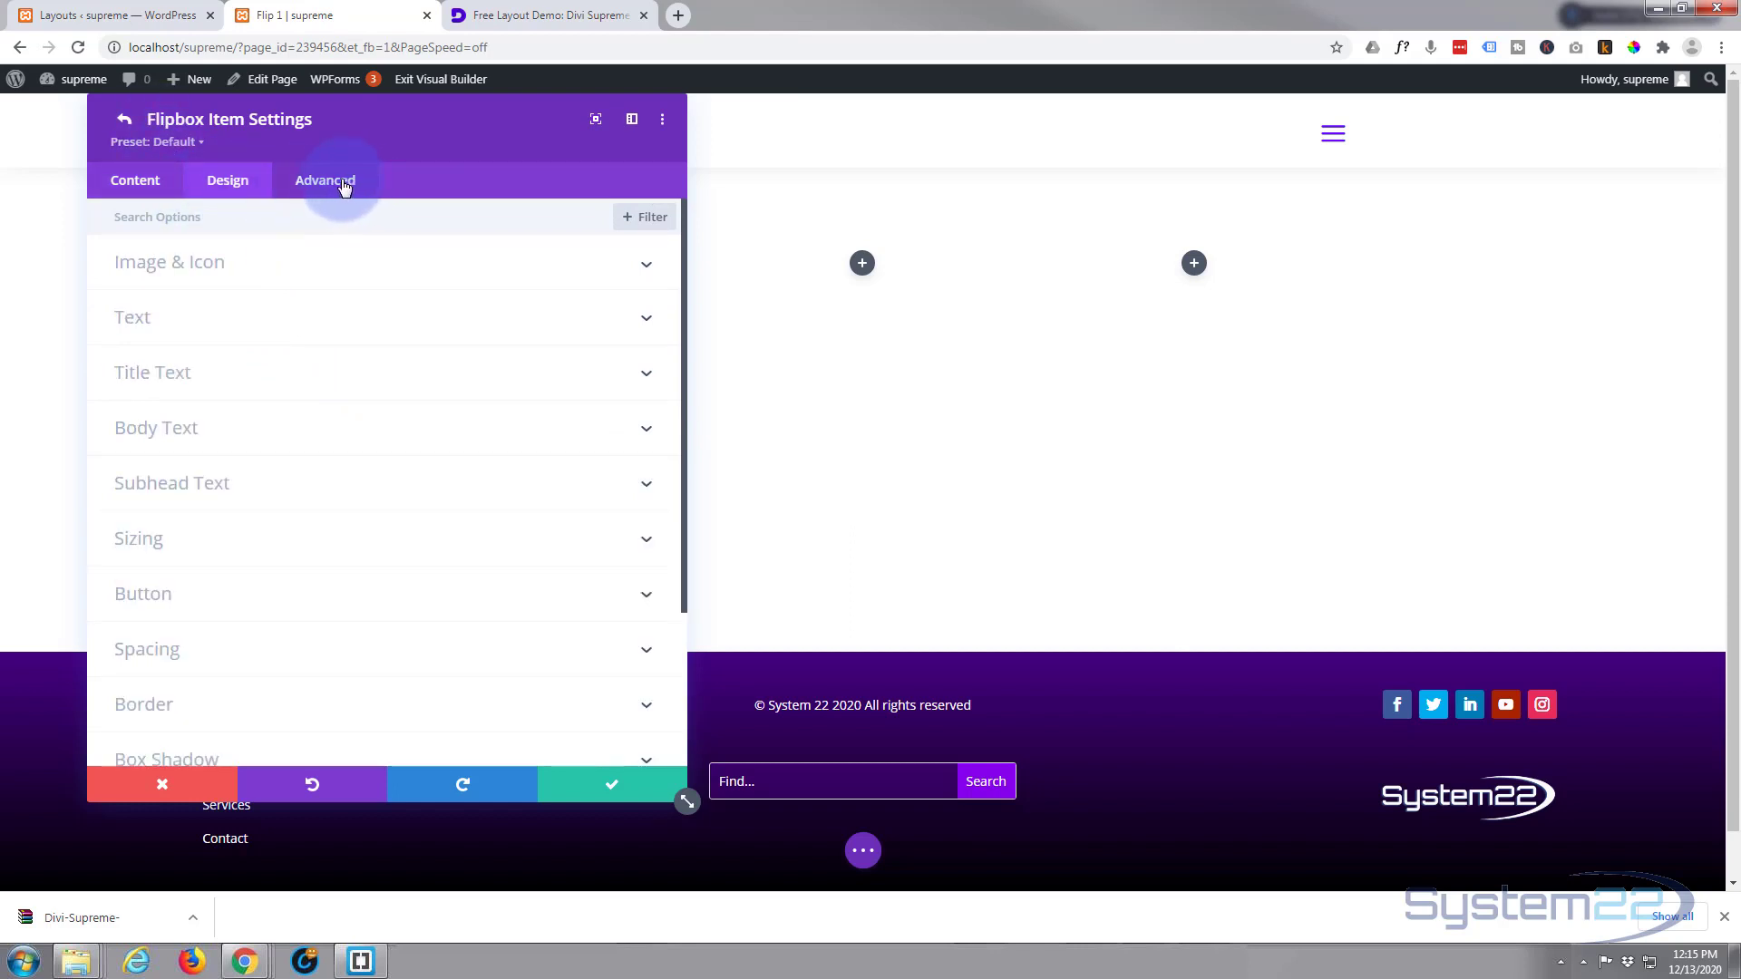
mouse_move(611, 786)
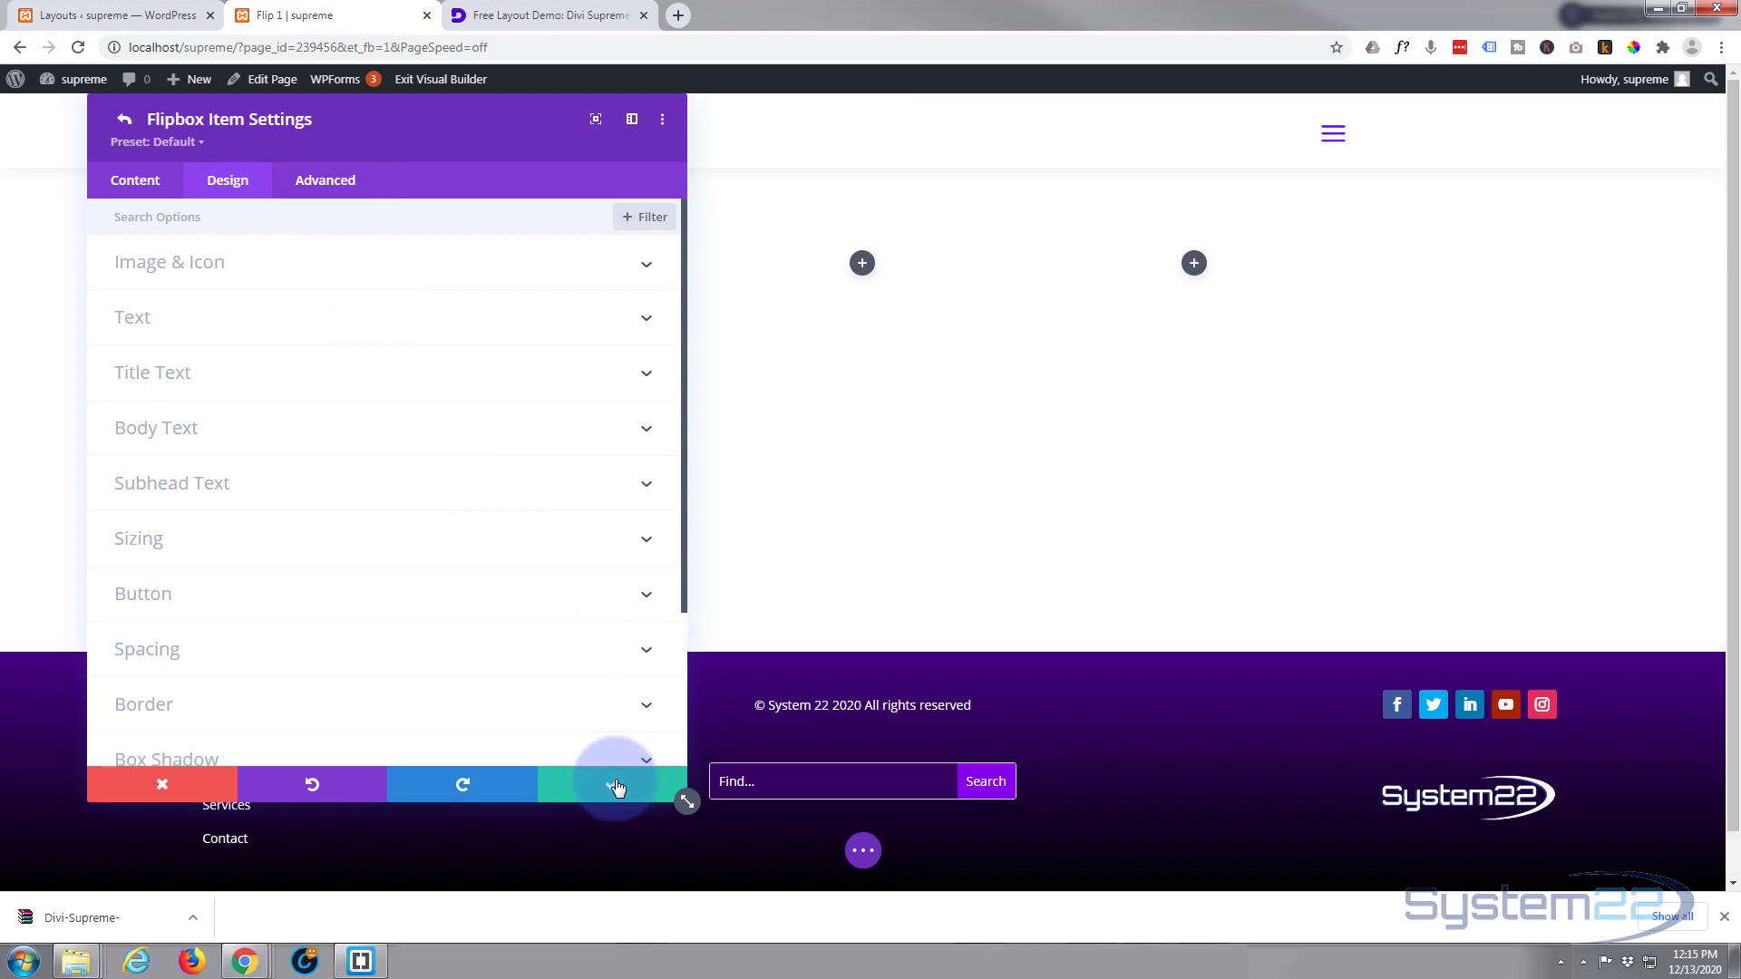
Confirm the item and flipbox module settings, briefly checking the back side item
left_click(123, 119)
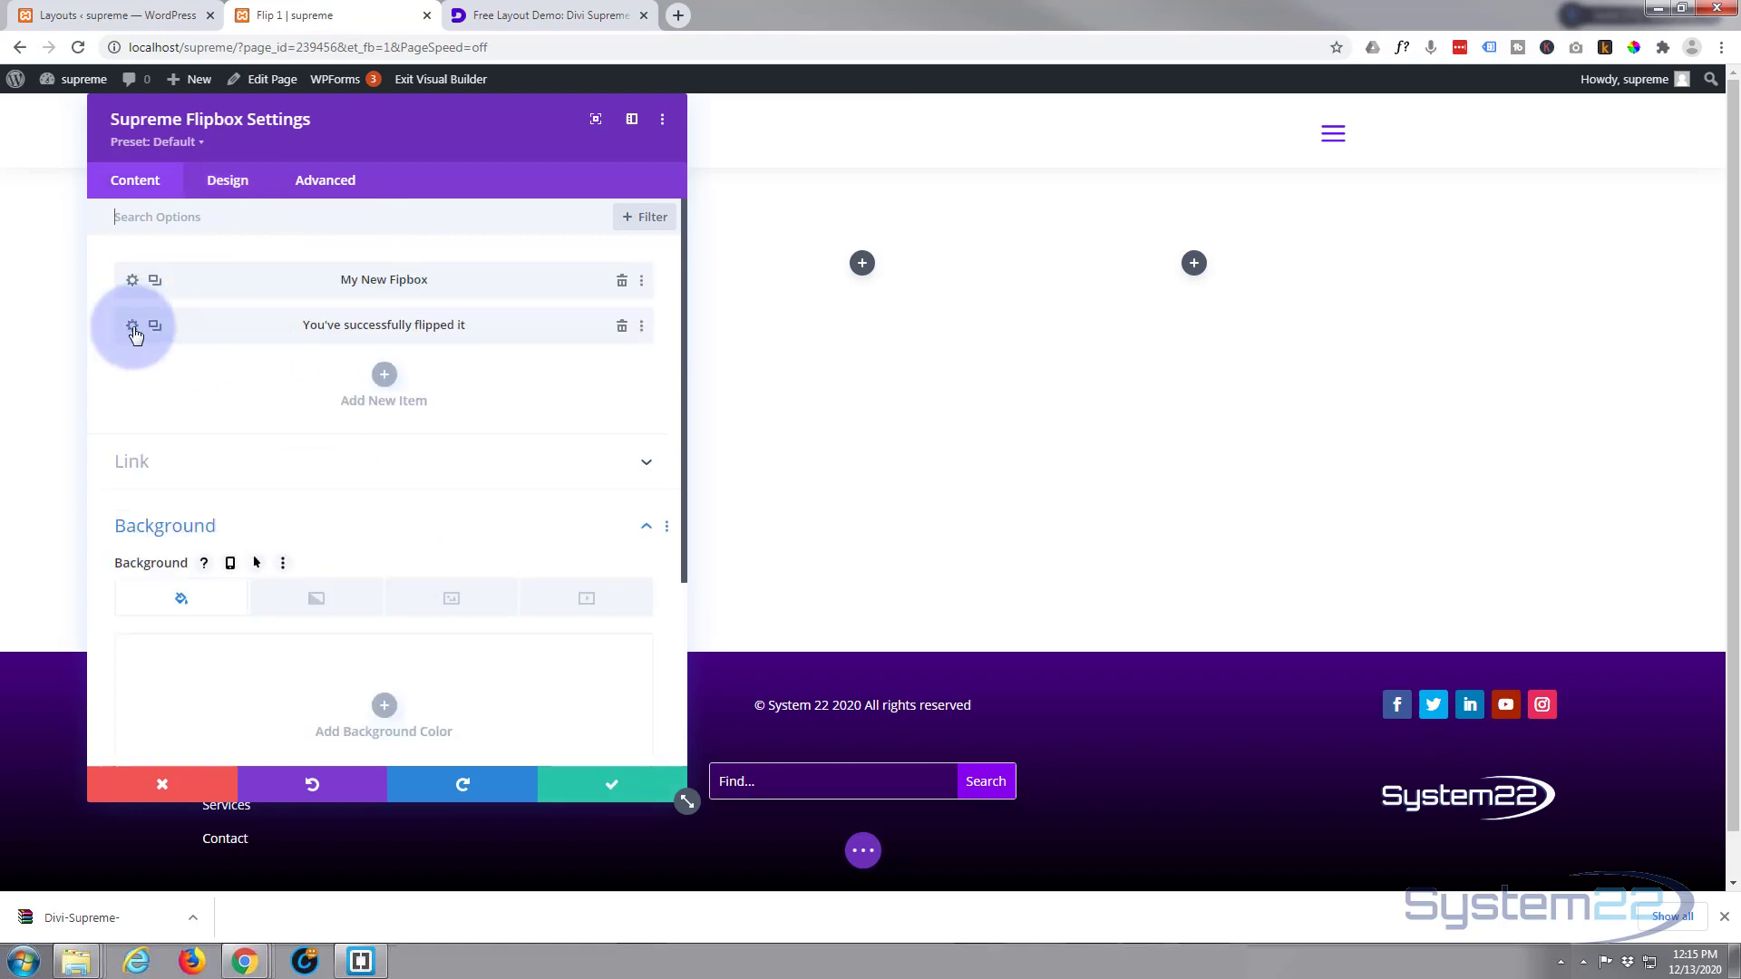
mouse_move(588, 325)
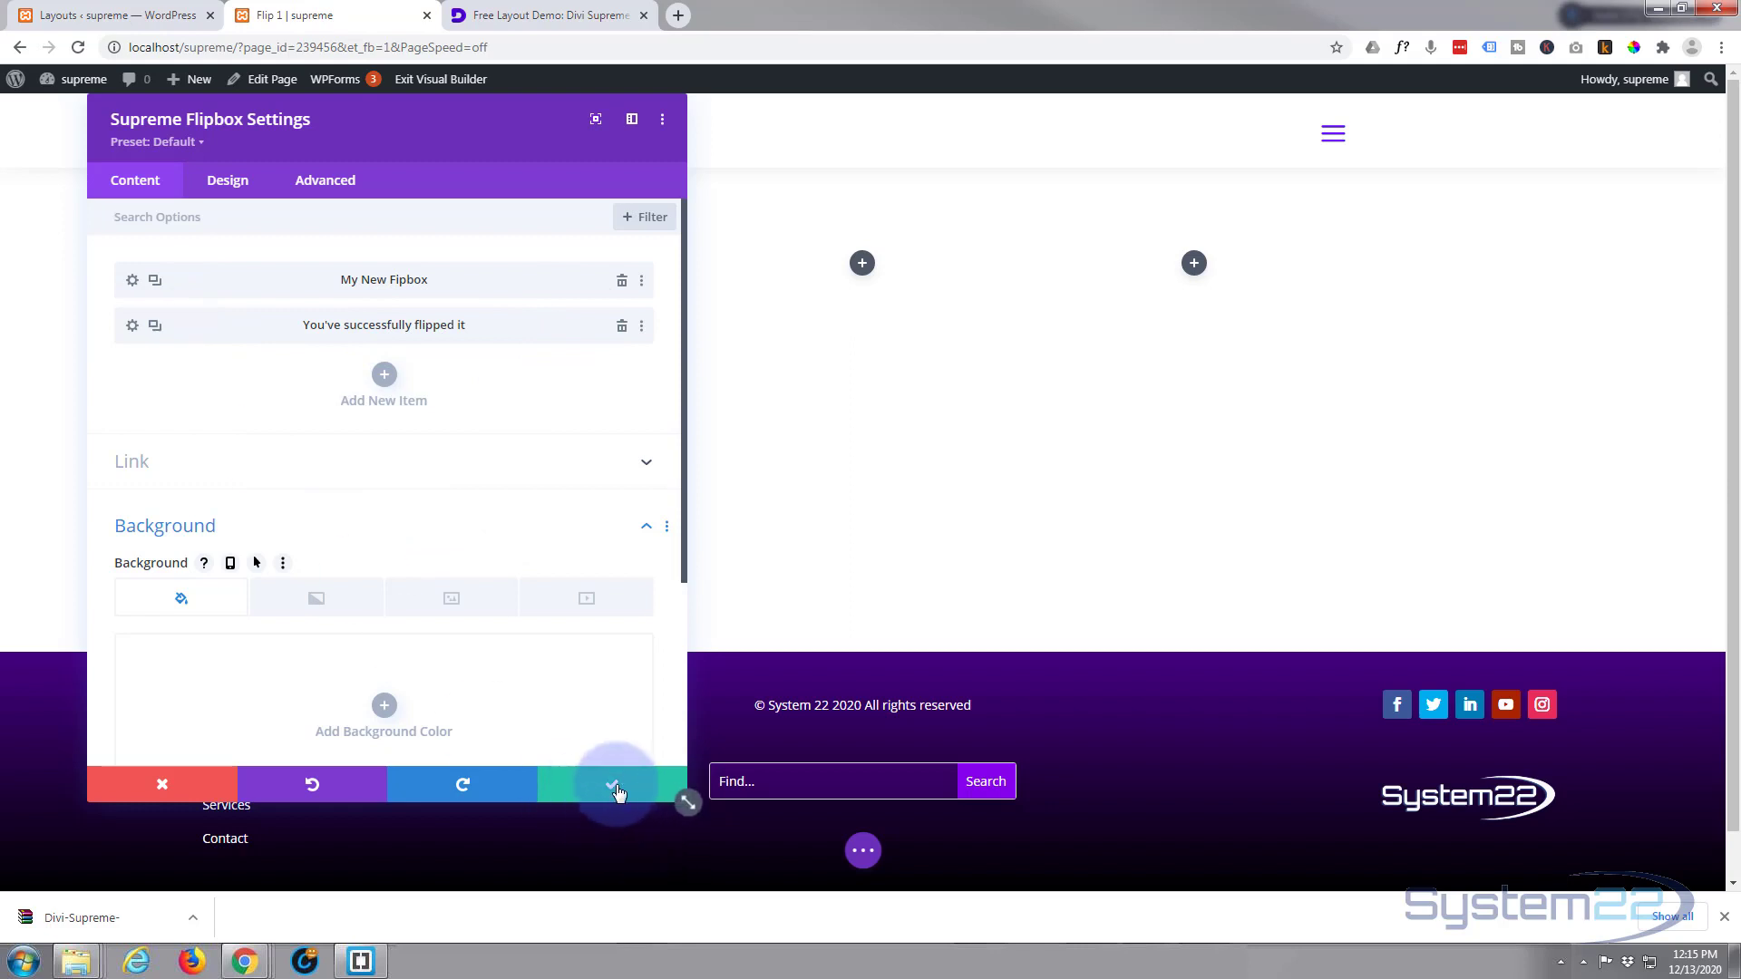
left_click(614, 785)
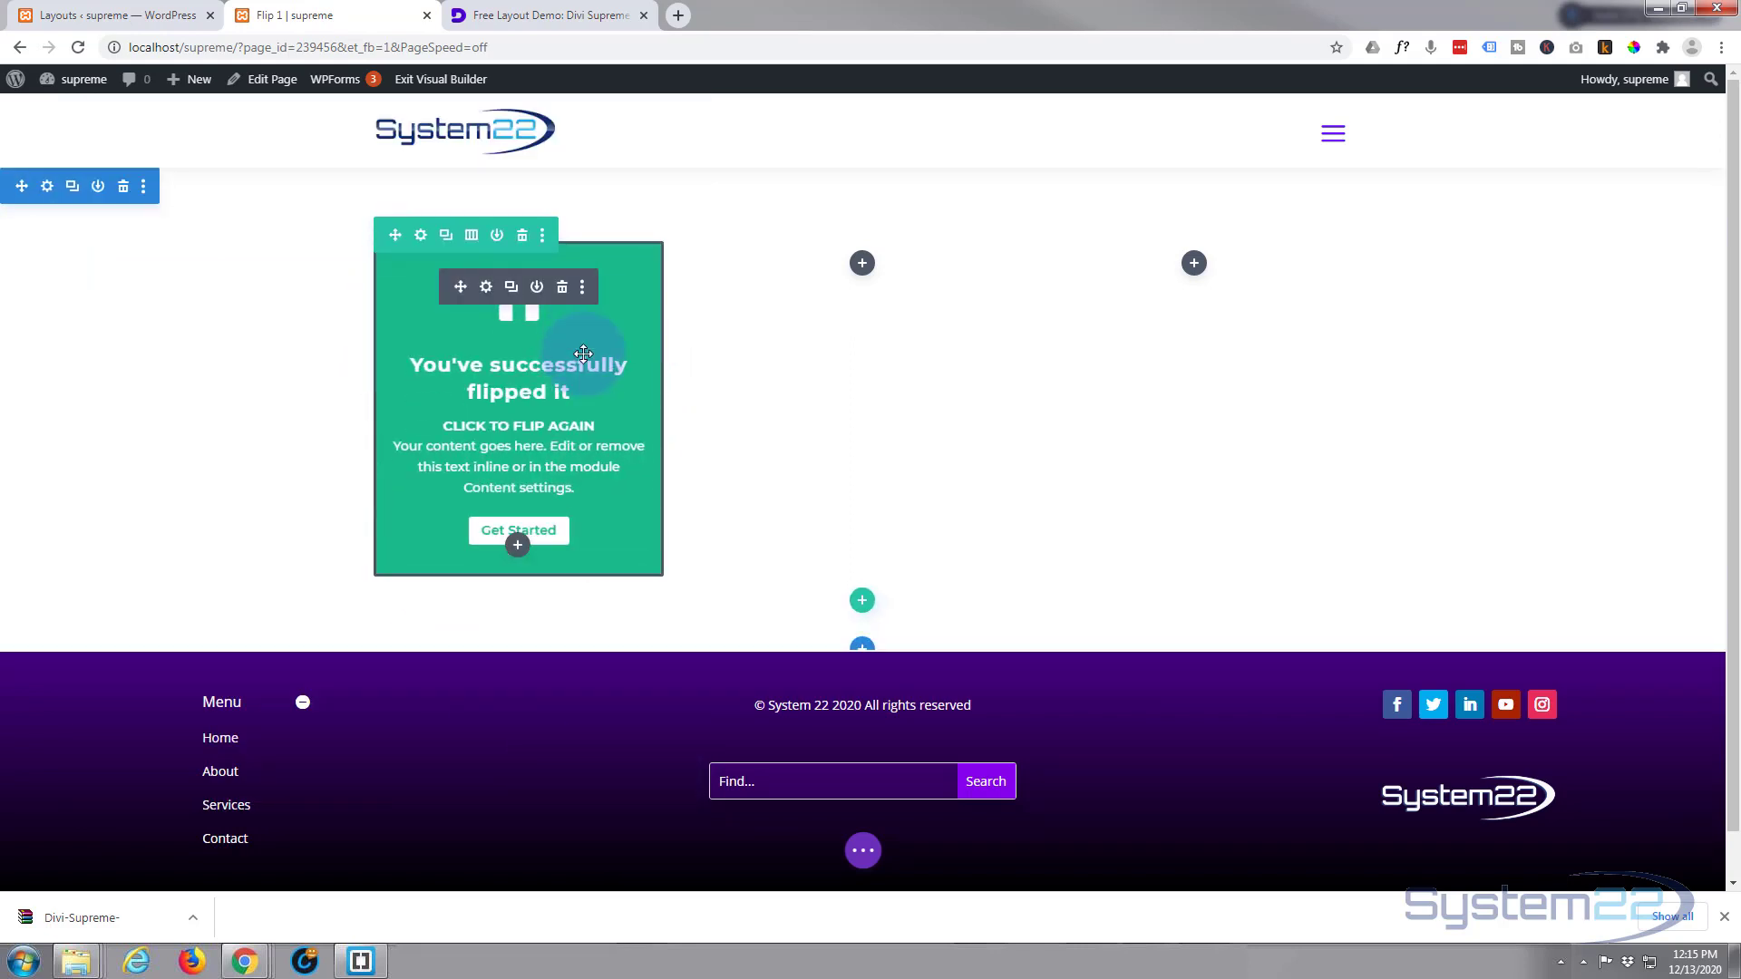
left_click(486, 286)
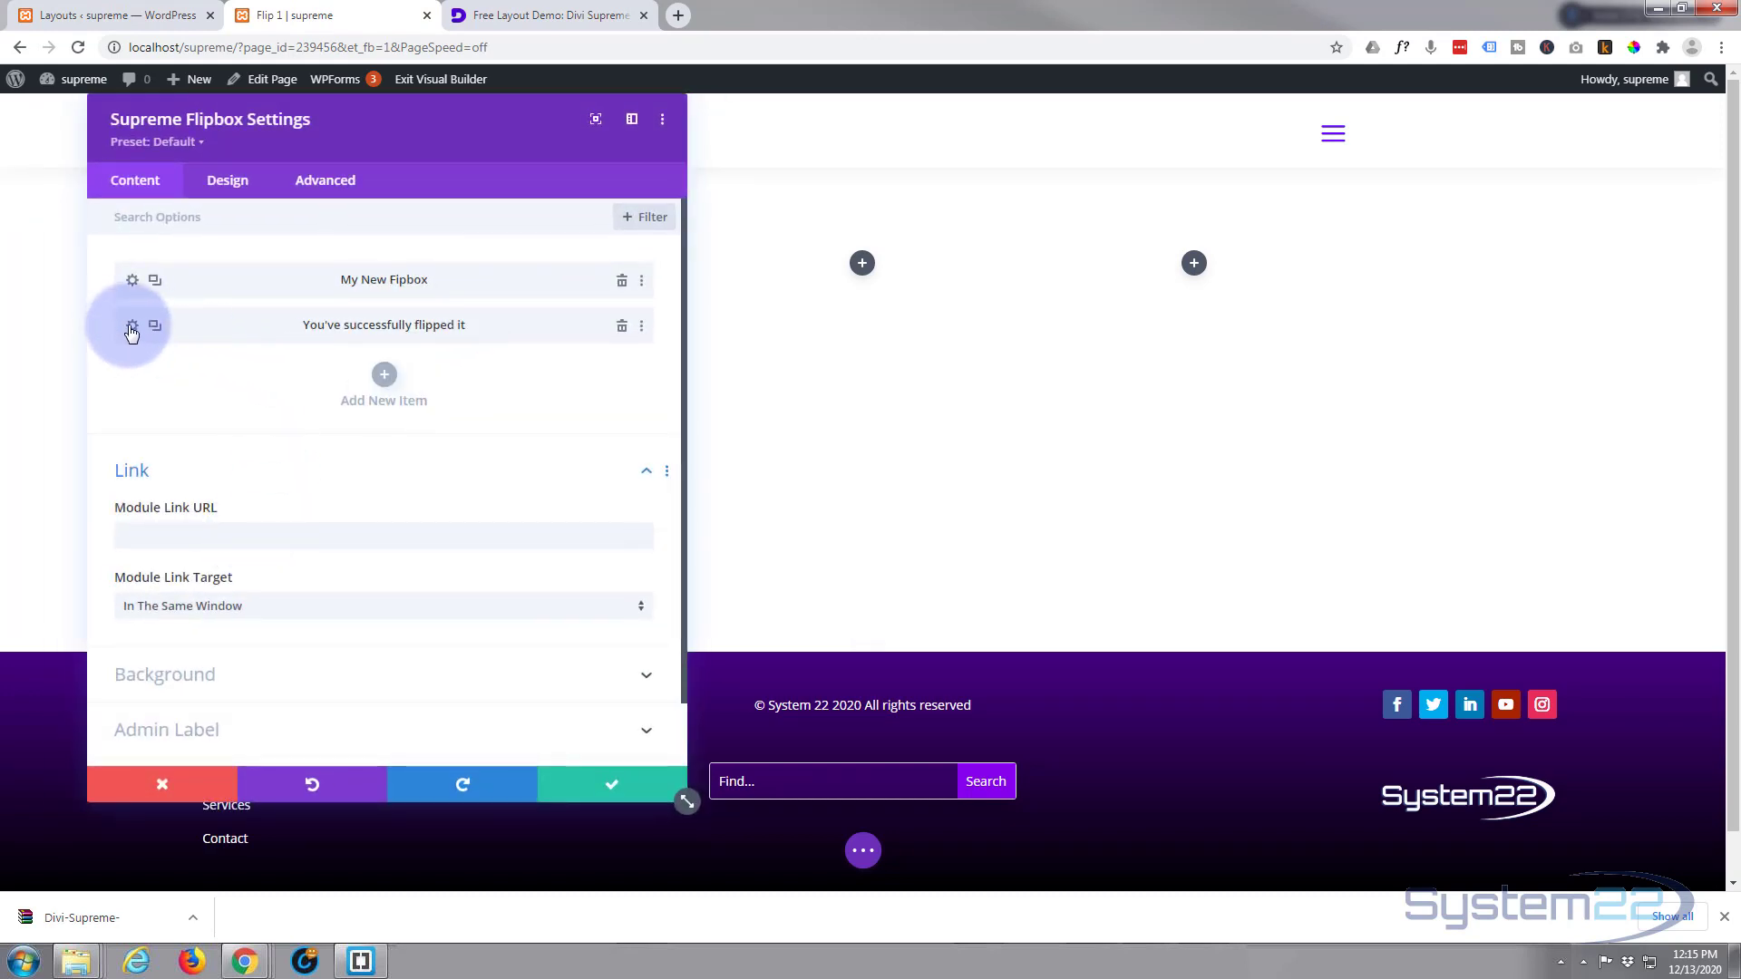
left_click(133, 325)
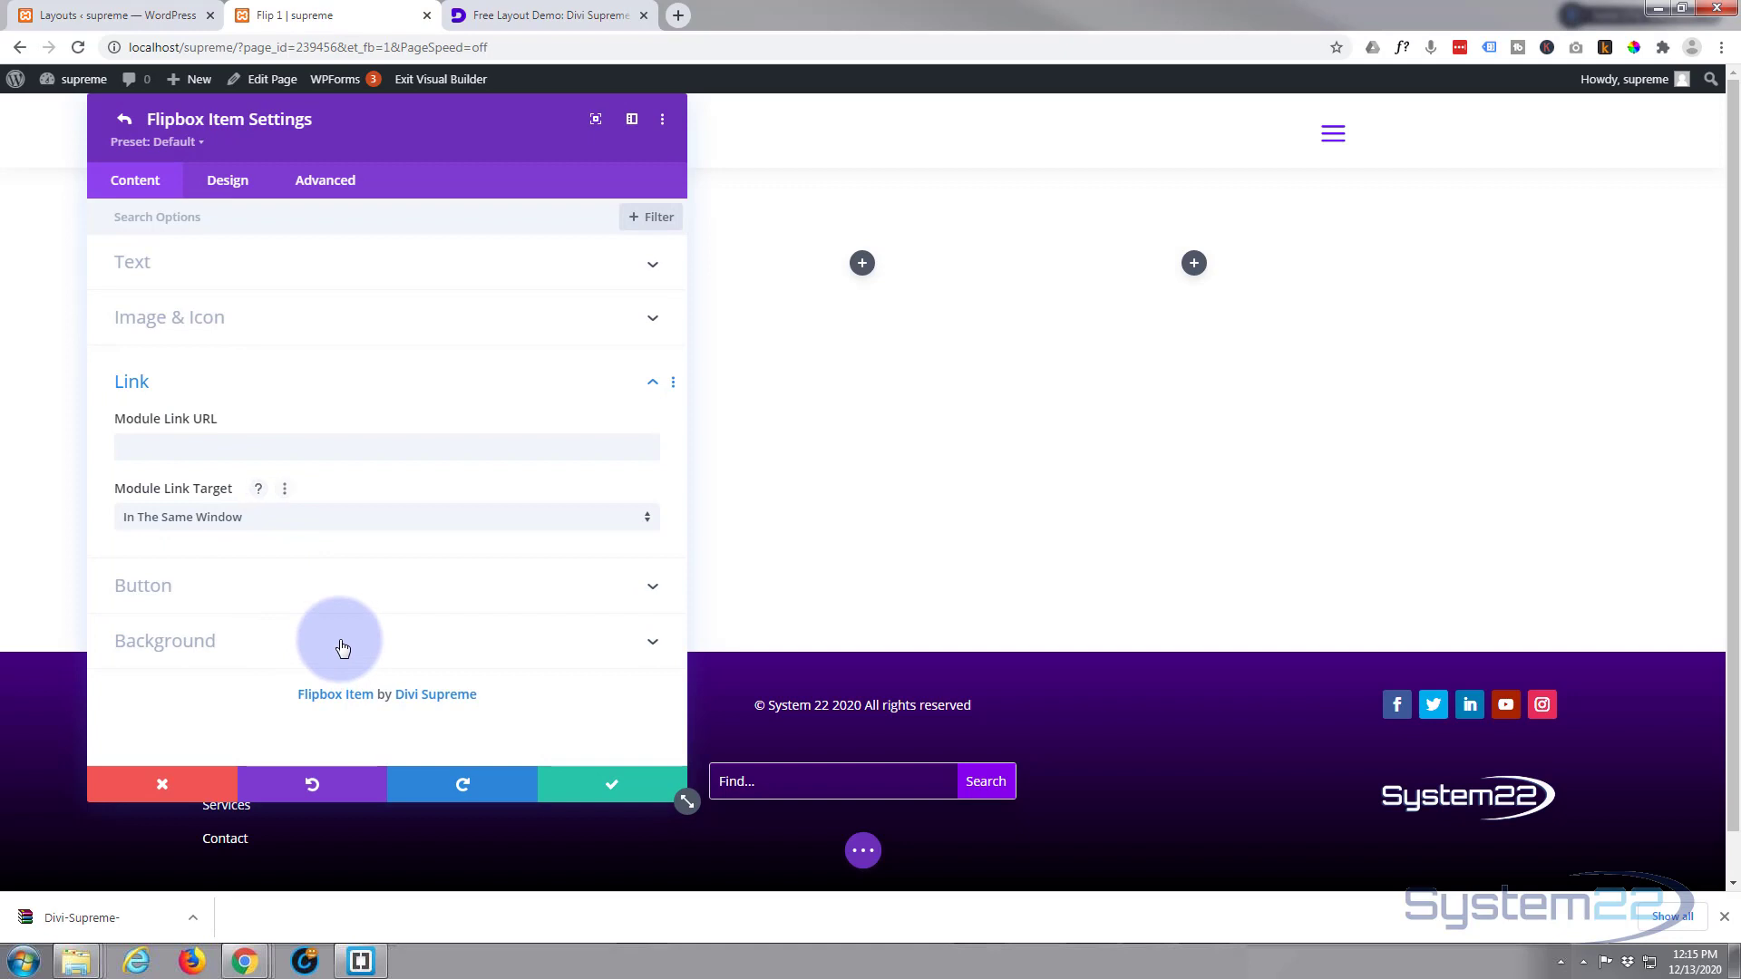
left_click(165, 640)
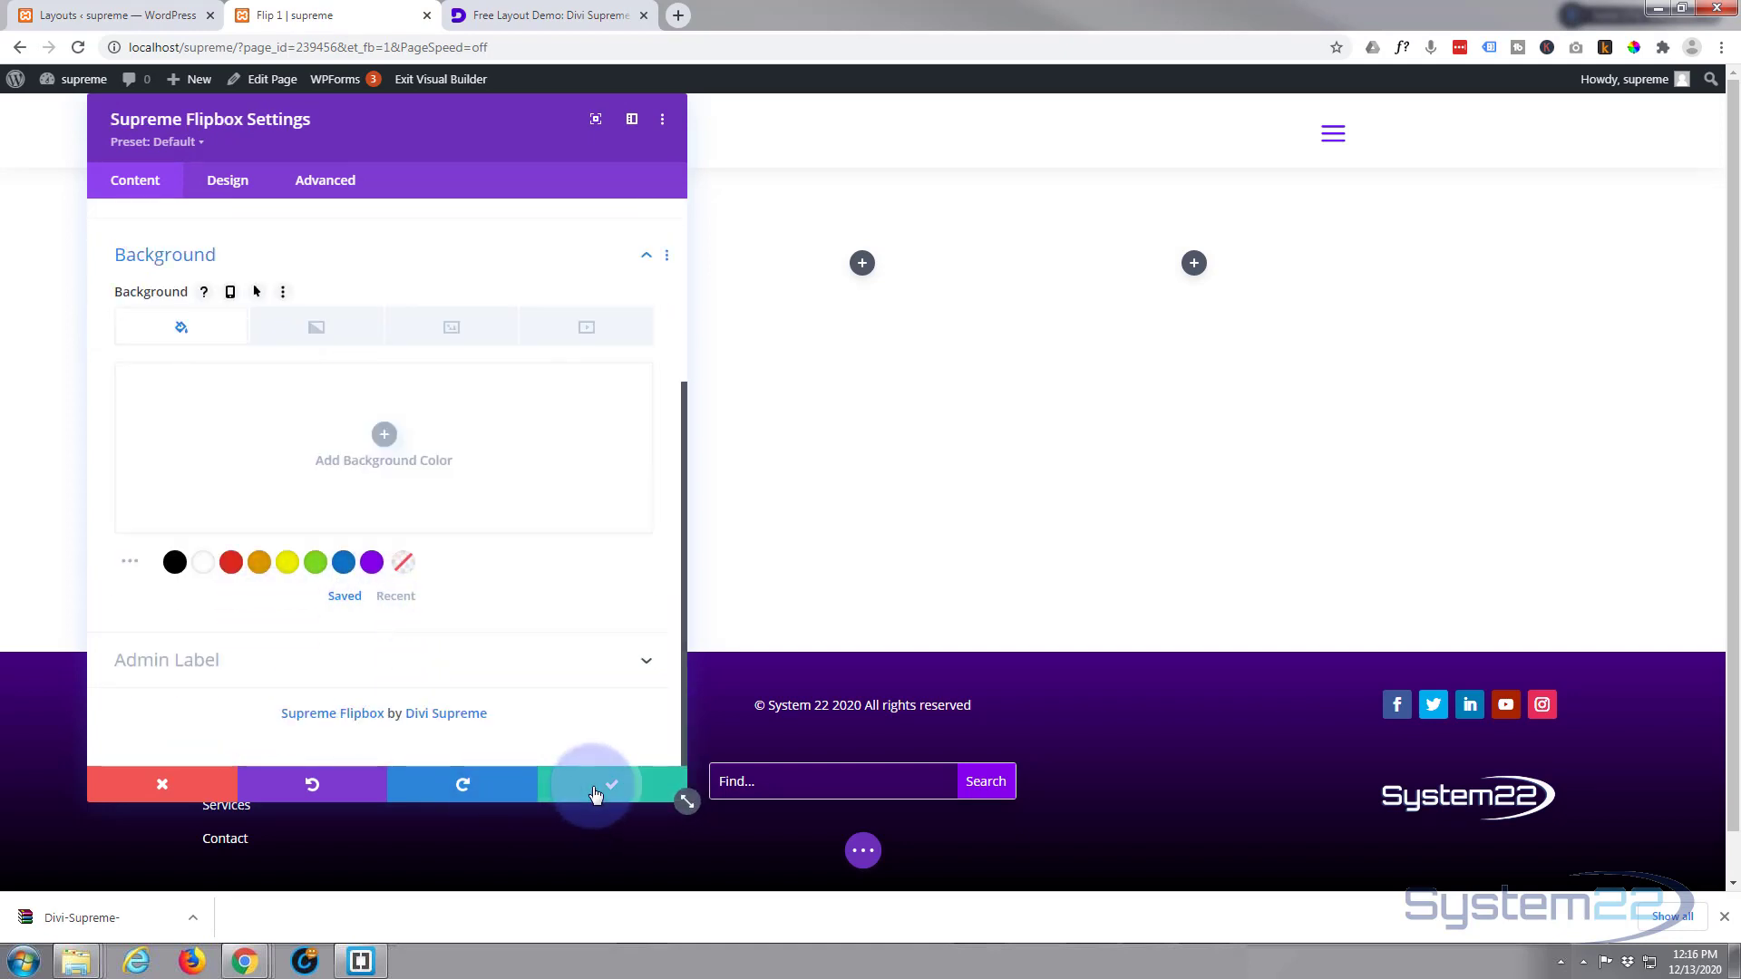
left_click(603, 786)
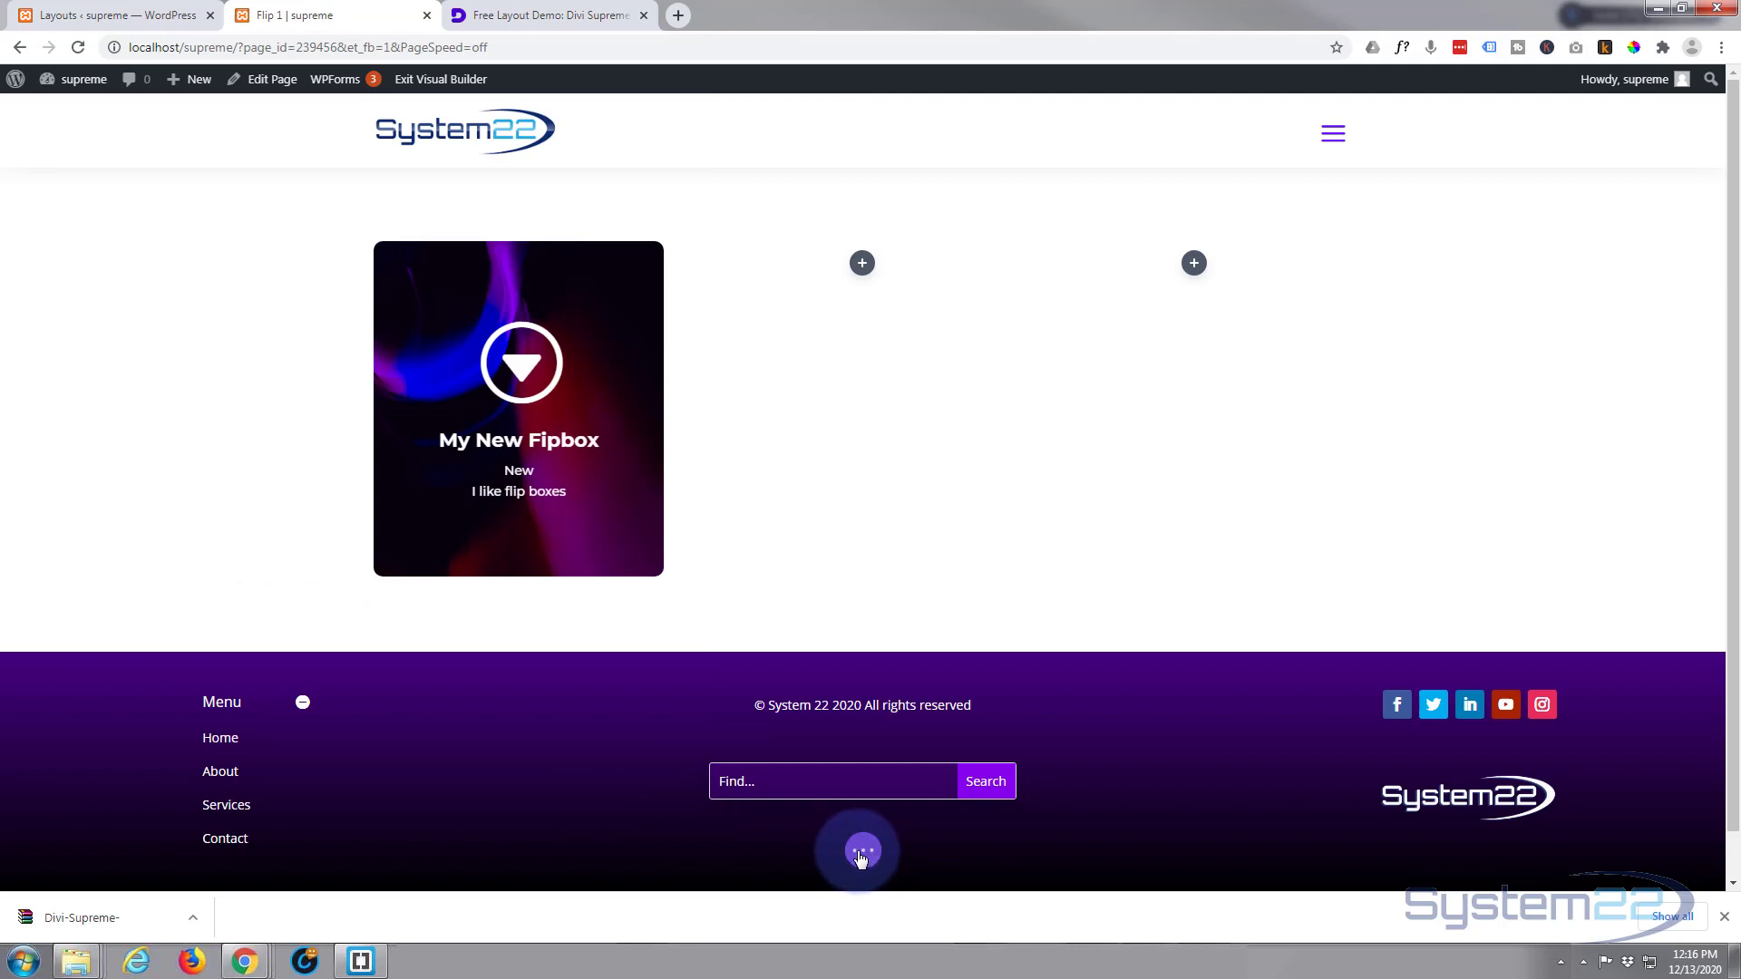
Save the Flip 1 page draft from the page settings bar
left_click(861, 851)
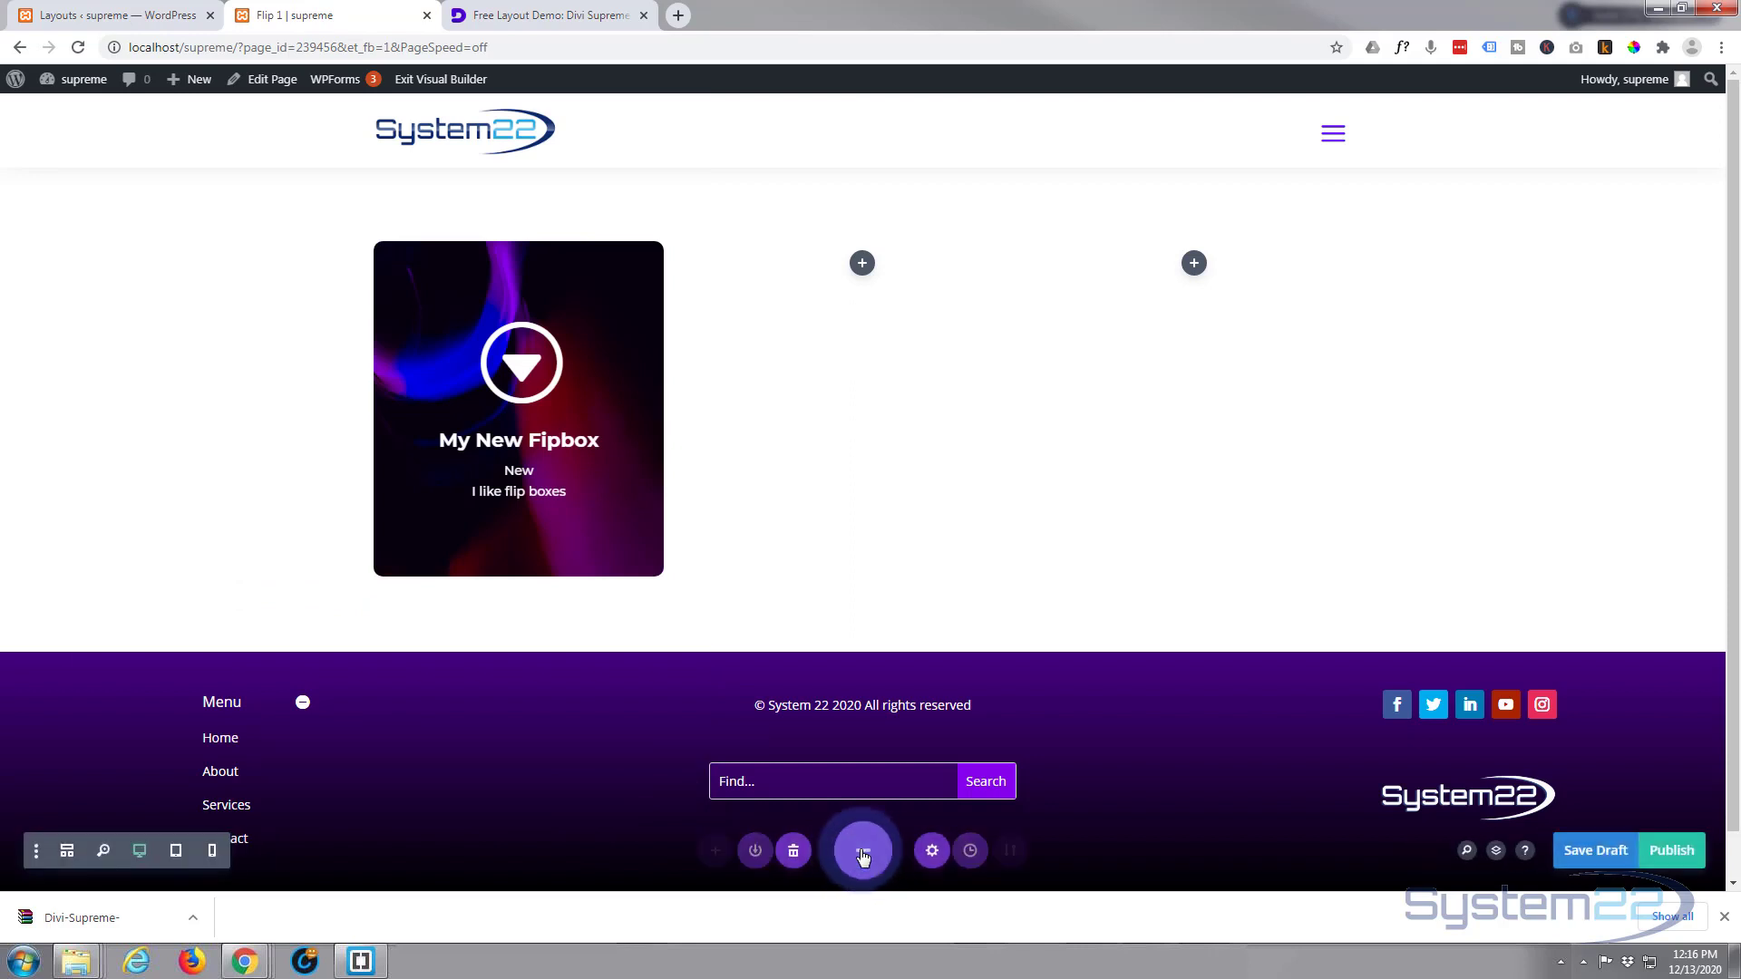
left_click(862, 851)
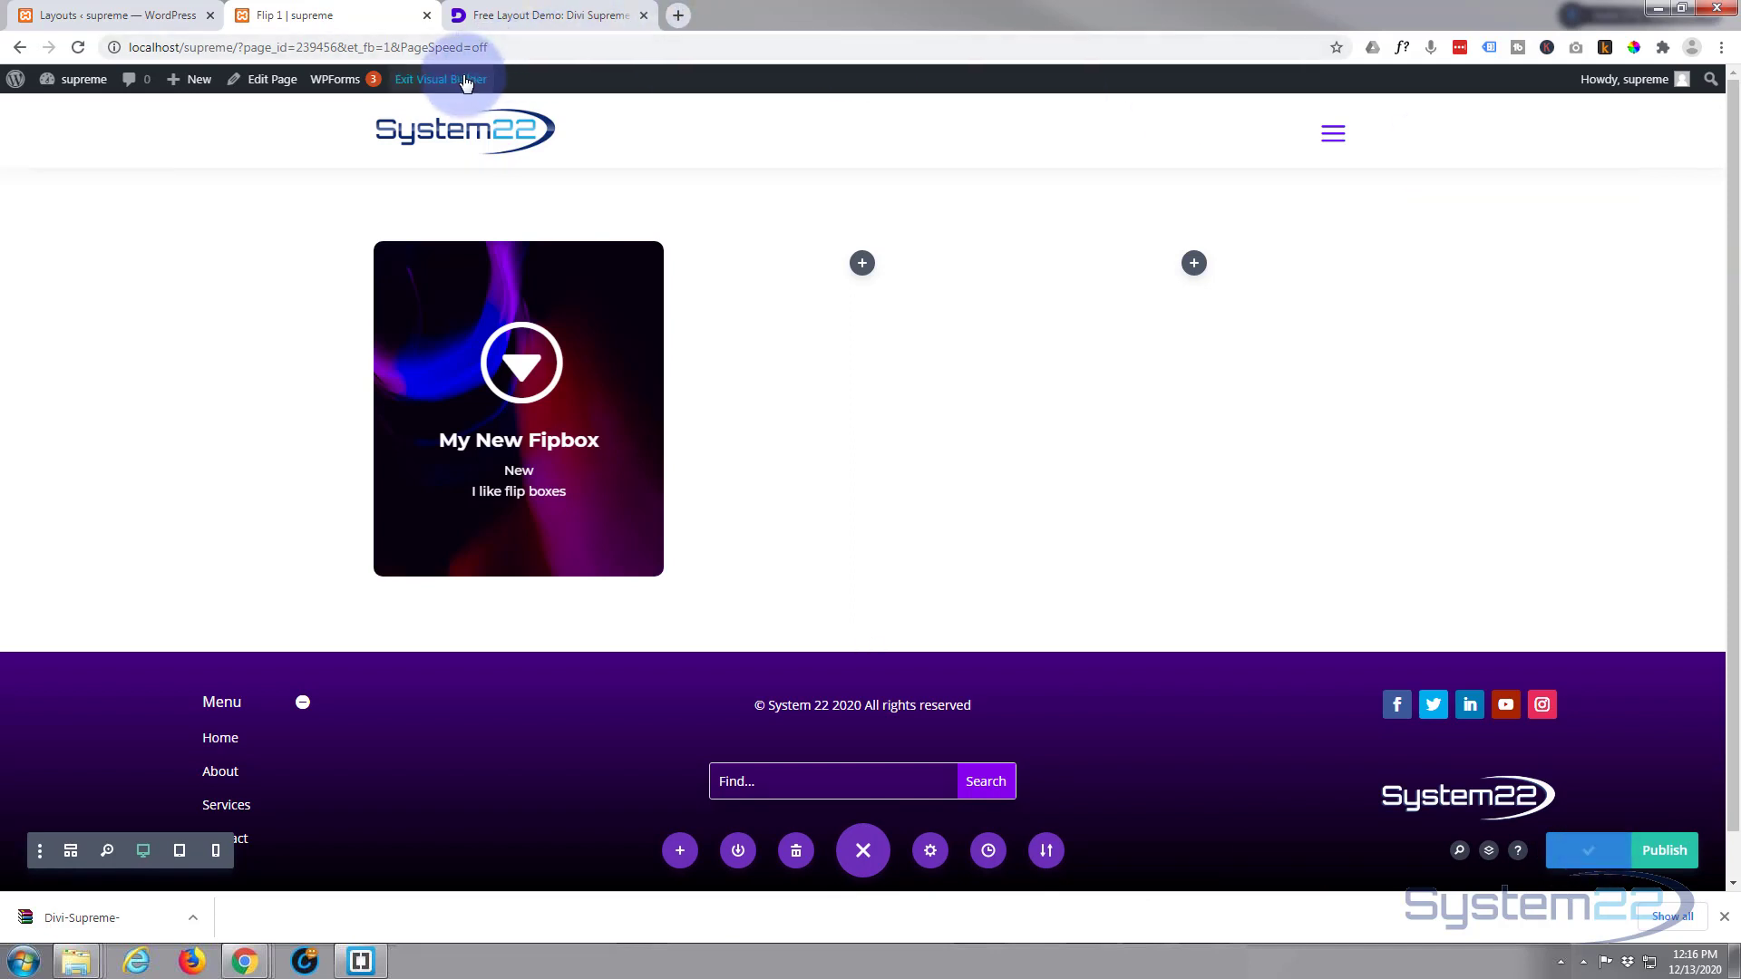
Exit the Visual Builder, flip the live flipbox to its purple back, and switch to the Divi Supreme demo tab
left_click(438, 78)
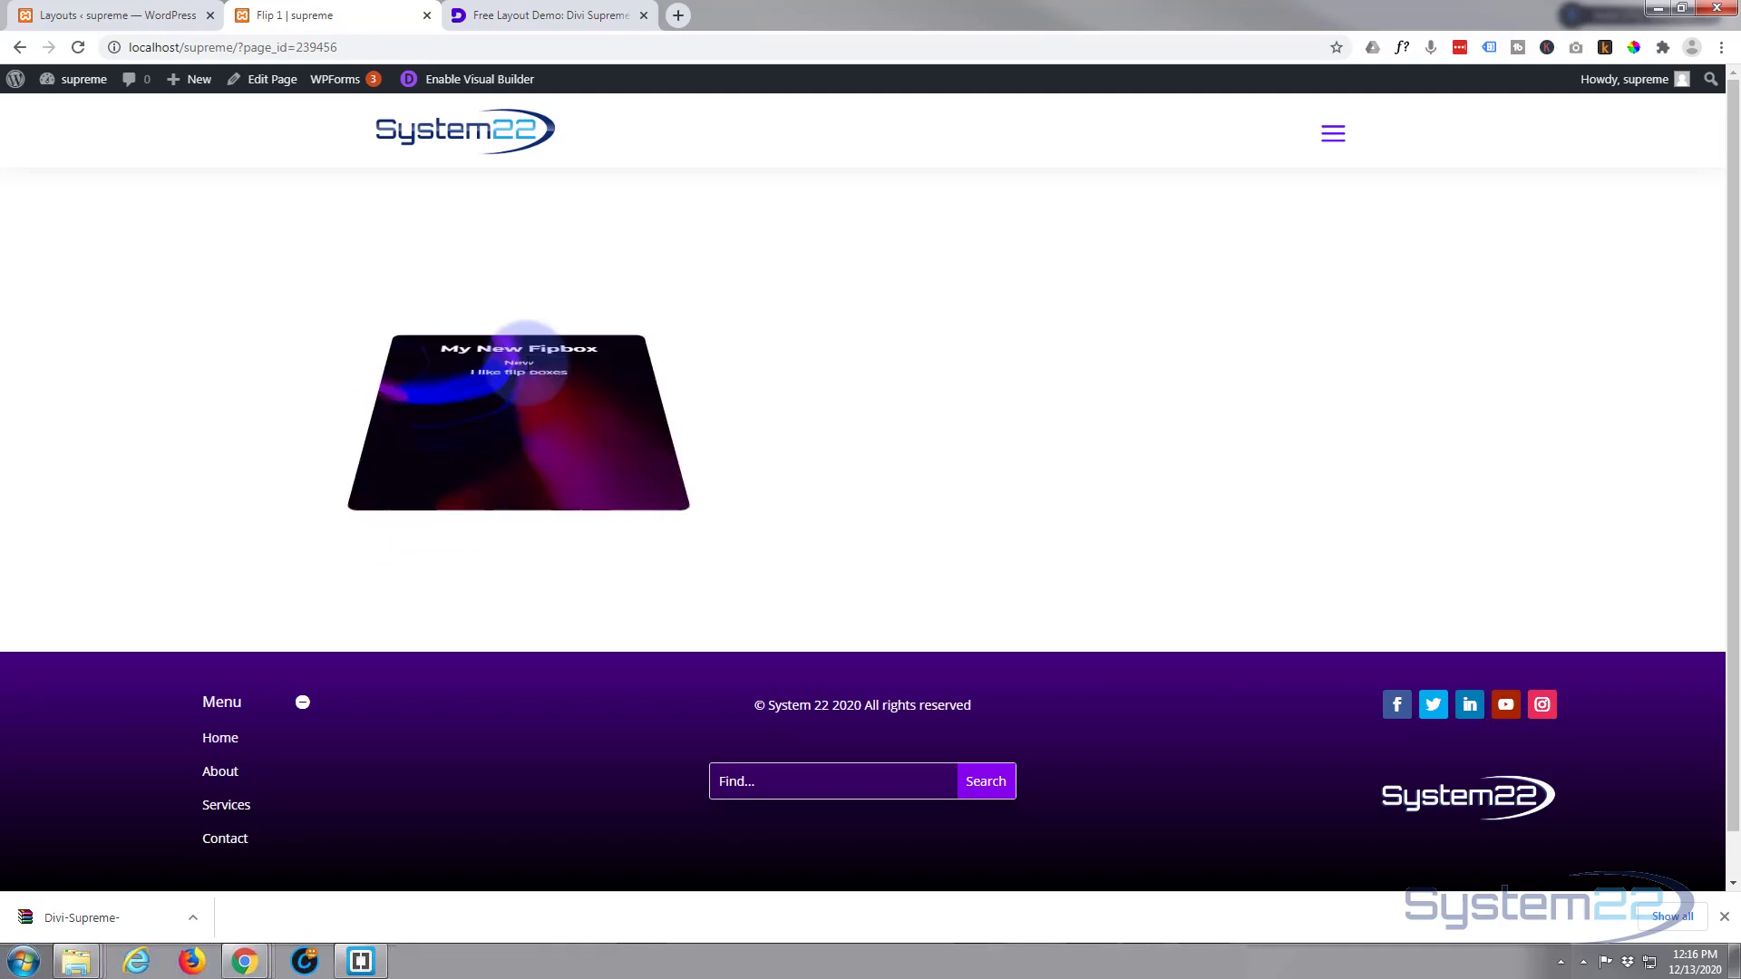
left_click(517, 423)
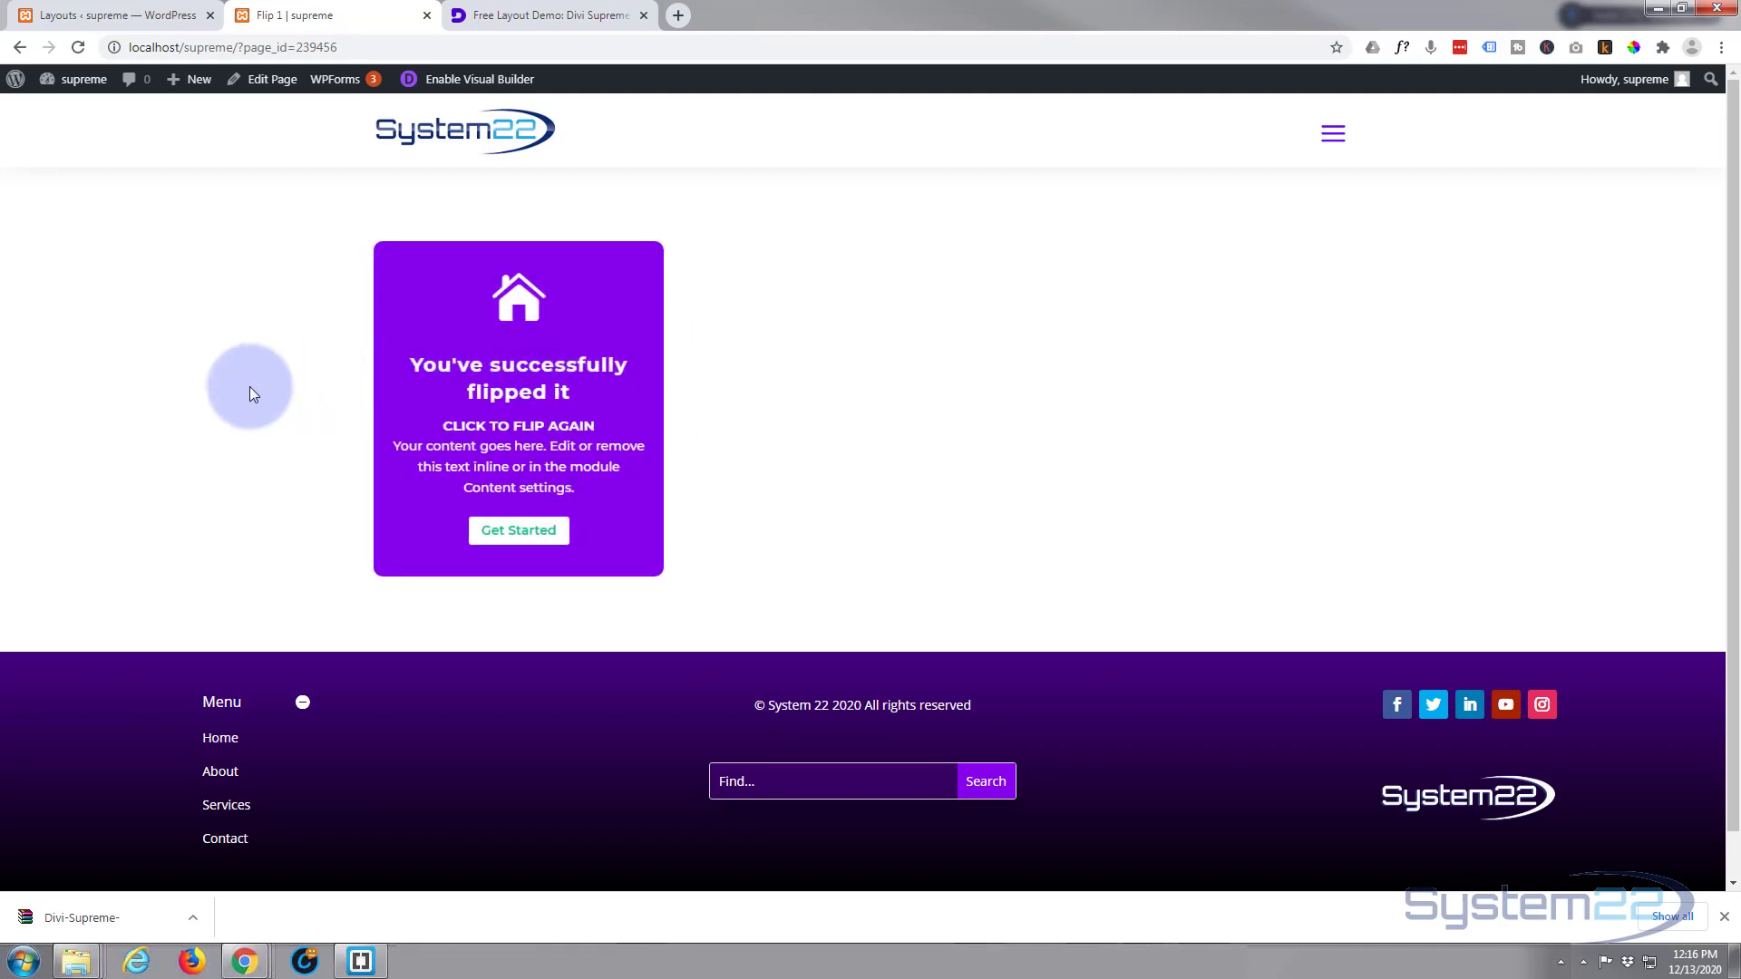
left_click(544, 15)
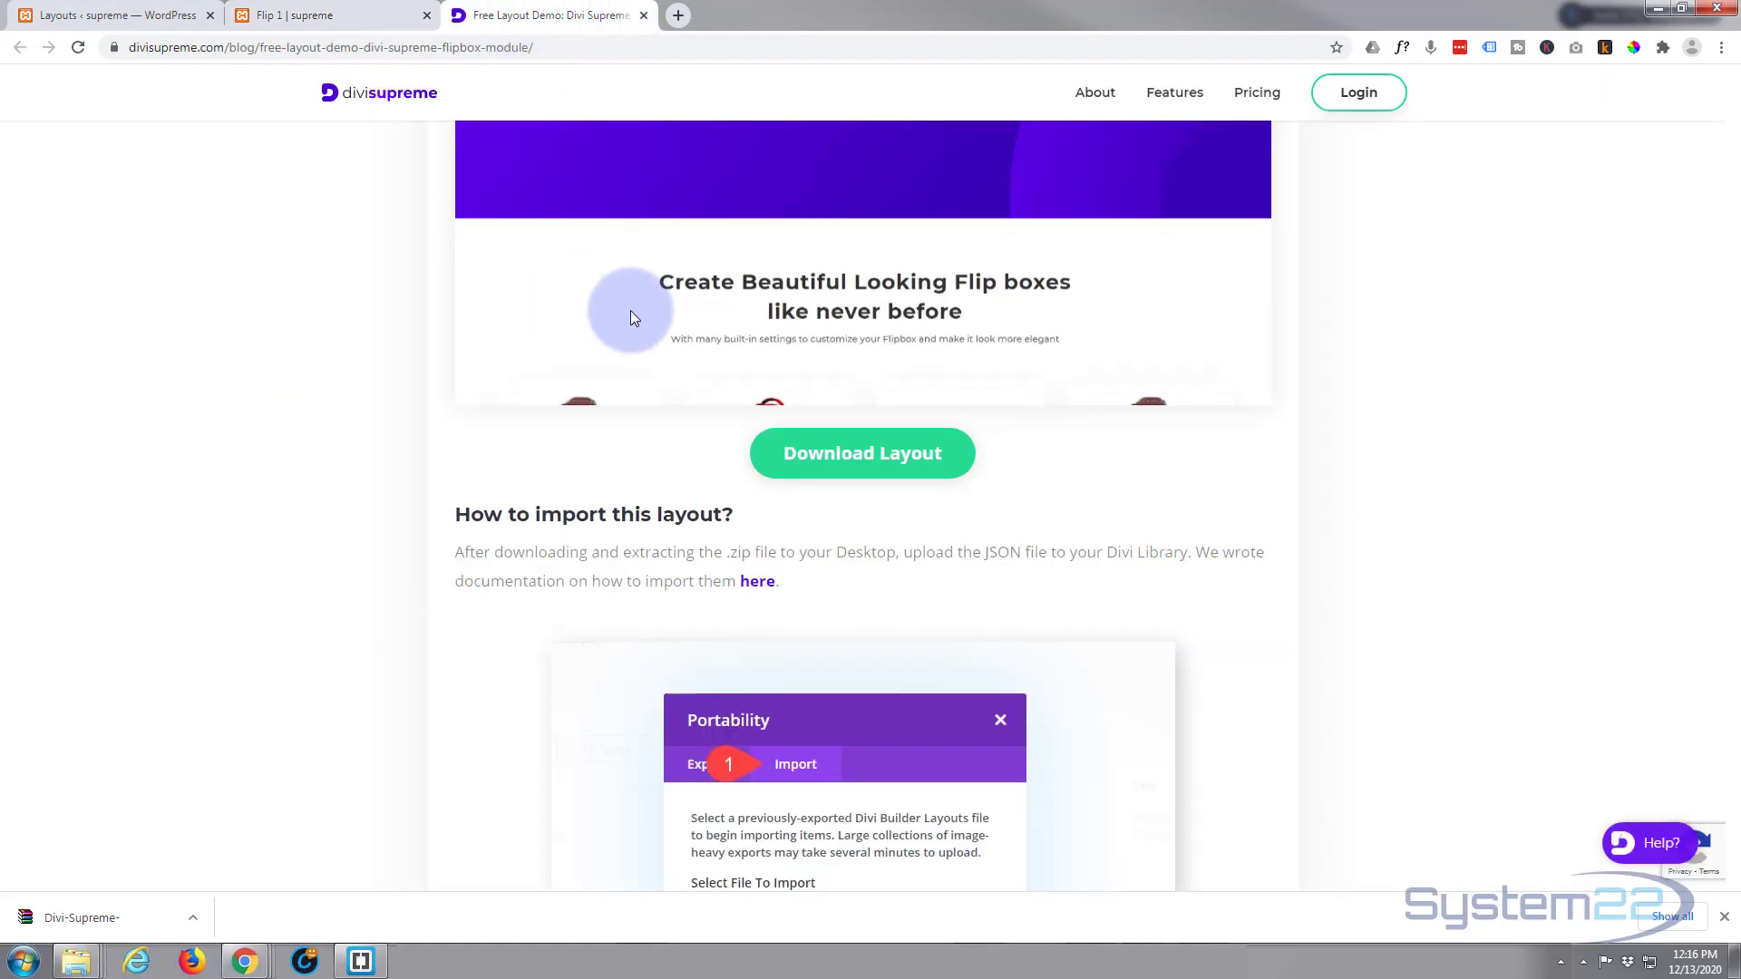
Scroll to the demo post's header, then return to the published Flip 1 page tab
scroll("up", 3)
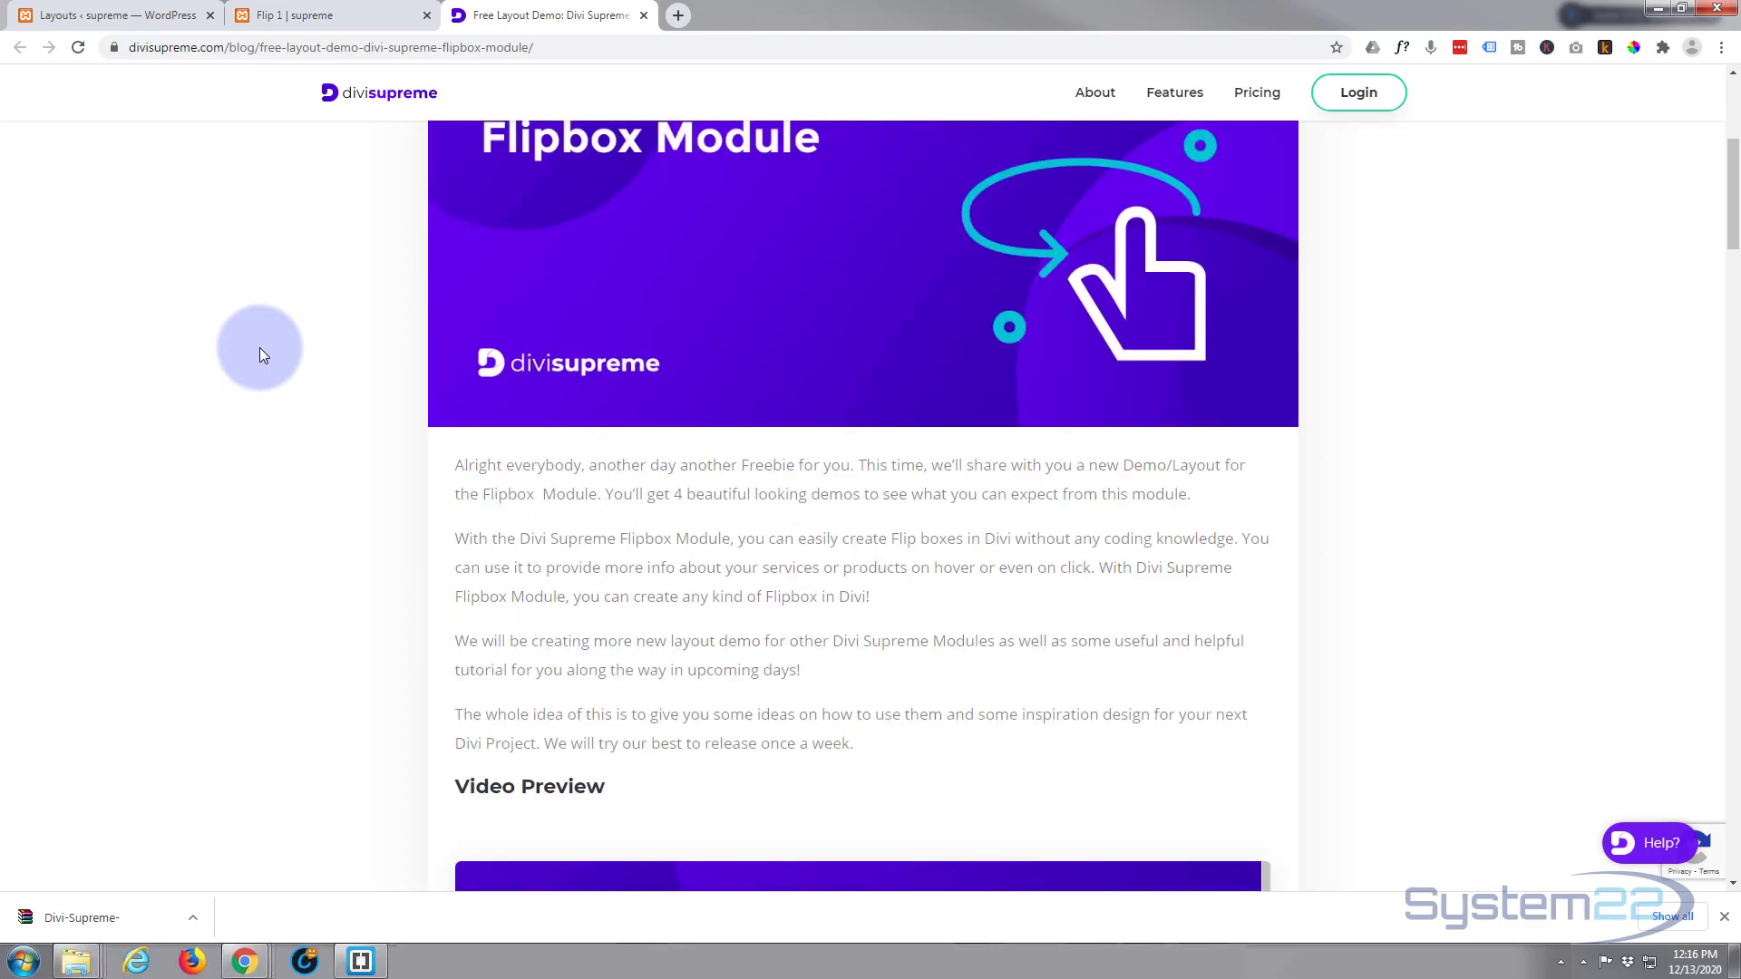
scroll("up", 3)
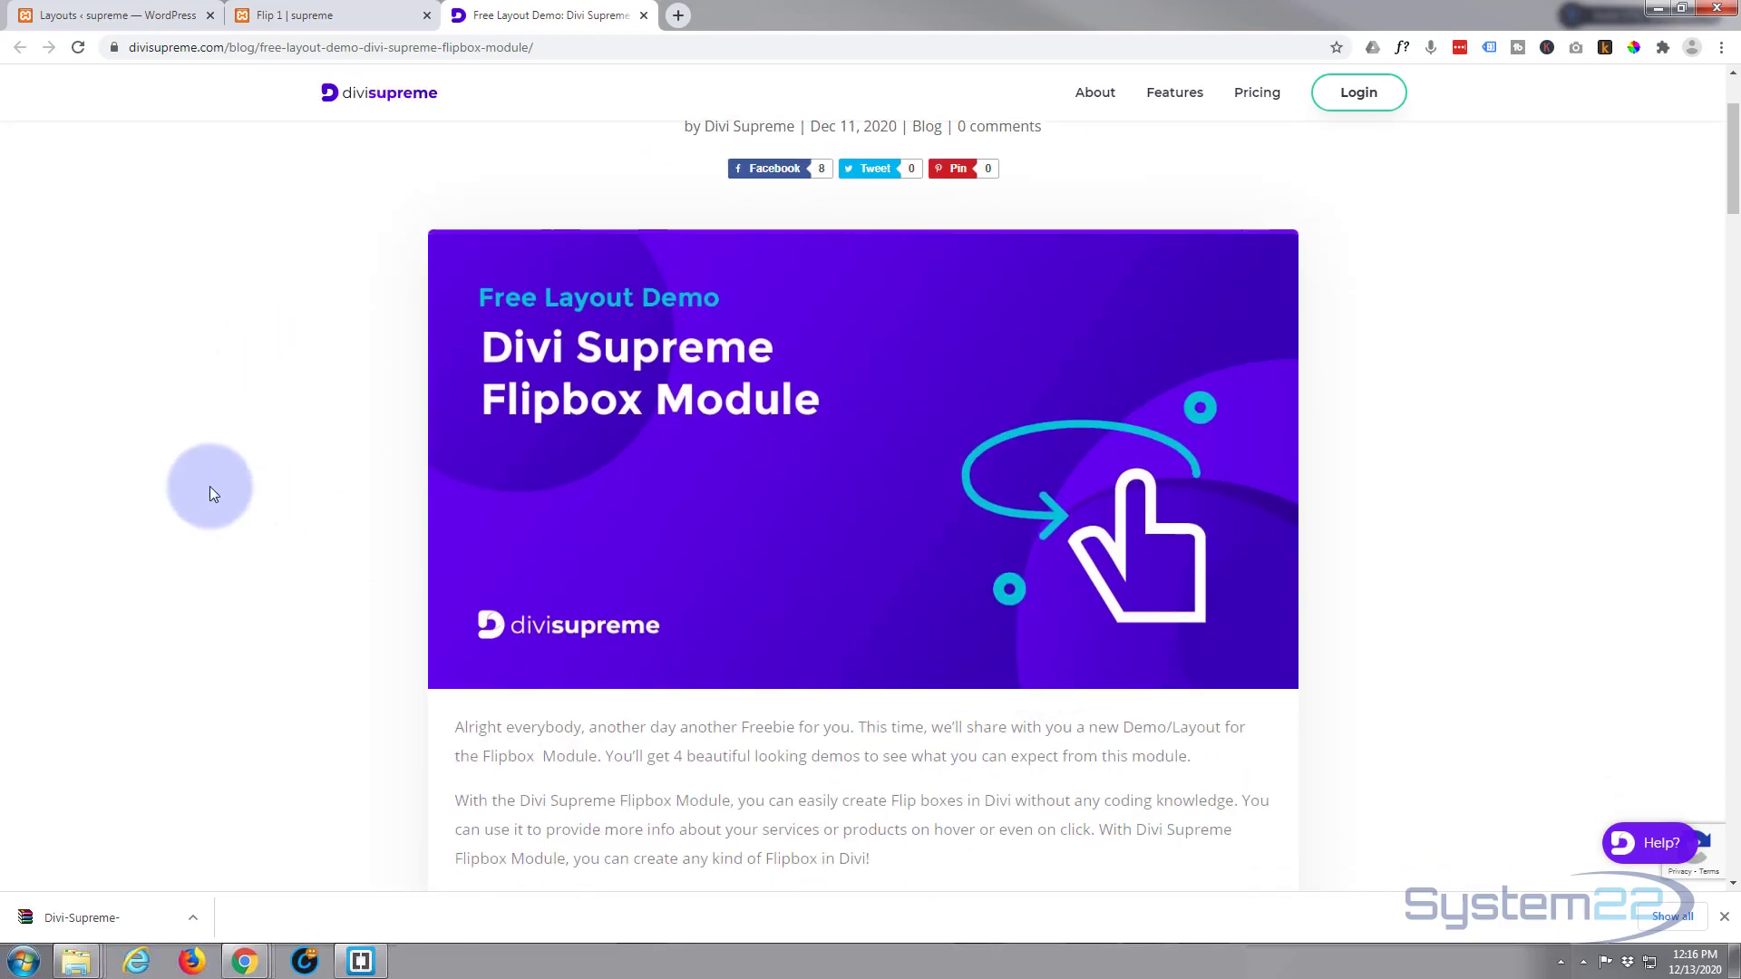
mouse_move(297, 359)
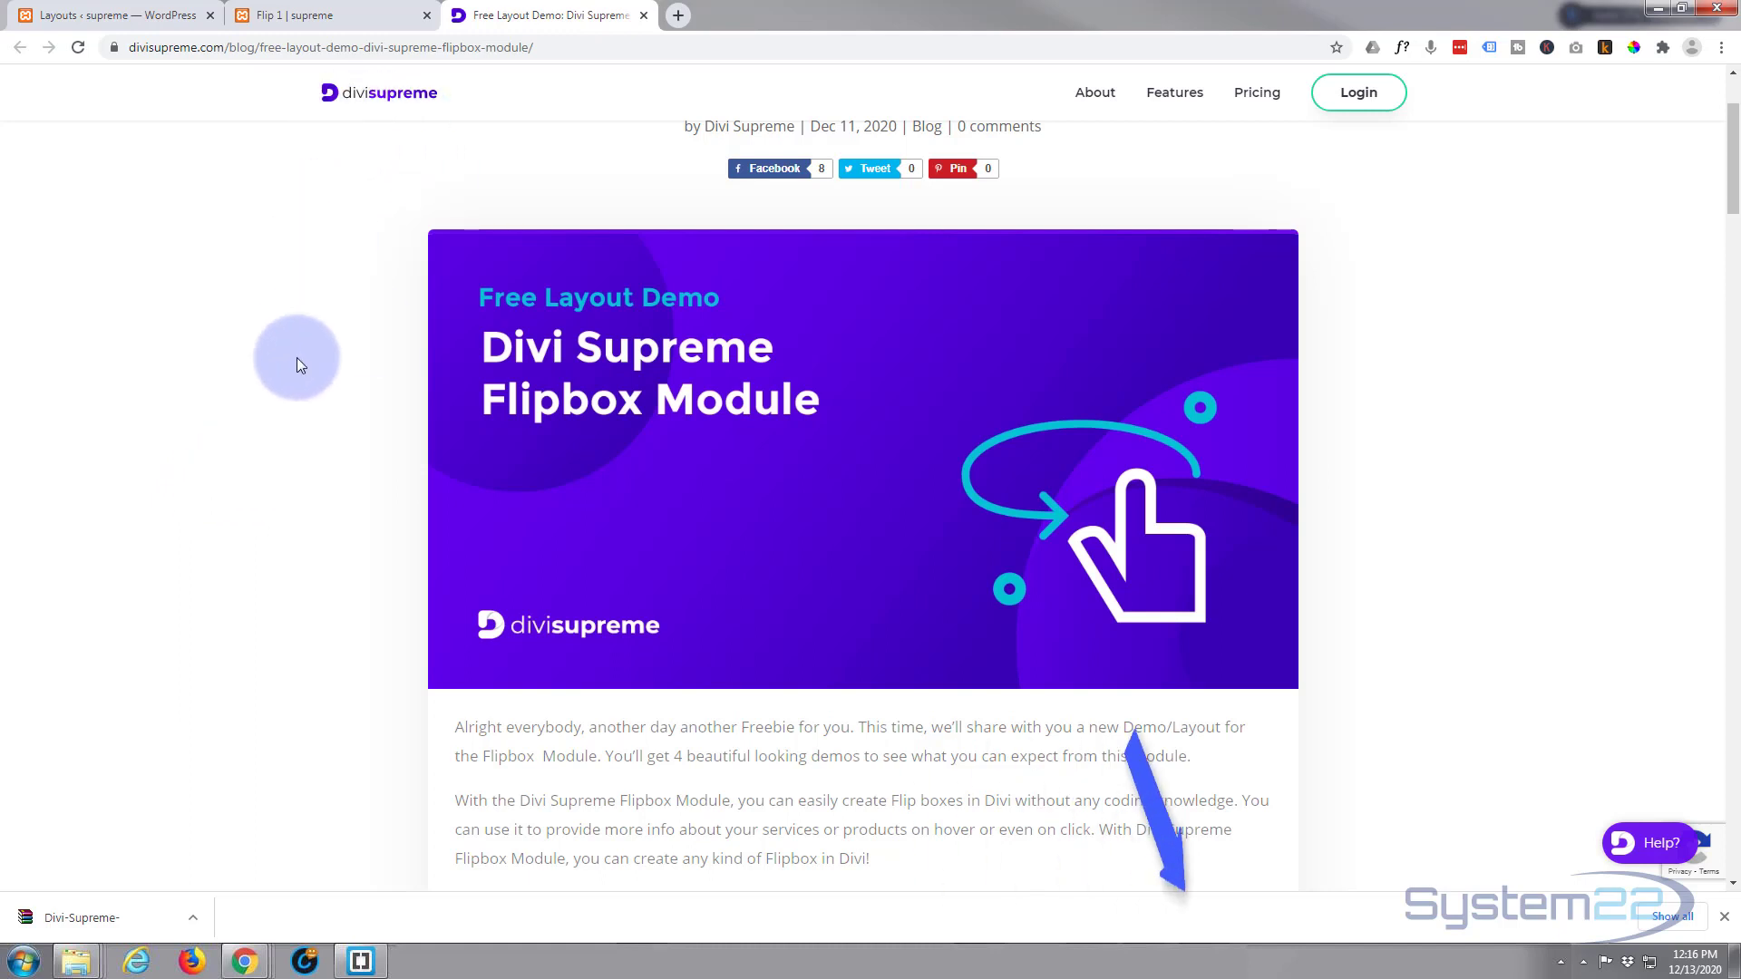
mouse_move(369, 21)
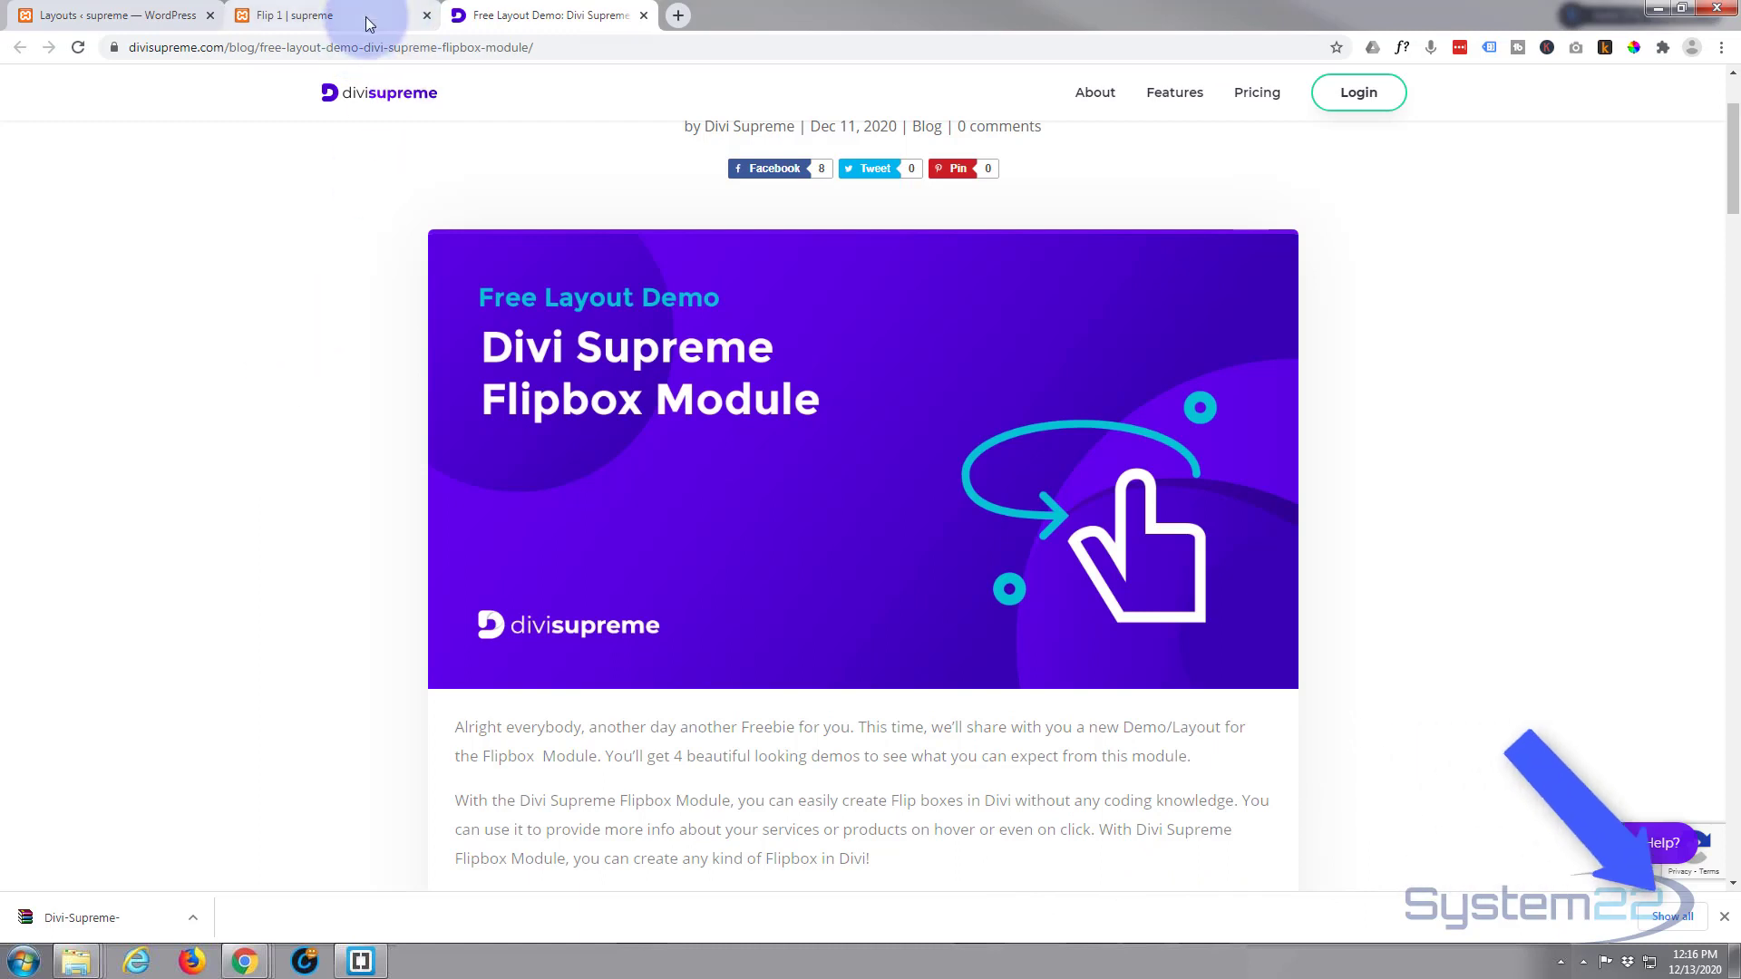
left_click(290, 15)
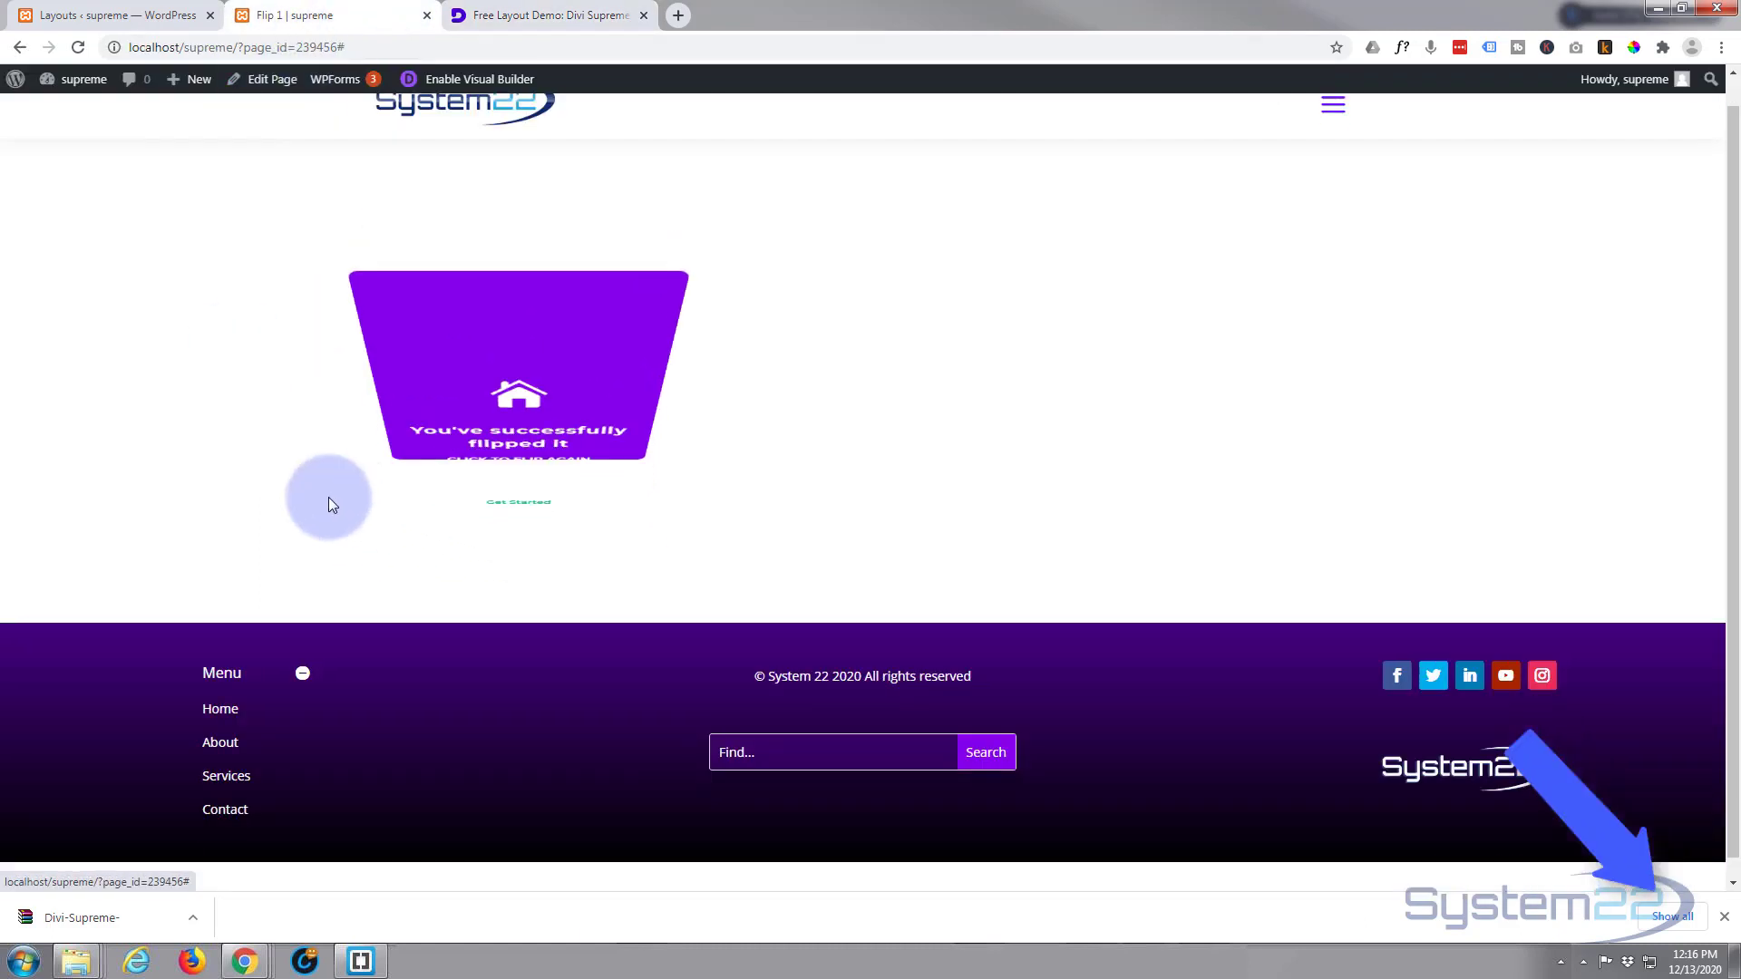